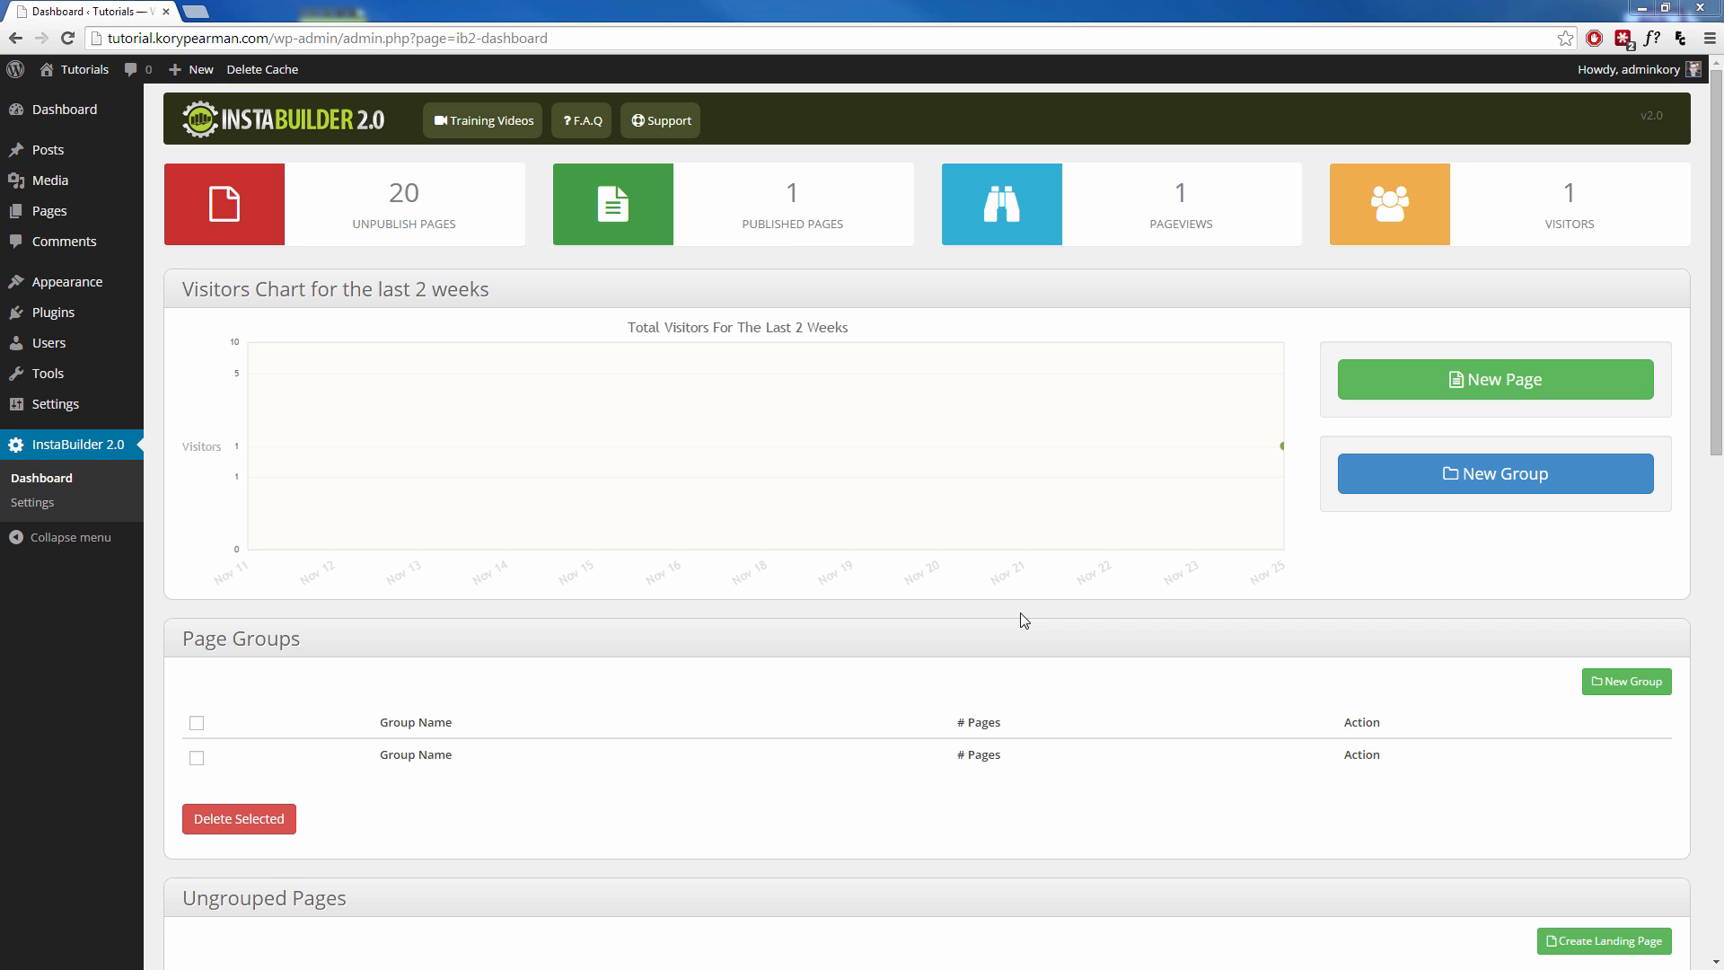
mouse_move(1494, 457)
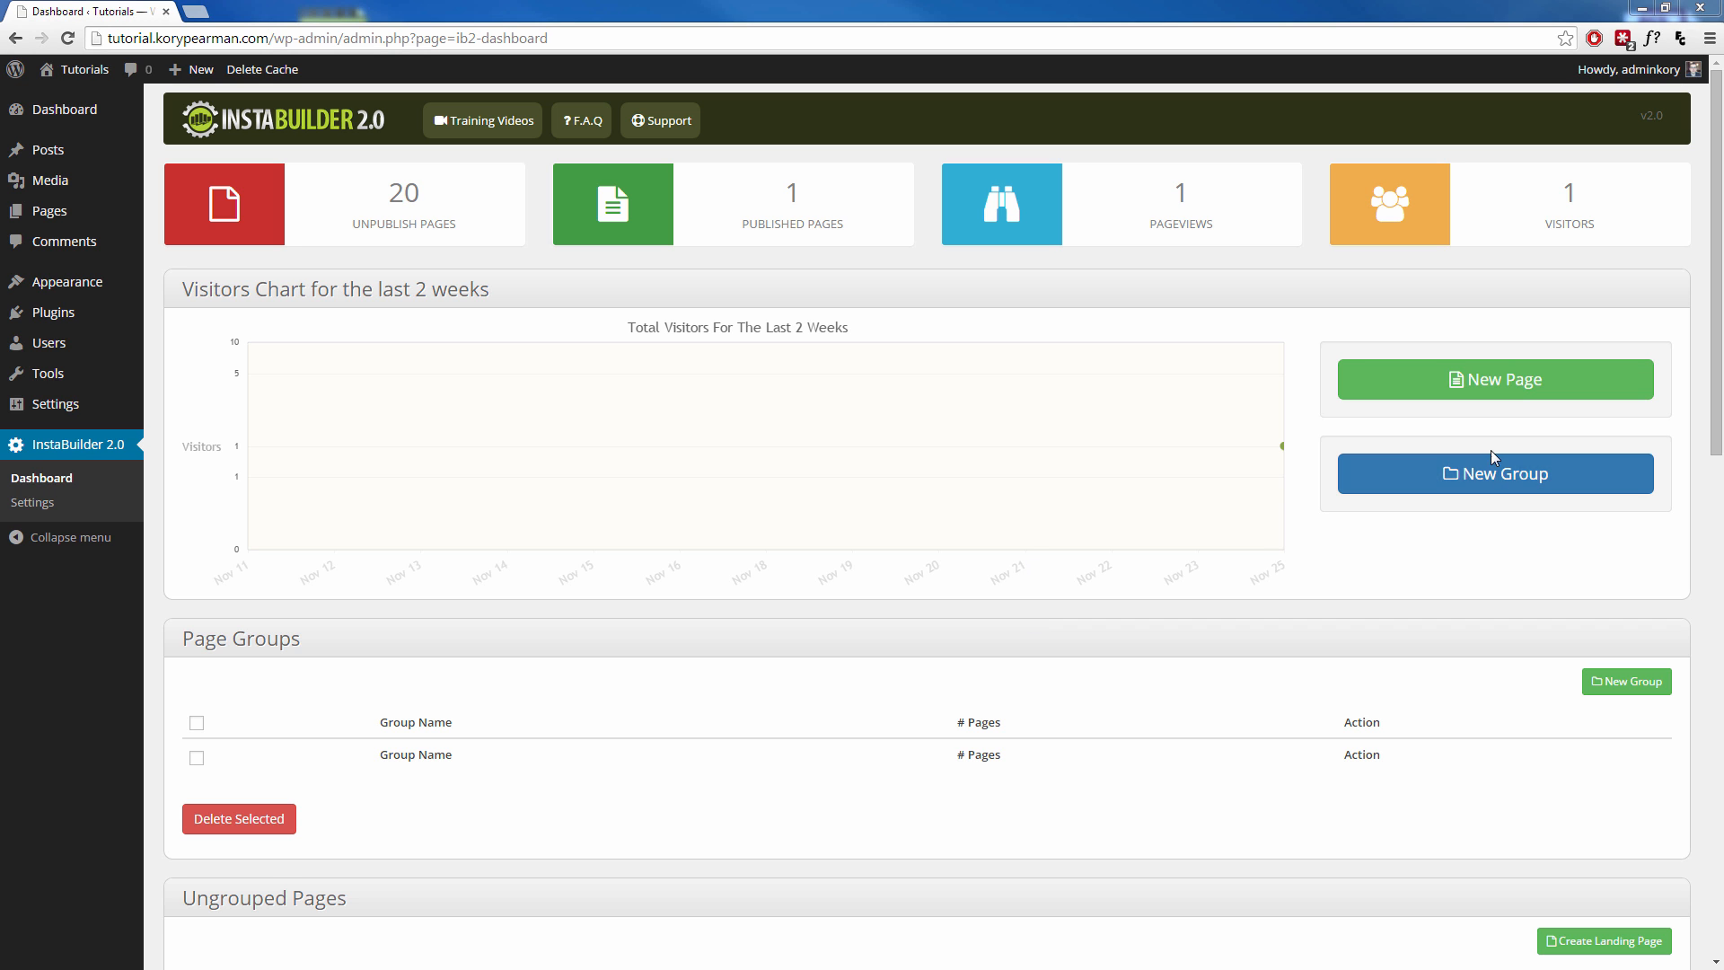
Start a new page and choose Create From Scratch instead of a template
left_click(1494, 379)
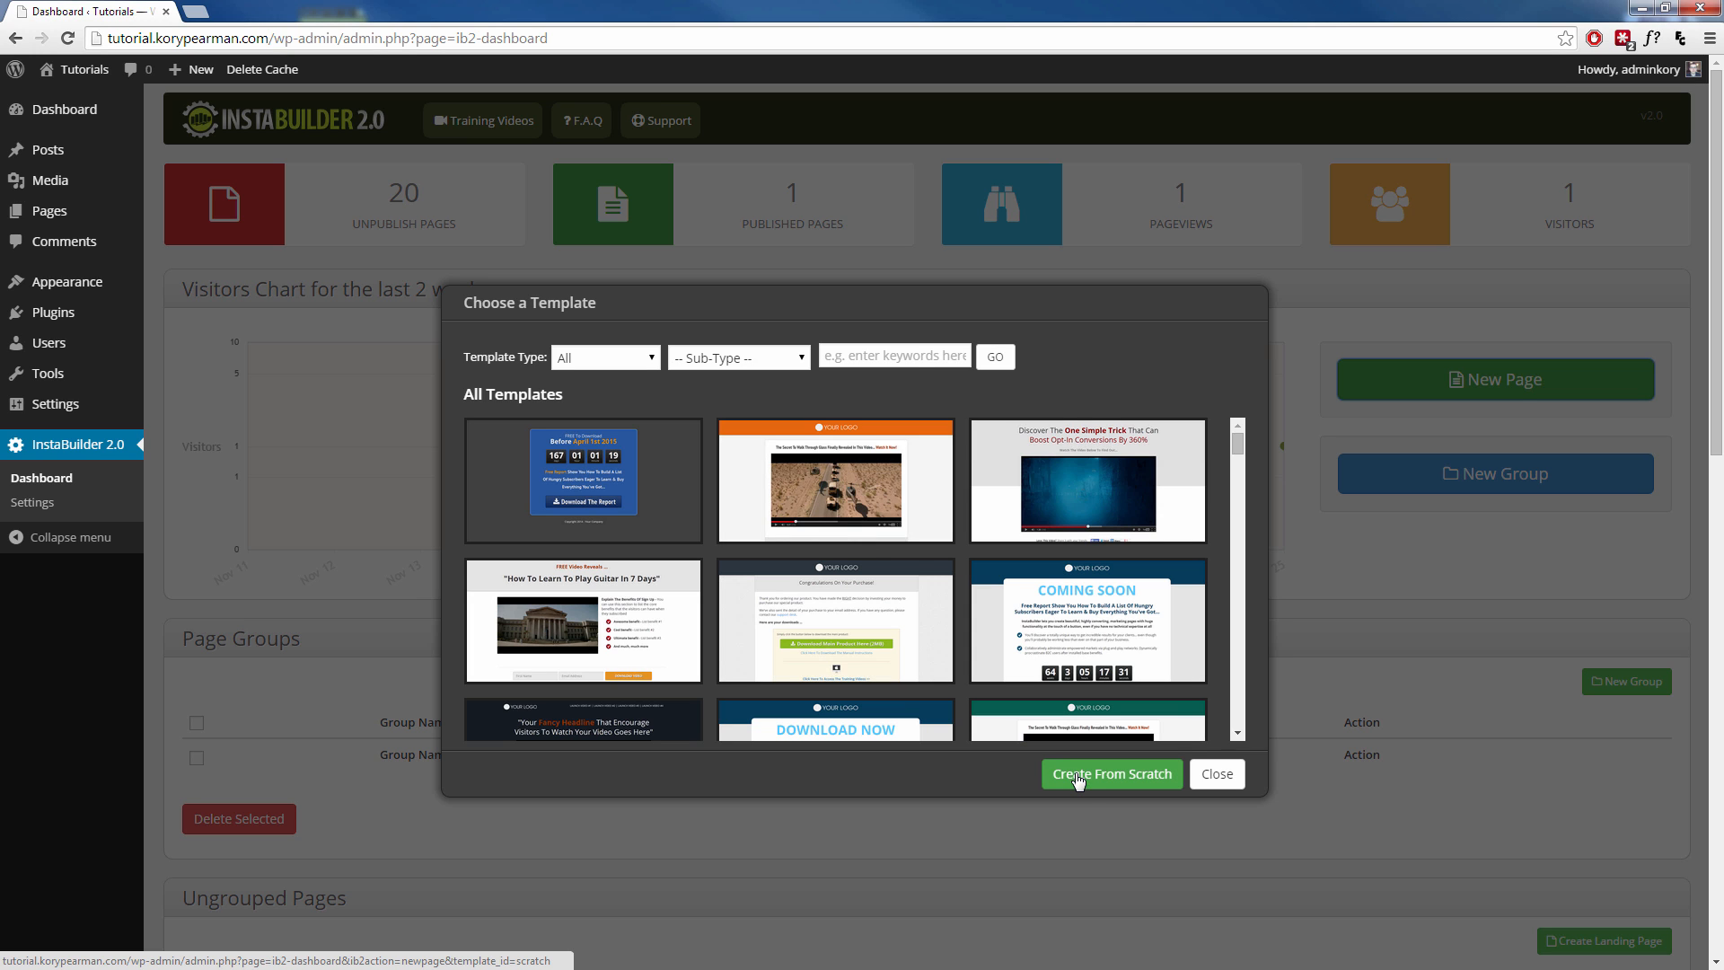
left_click(1112, 774)
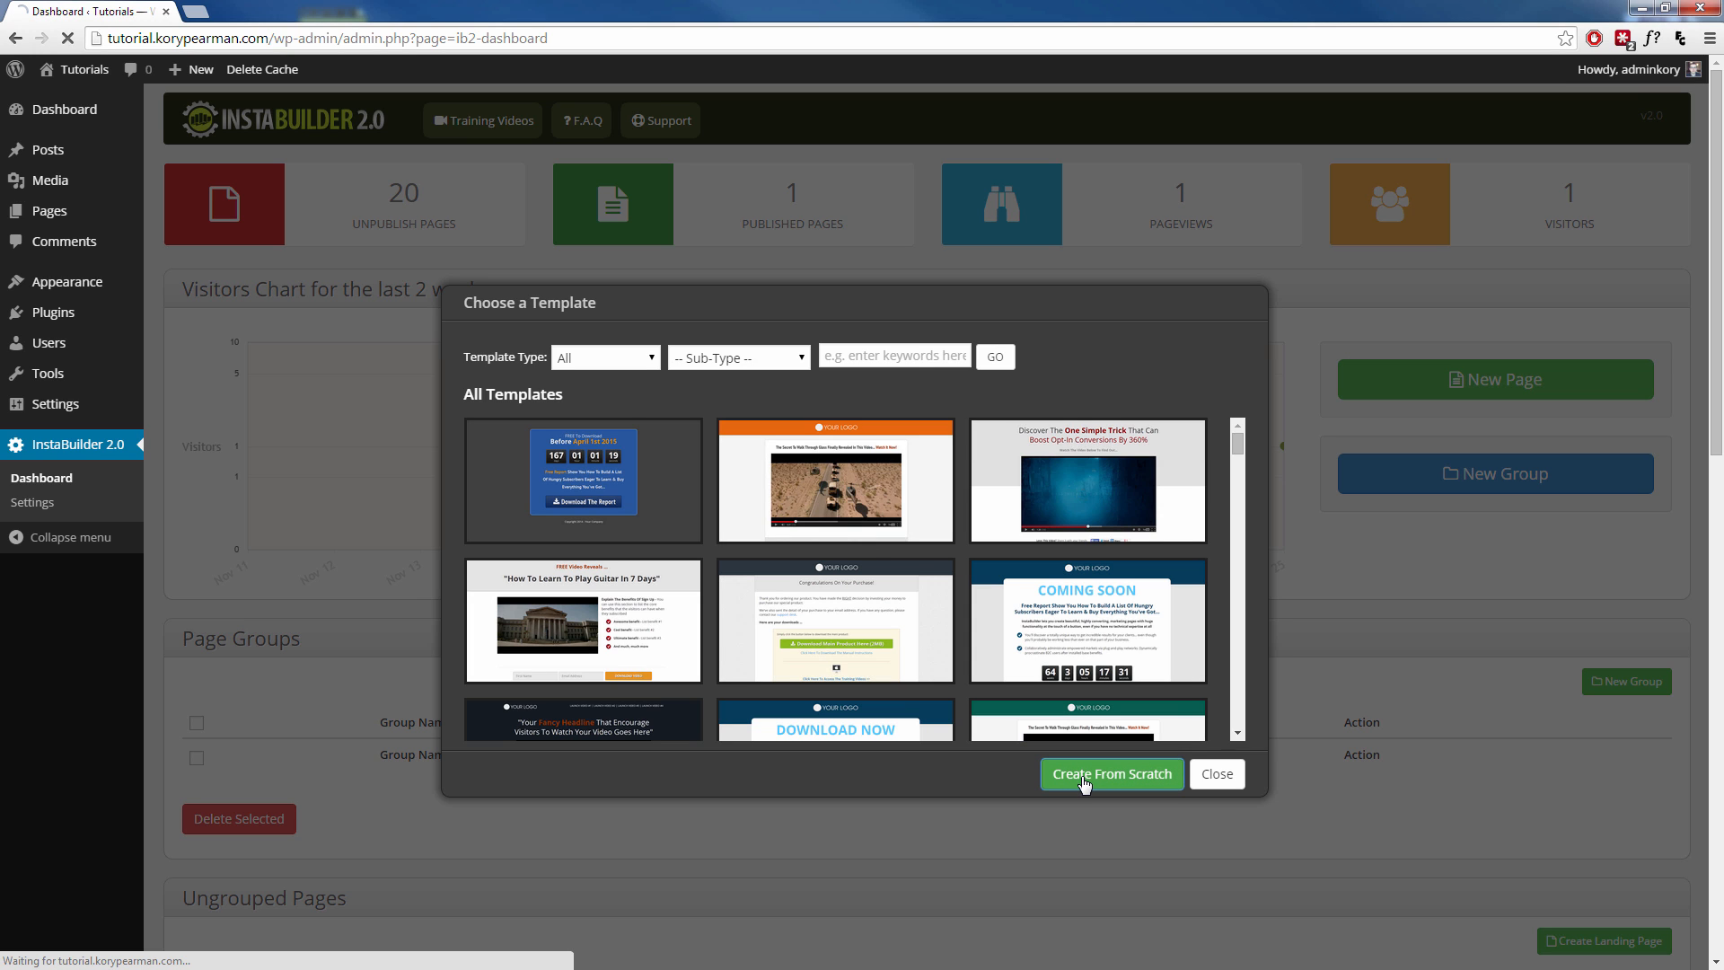
Place a Title element at the top of the section and centre it
left_click(1111, 772)
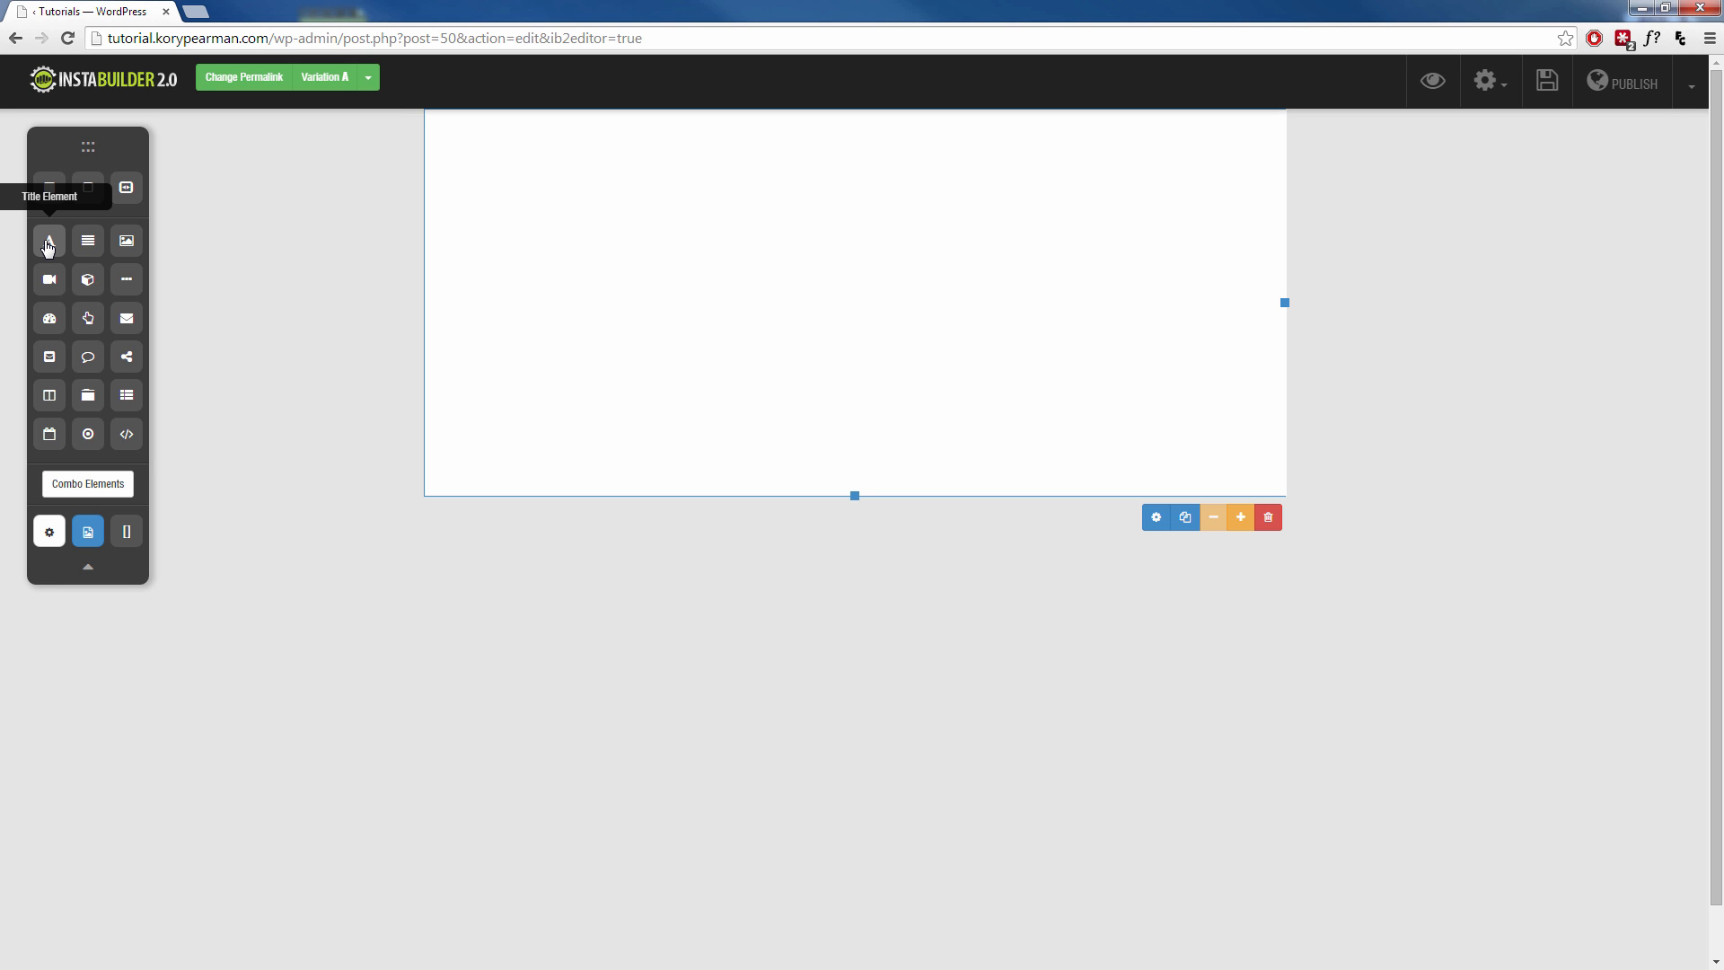
mouse_move(524, 285)
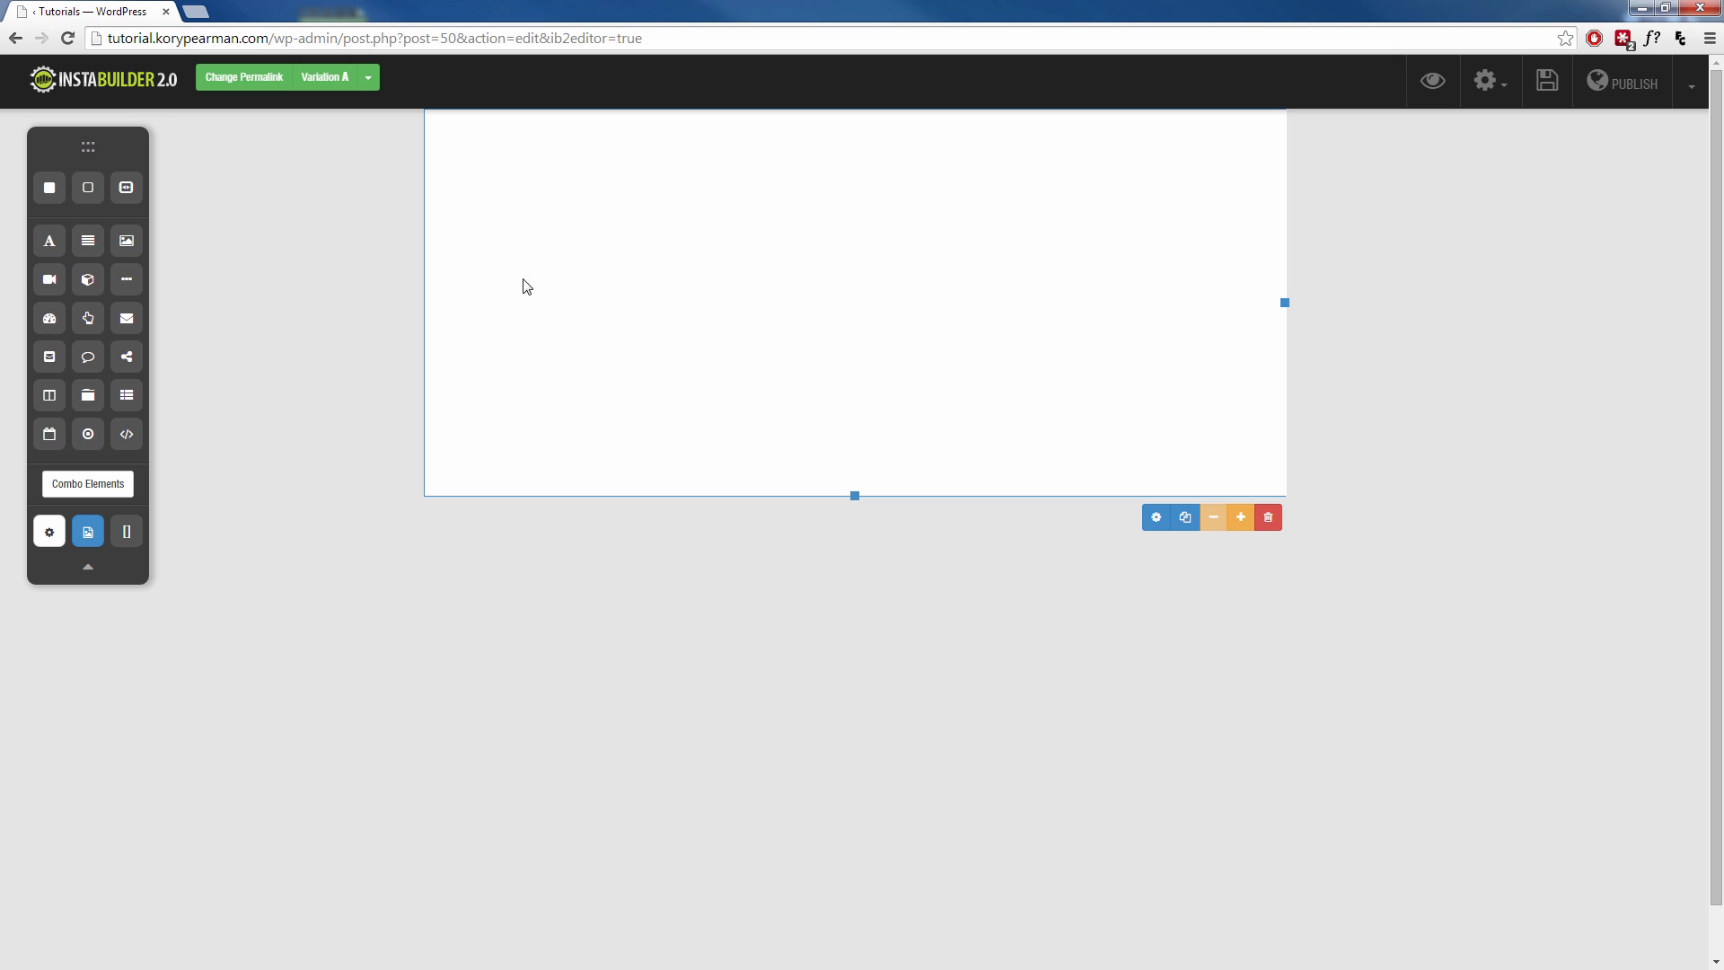
mouse_move(49, 240)
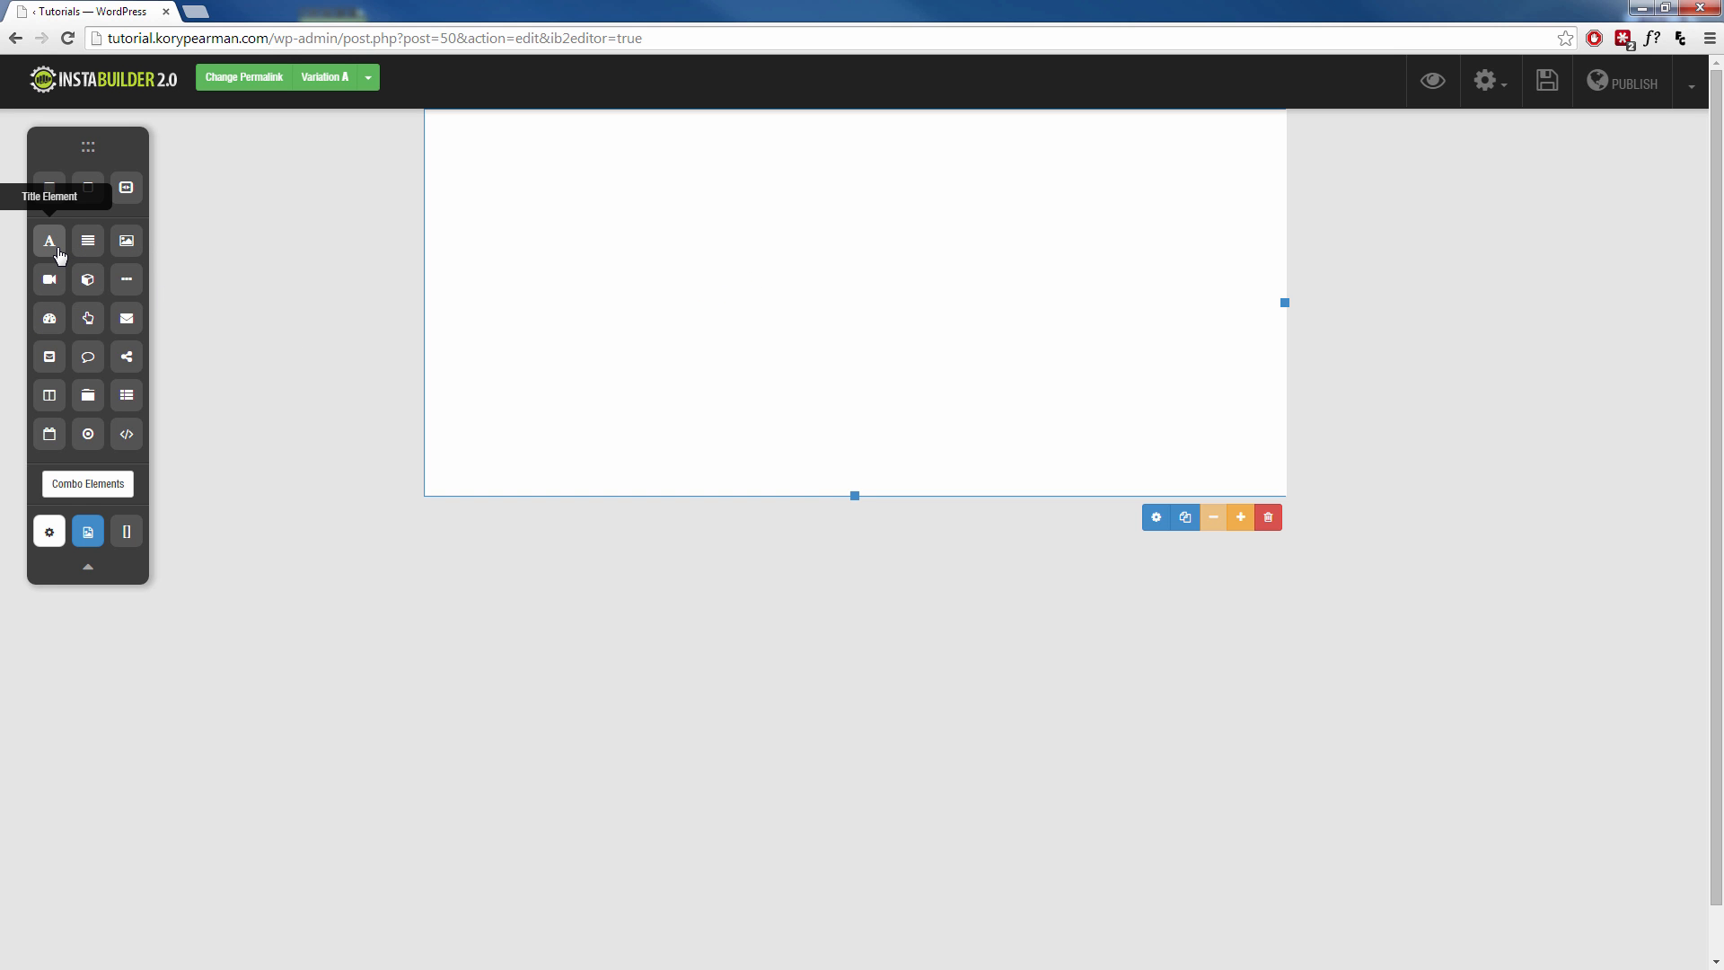
mouse_move(52, 246)
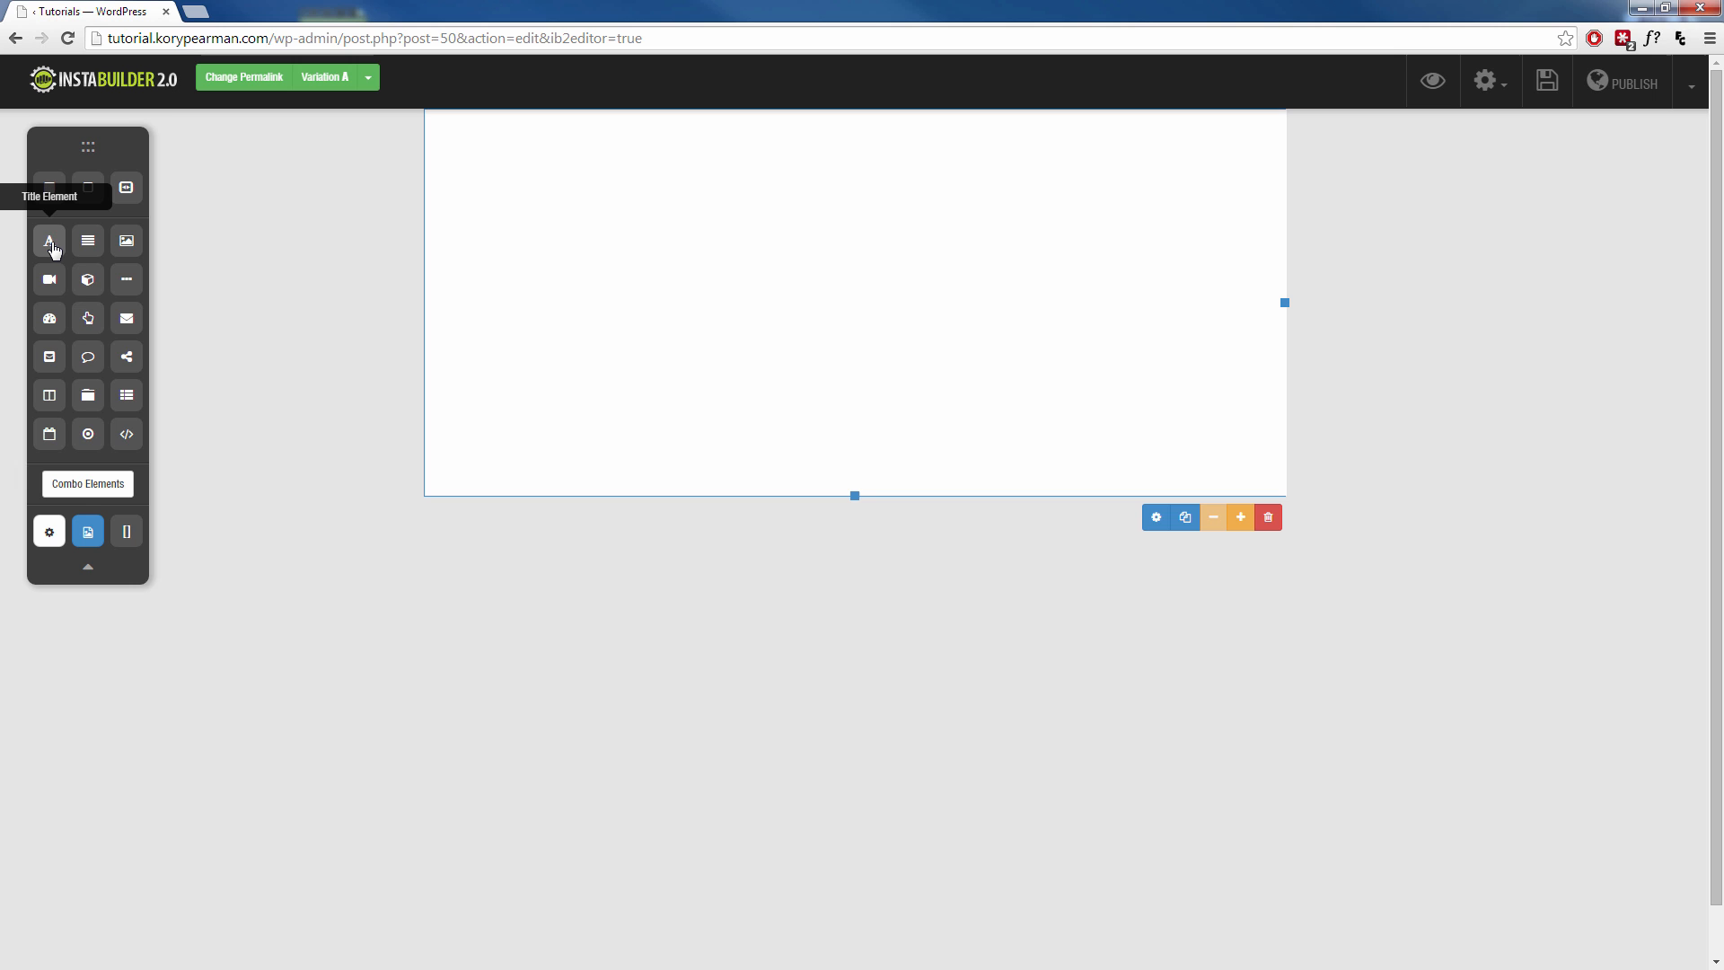
left_click_drag(48, 240, 726, 178)
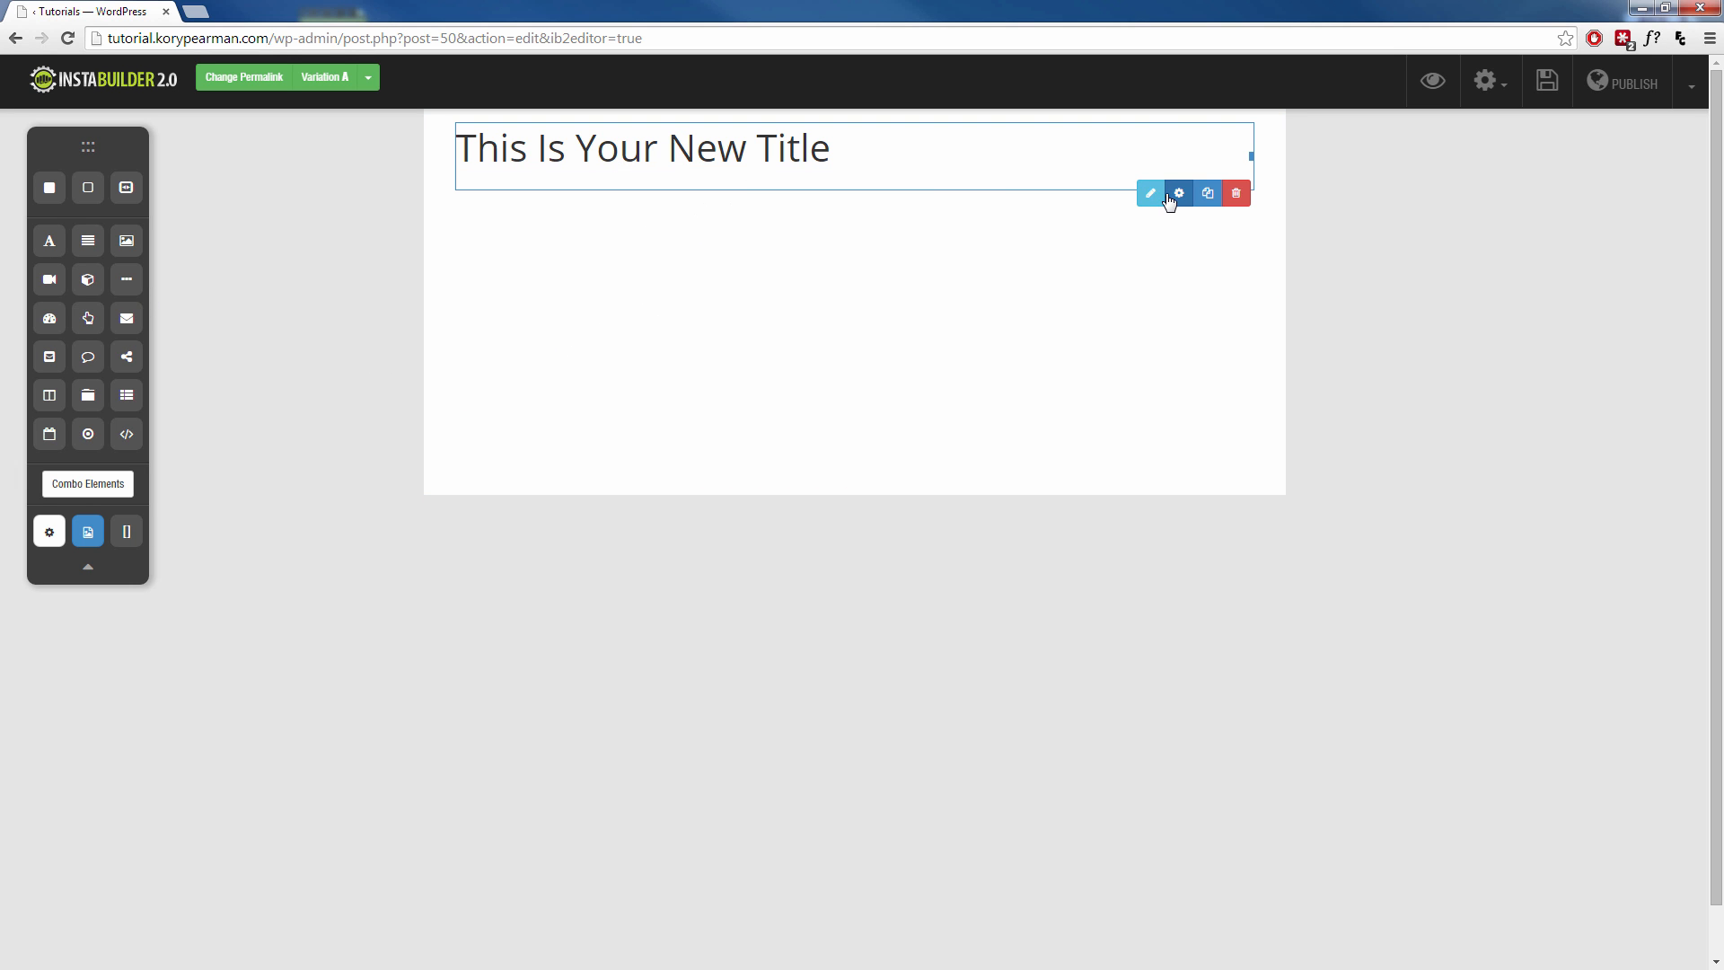
left_click(1151, 193)
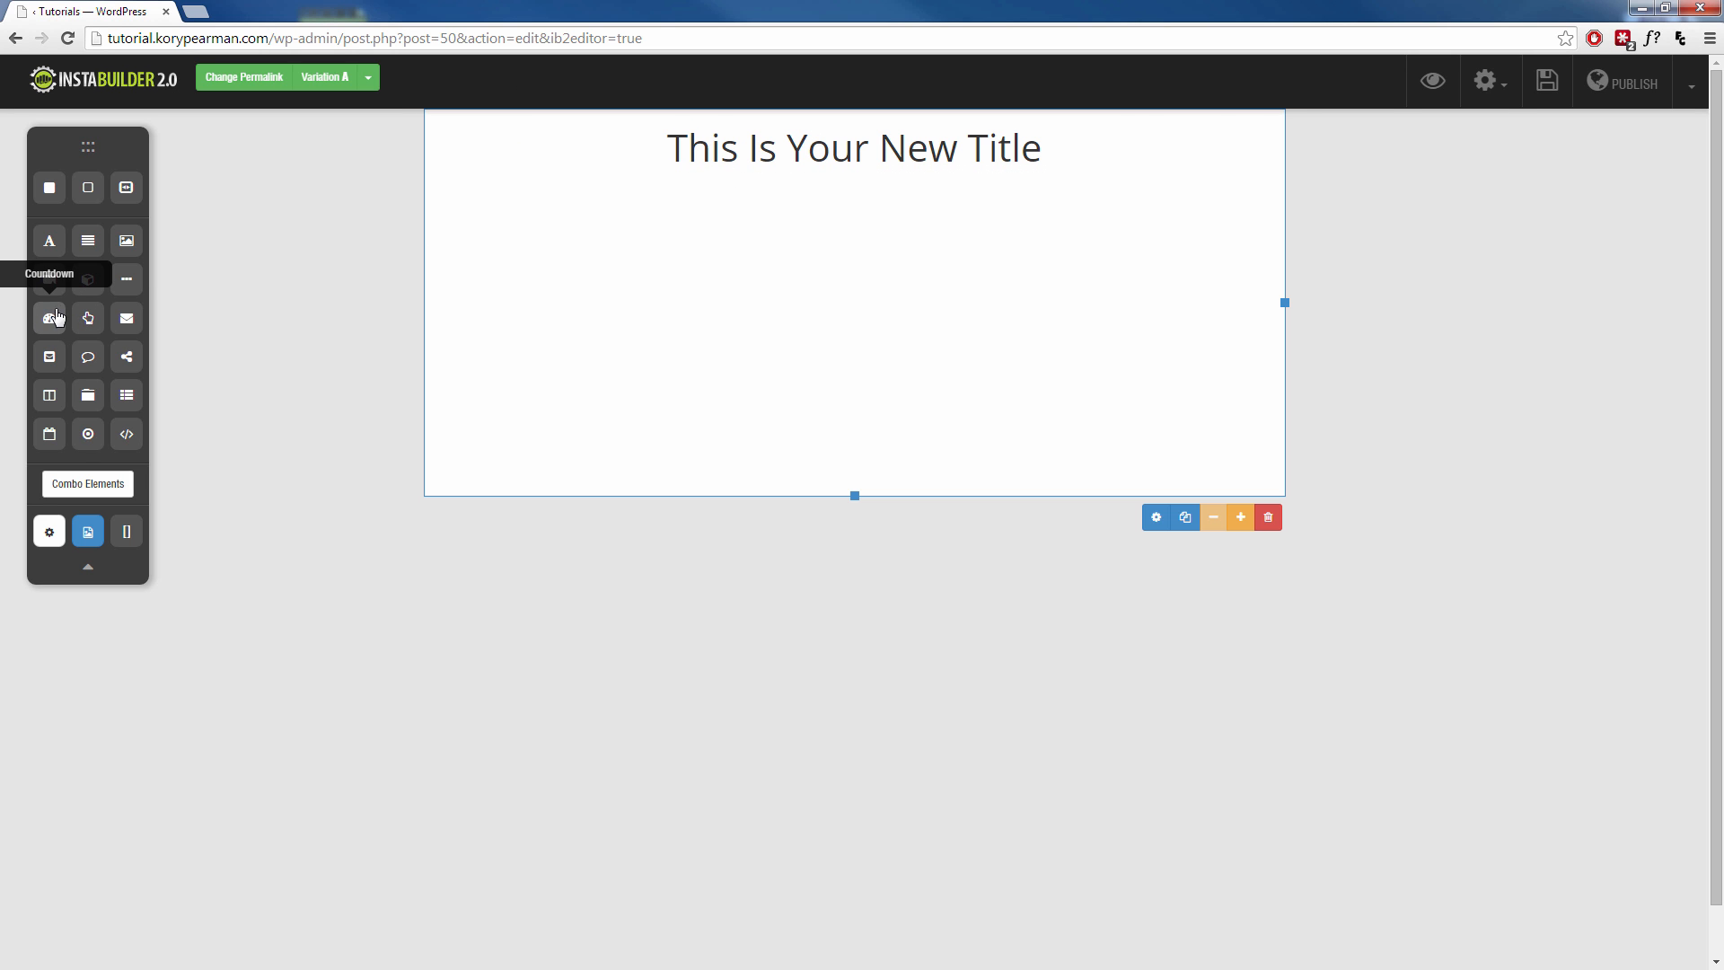
Add a video placeholder under the title and a three-column row beneath it
left_click(50, 320)
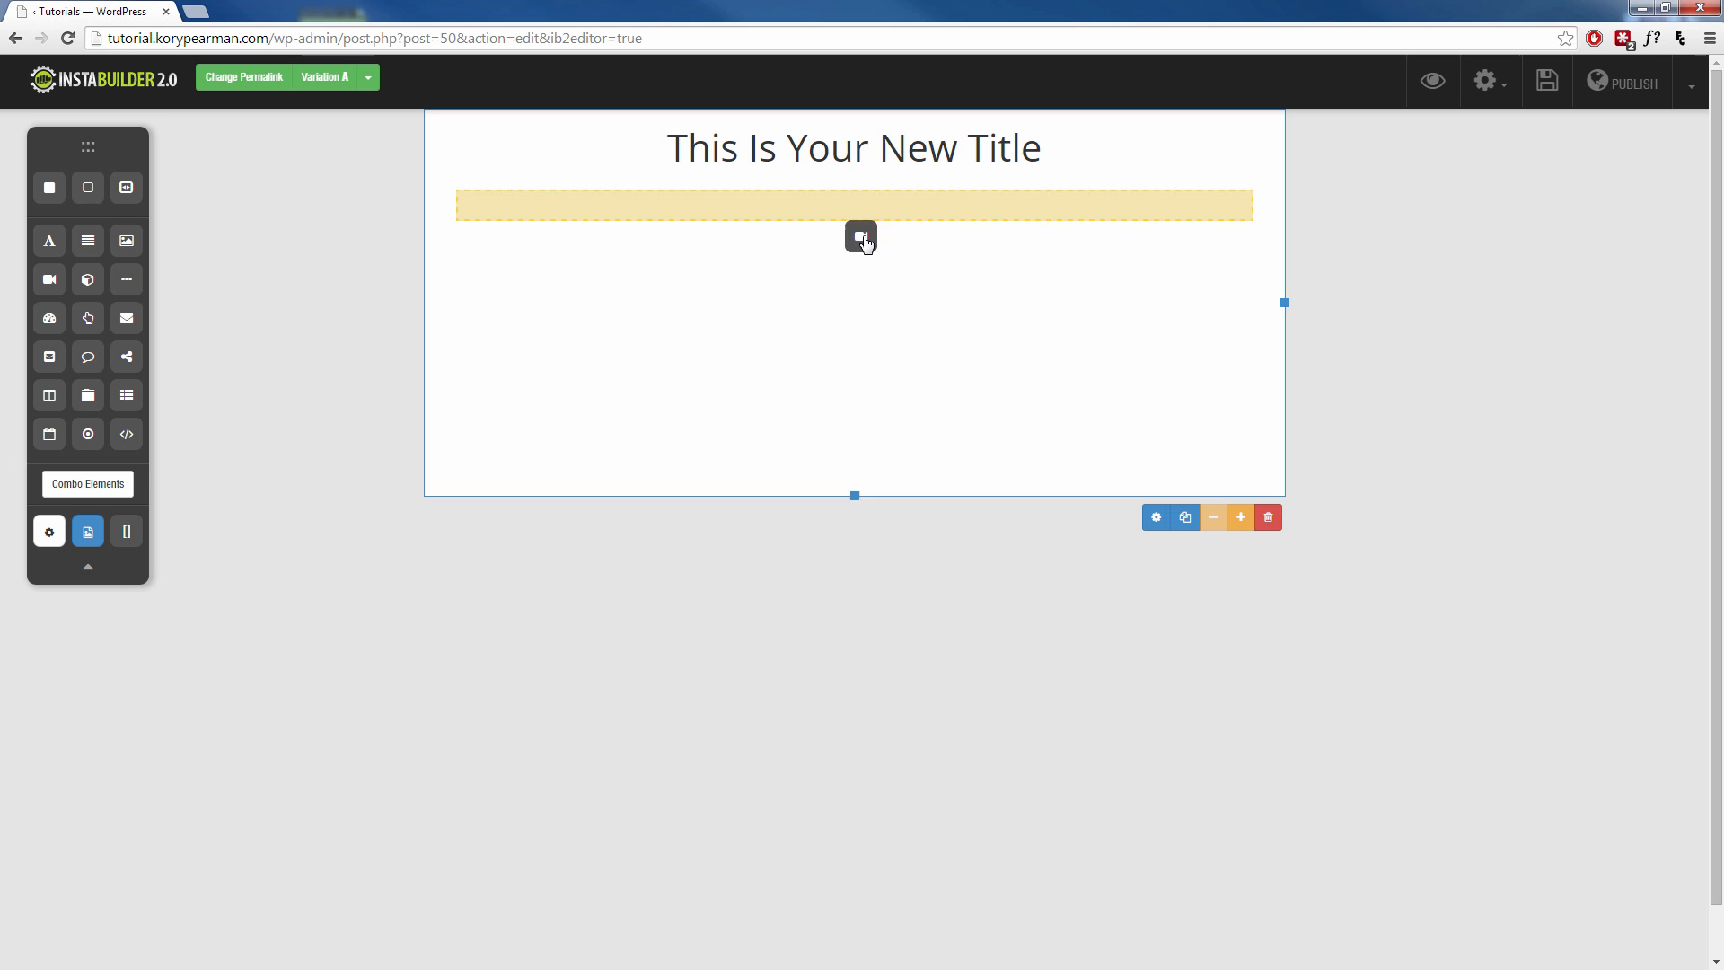
left_click(860, 237)
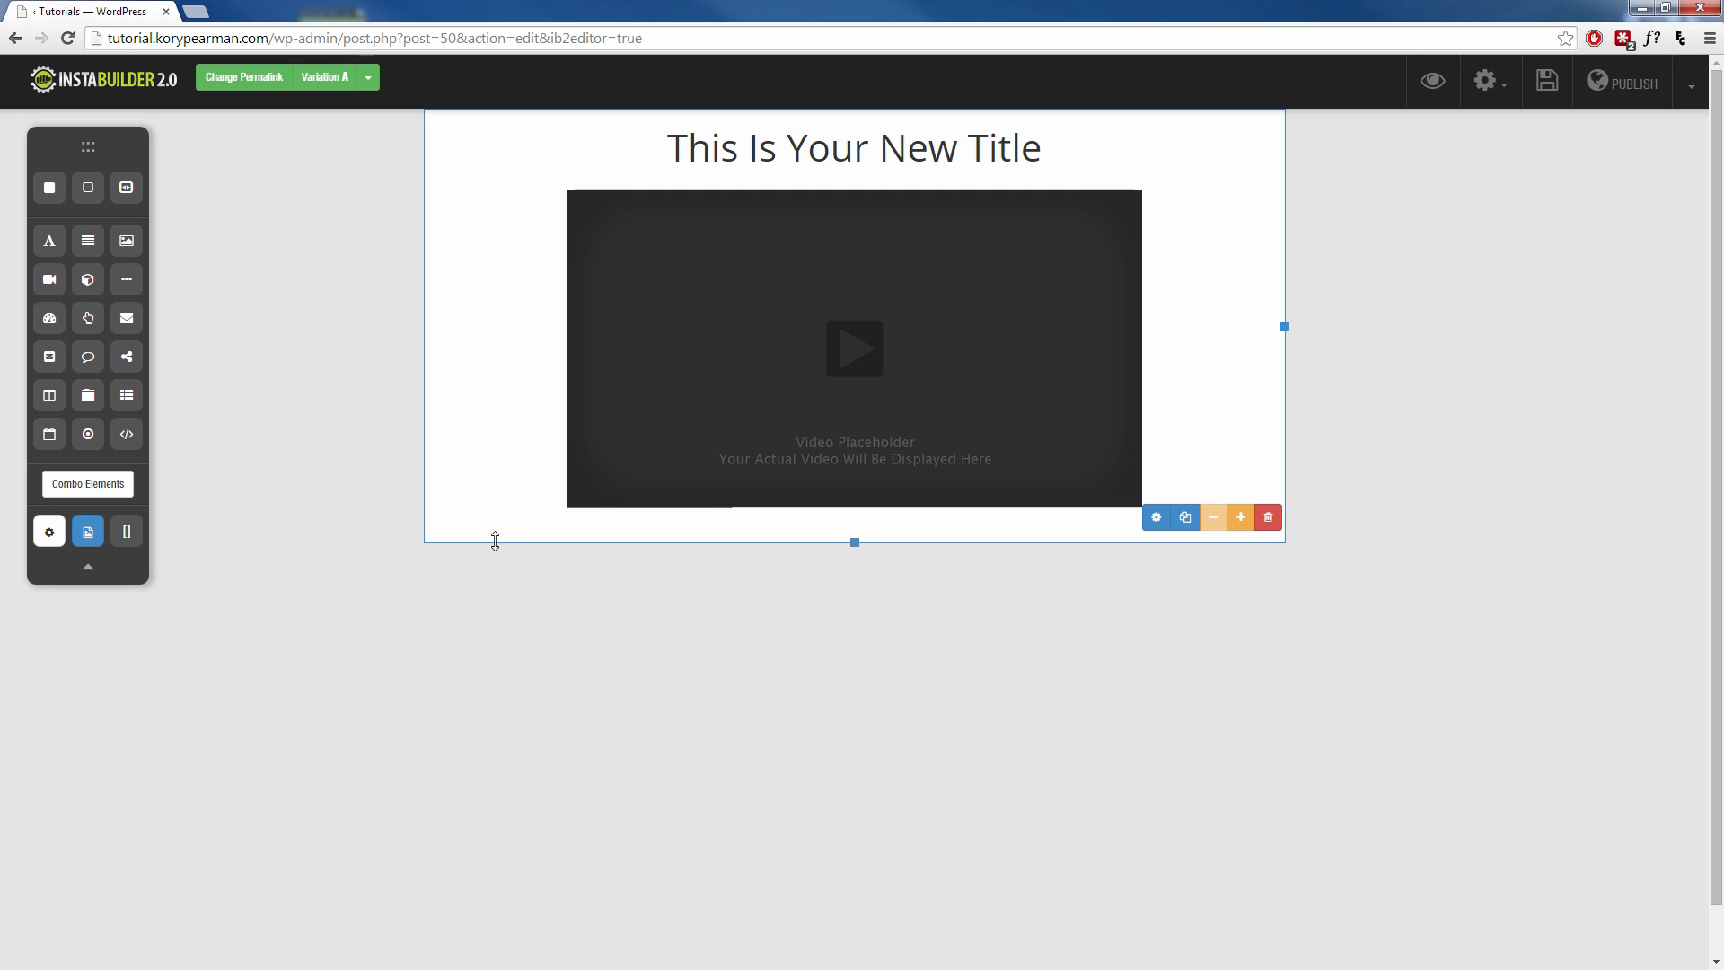
mouse_move(50, 395)
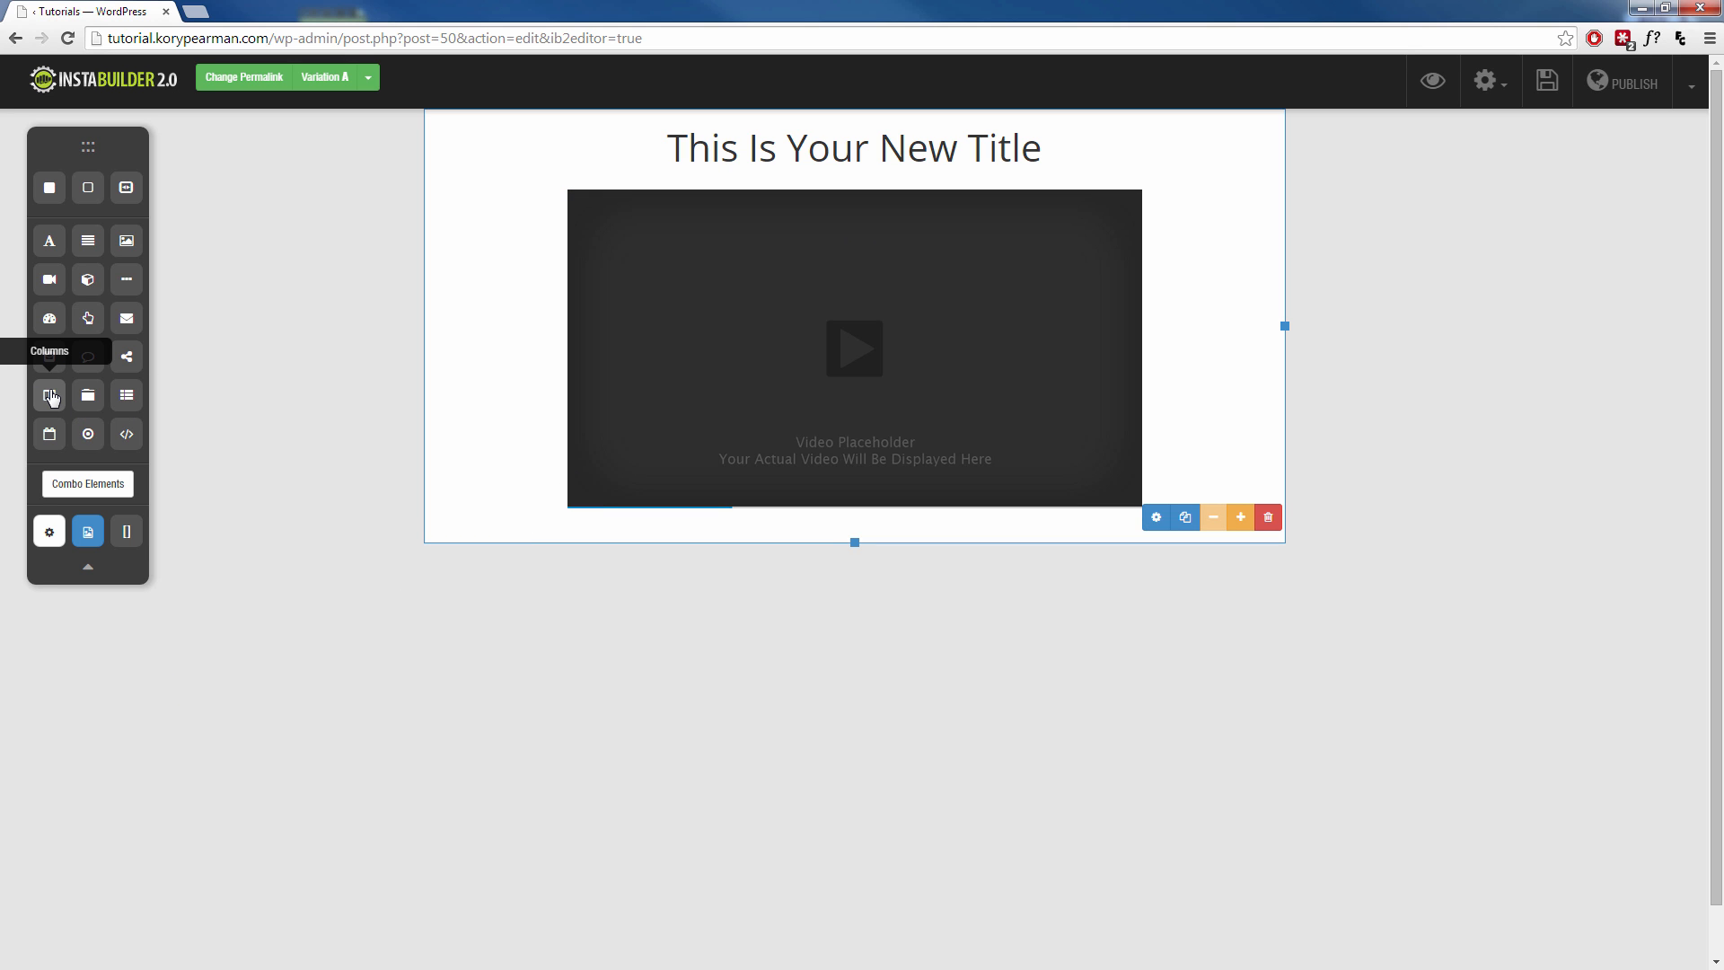
left_click(50, 395)
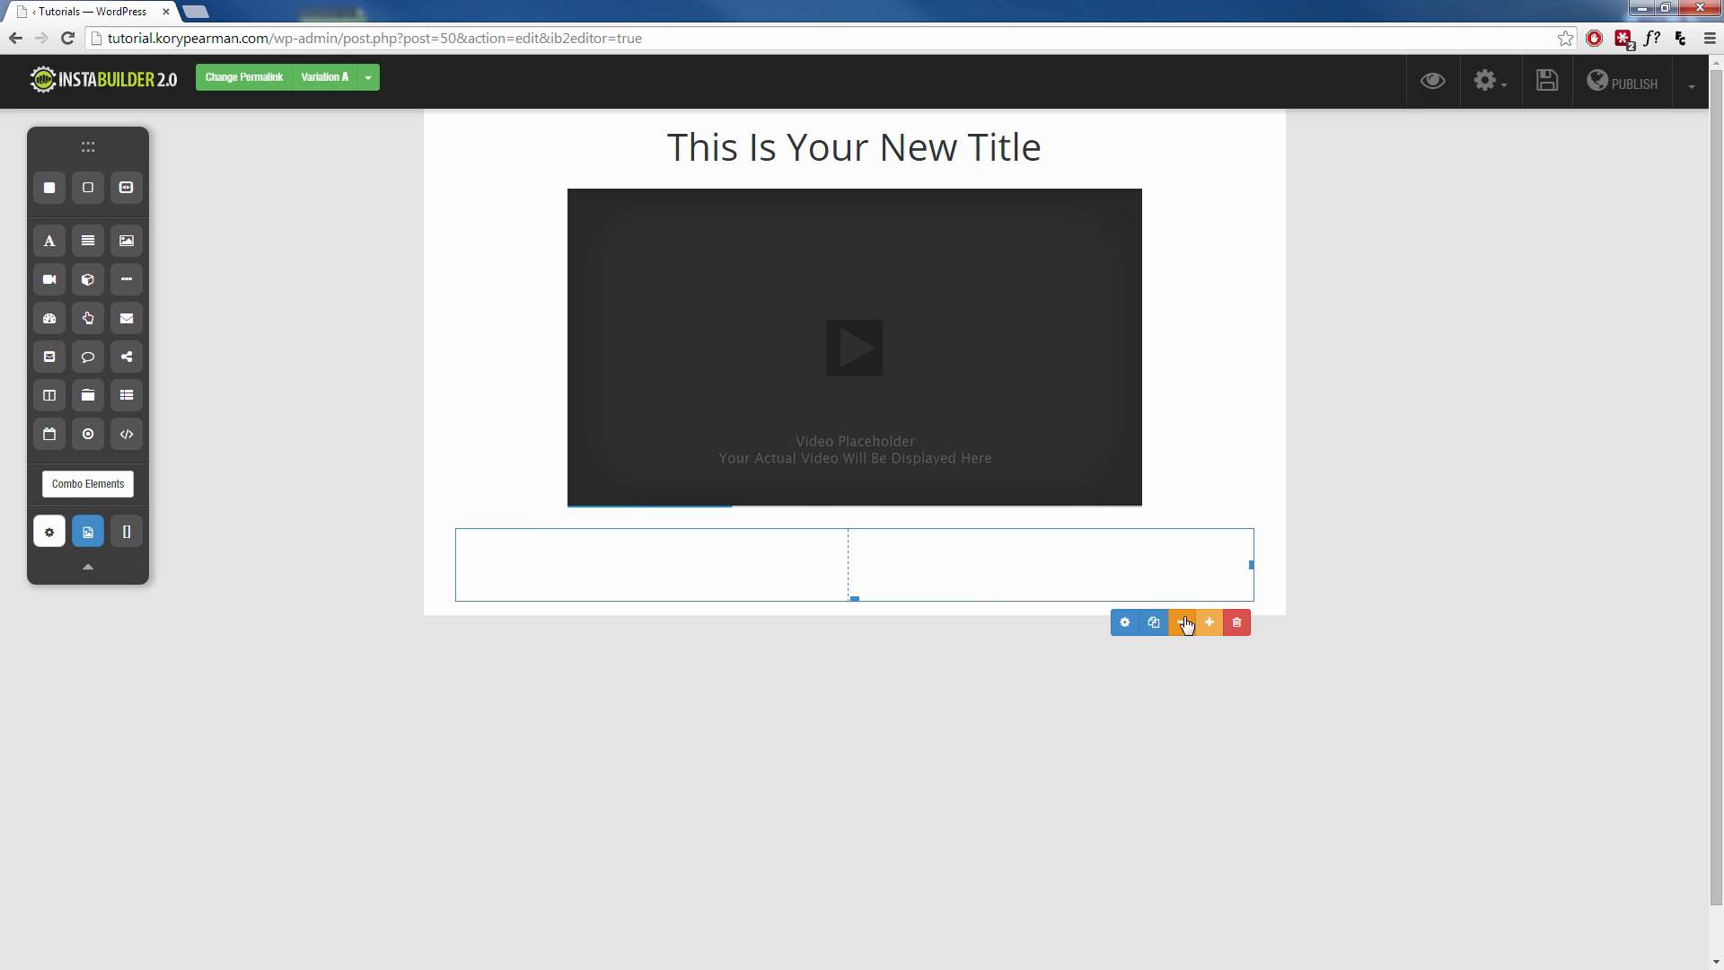
left_click(1181, 622)
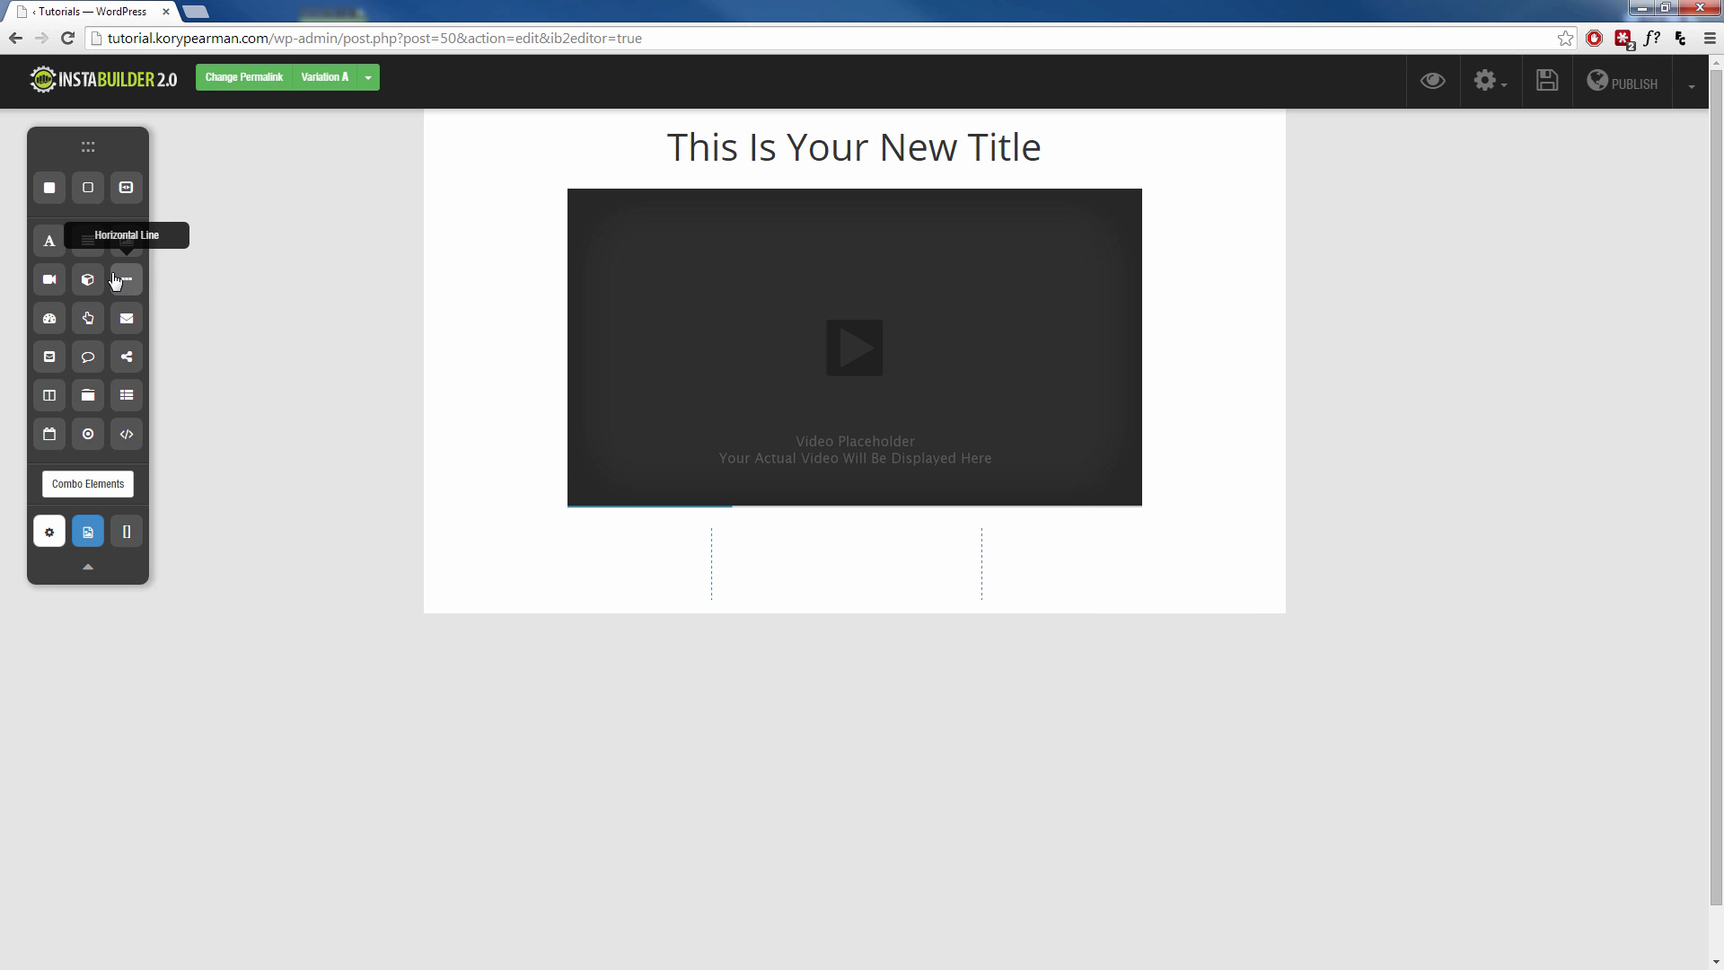
Put a title into the first column and make it a smaller heading
left_click(126, 279)
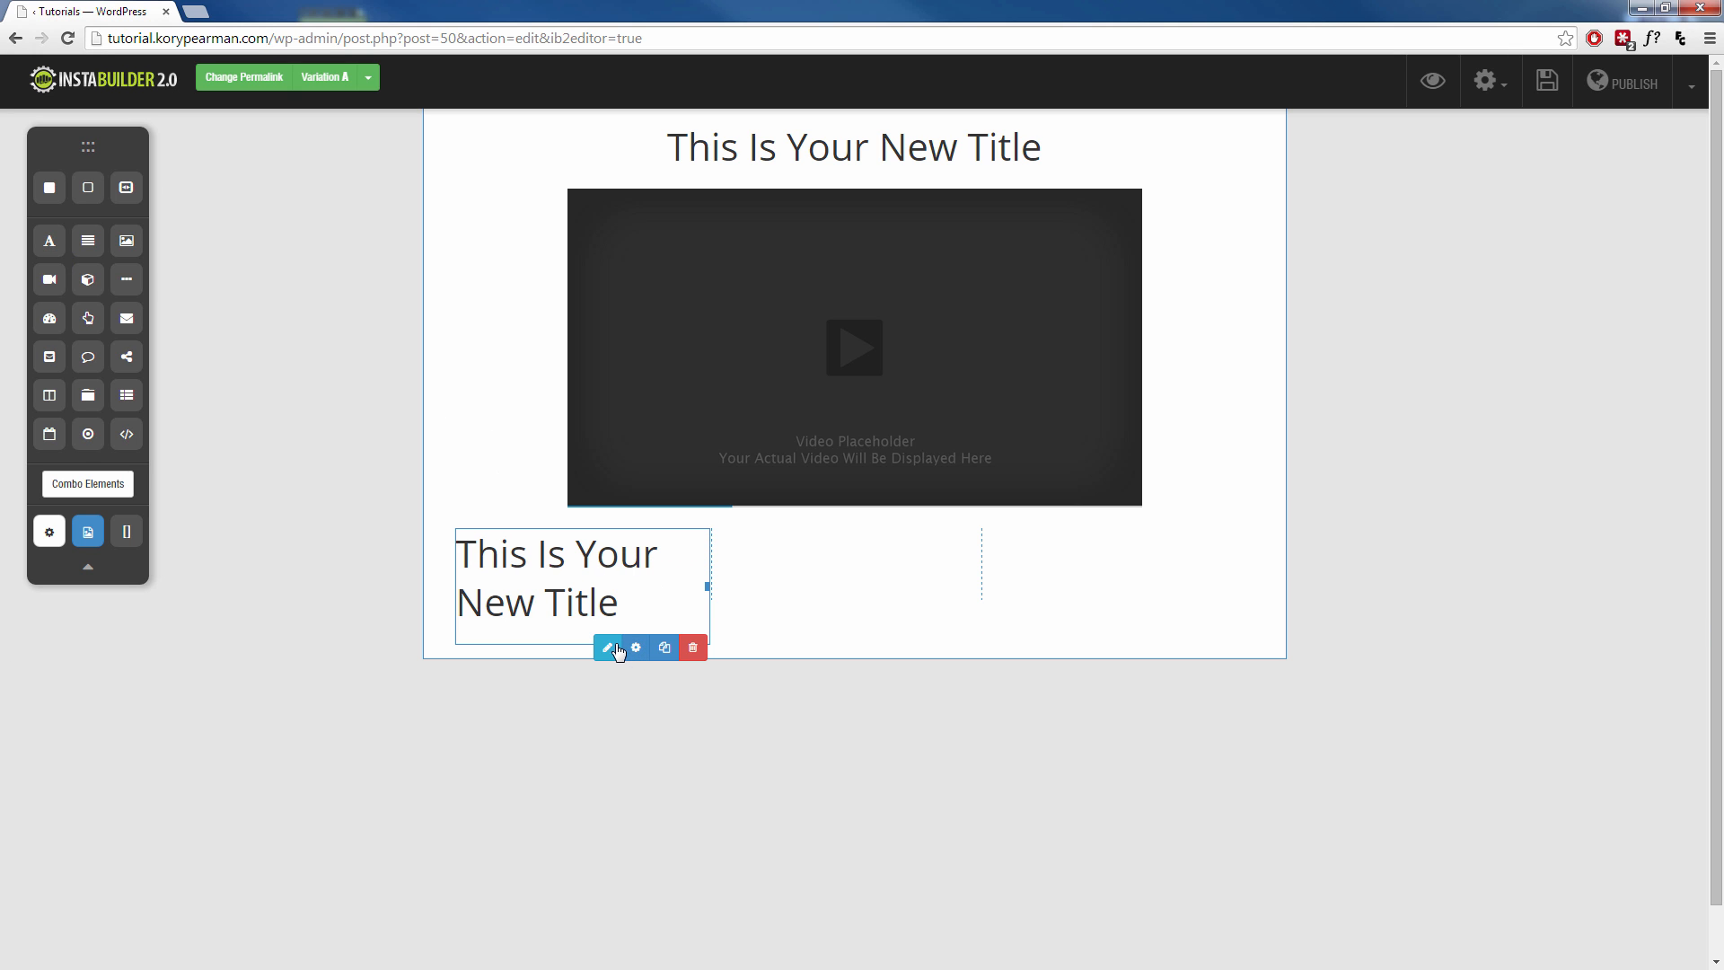
left_click(607, 646)
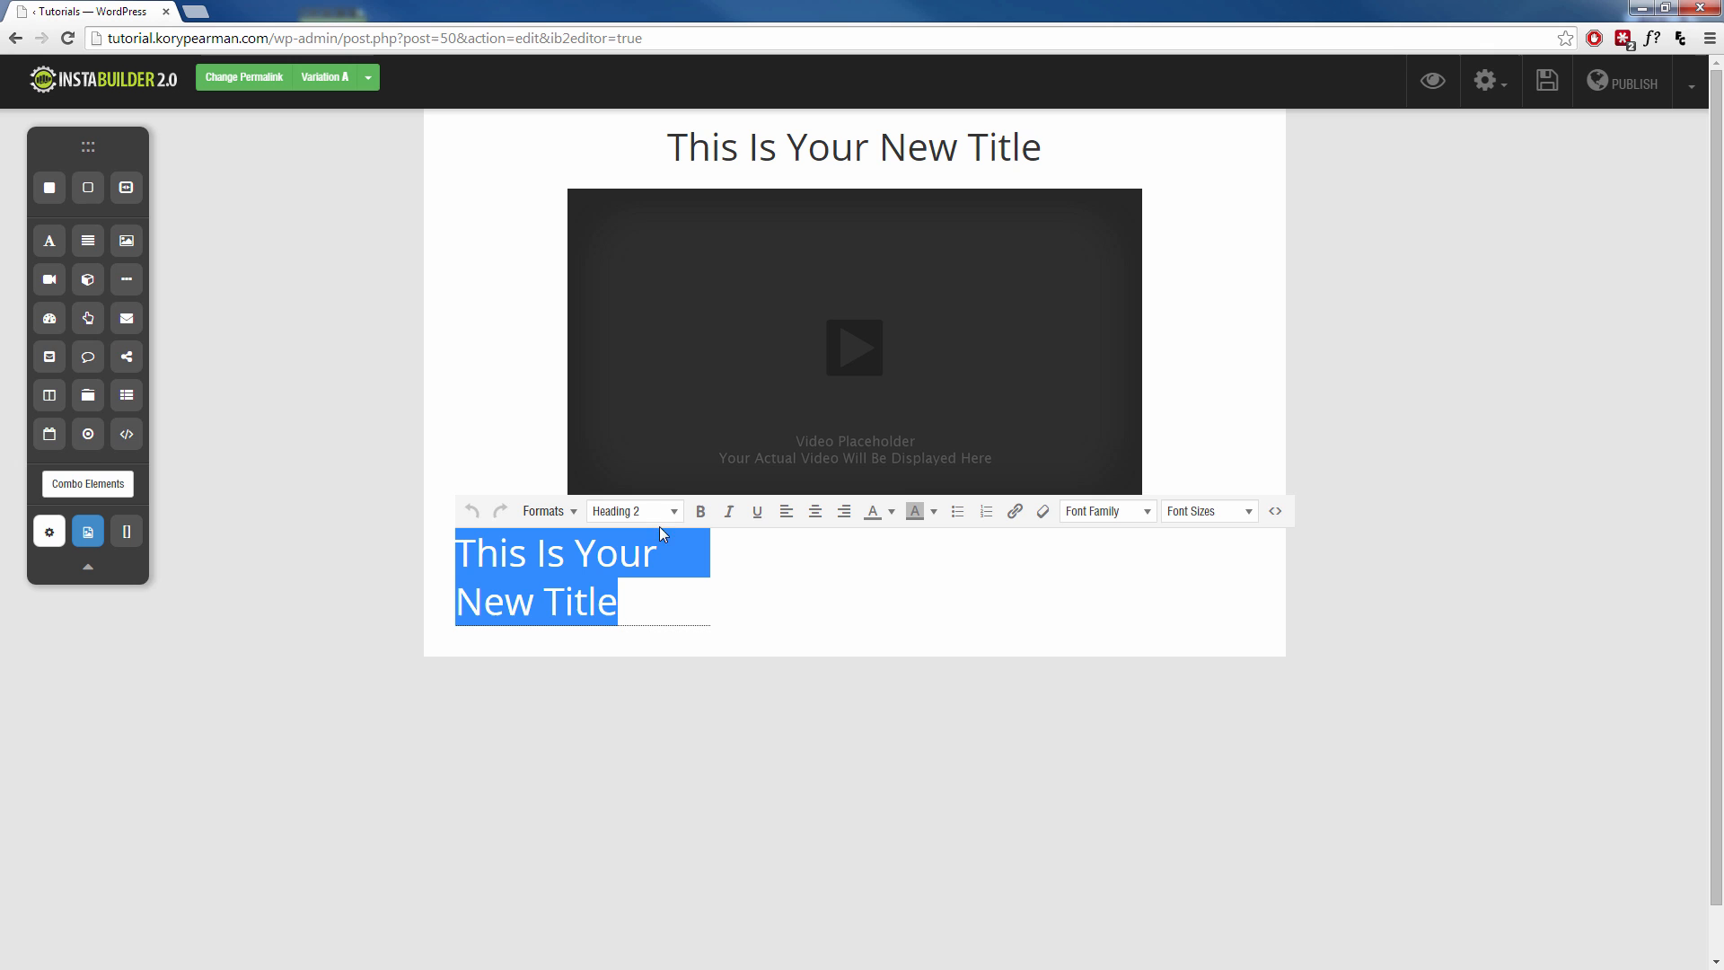
left_click(634, 510)
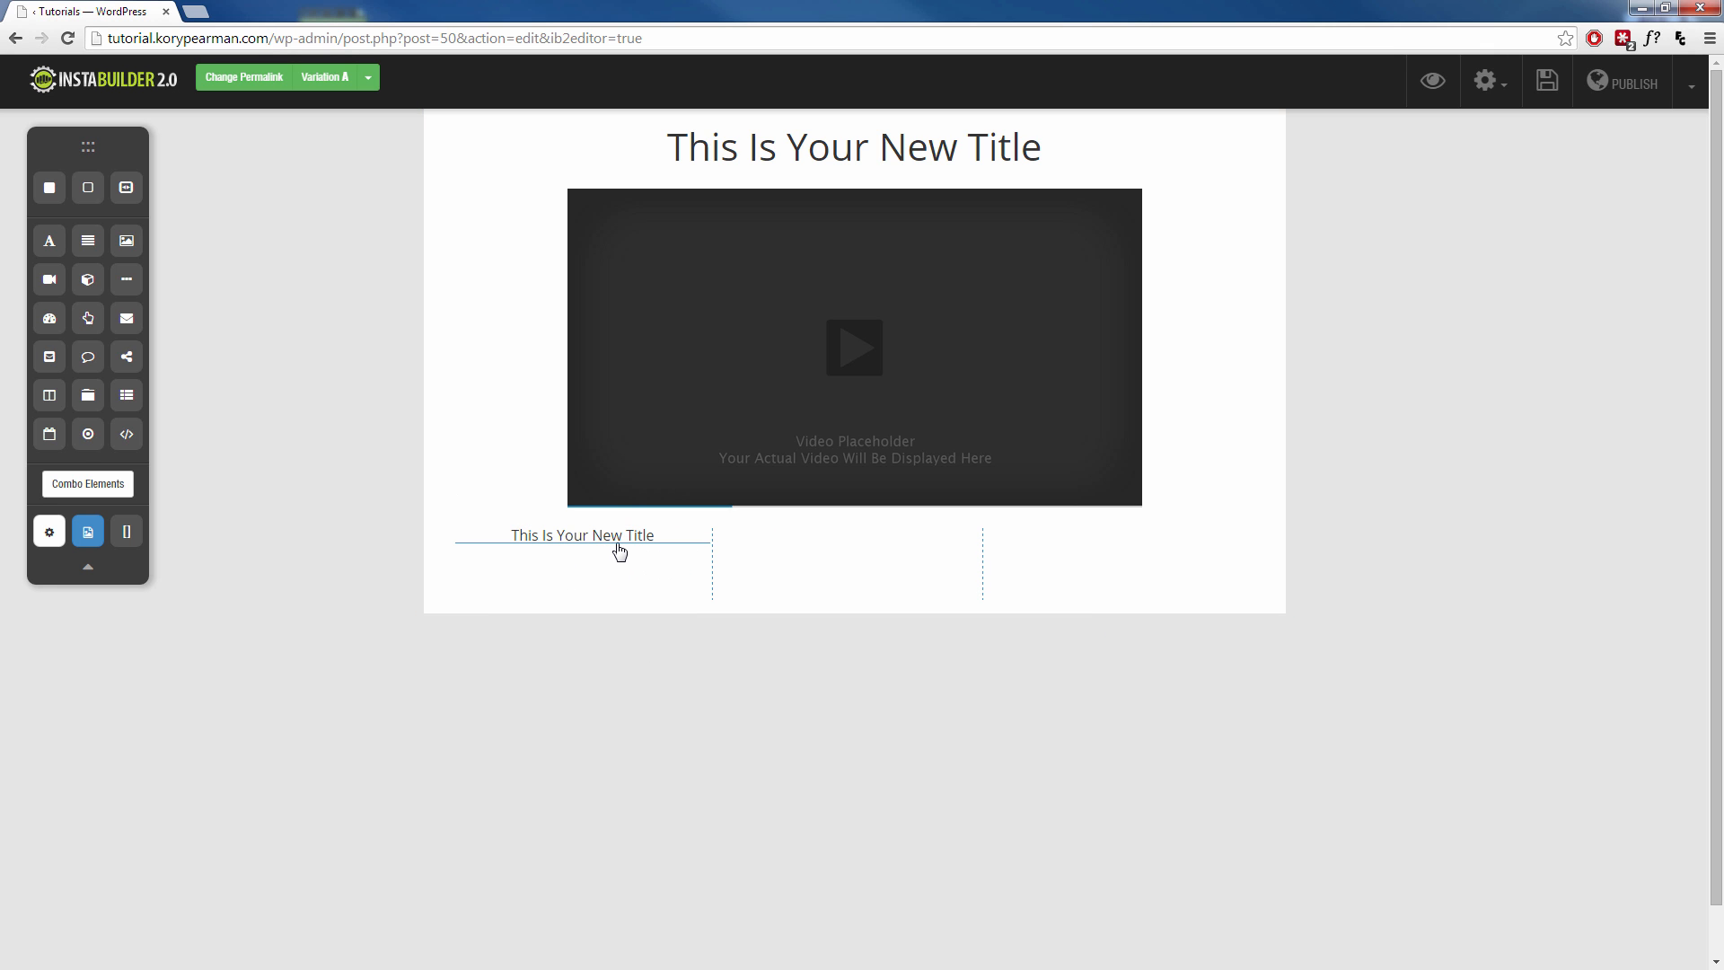
Duplicate the small title into the middle and third columns
left_click(582, 535)
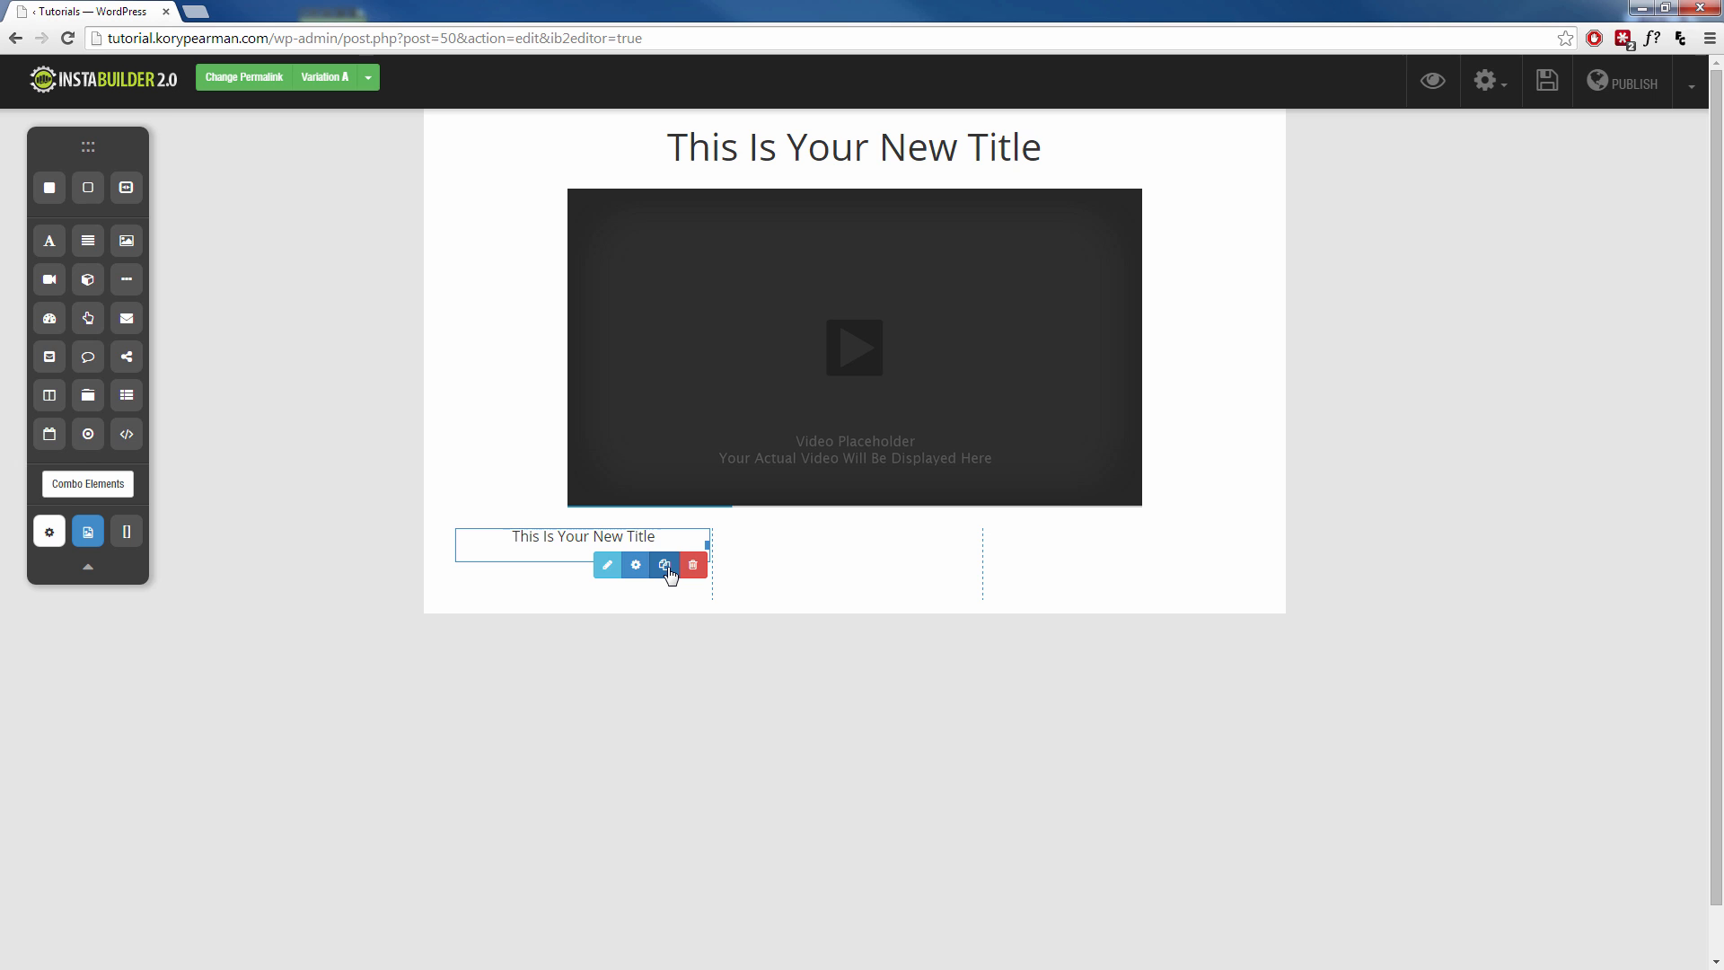
left_click(664, 564)
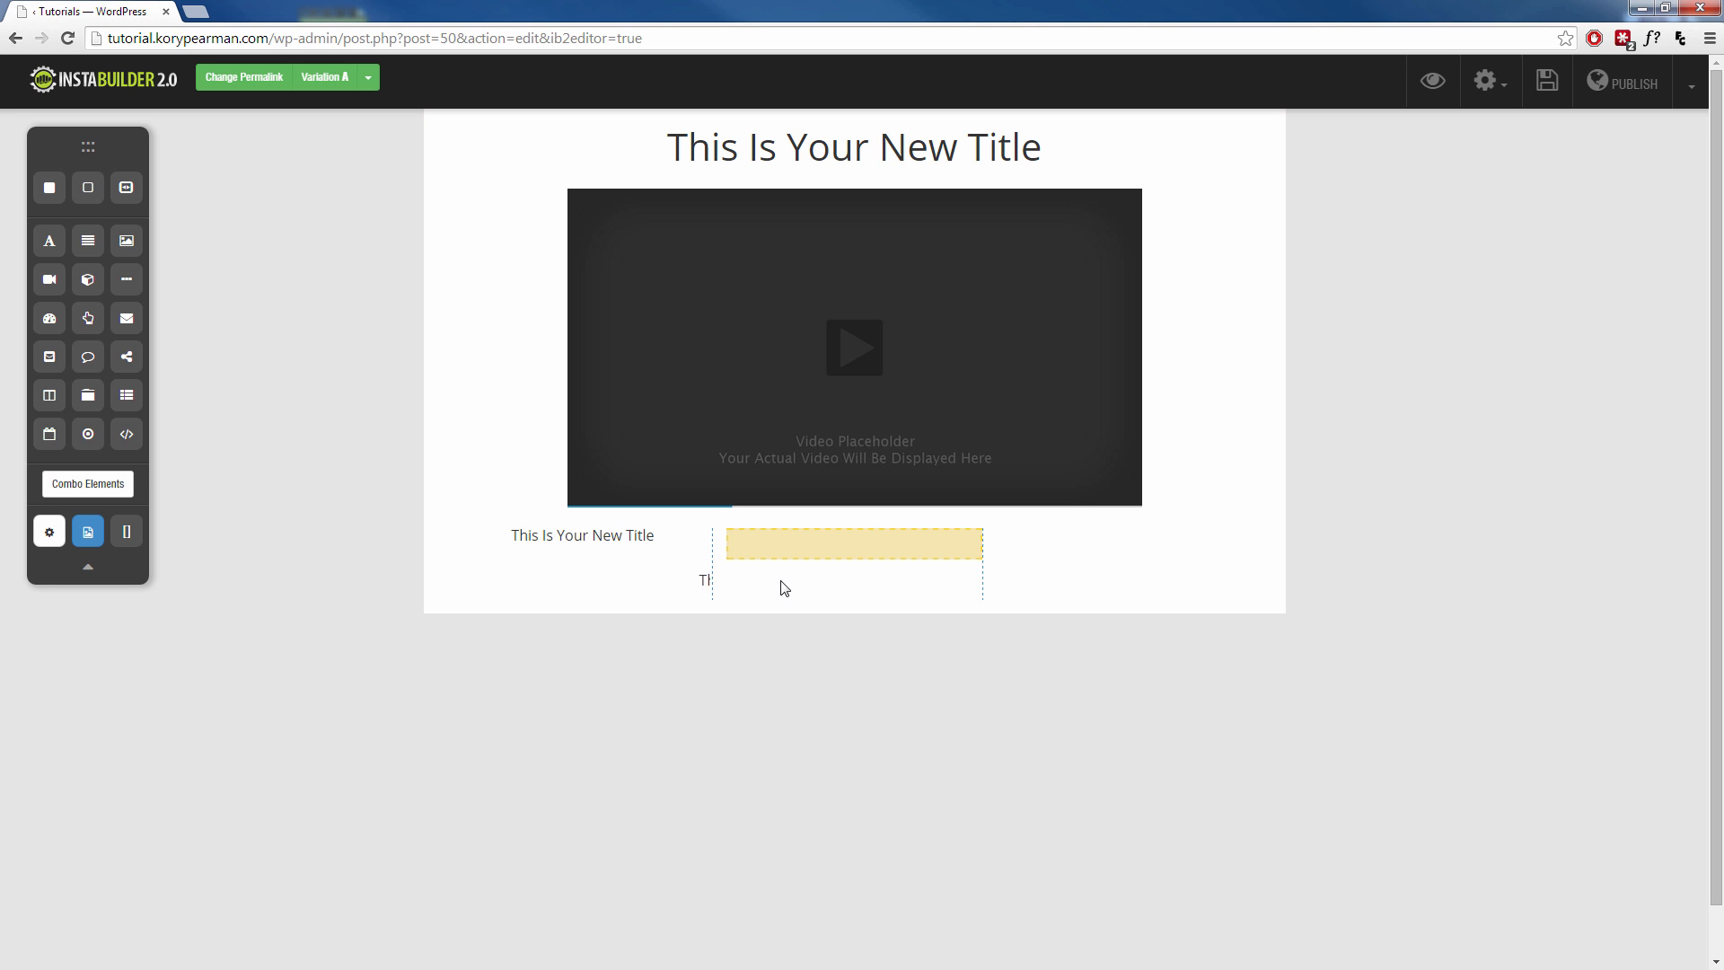
left_click(855, 544)
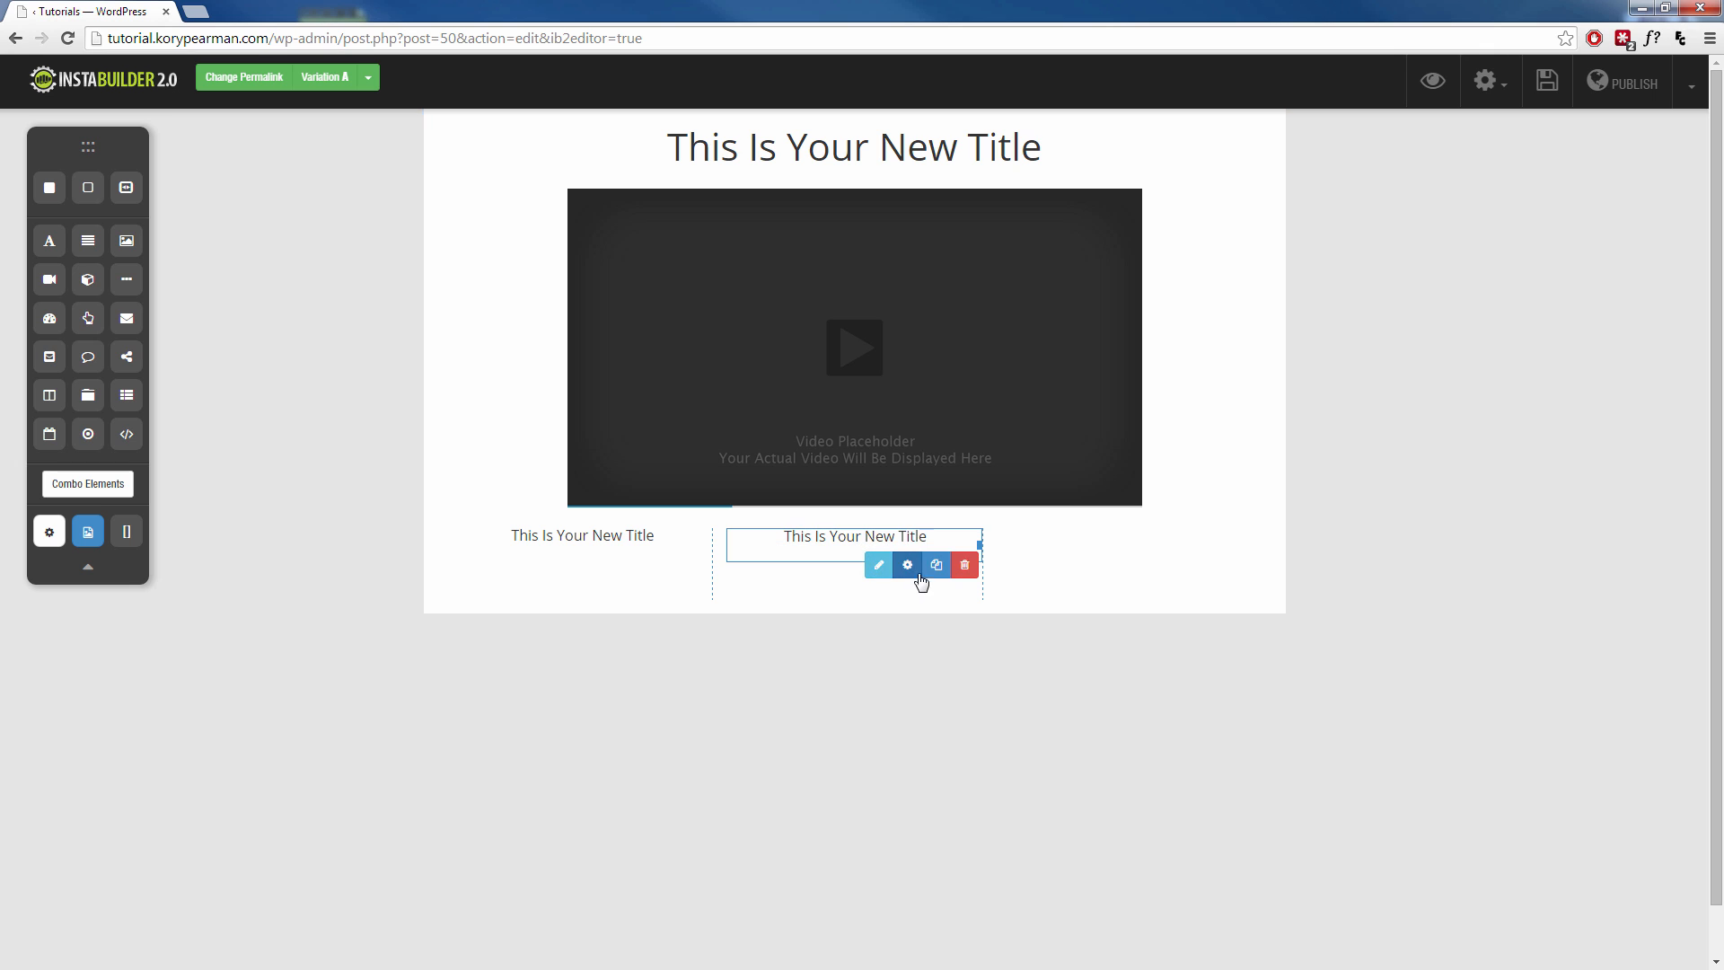
left_click(935, 564)
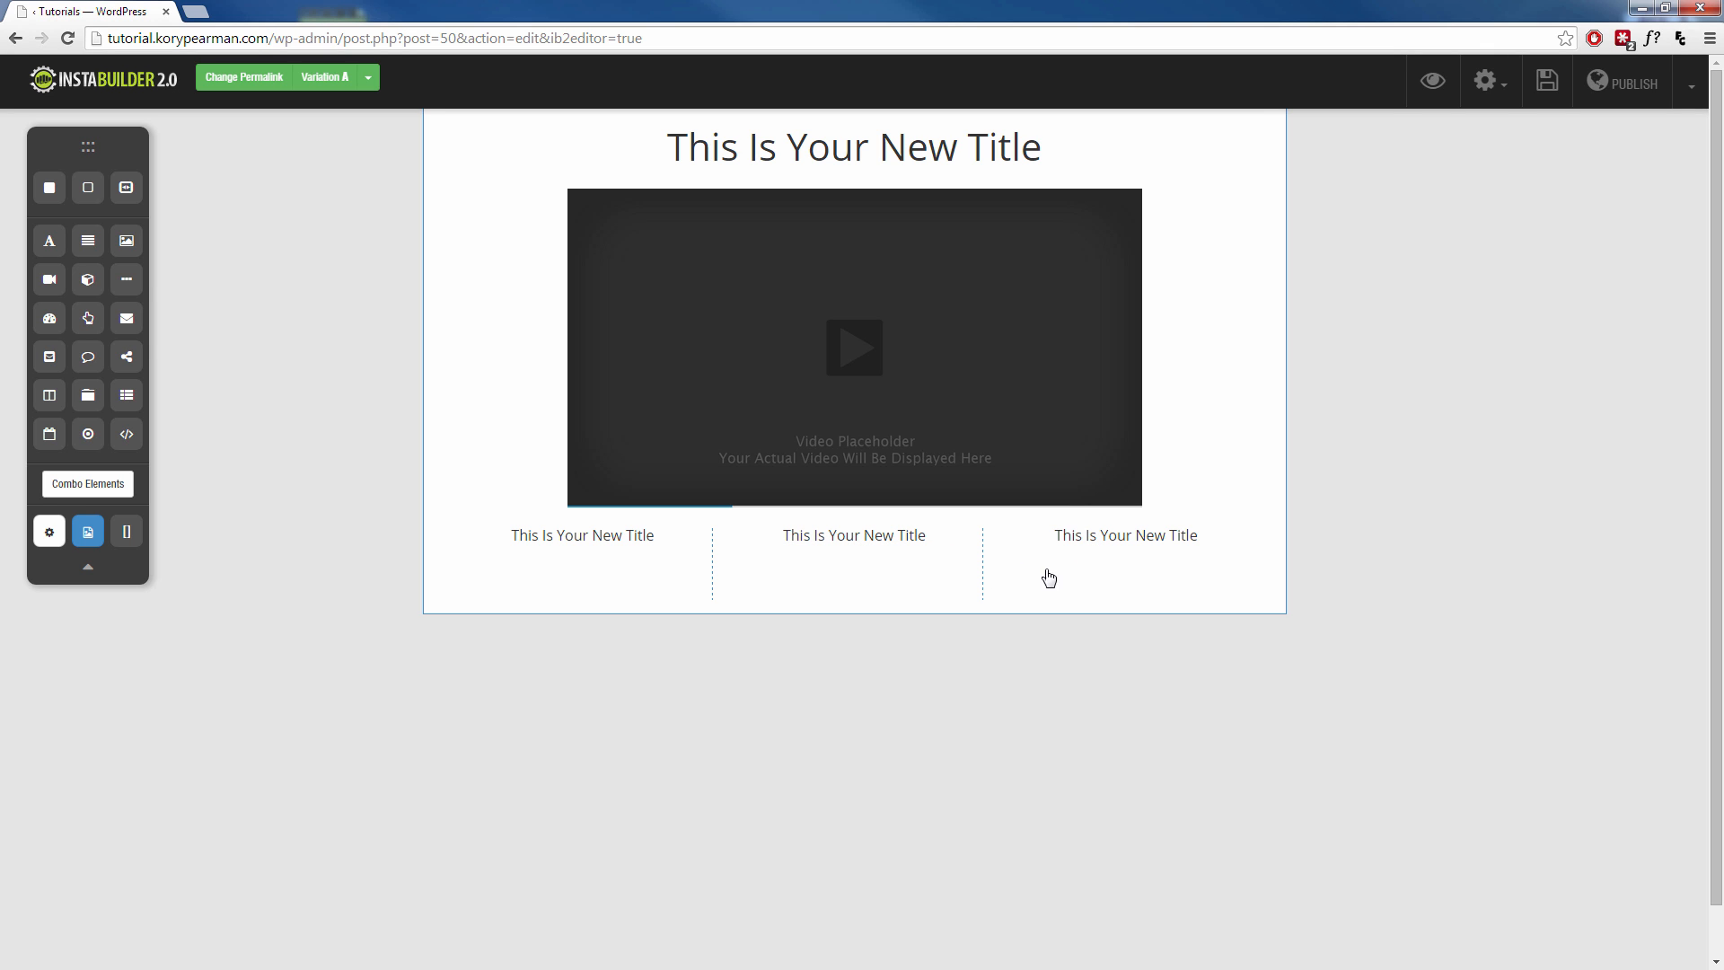
mouse_move(126, 279)
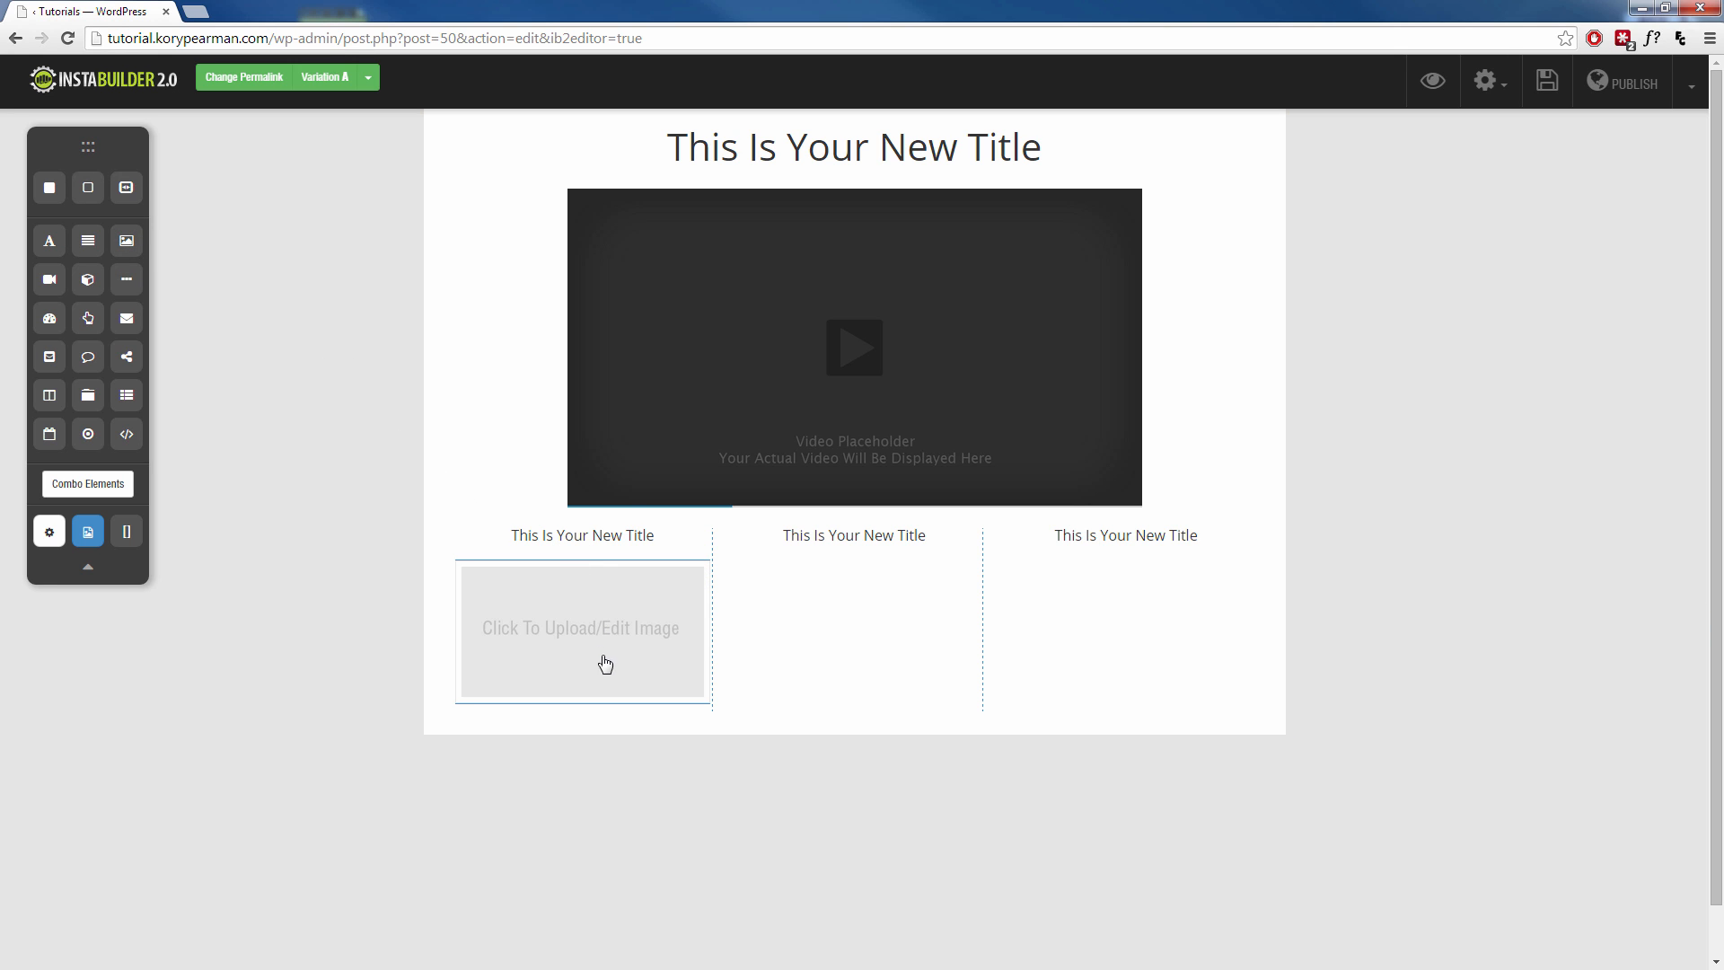
Add an image placeholder under each of the three column titles
left_click(581, 632)
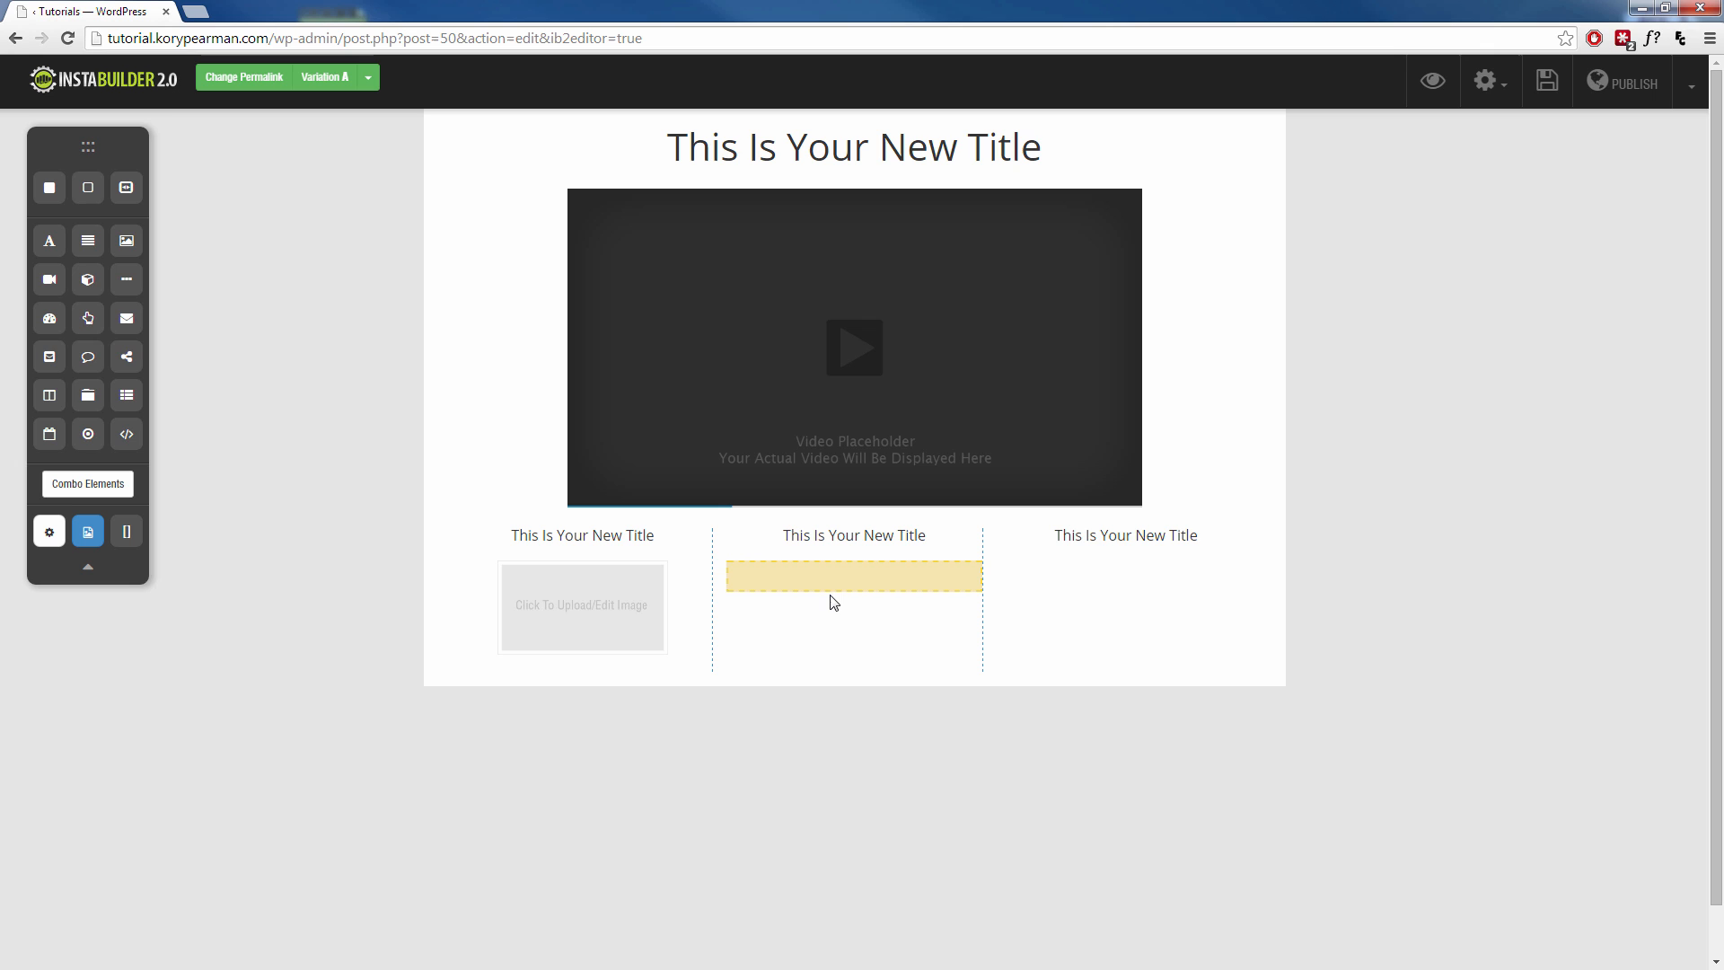
left_click(854, 576)
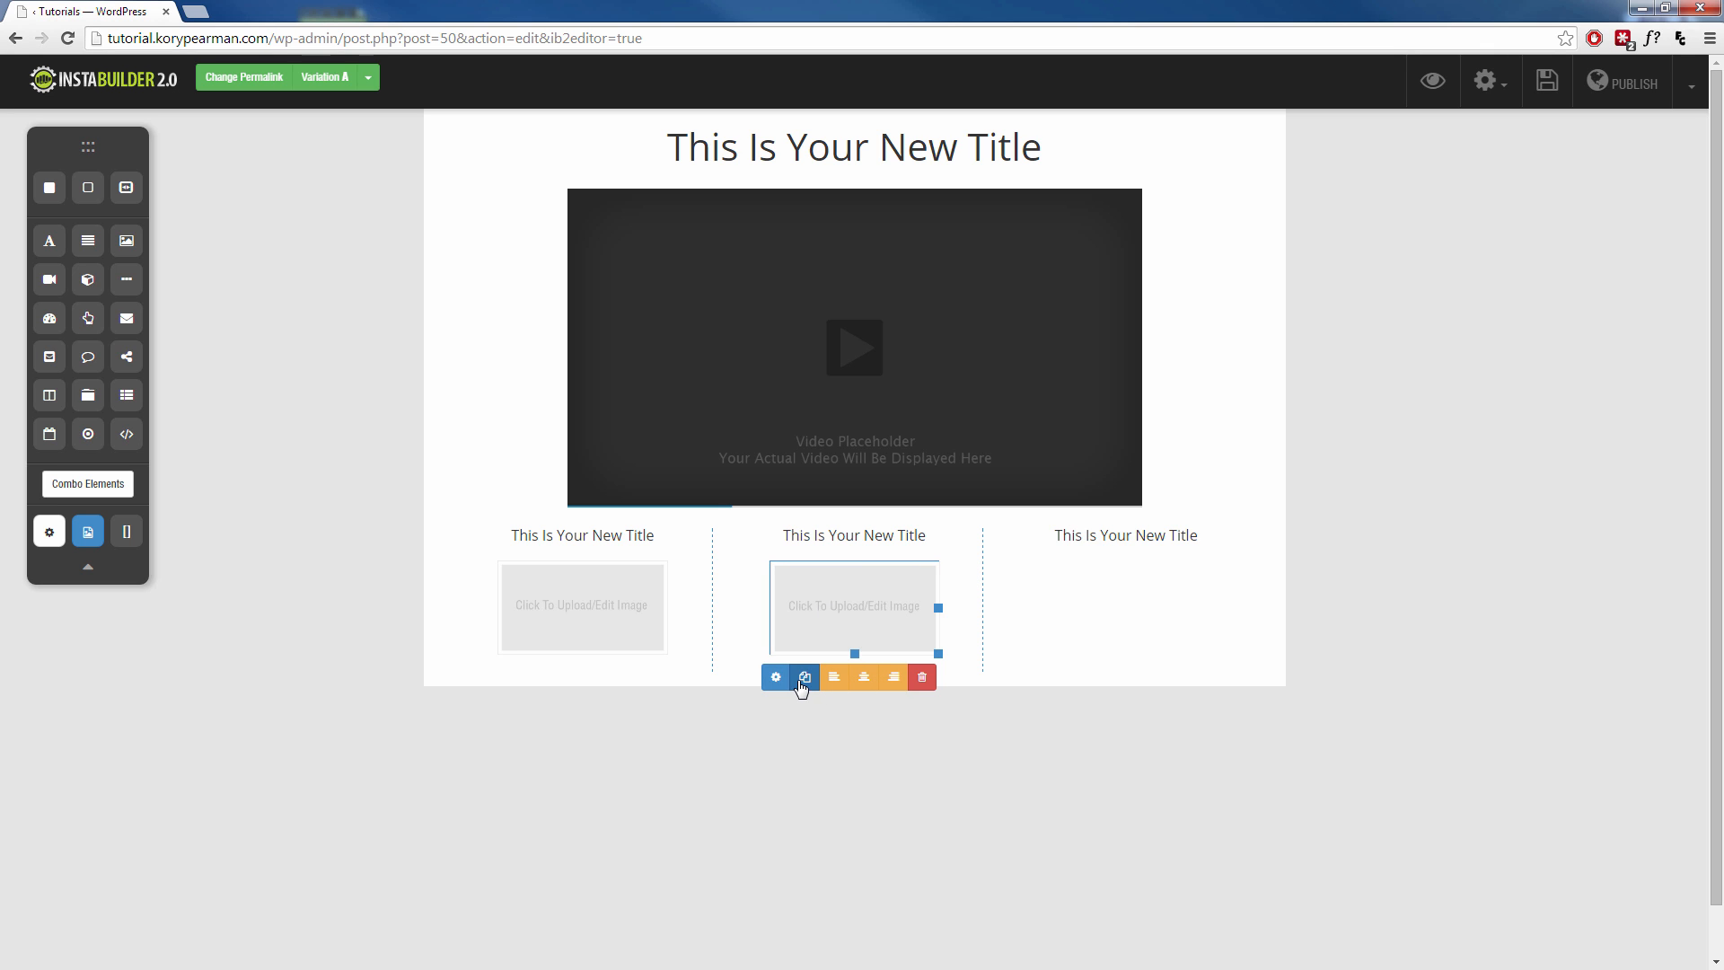
left_click(918, 718)
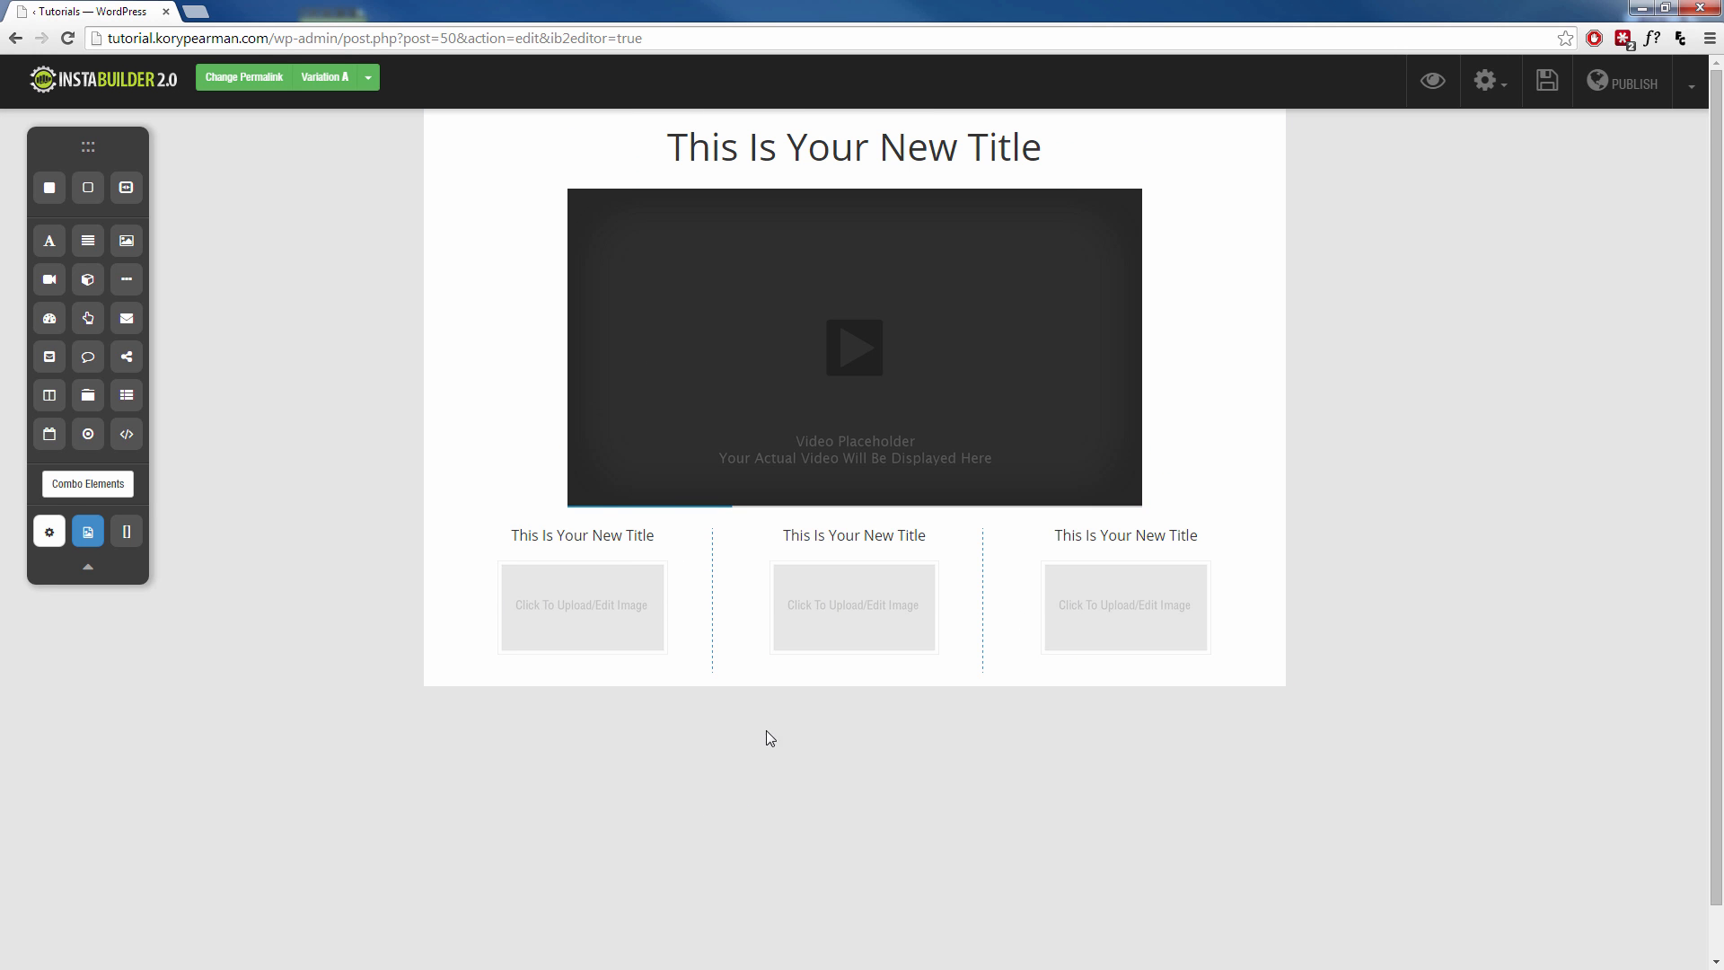
mouse_move(48, 189)
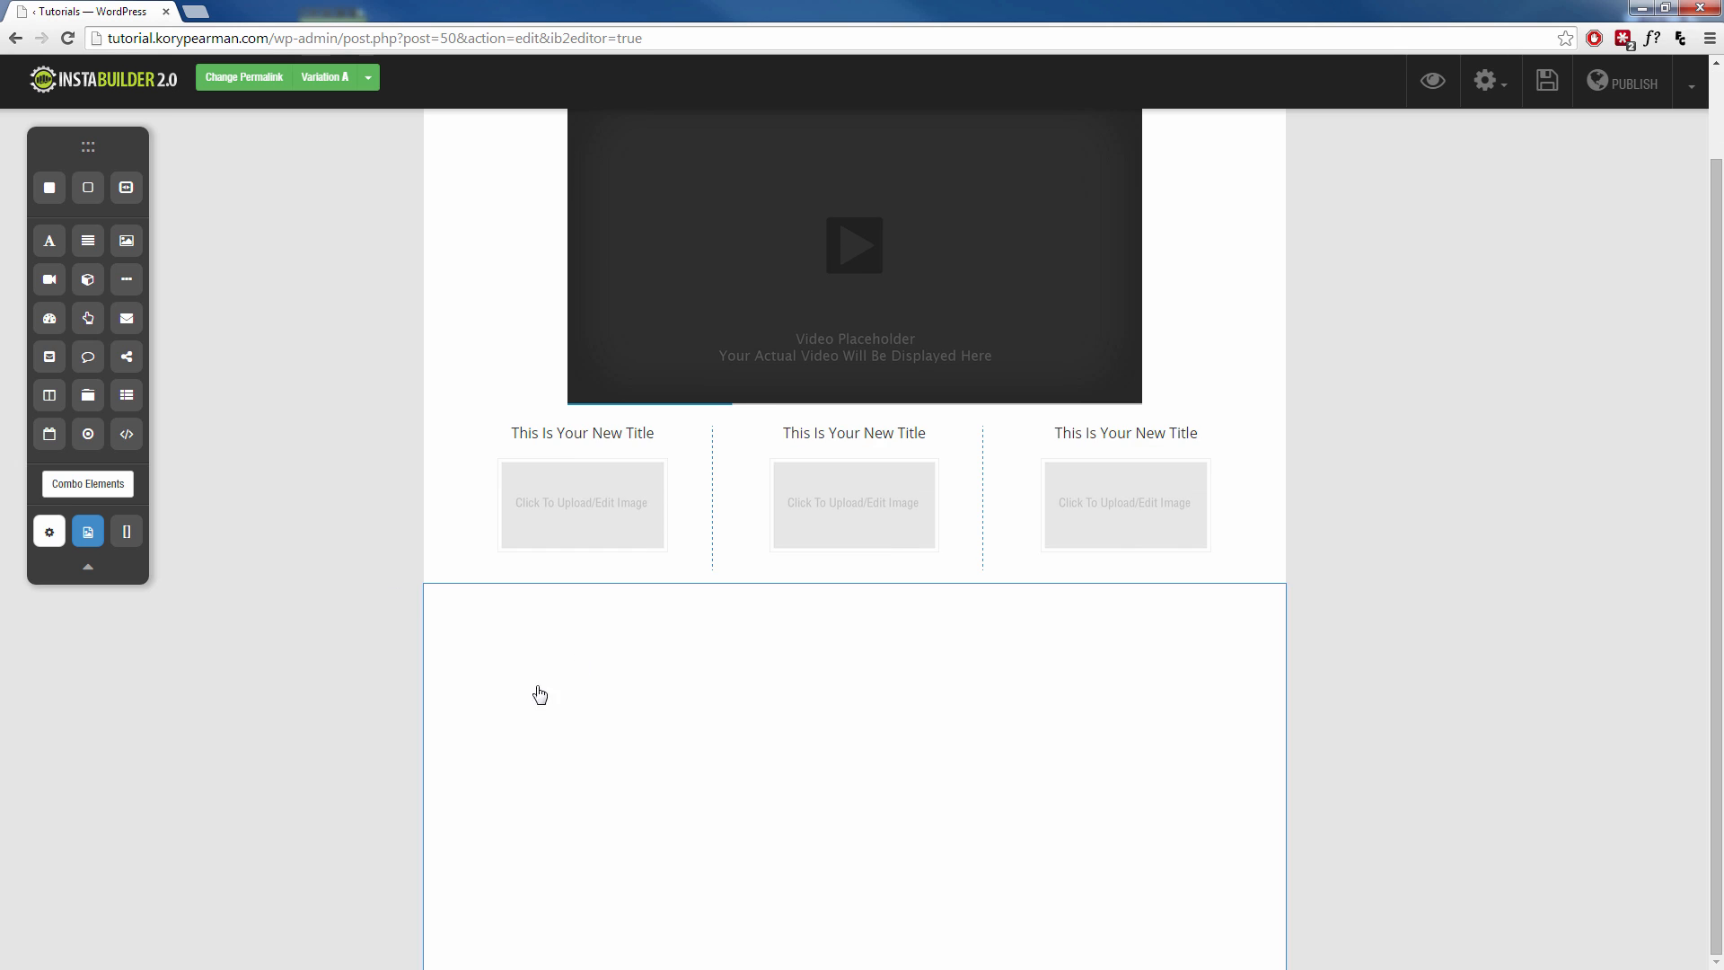
mouse_move(459, 648)
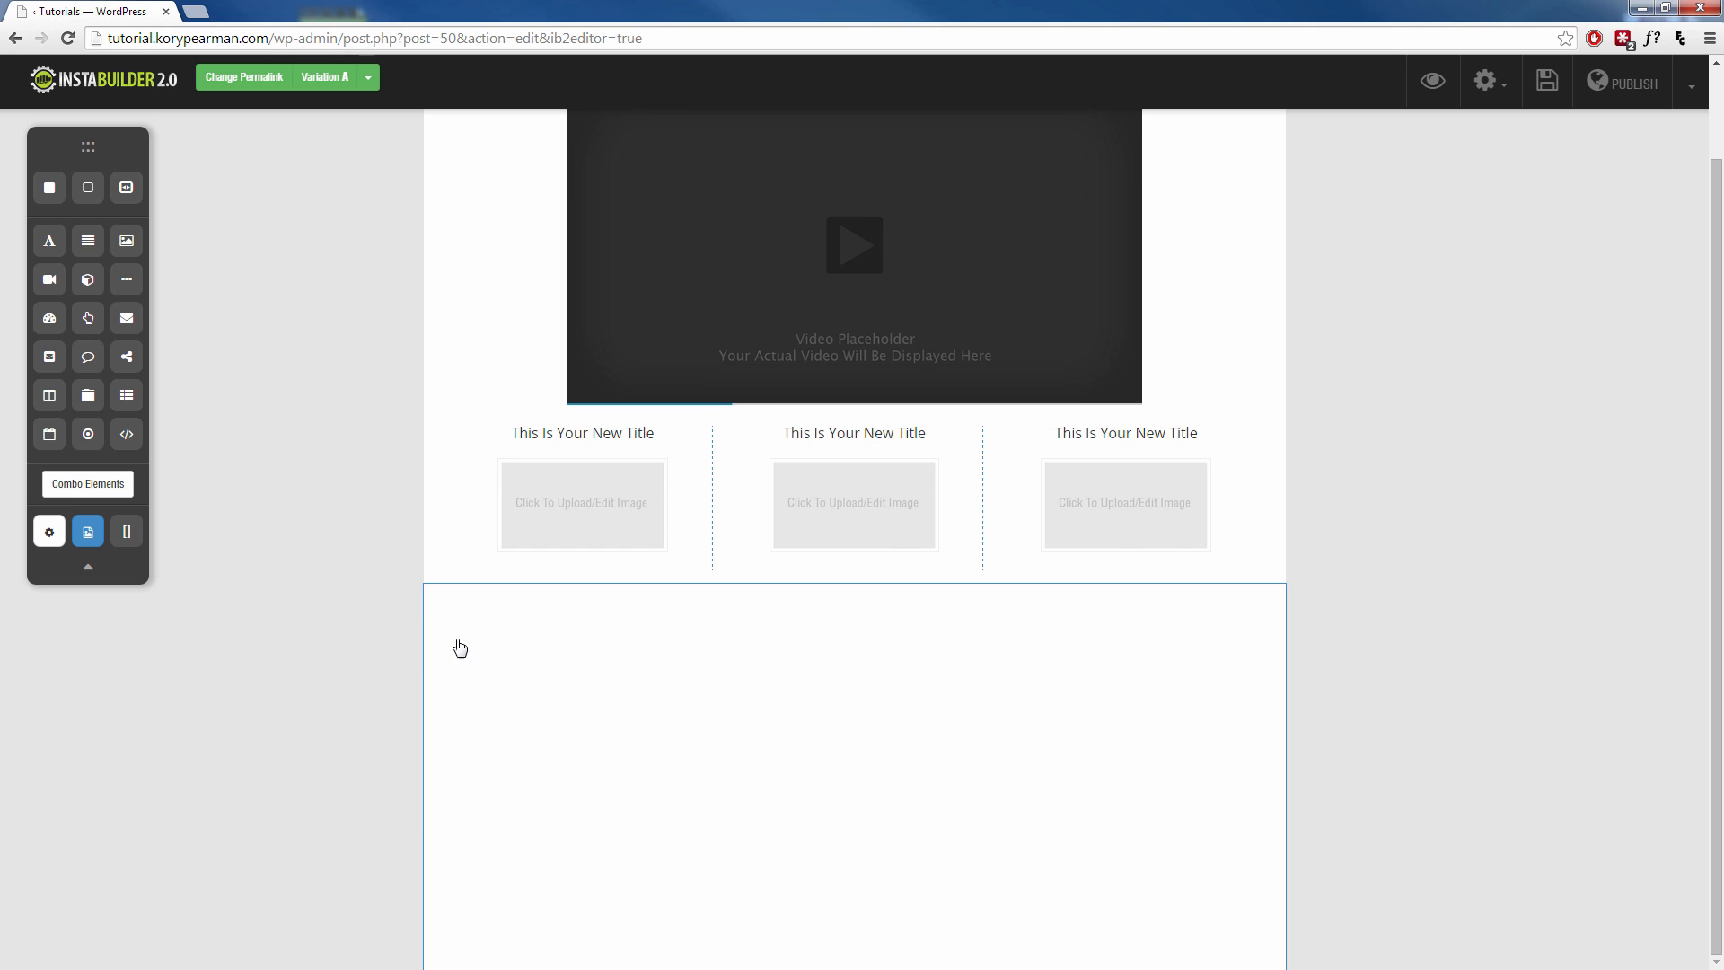
mouse_move(86, 356)
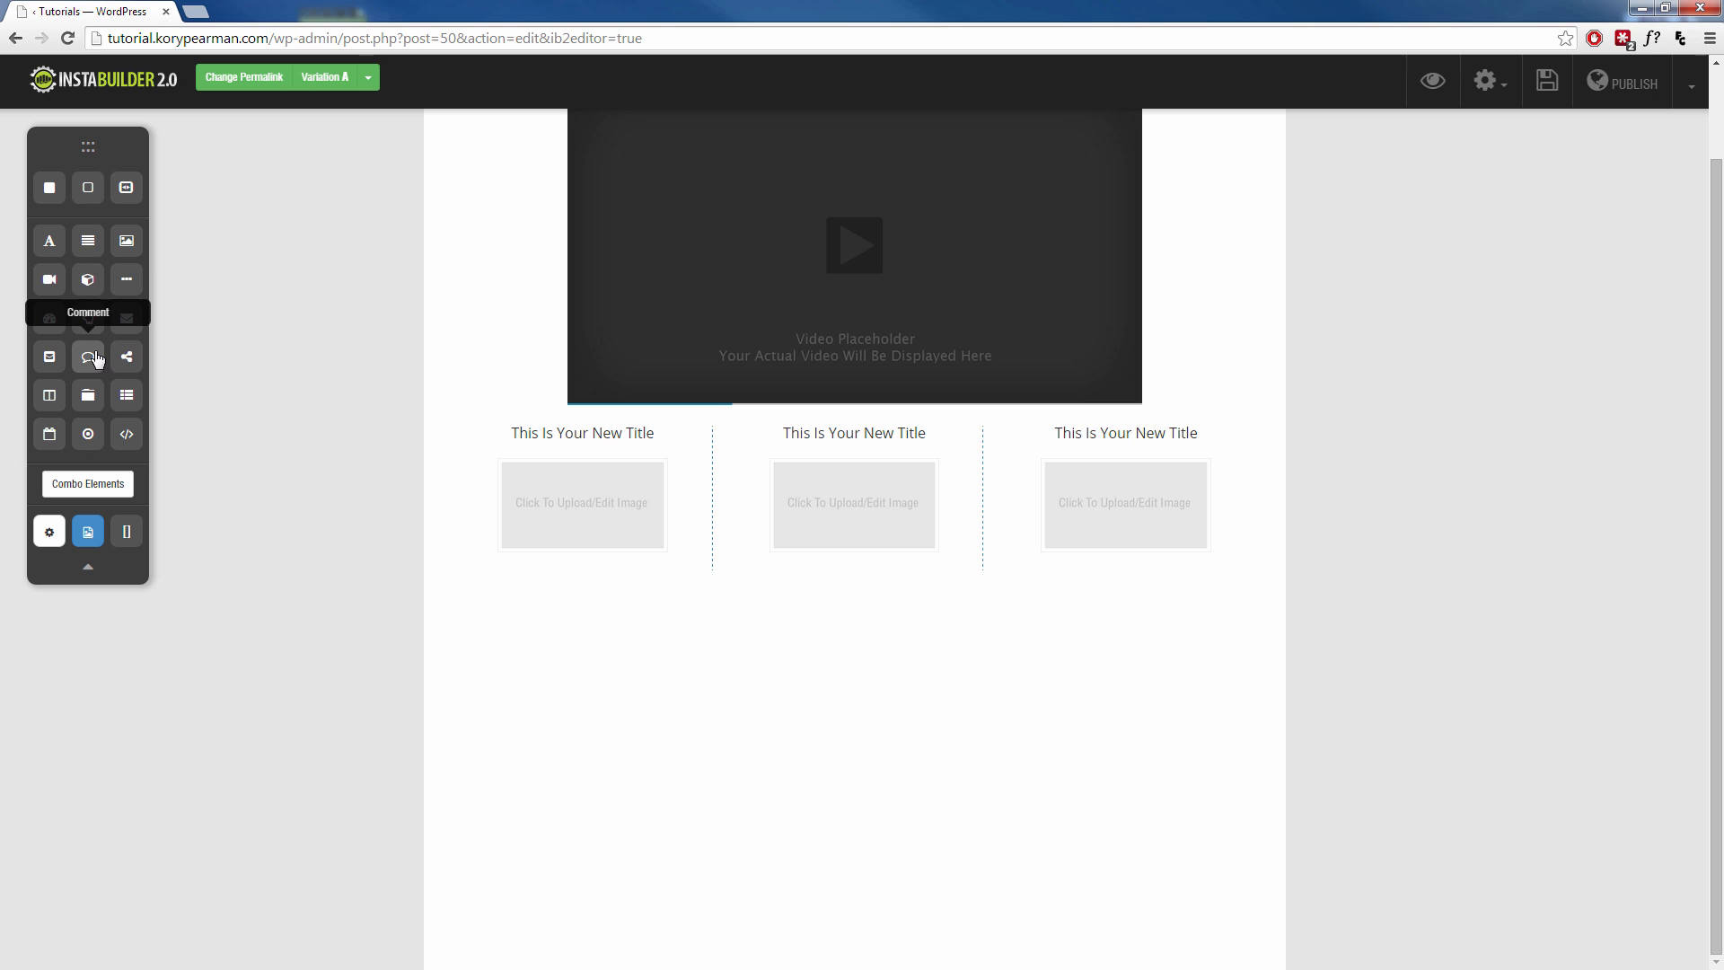
Stretch the Click Here button to span the section and make it taller
left_click(86, 356)
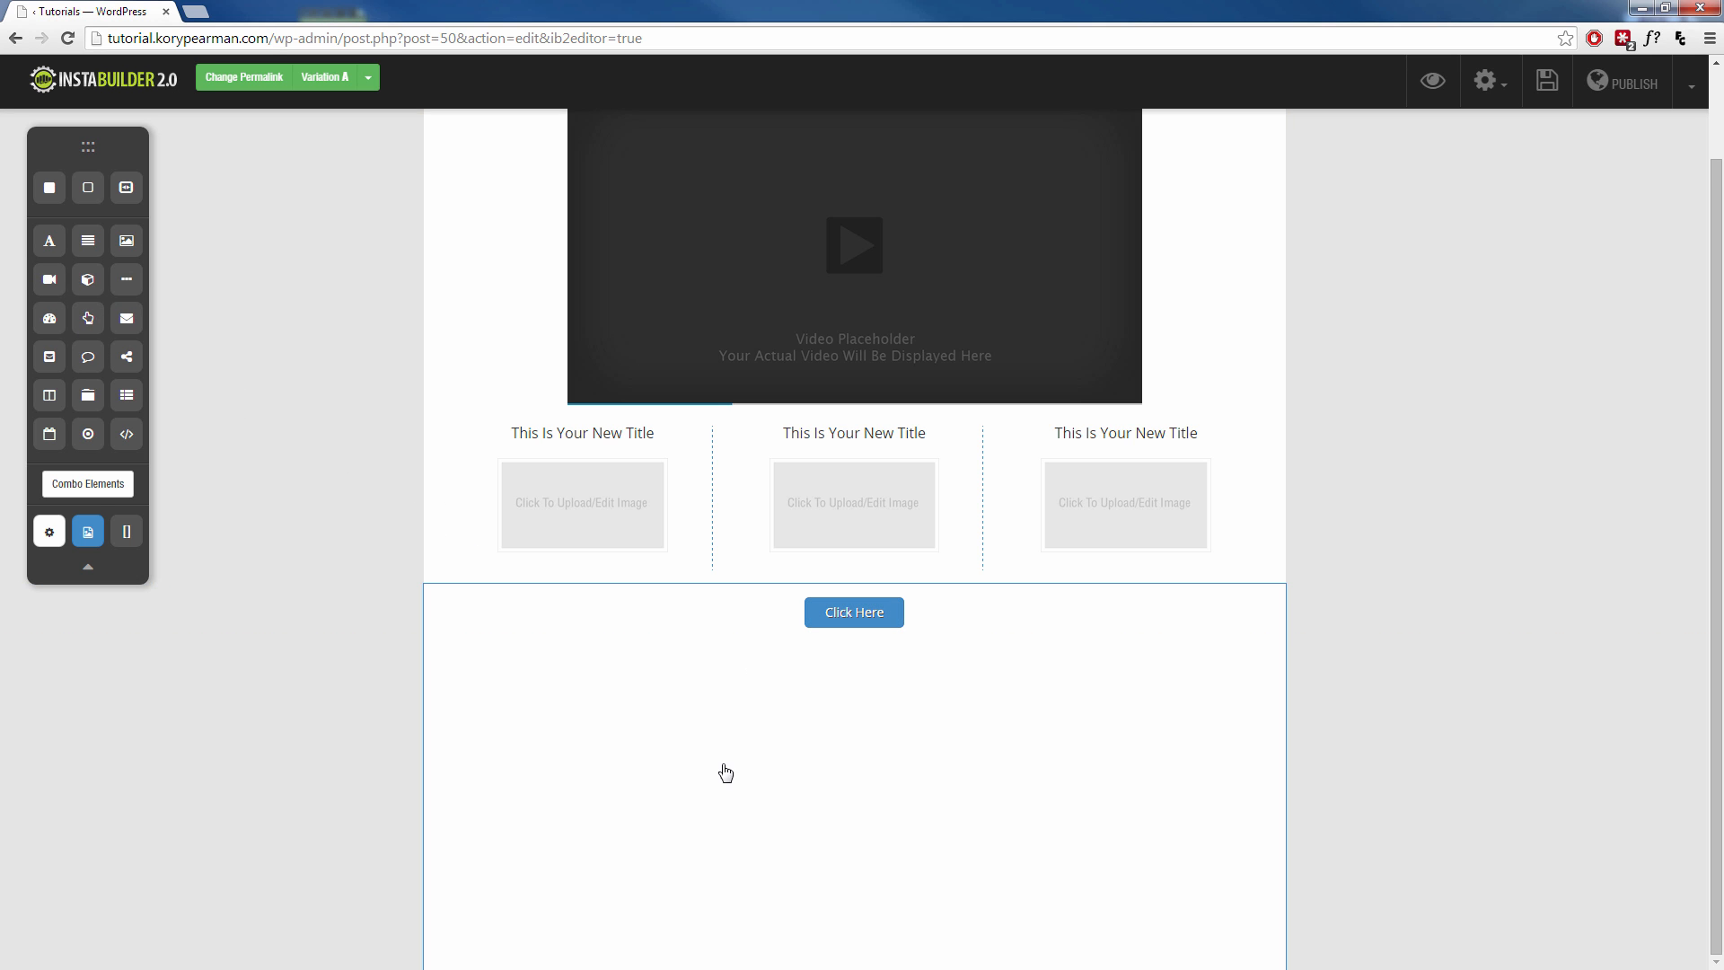
left_click(855, 613)
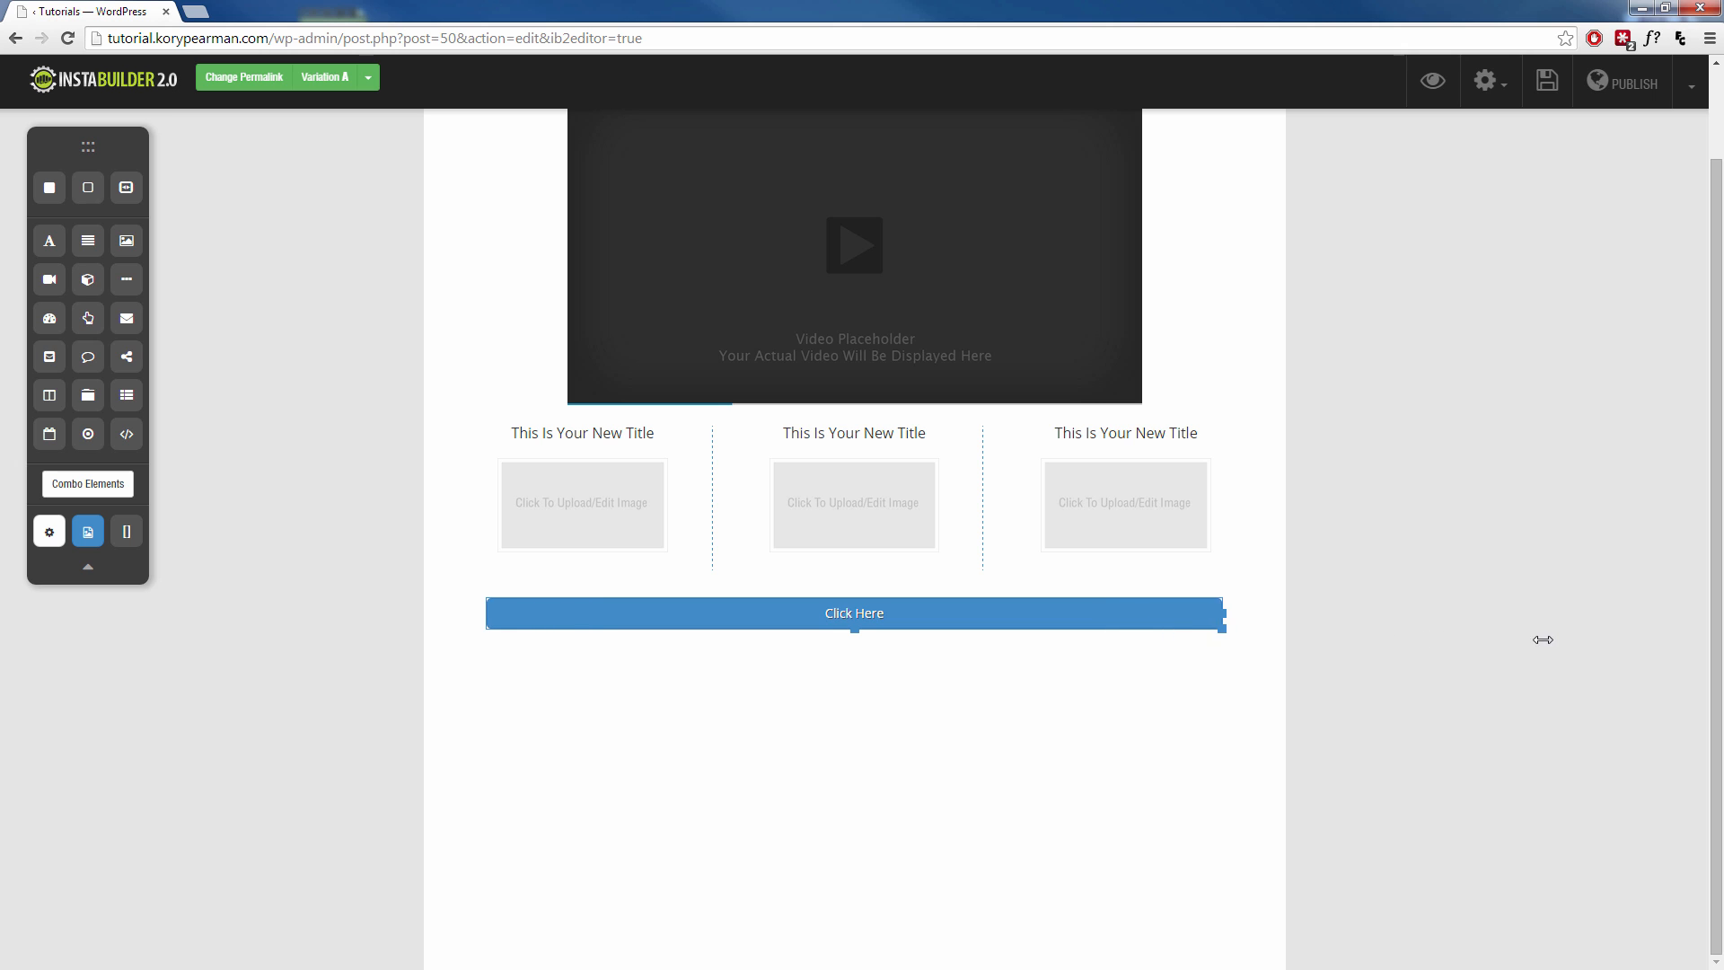
left_click(855, 613)
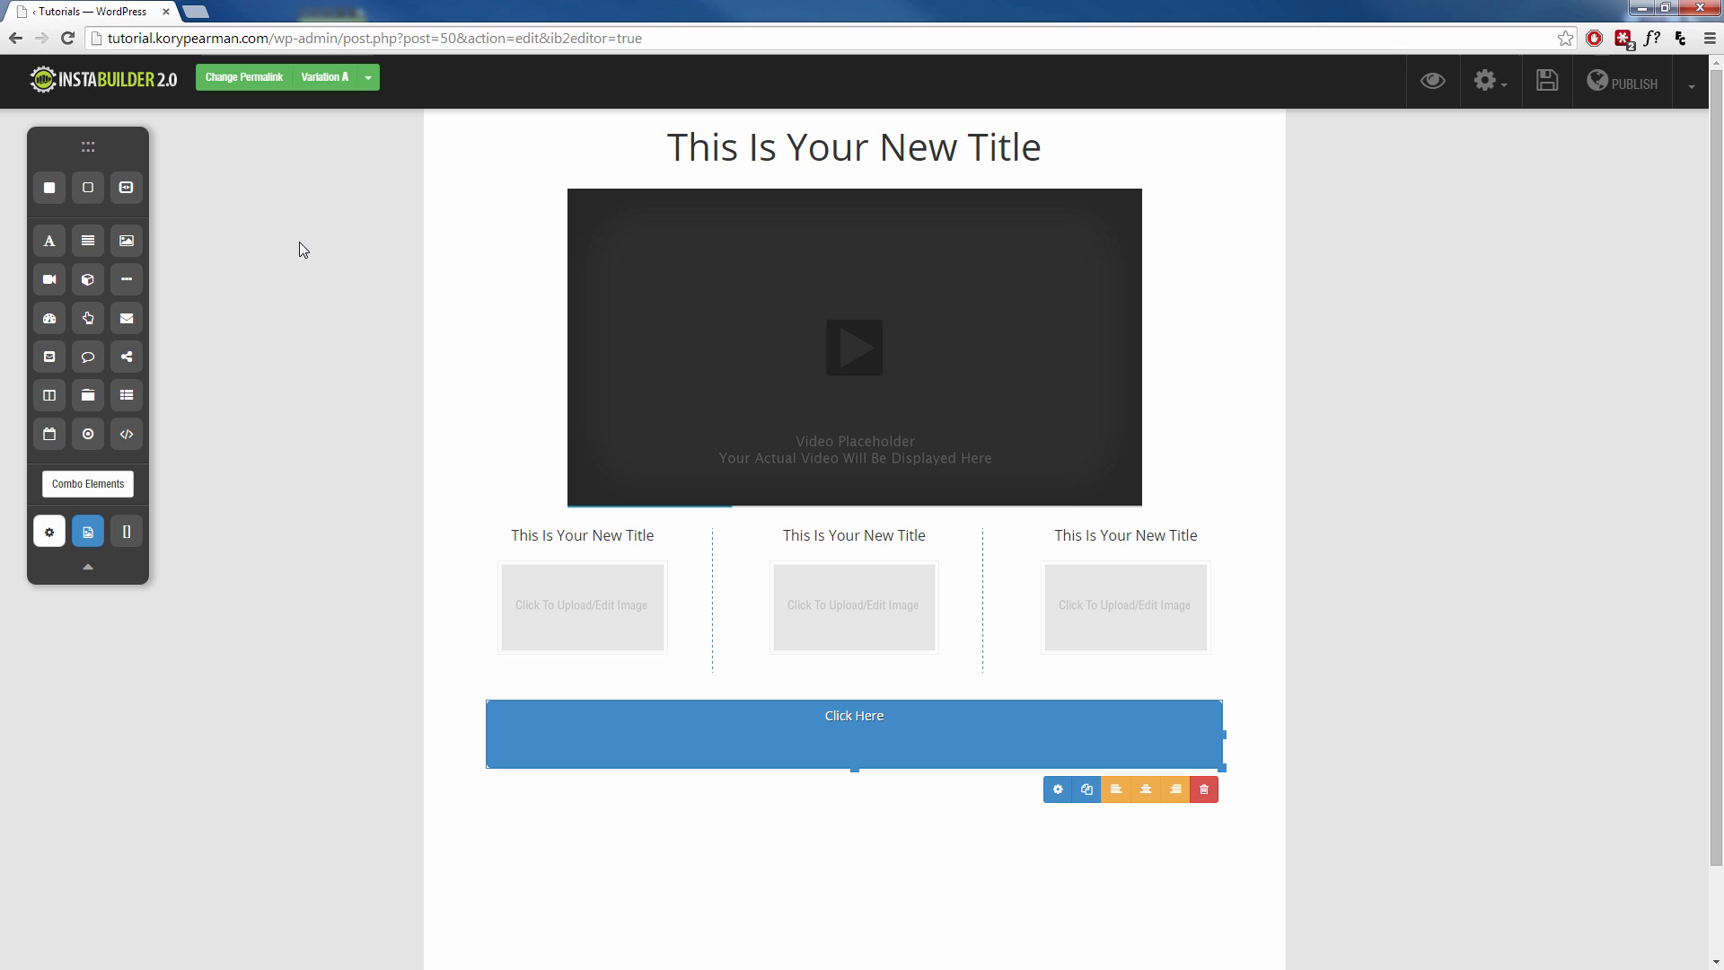
mouse_move(1478, 625)
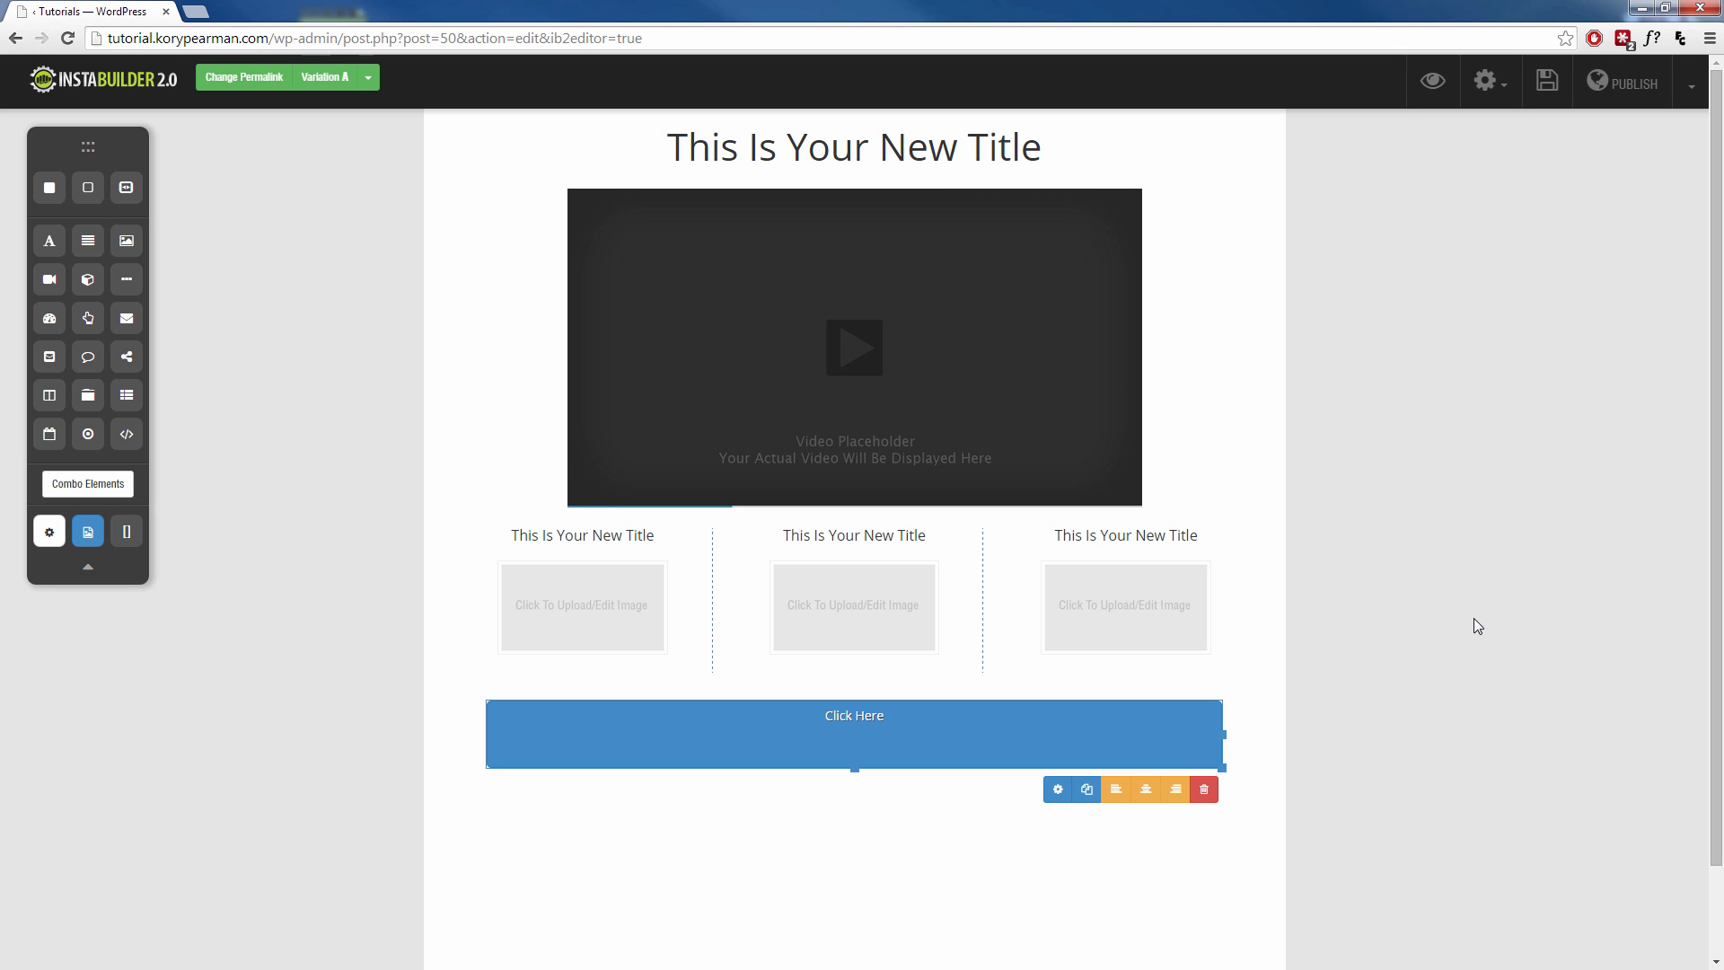
mouse_move(1018, 294)
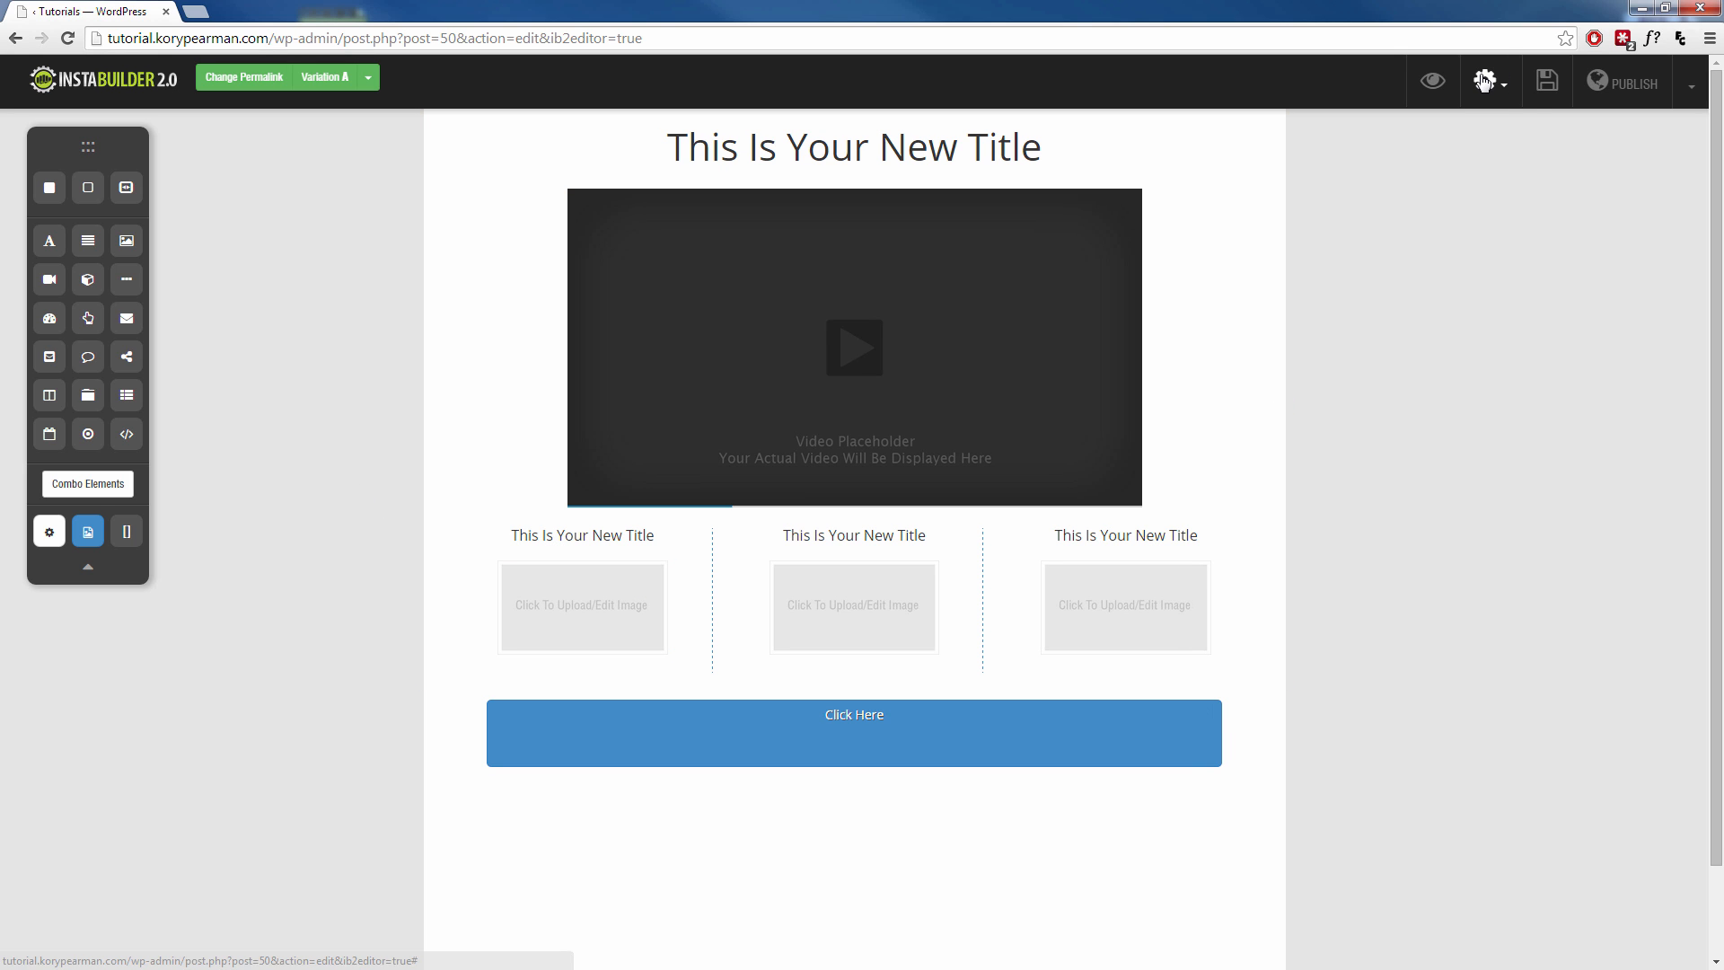
Set the page background colour to a dark red in Page Settings
left_click(1483, 81)
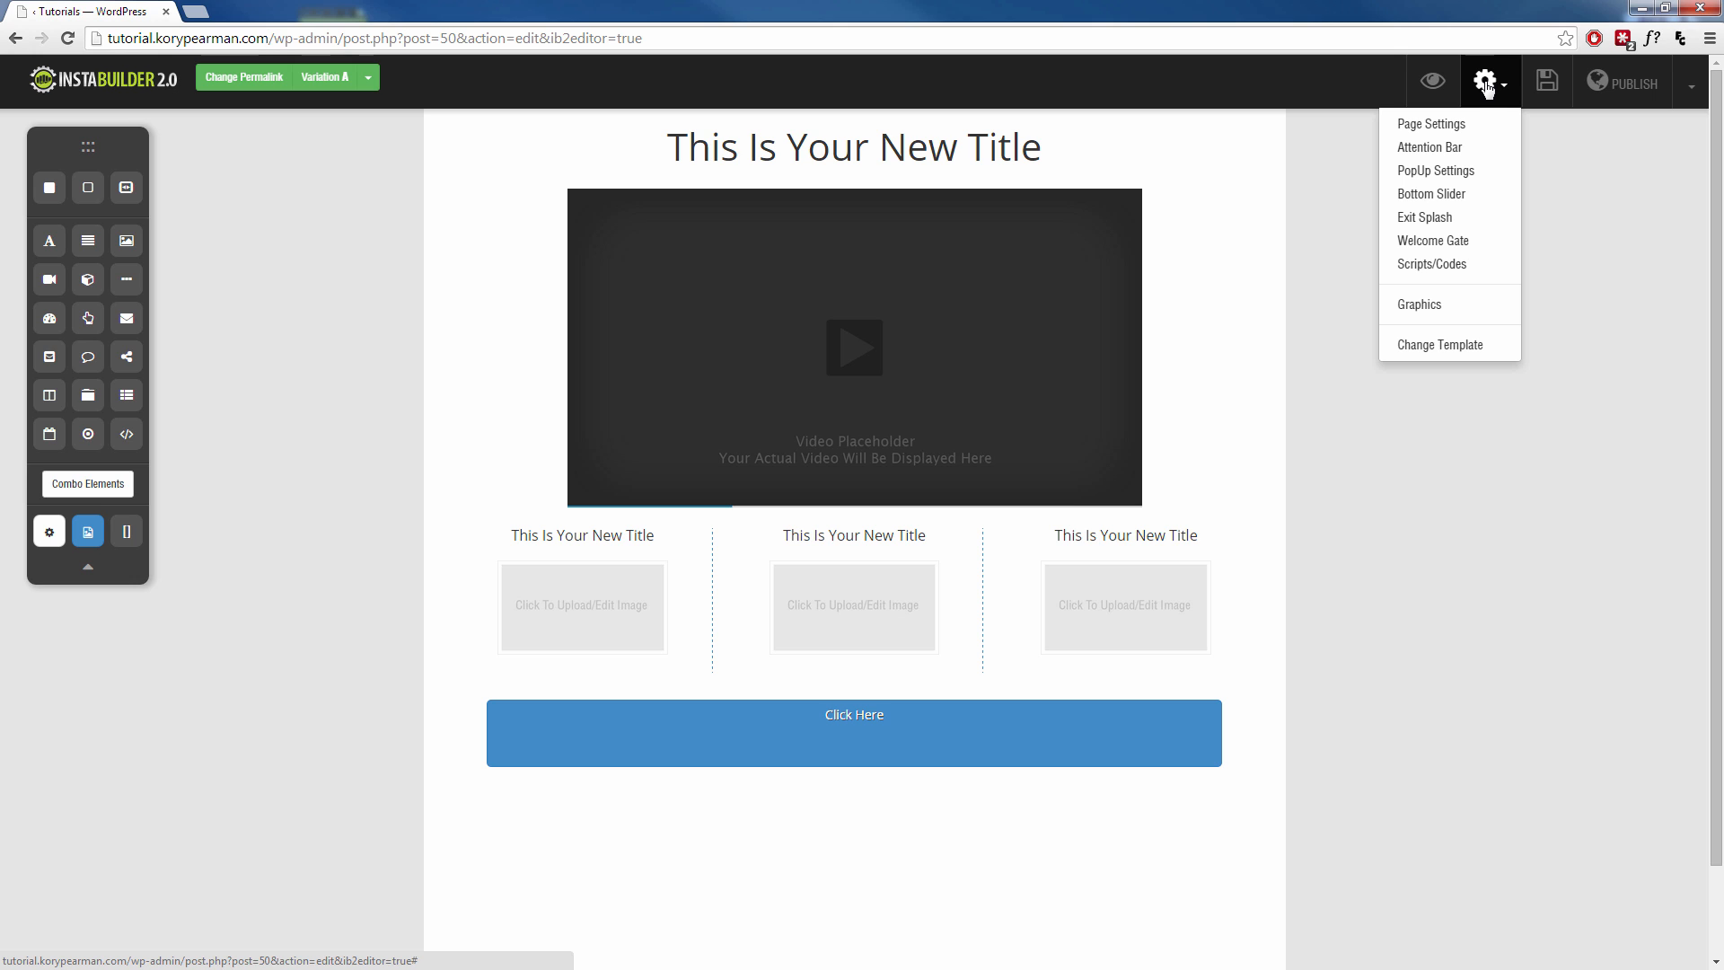
left_click(1429, 124)
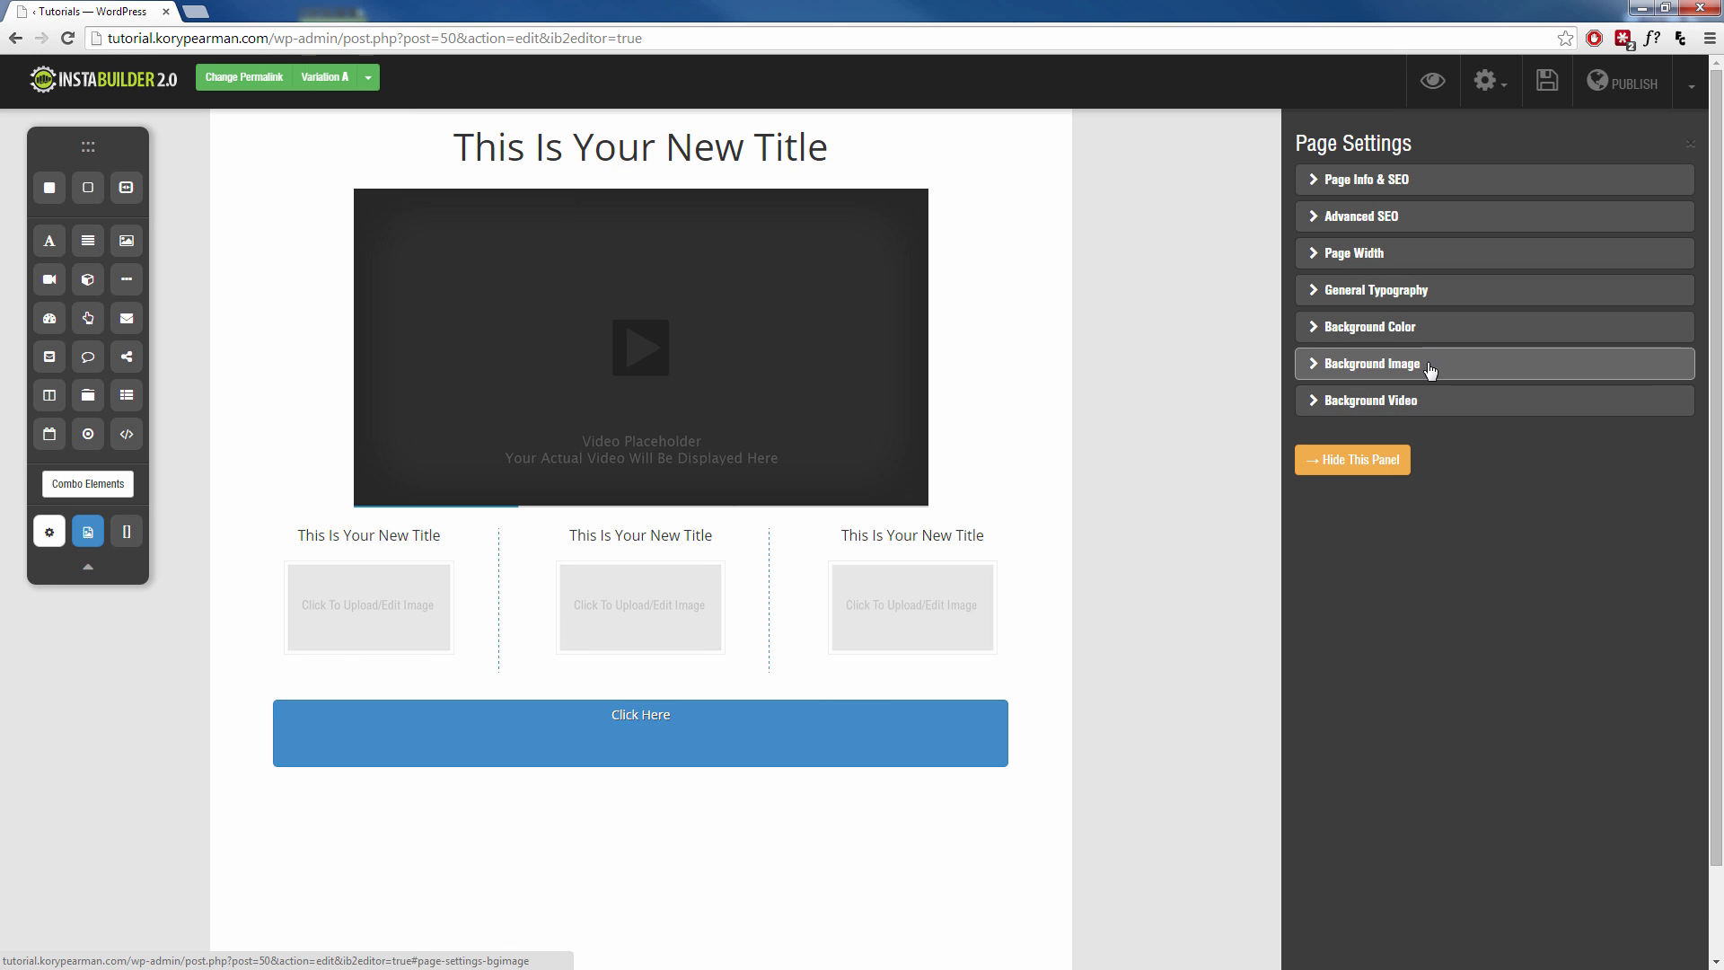
left_click(1368, 327)
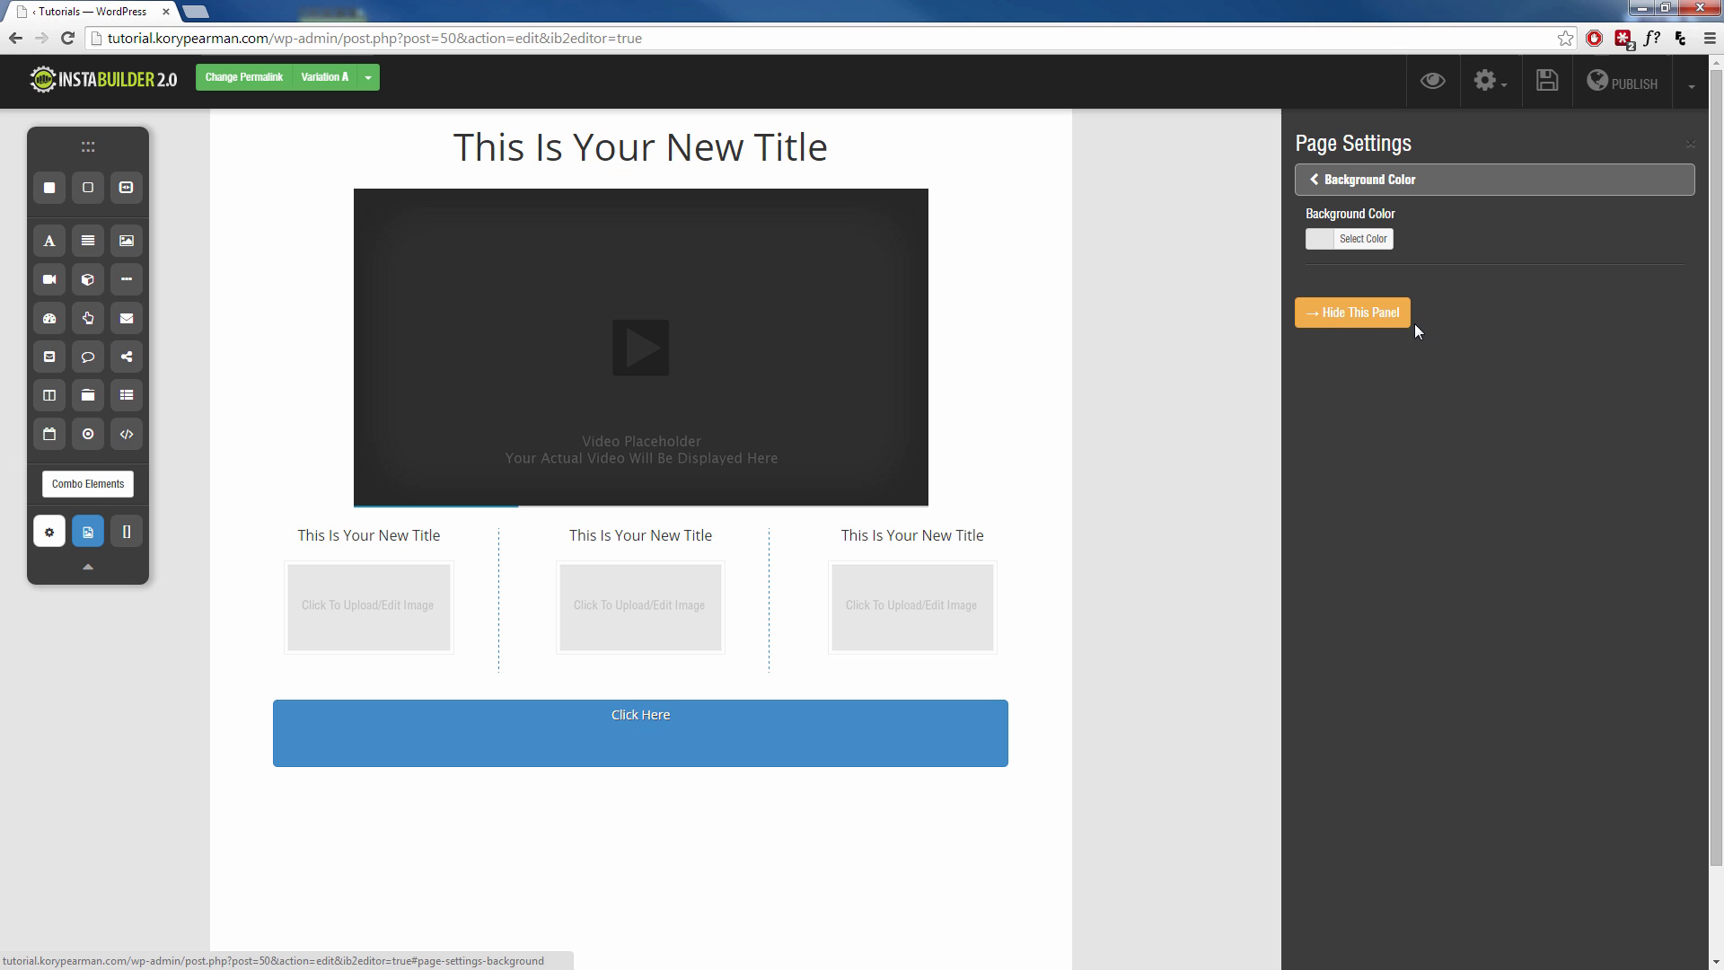
left_click(1317, 239)
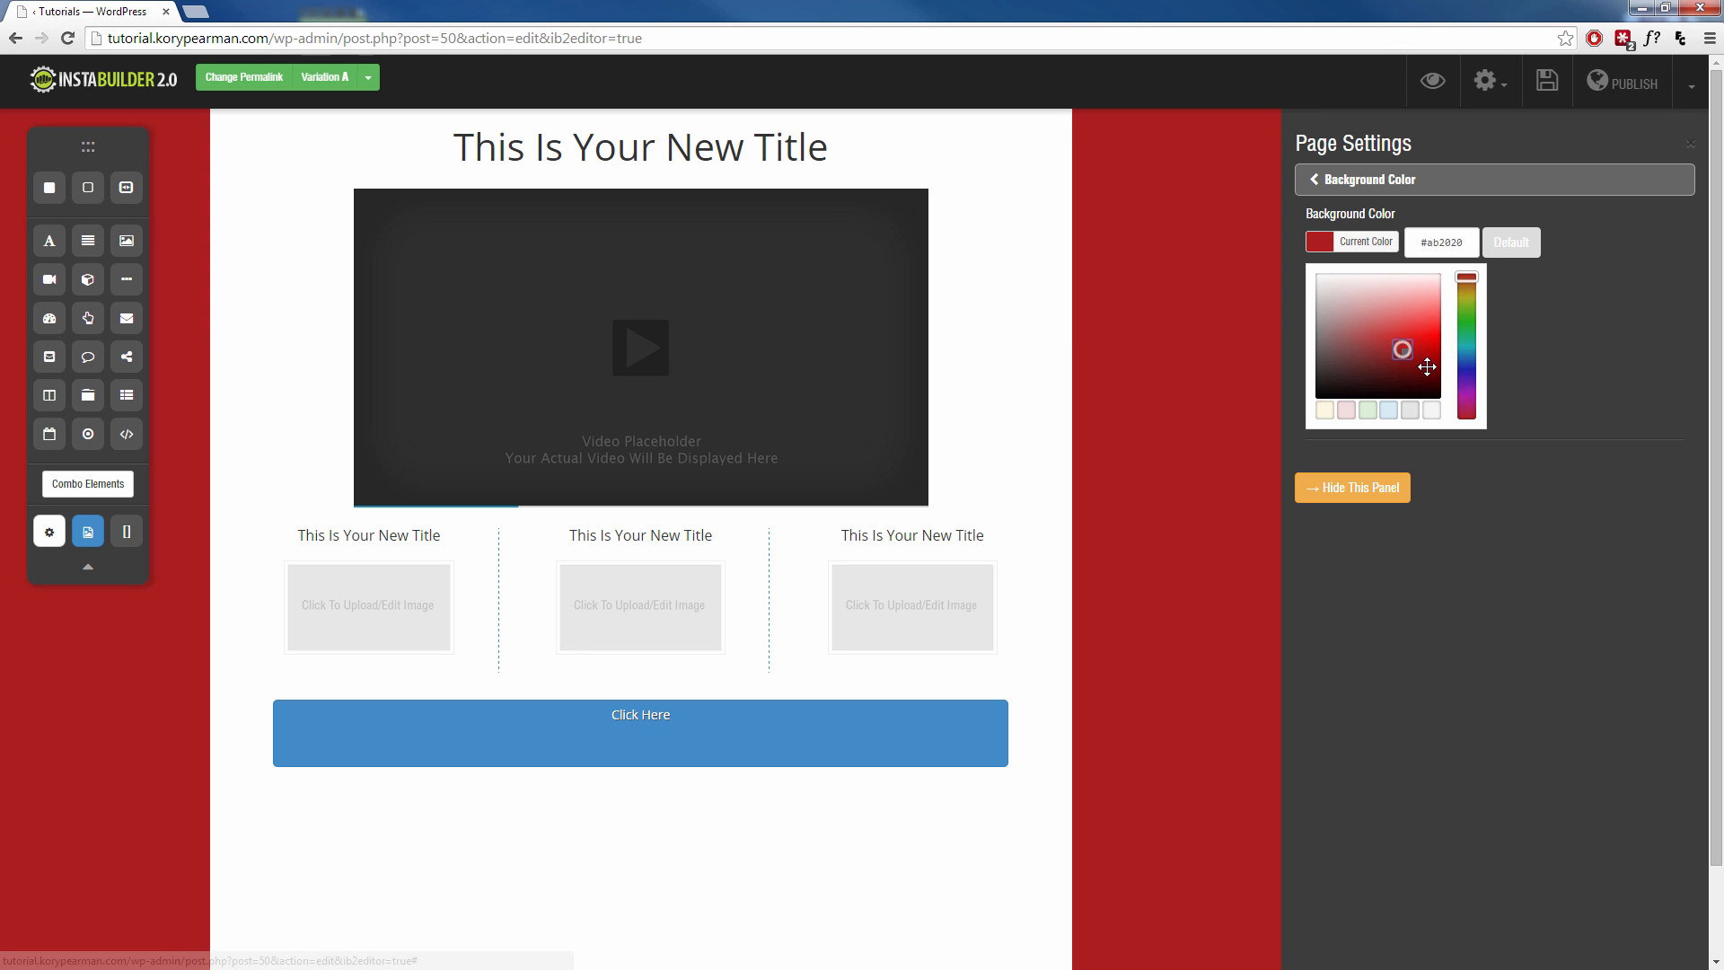
left_click(1314, 180)
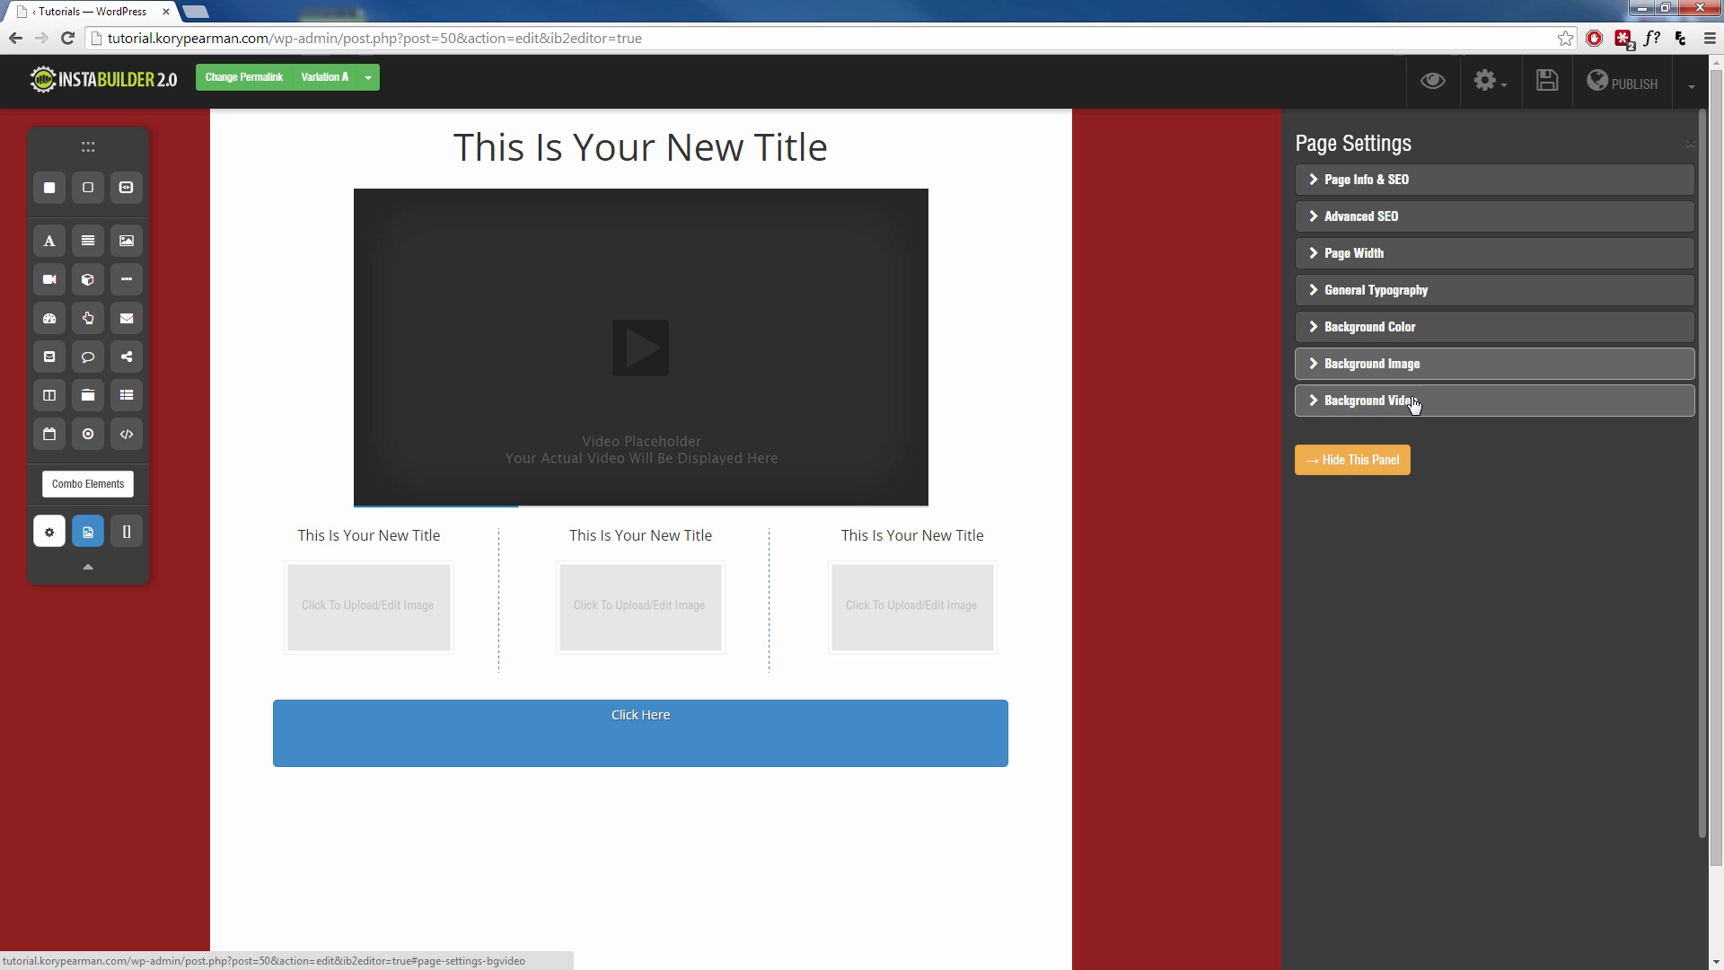
Browse the page background image options and reopen the colour picker
left_click(1372, 363)
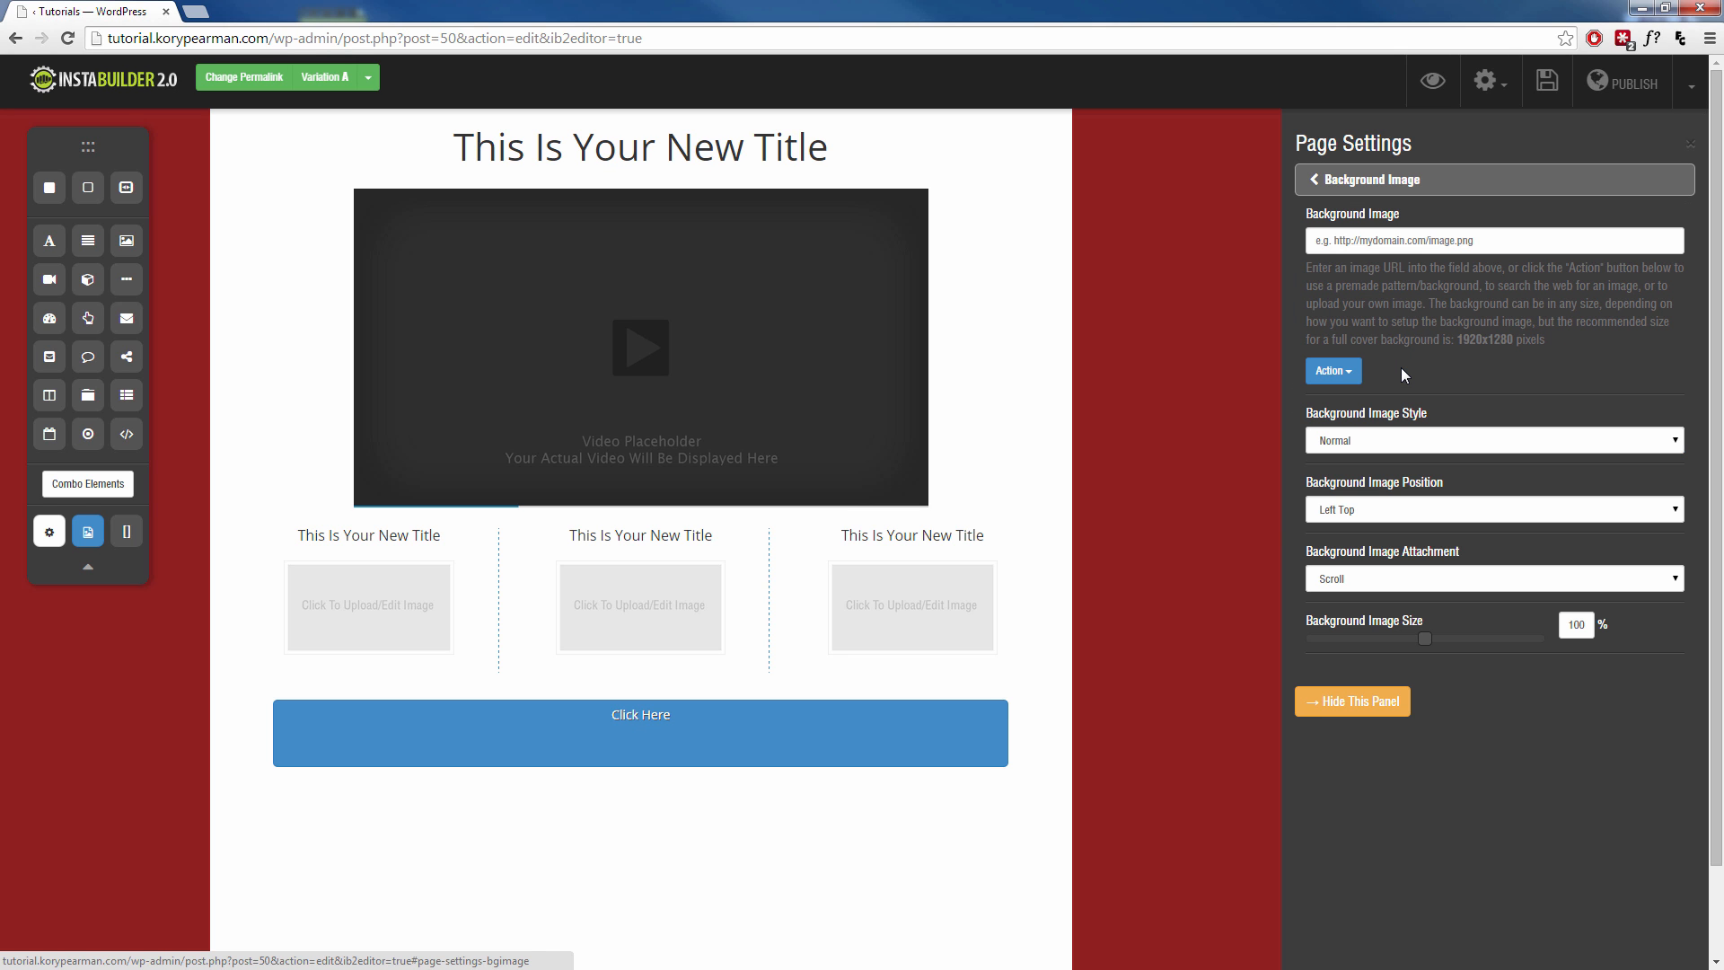
mouse_move(1357, 381)
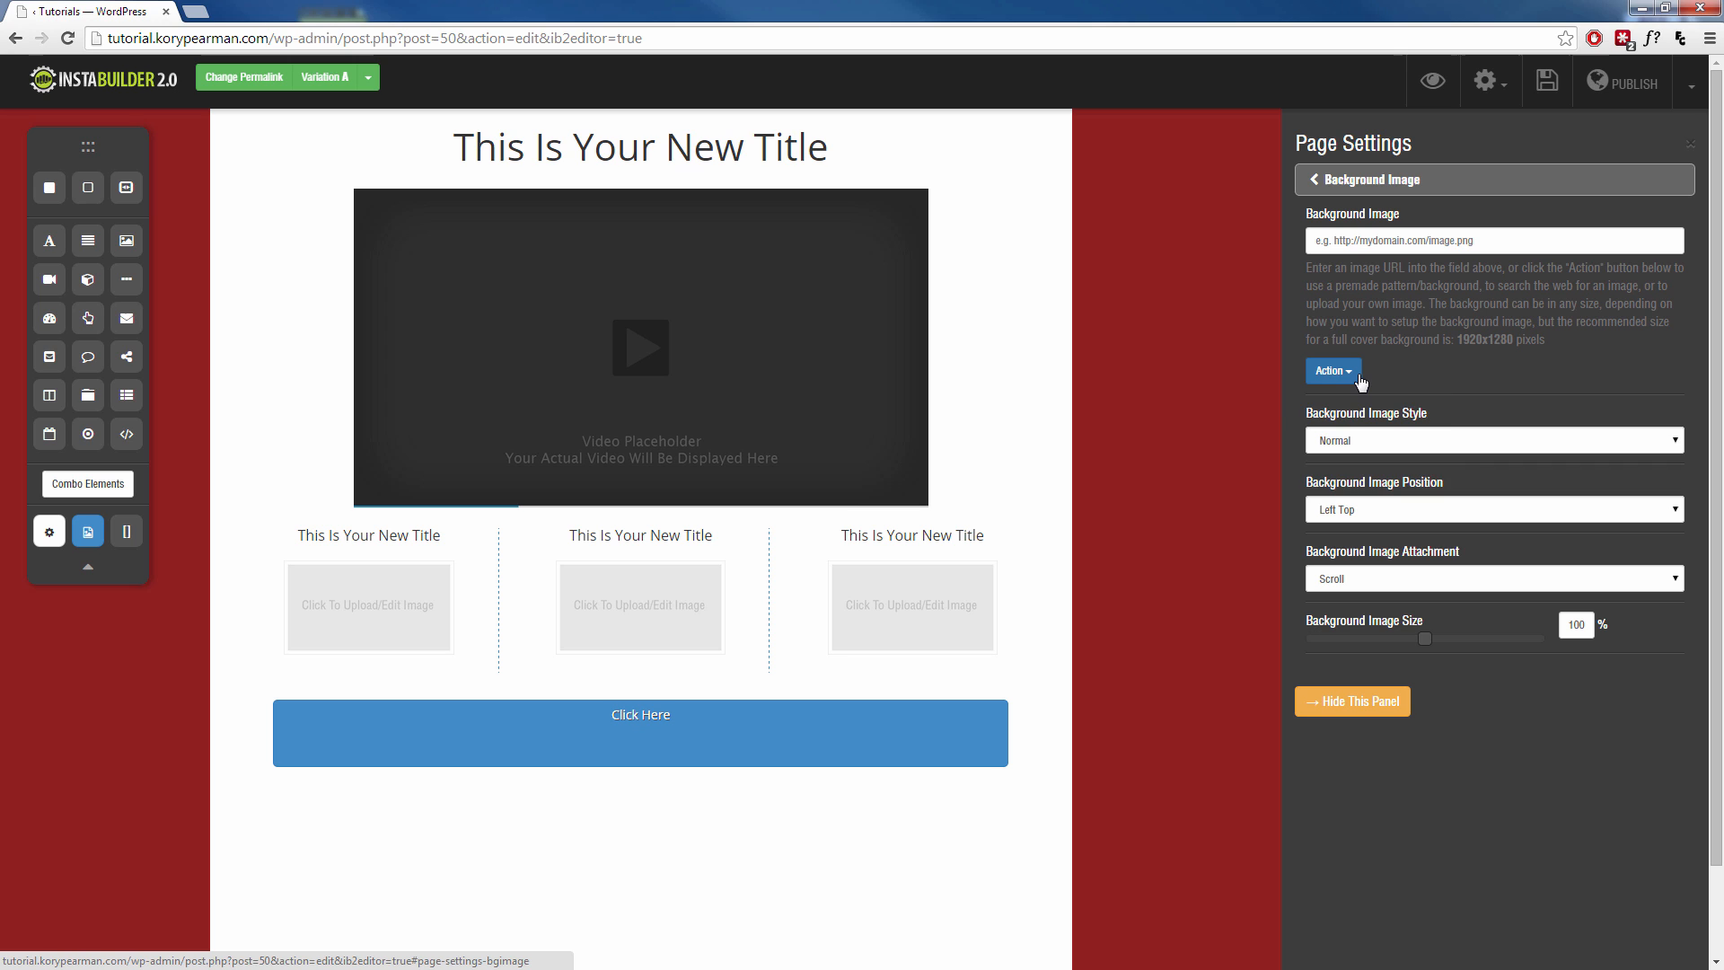
left_click(1333, 369)
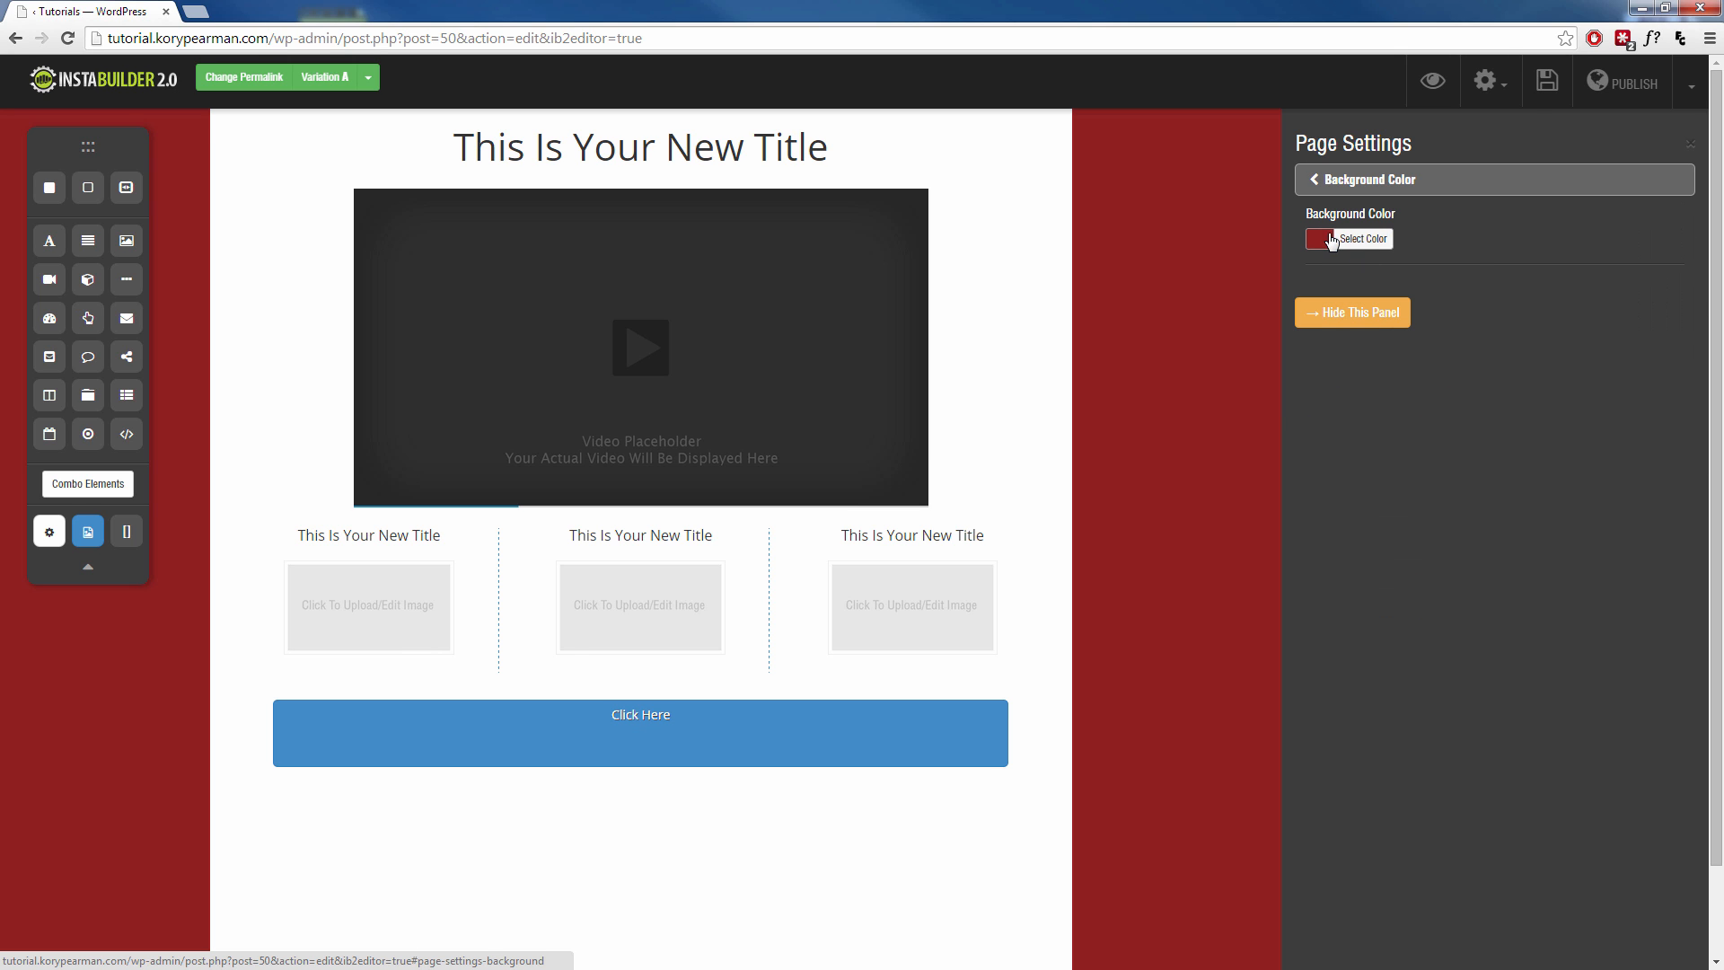
left_click(1320, 239)
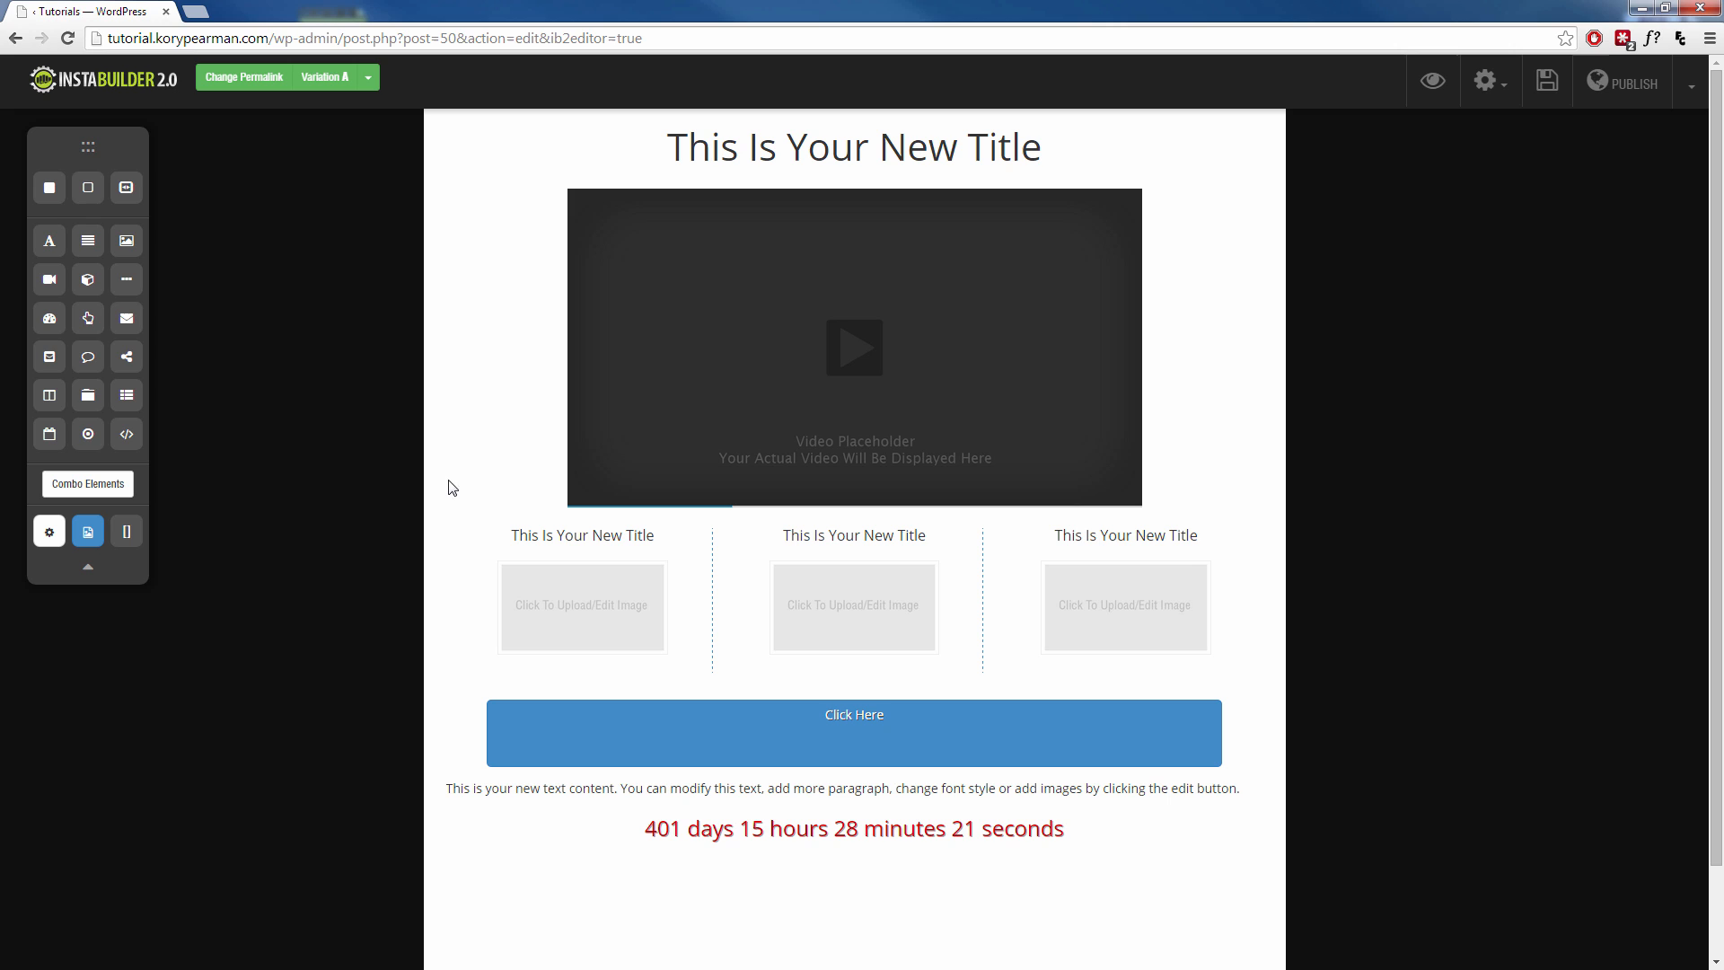
mouse_move(1167, 645)
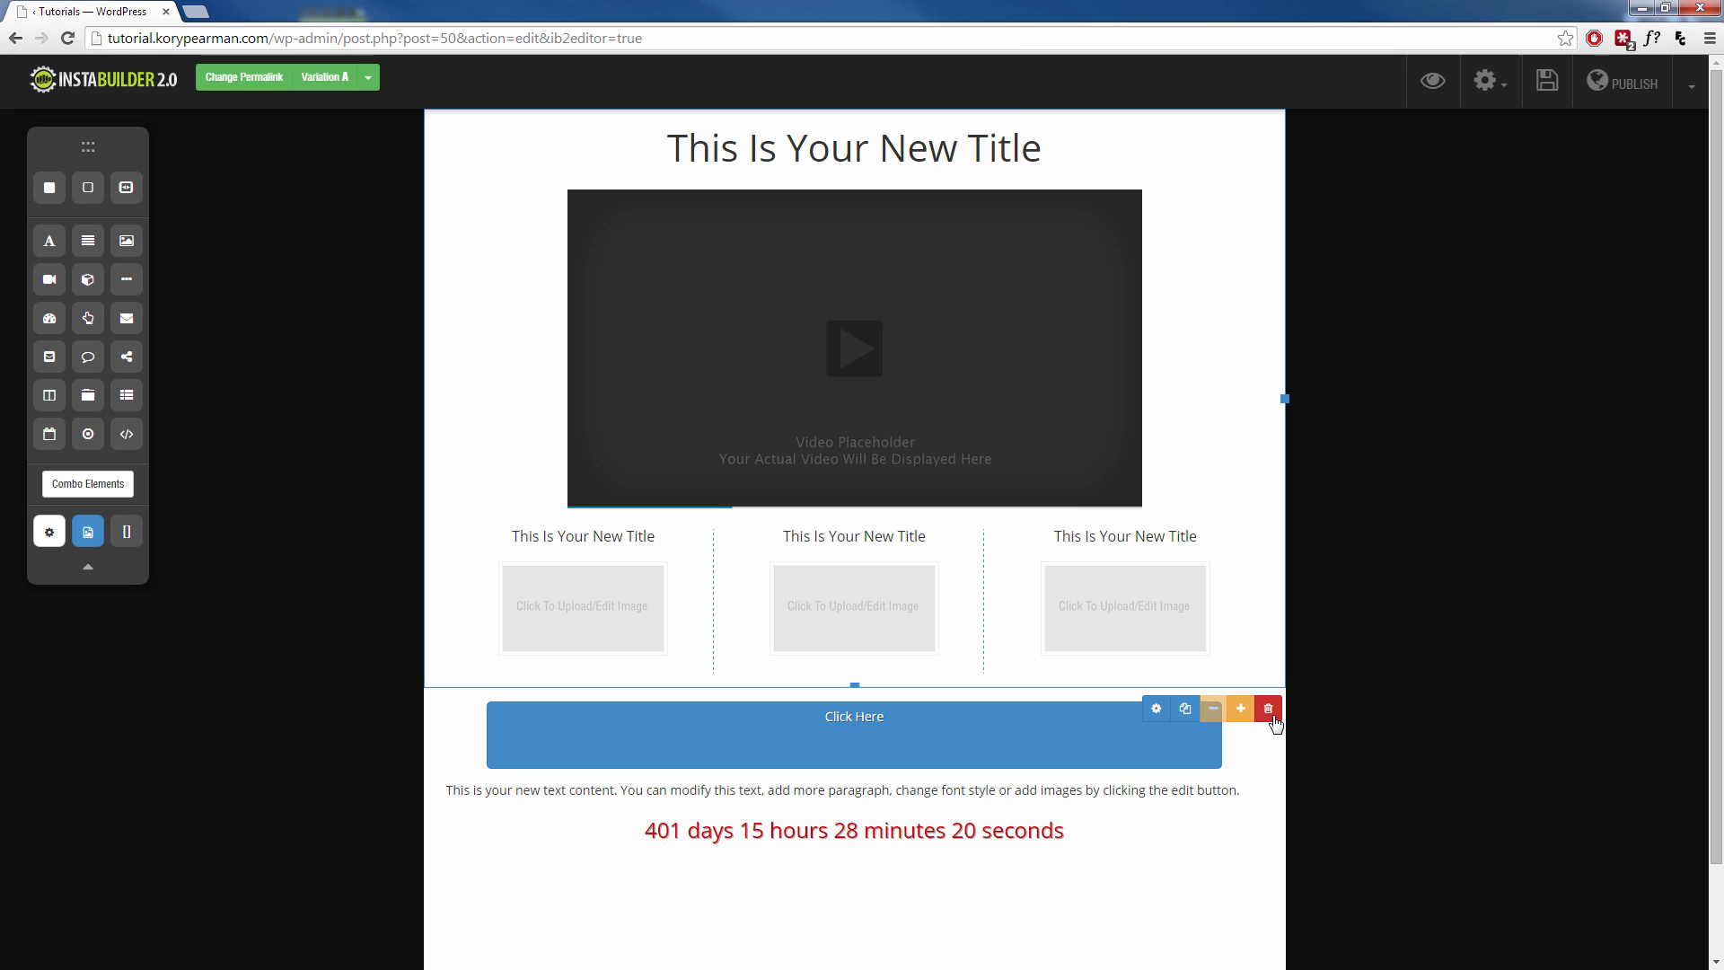
Scroll down the emptied canvas after deleting all sections
scroll("down", 3)
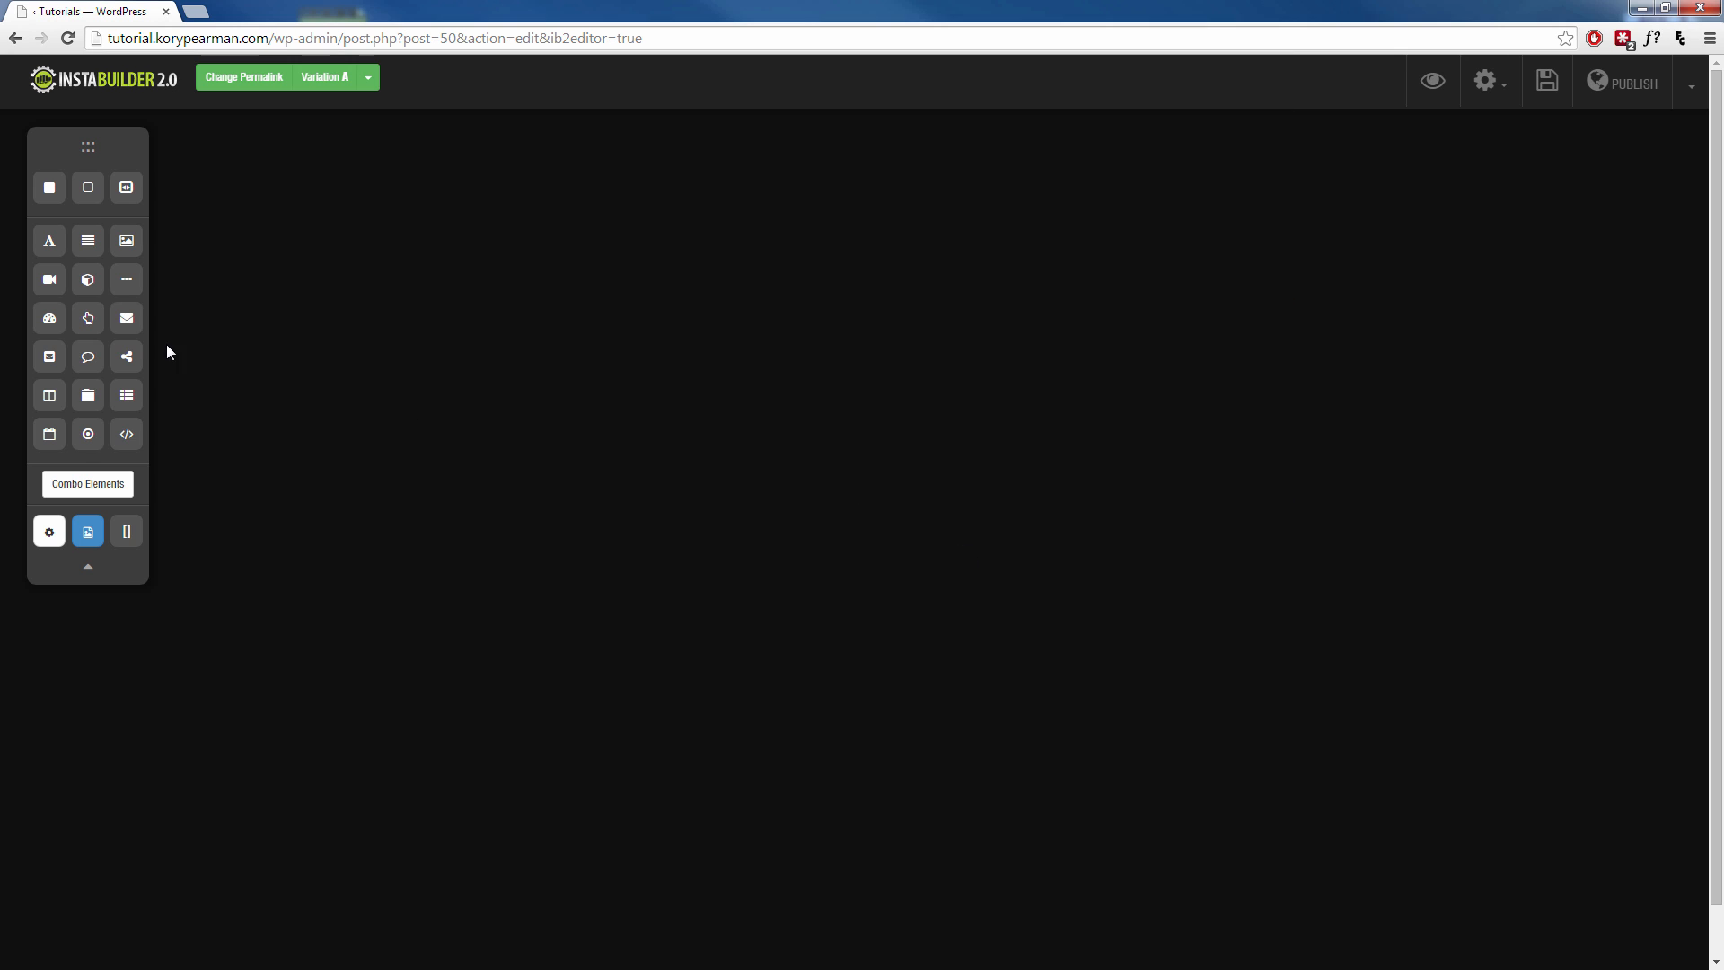
mouse_move(87, 189)
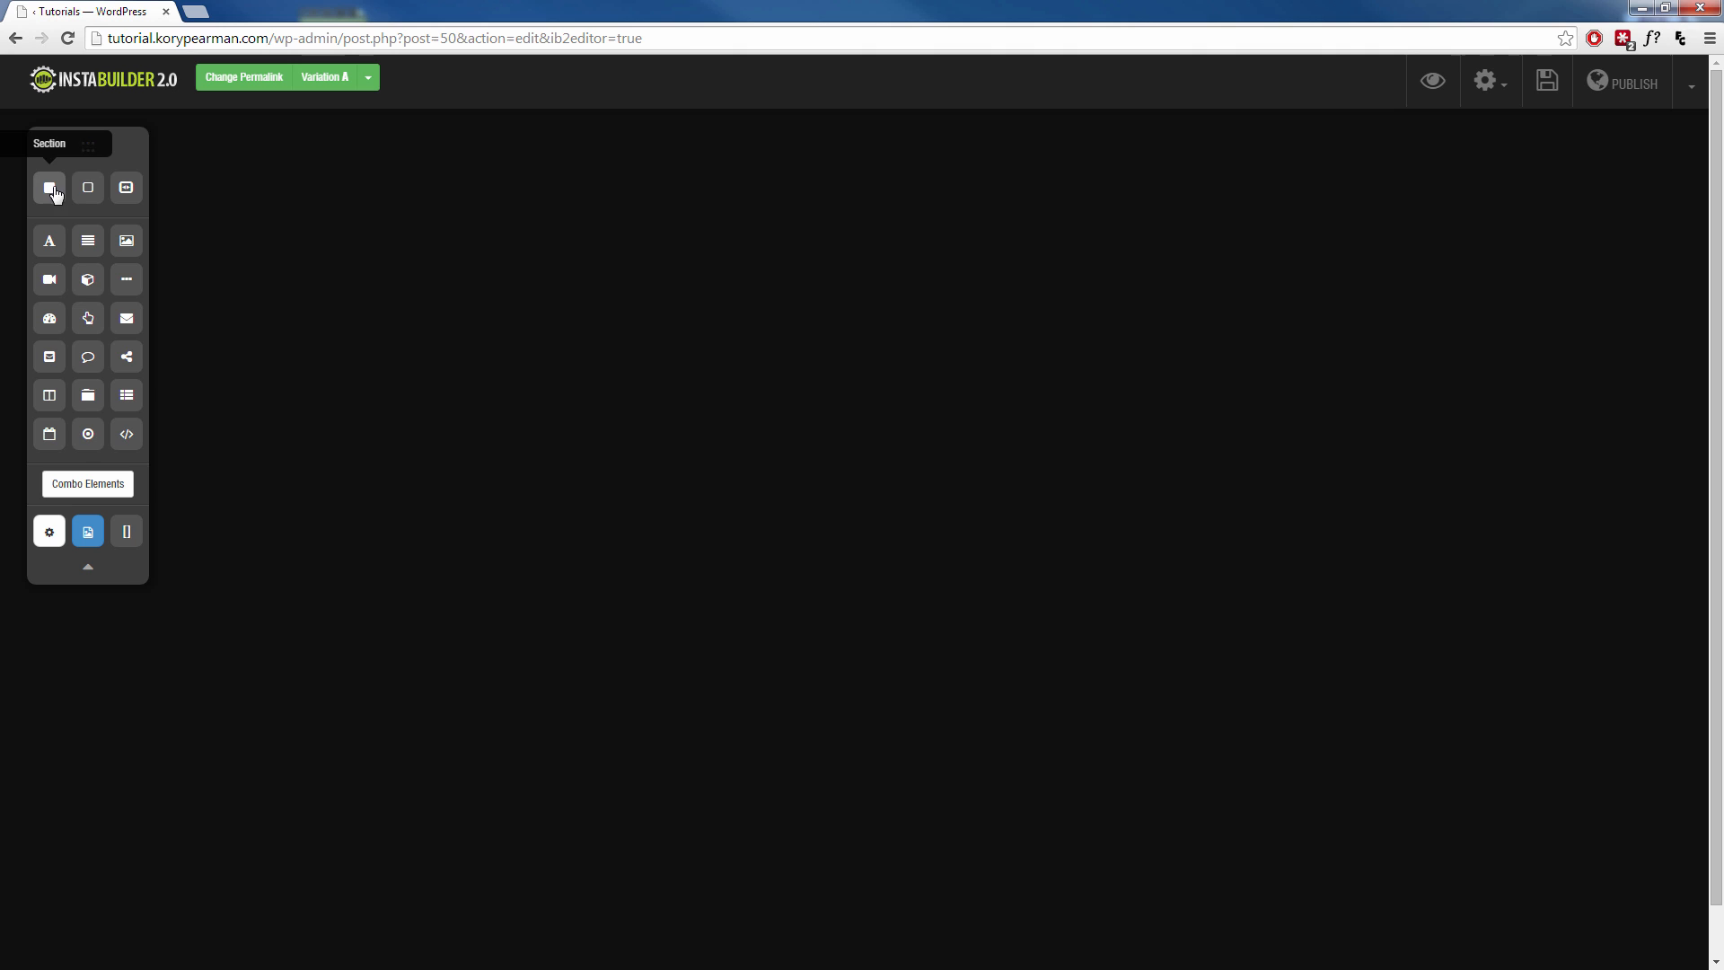
mouse_move(86, 189)
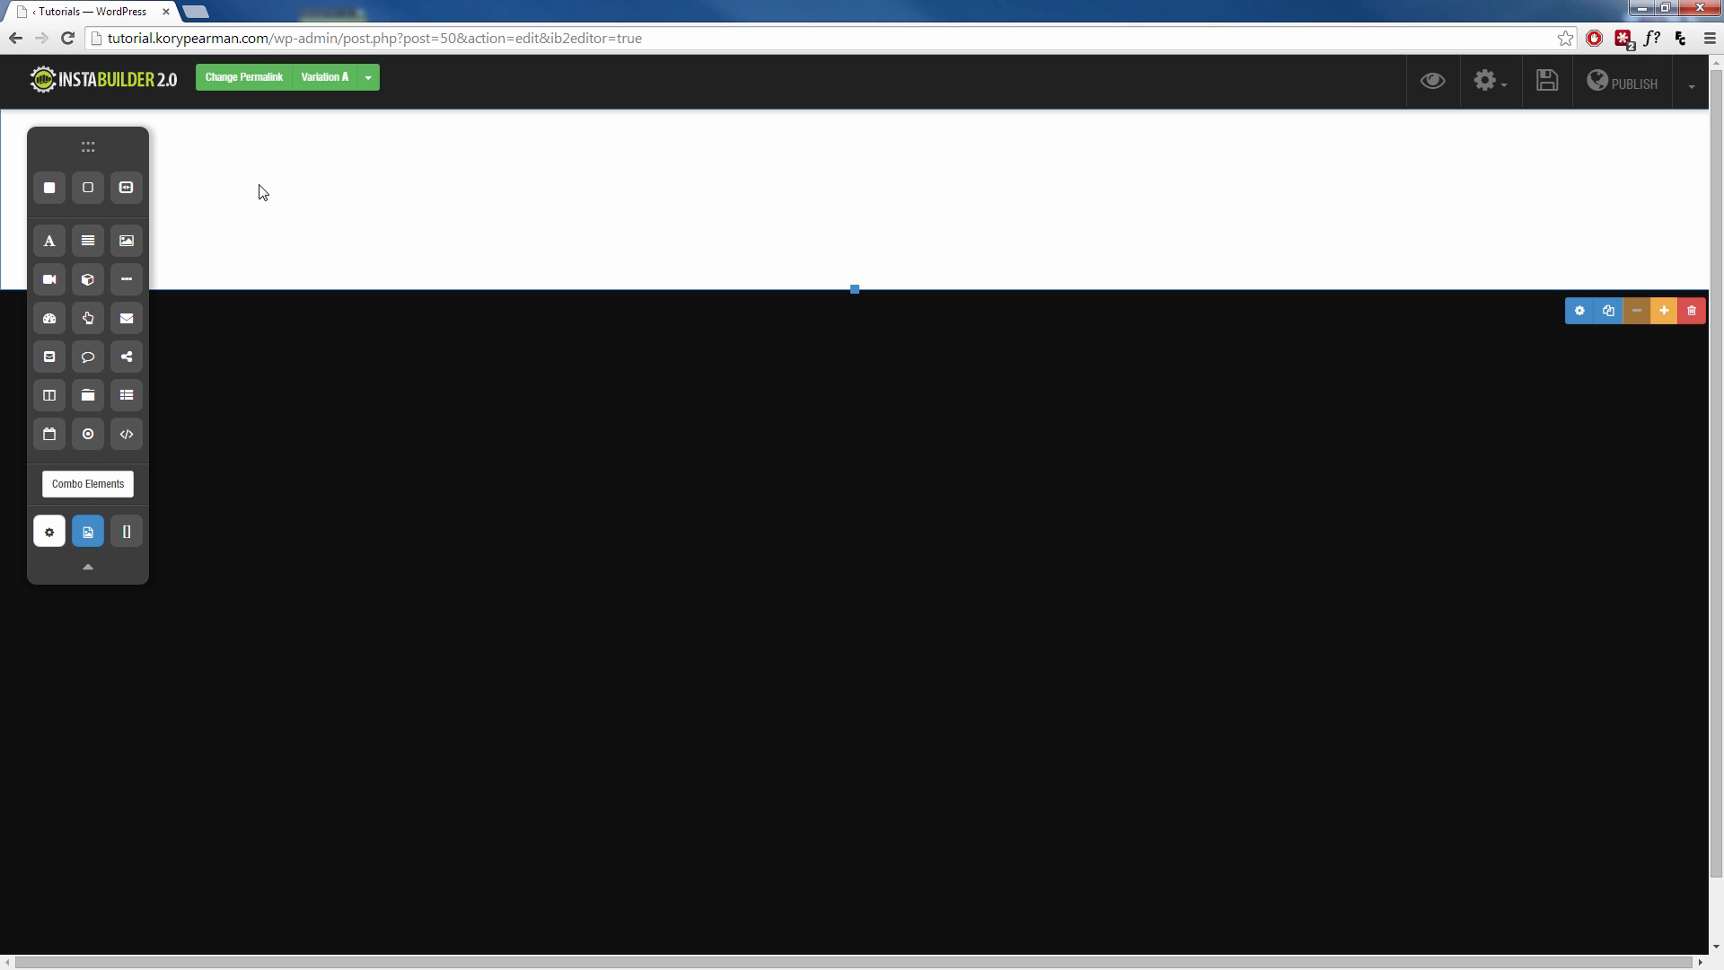
mouse_move(1244, 154)
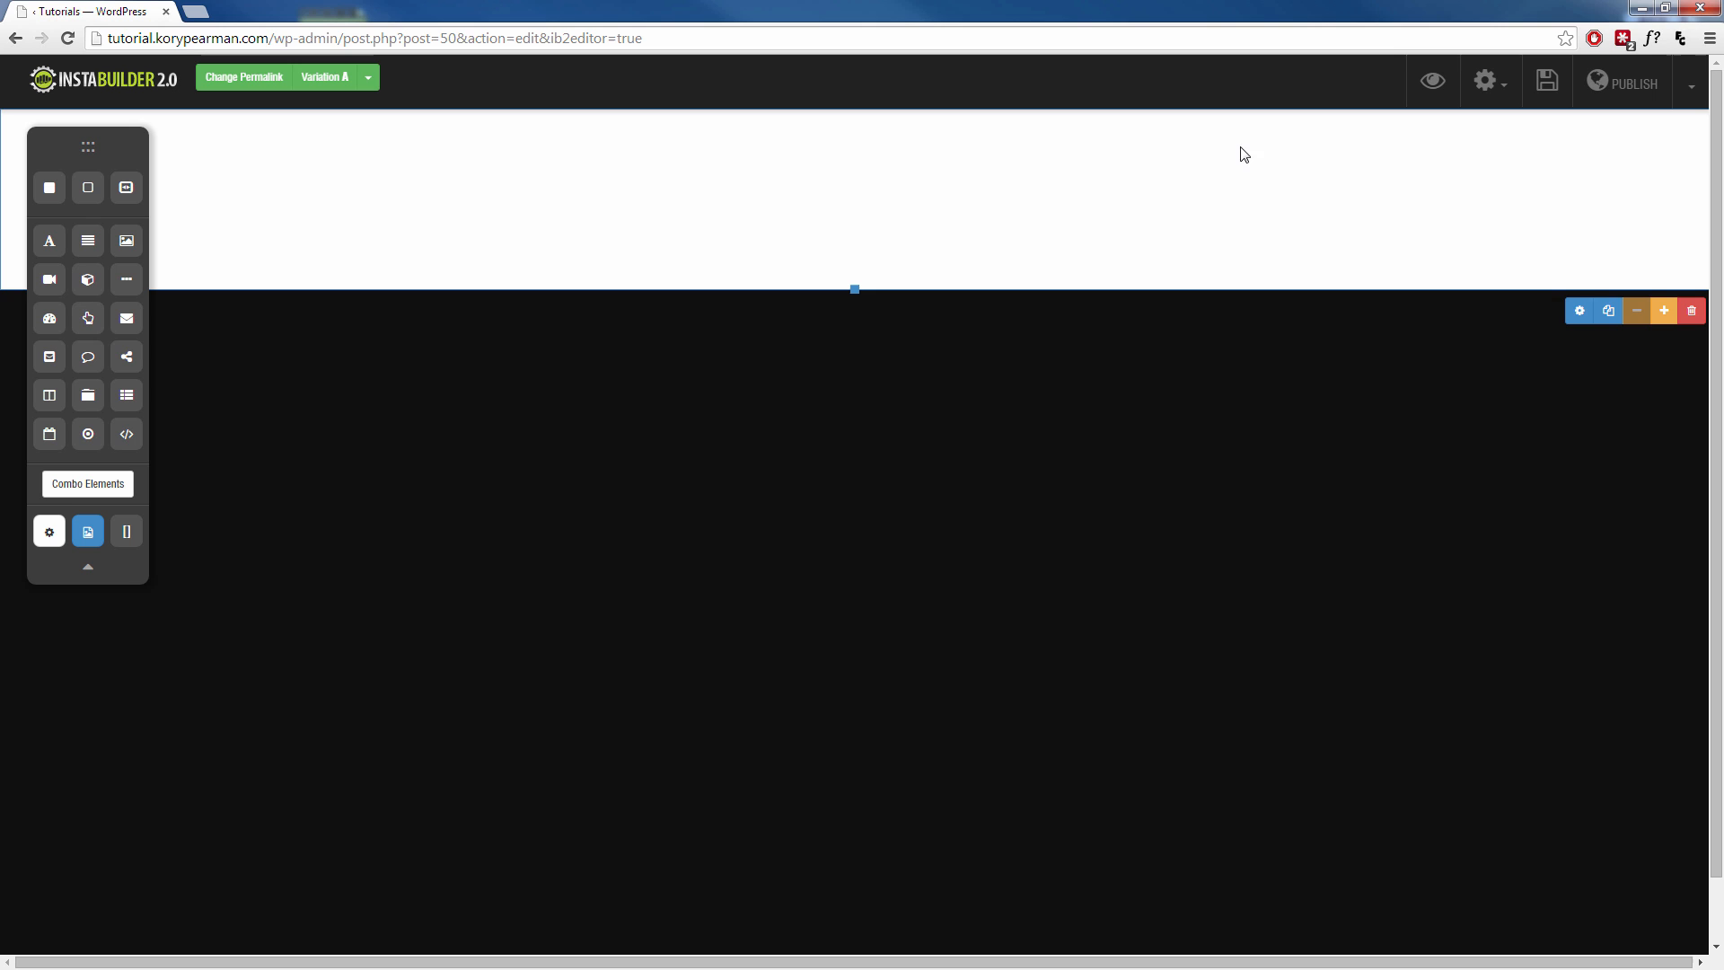
mouse_move(586, 291)
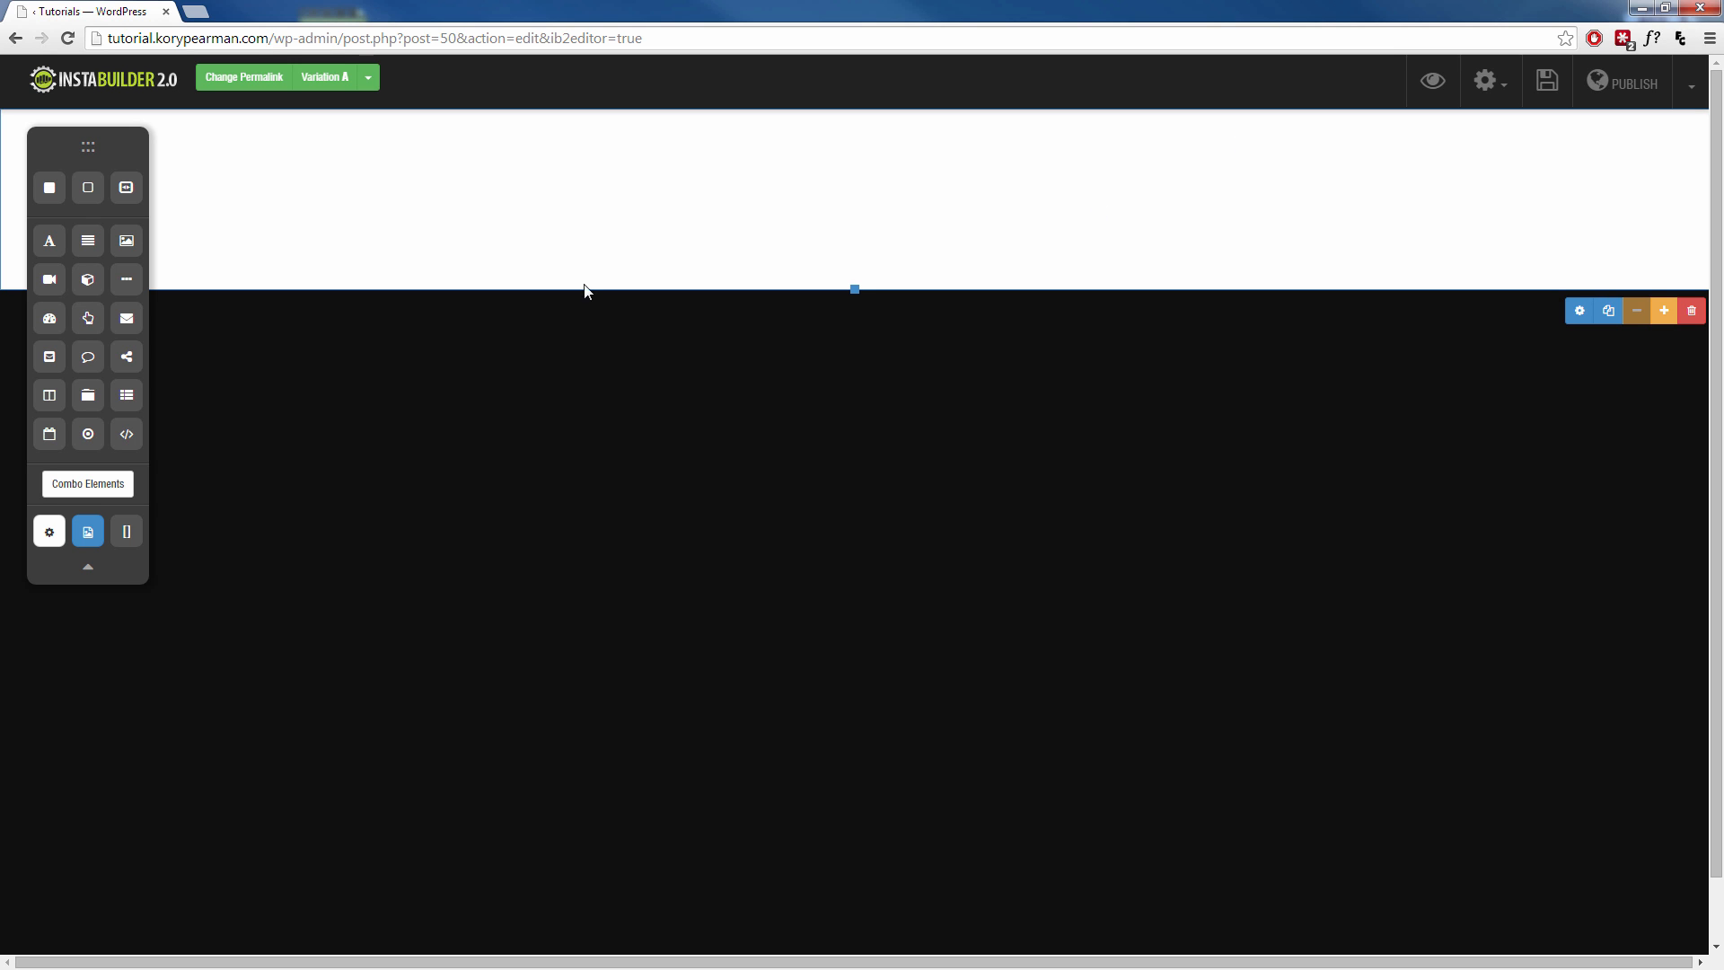
mouse_move(1578, 311)
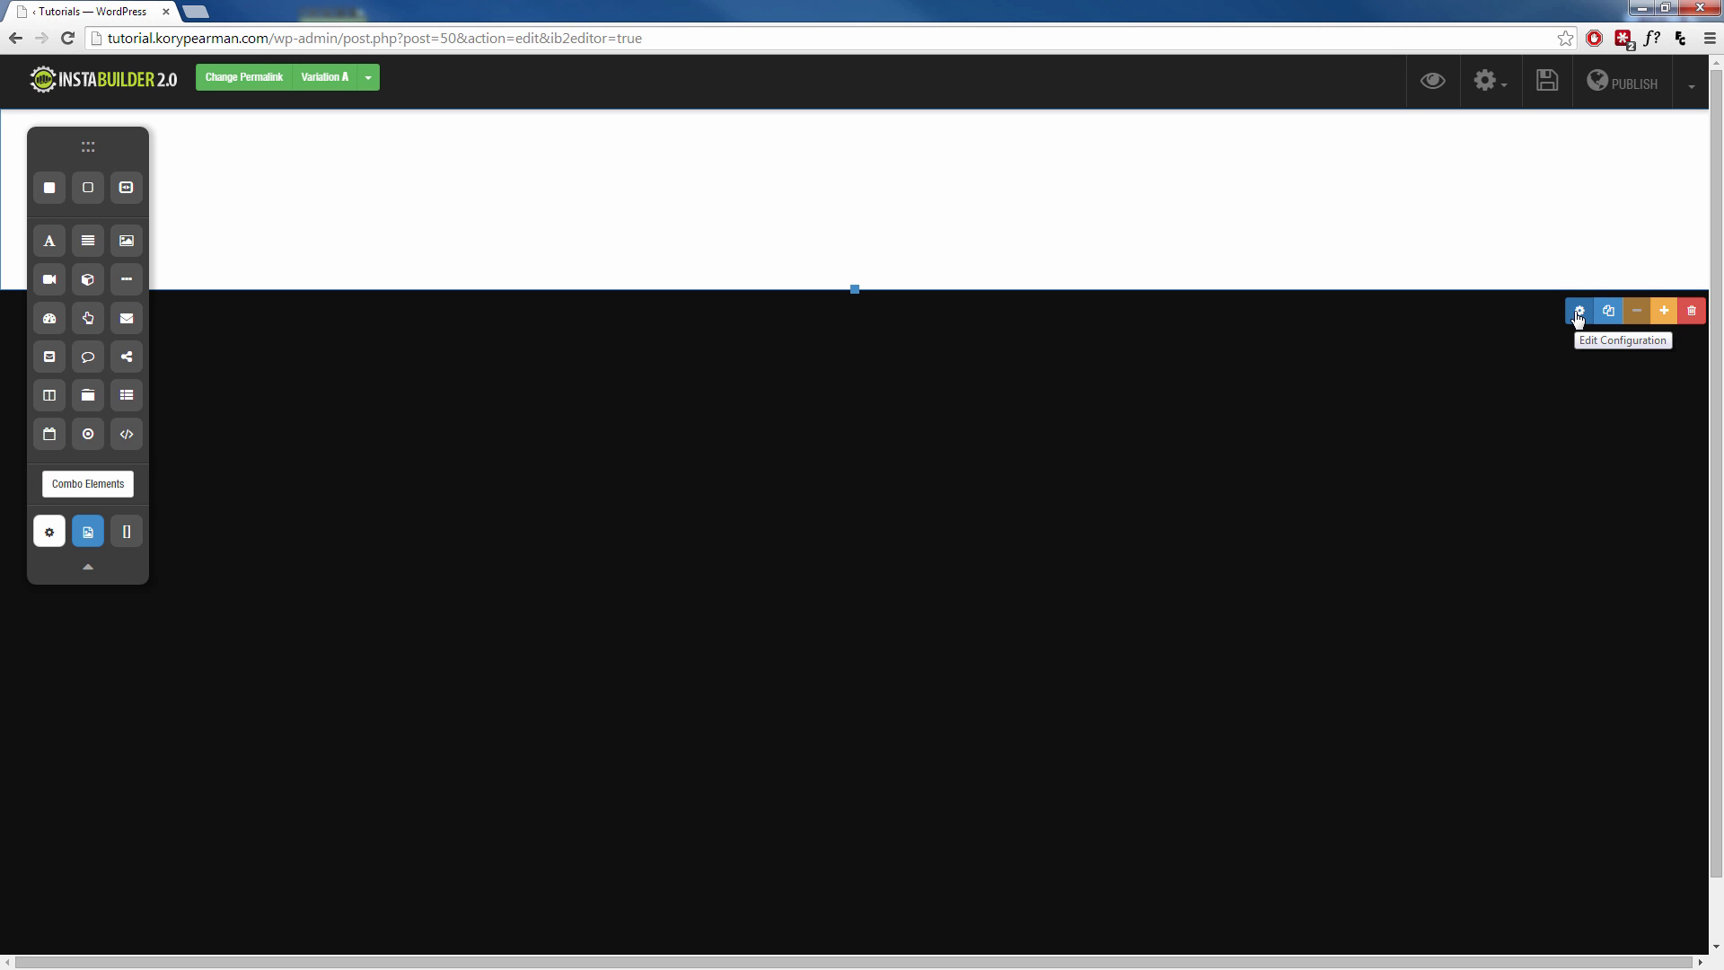
mouse_move(1487, 289)
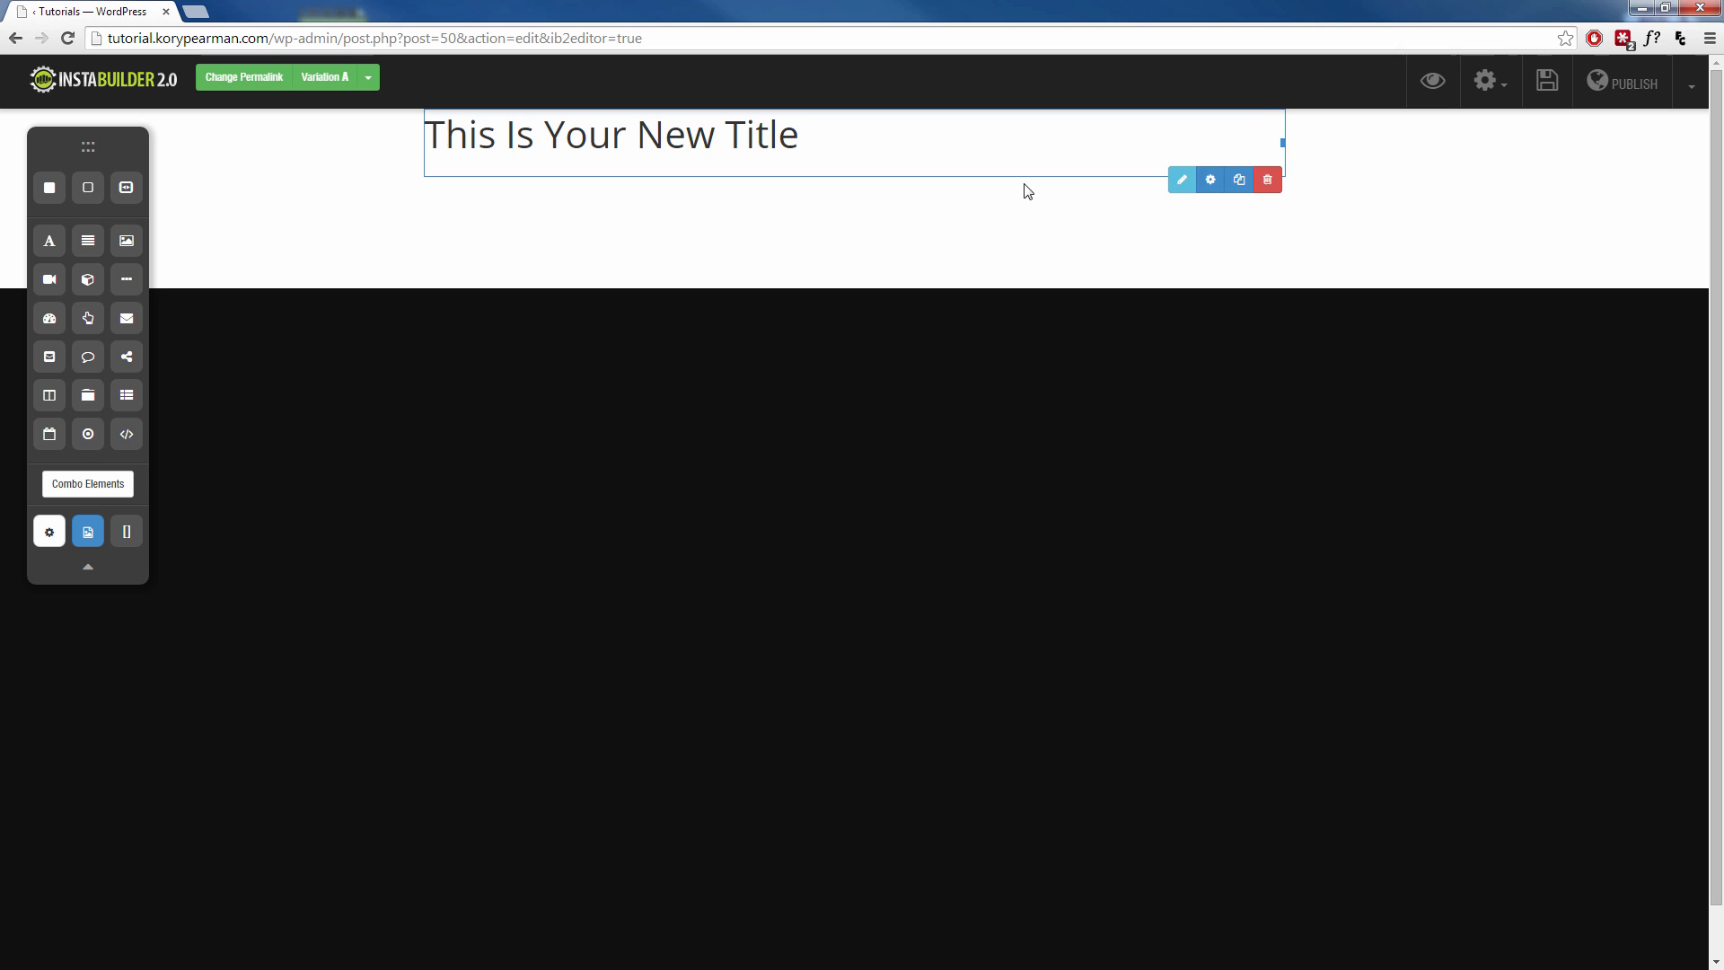
Add a video placeholder below the centred title in the new white section
left_click(1182, 178)
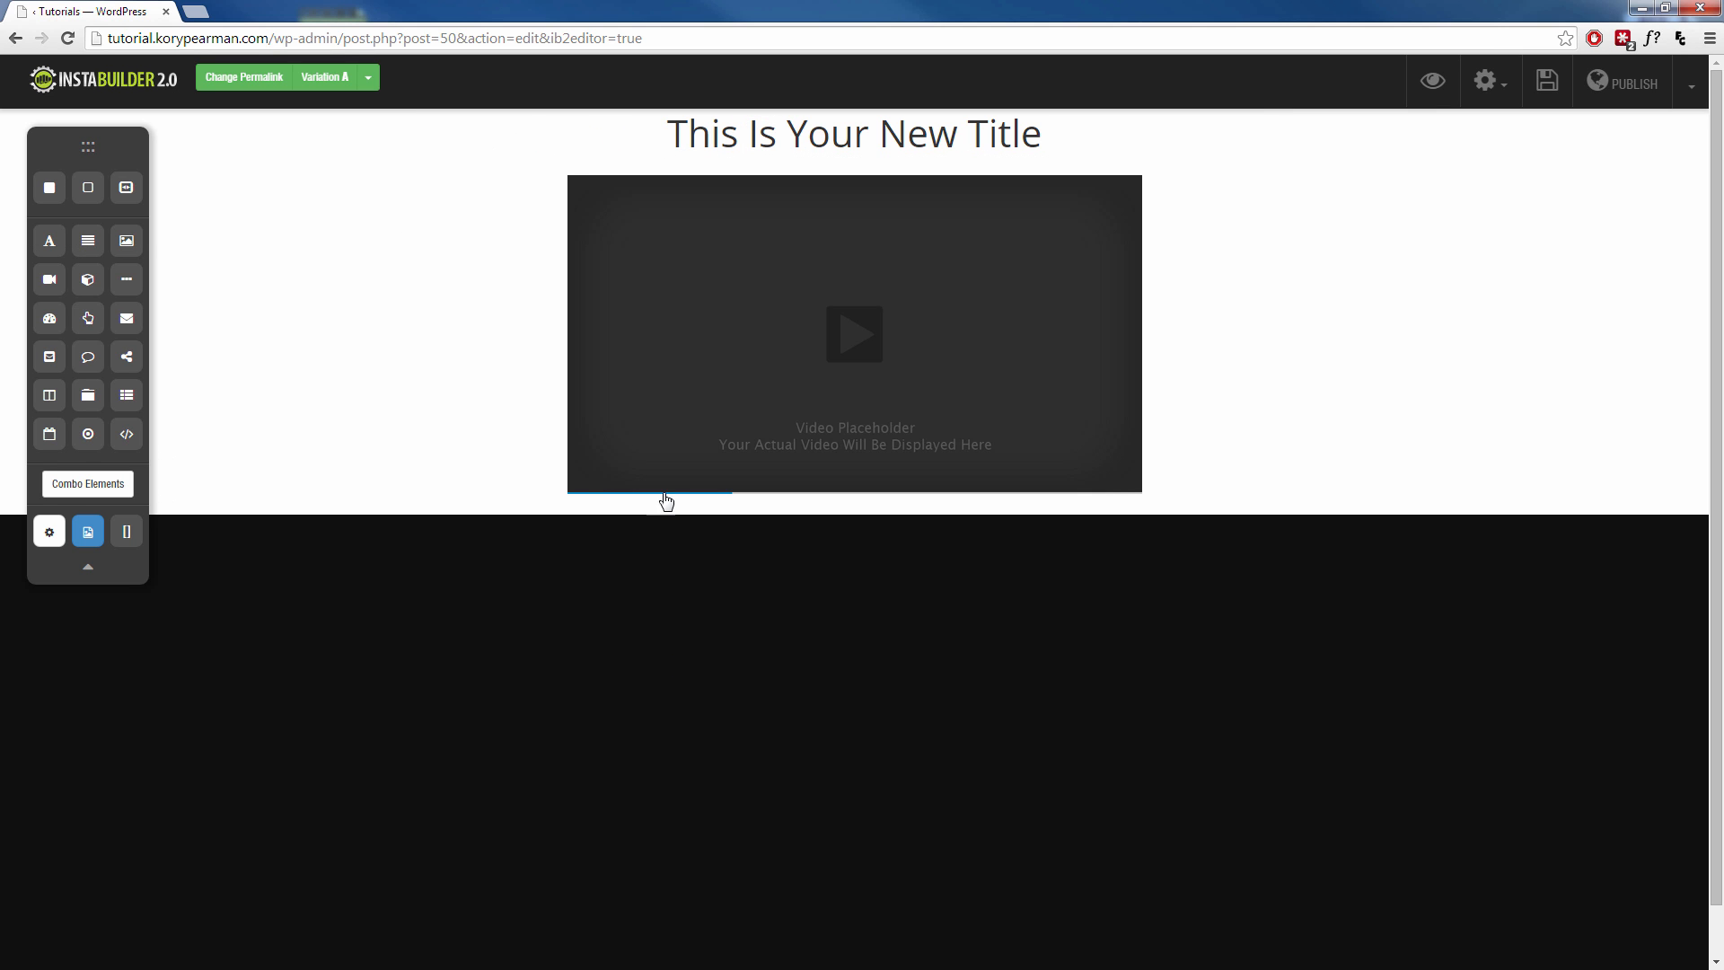
mouse_move(760, 586)
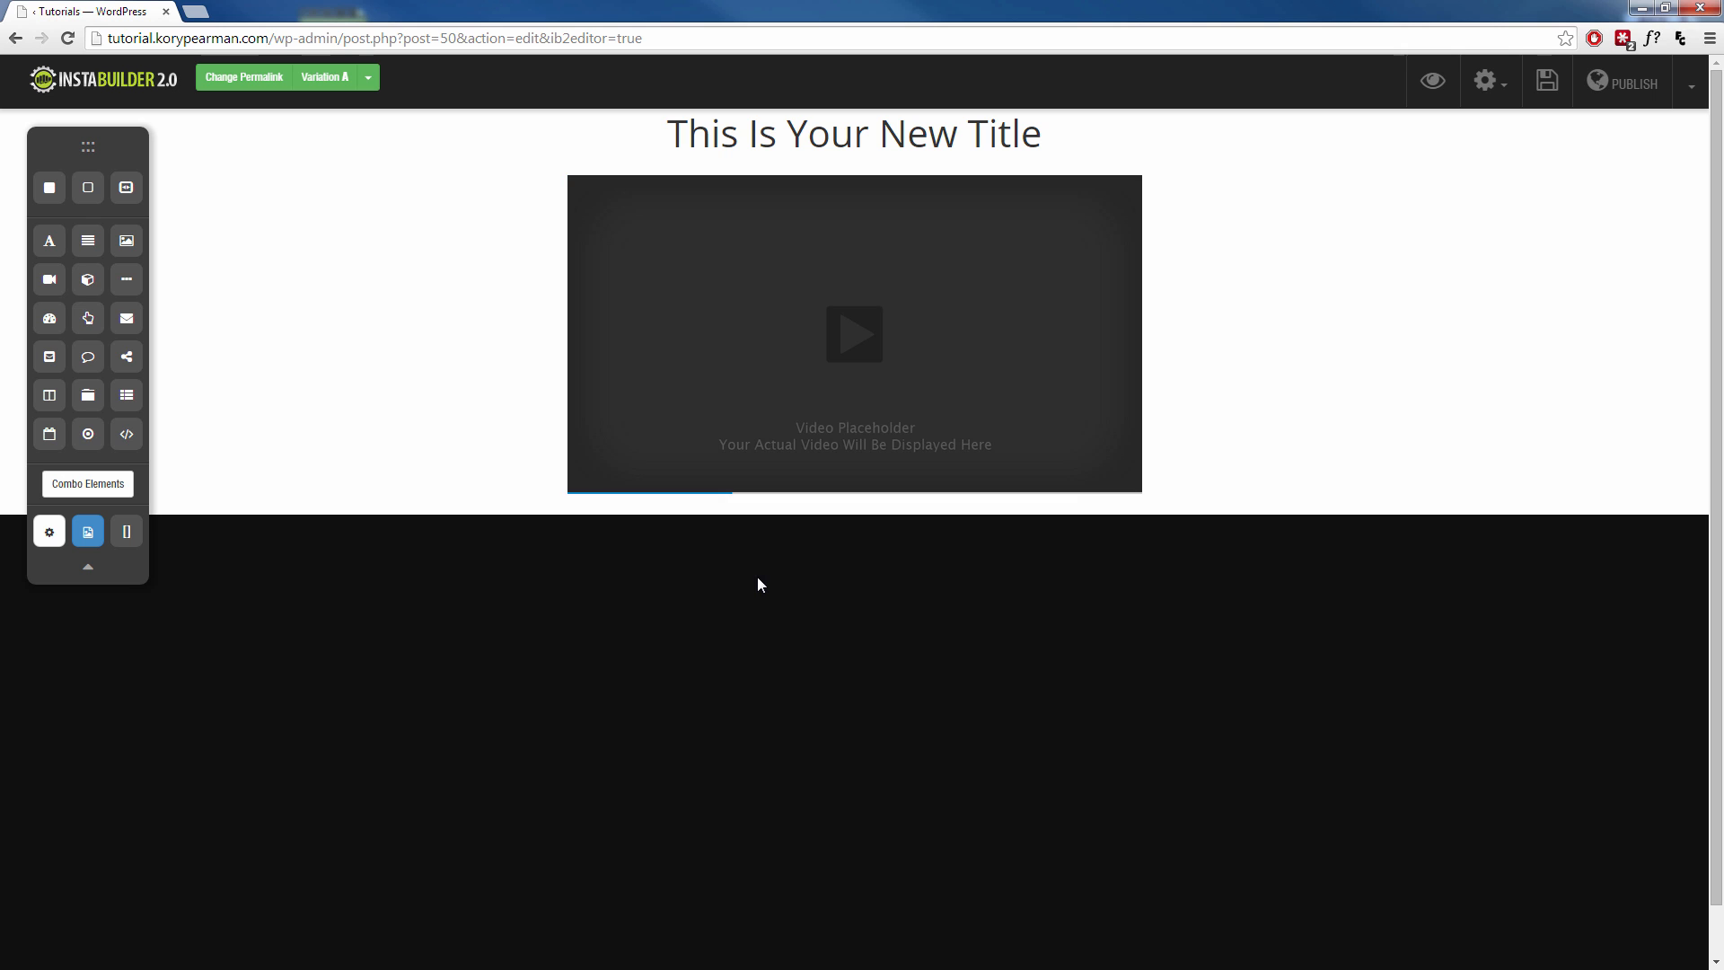
mouse_move(816, 646)
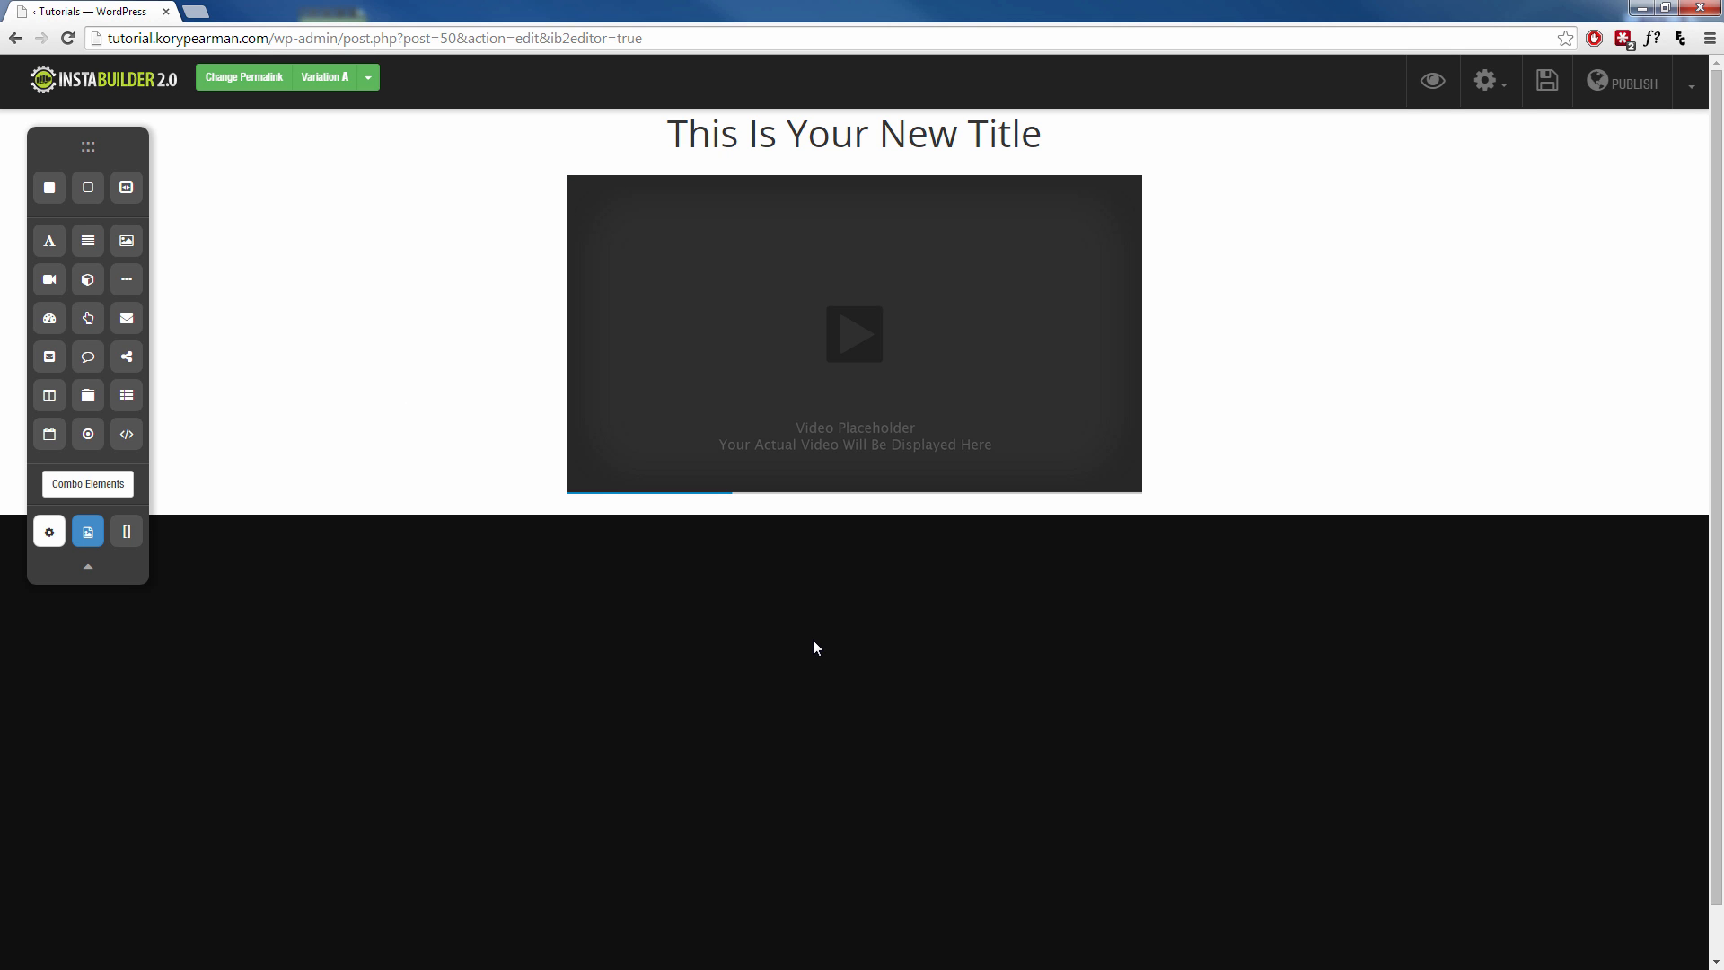
mouse_move(86, 190)
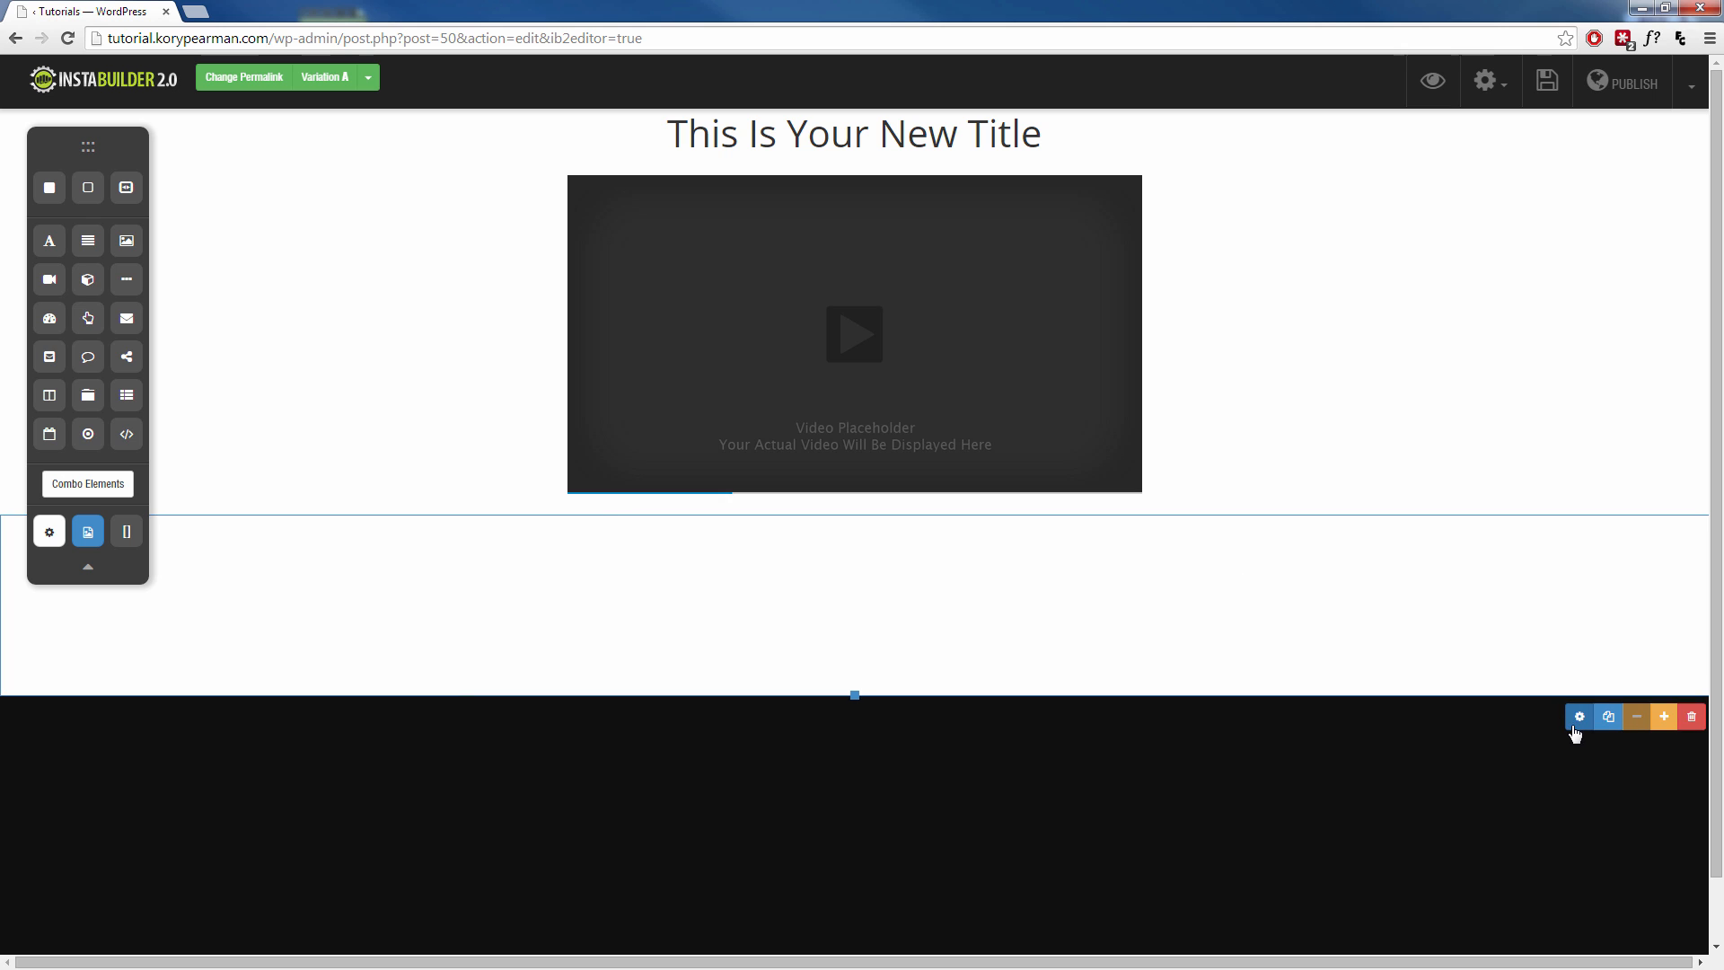
Set the new section's background colour to red (#e71c1c) and hide the panel
left_click(1578, 716)
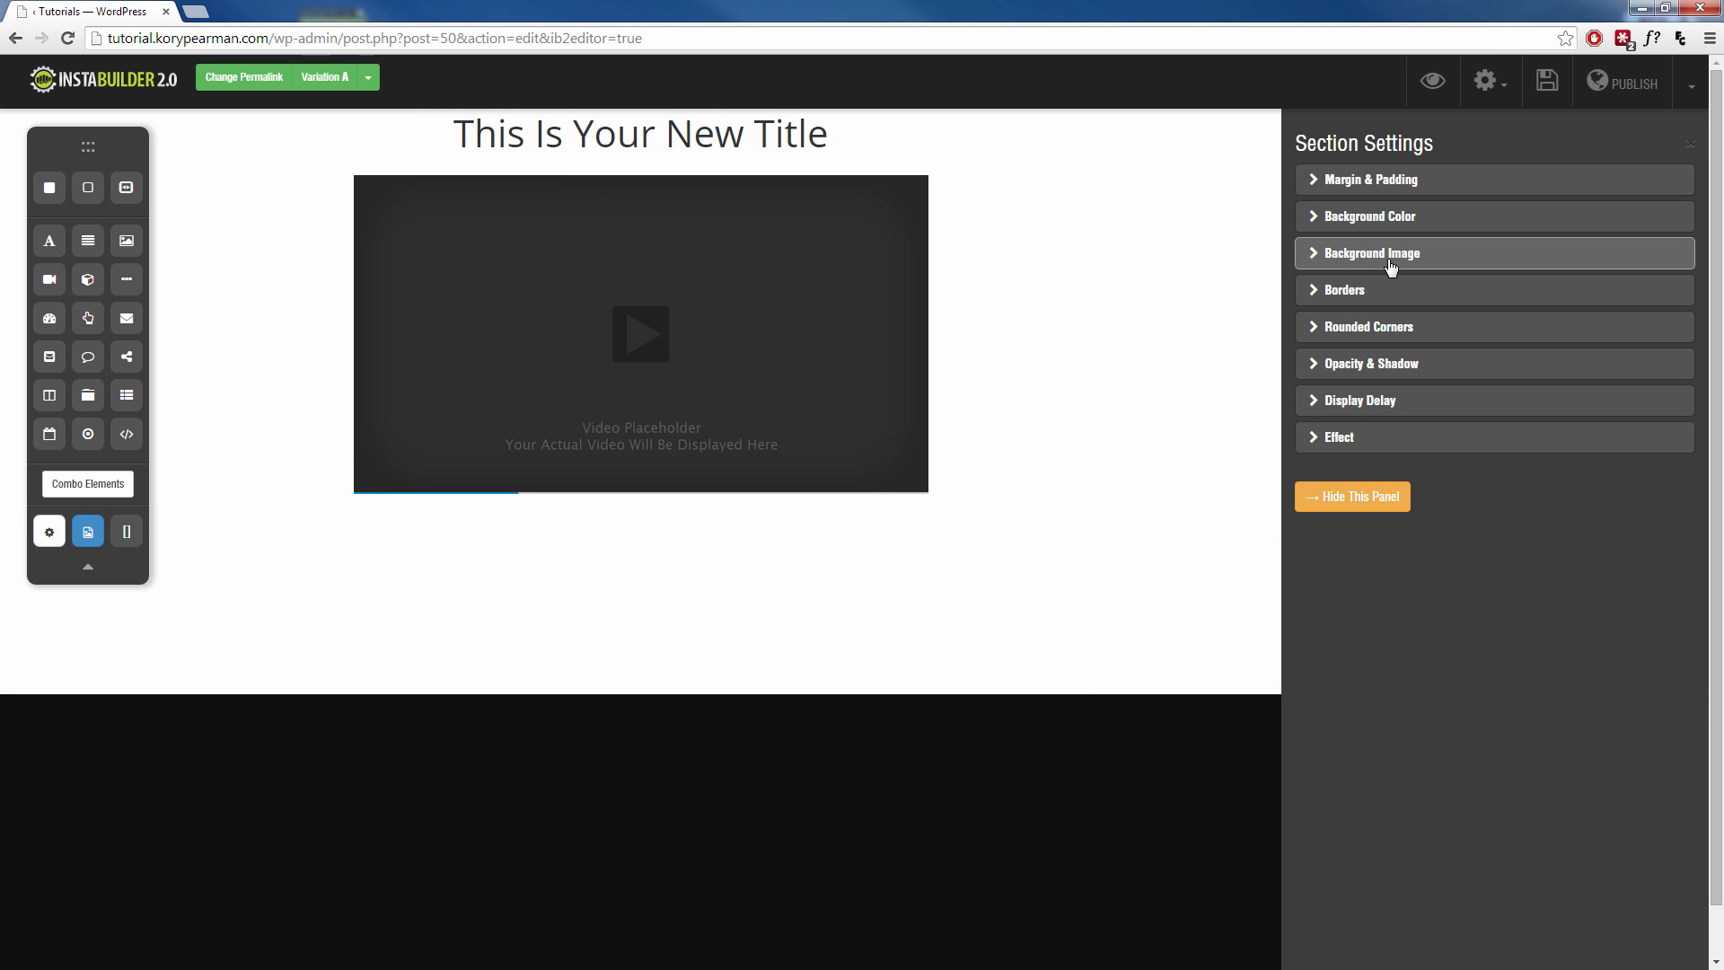
left_click(1369, 216)
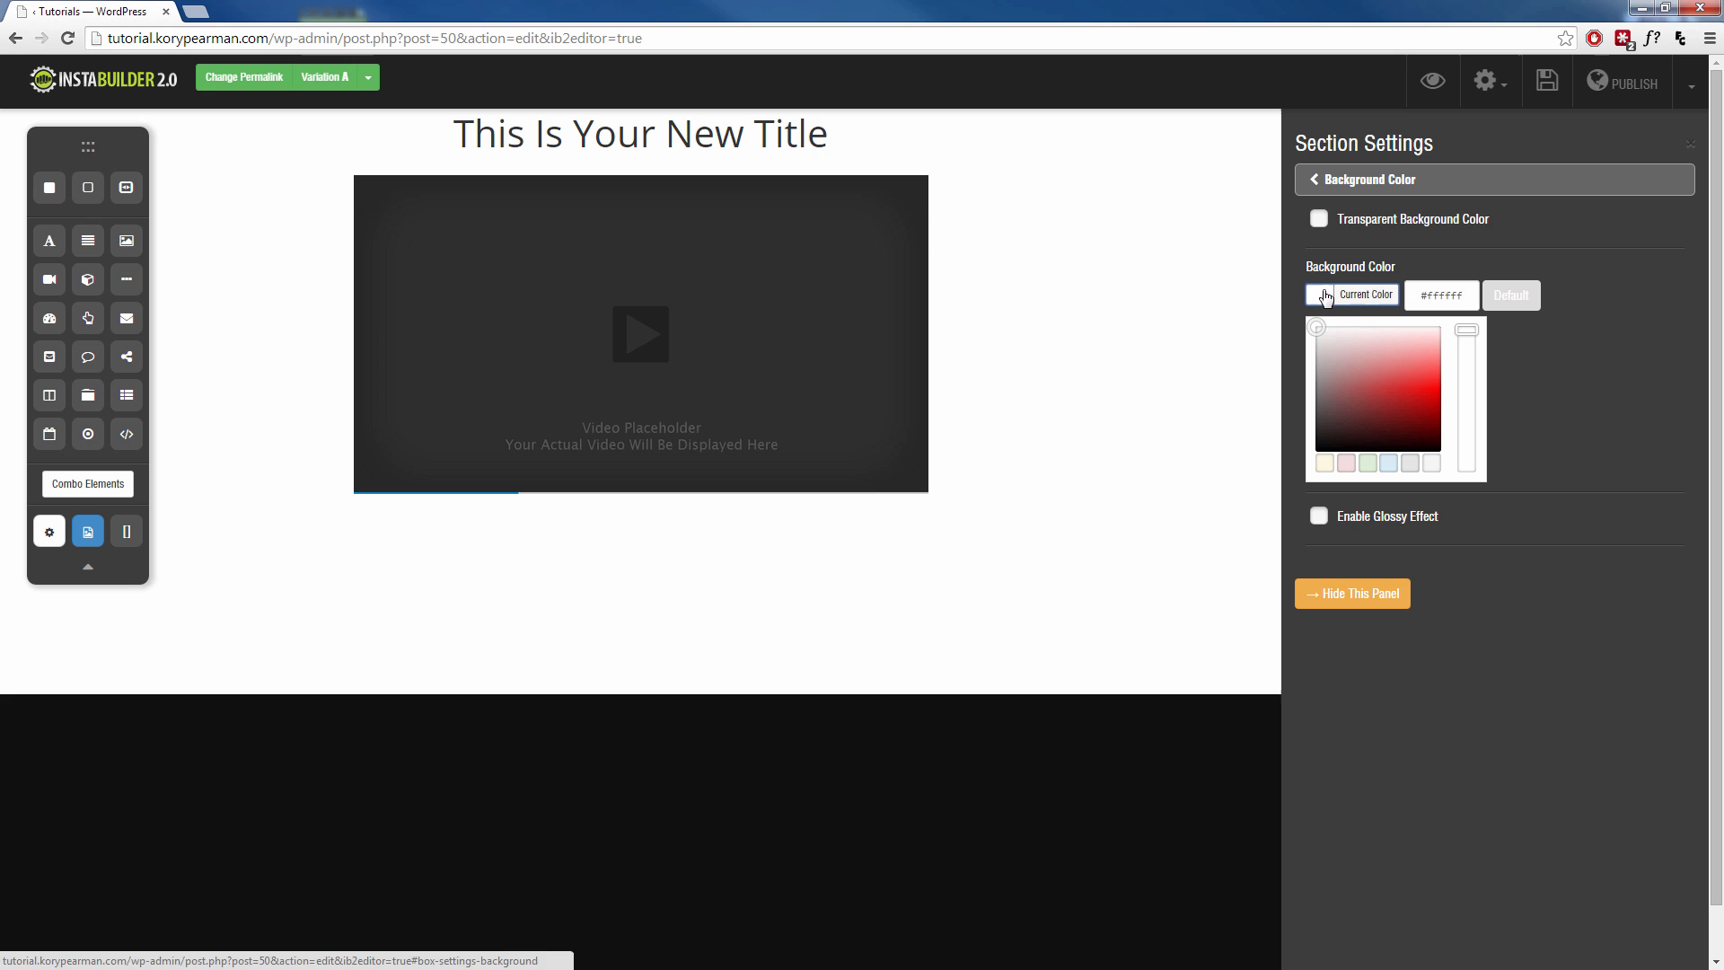
left_click(1432, 371)
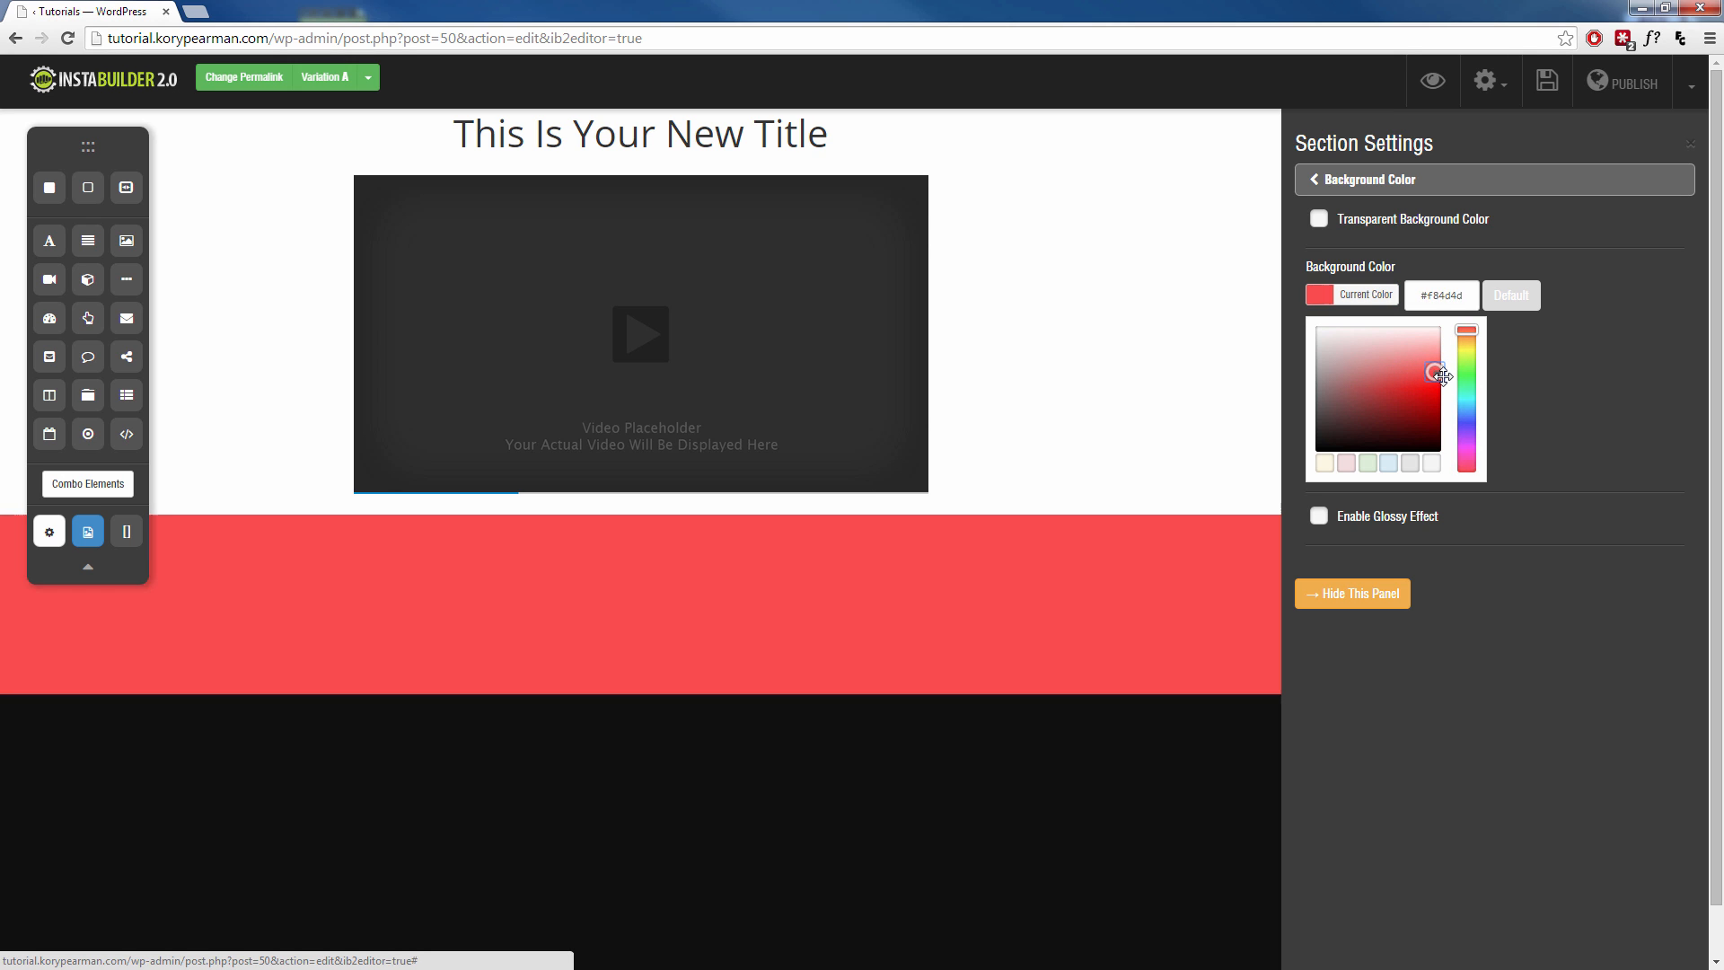
left_click(1417, 388)
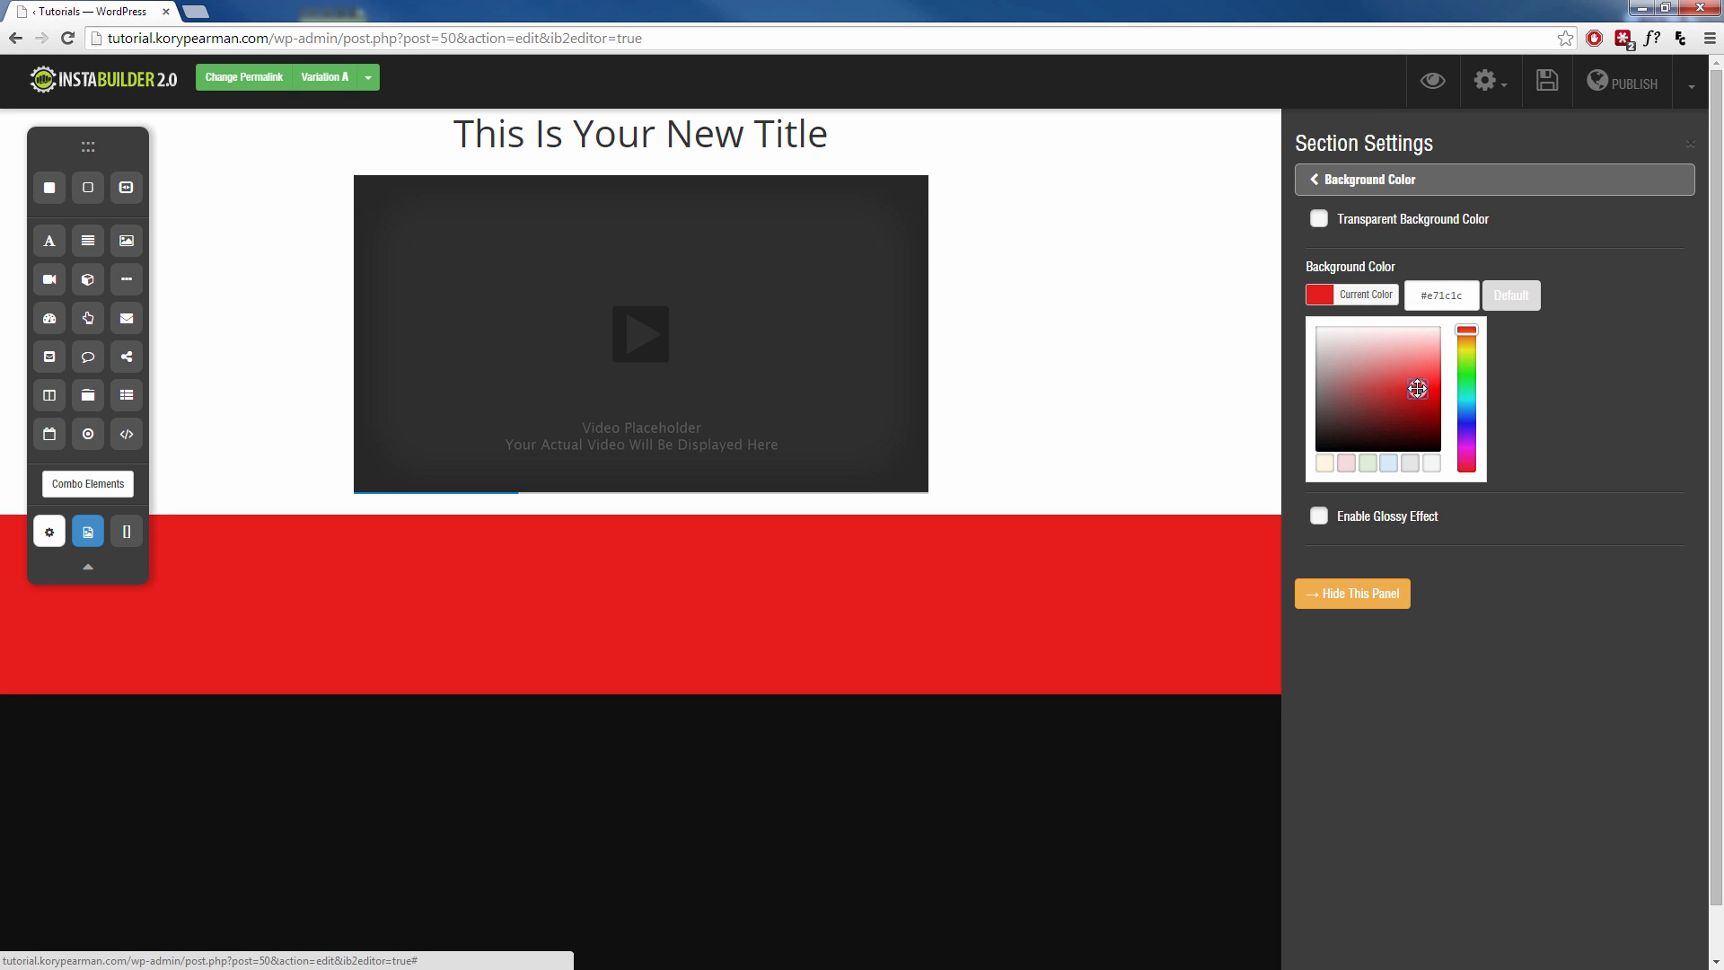
left_click(1351, 593)
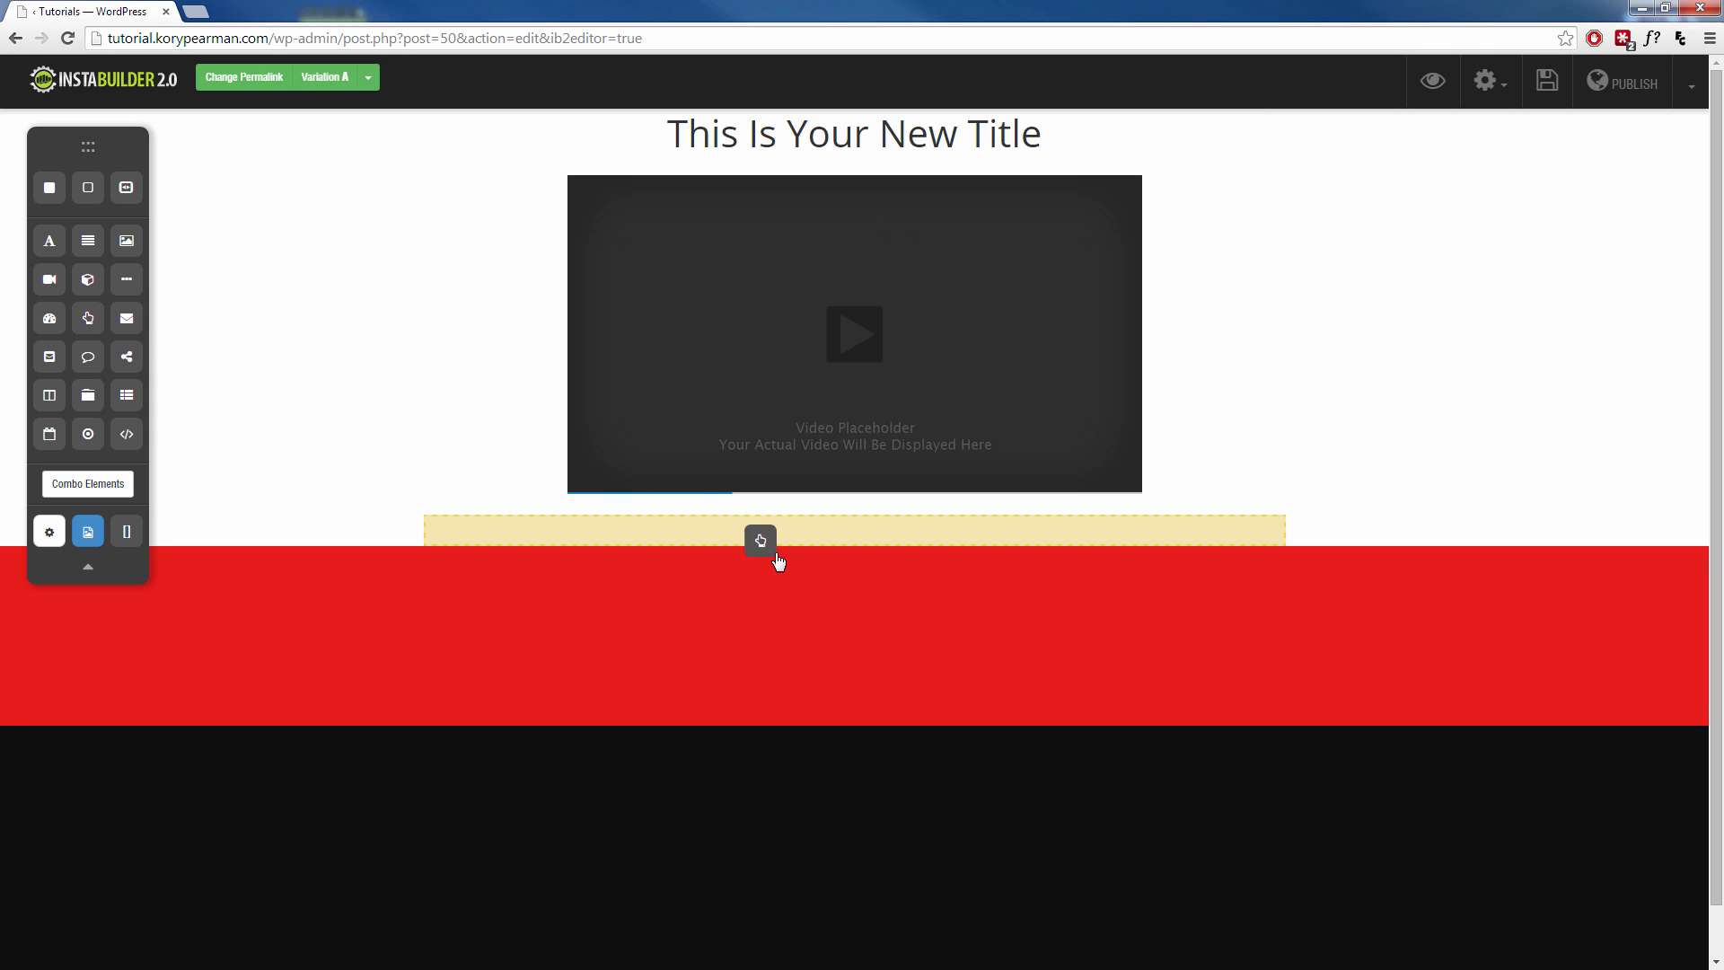
Drop a Click Here button into the red band and bring up its settings
left_click(760, 541)
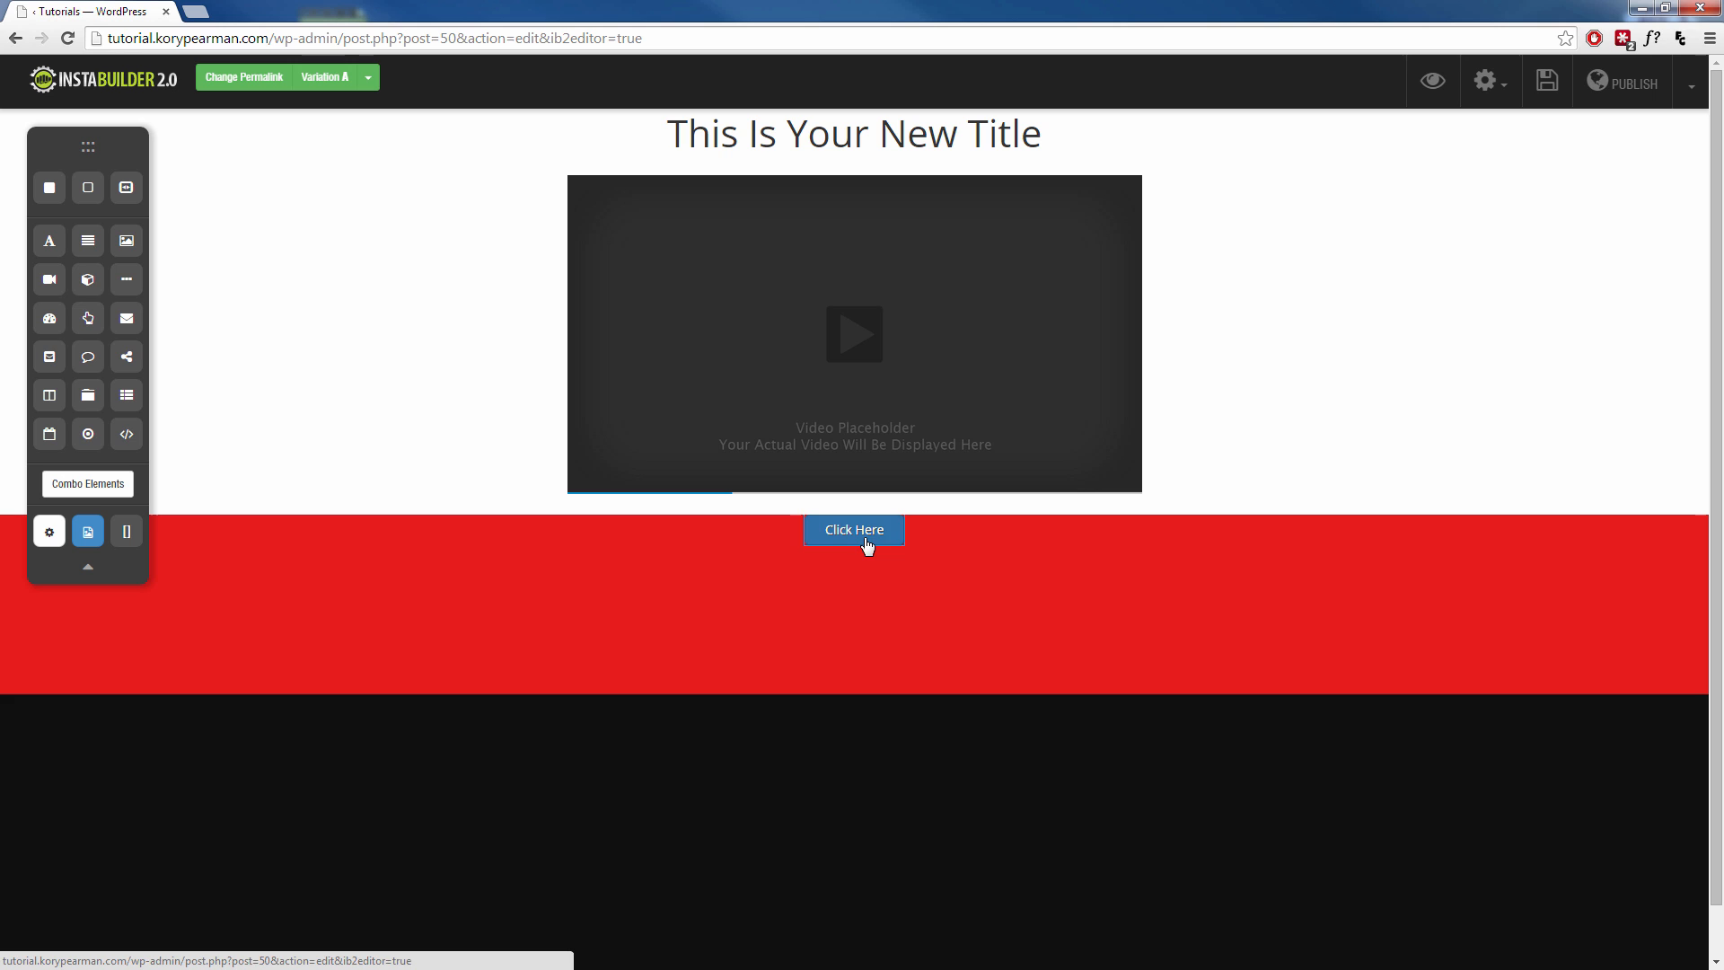
left_click(854, 528)
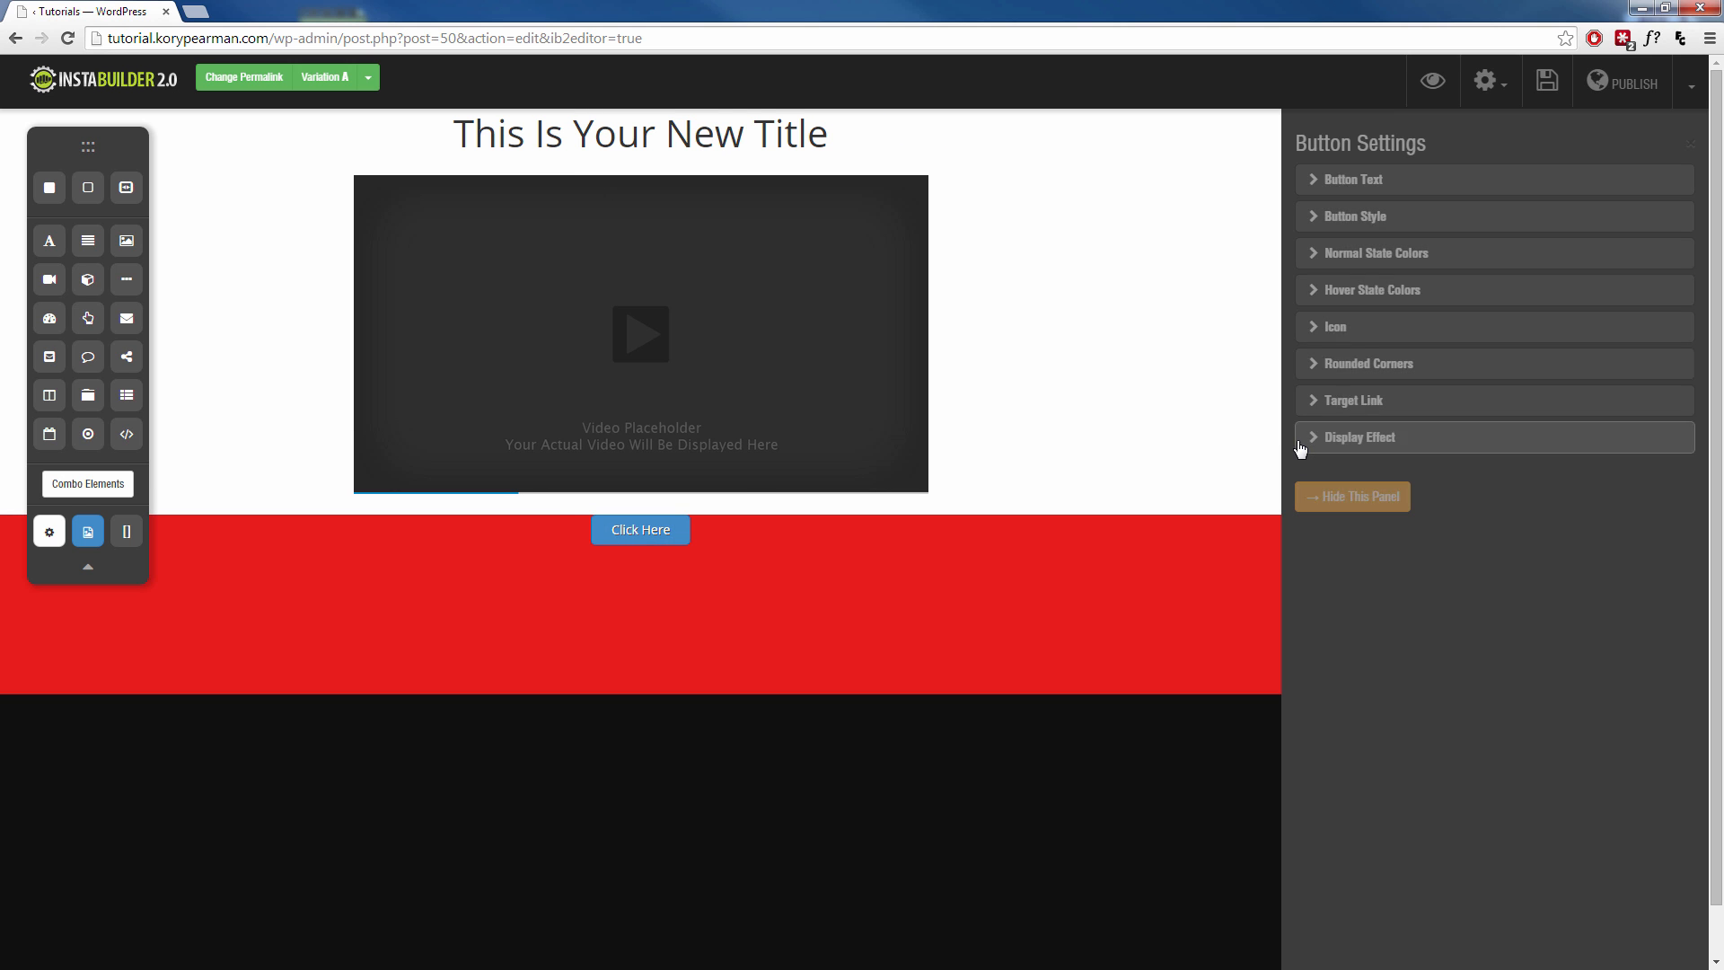
mouse_move(1395, 240)
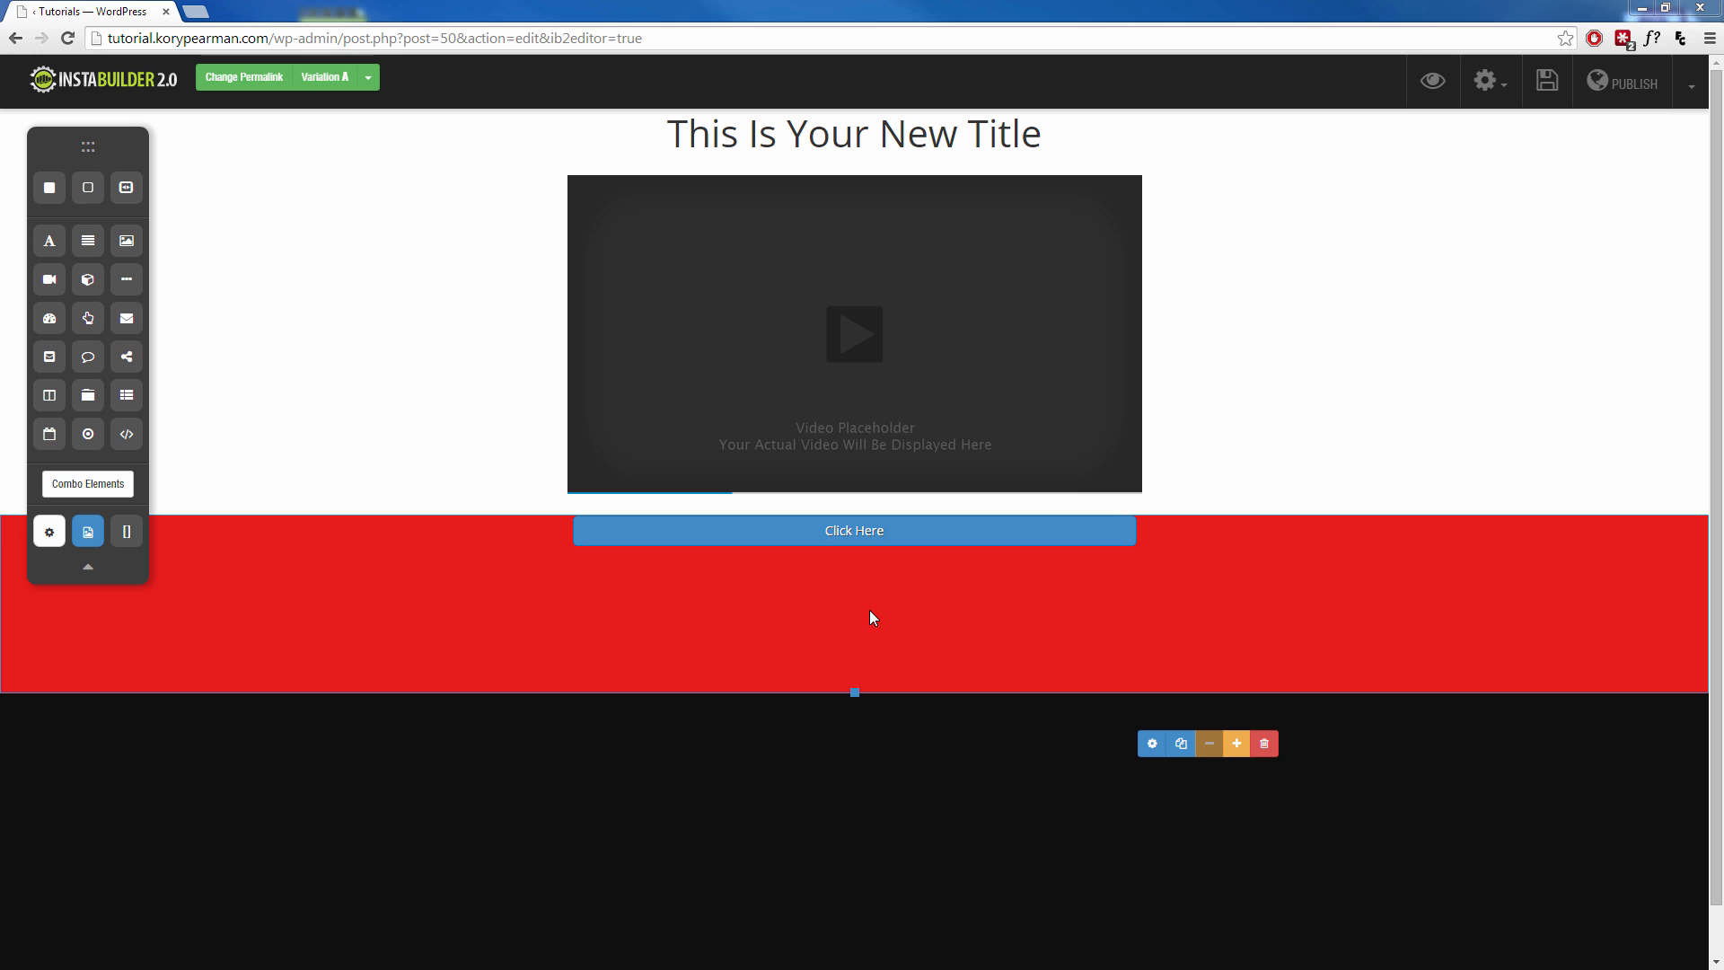
mouse_move(607, 515)
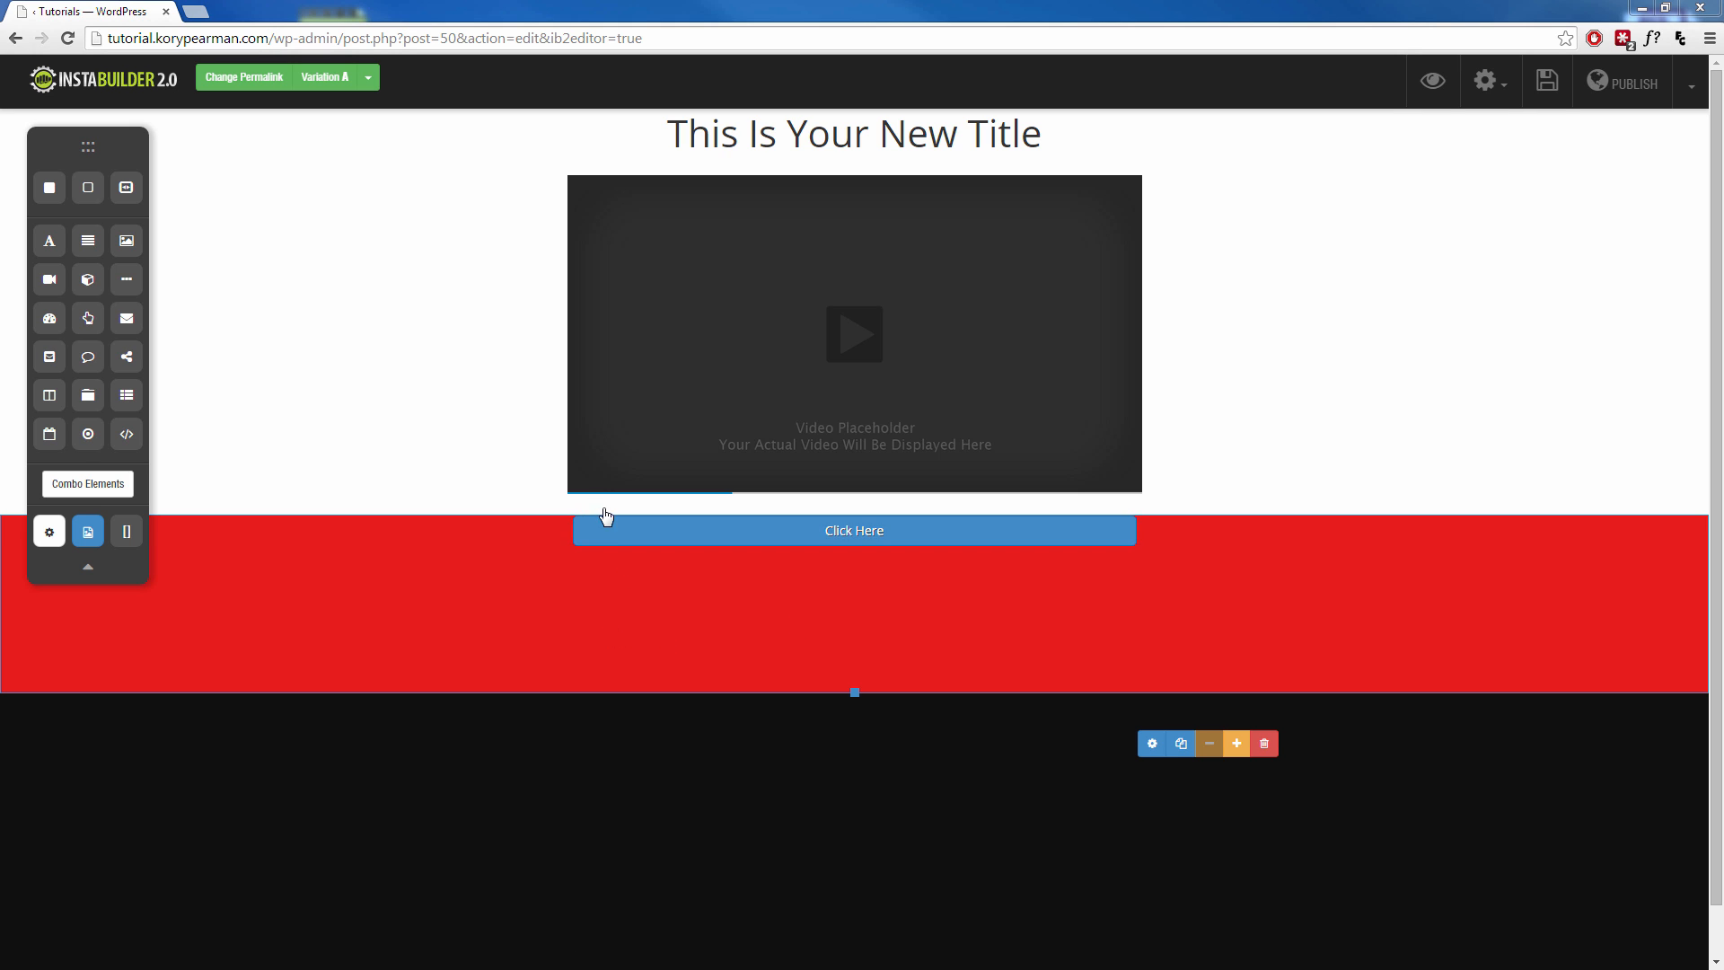
mouse_move(1271, 636)
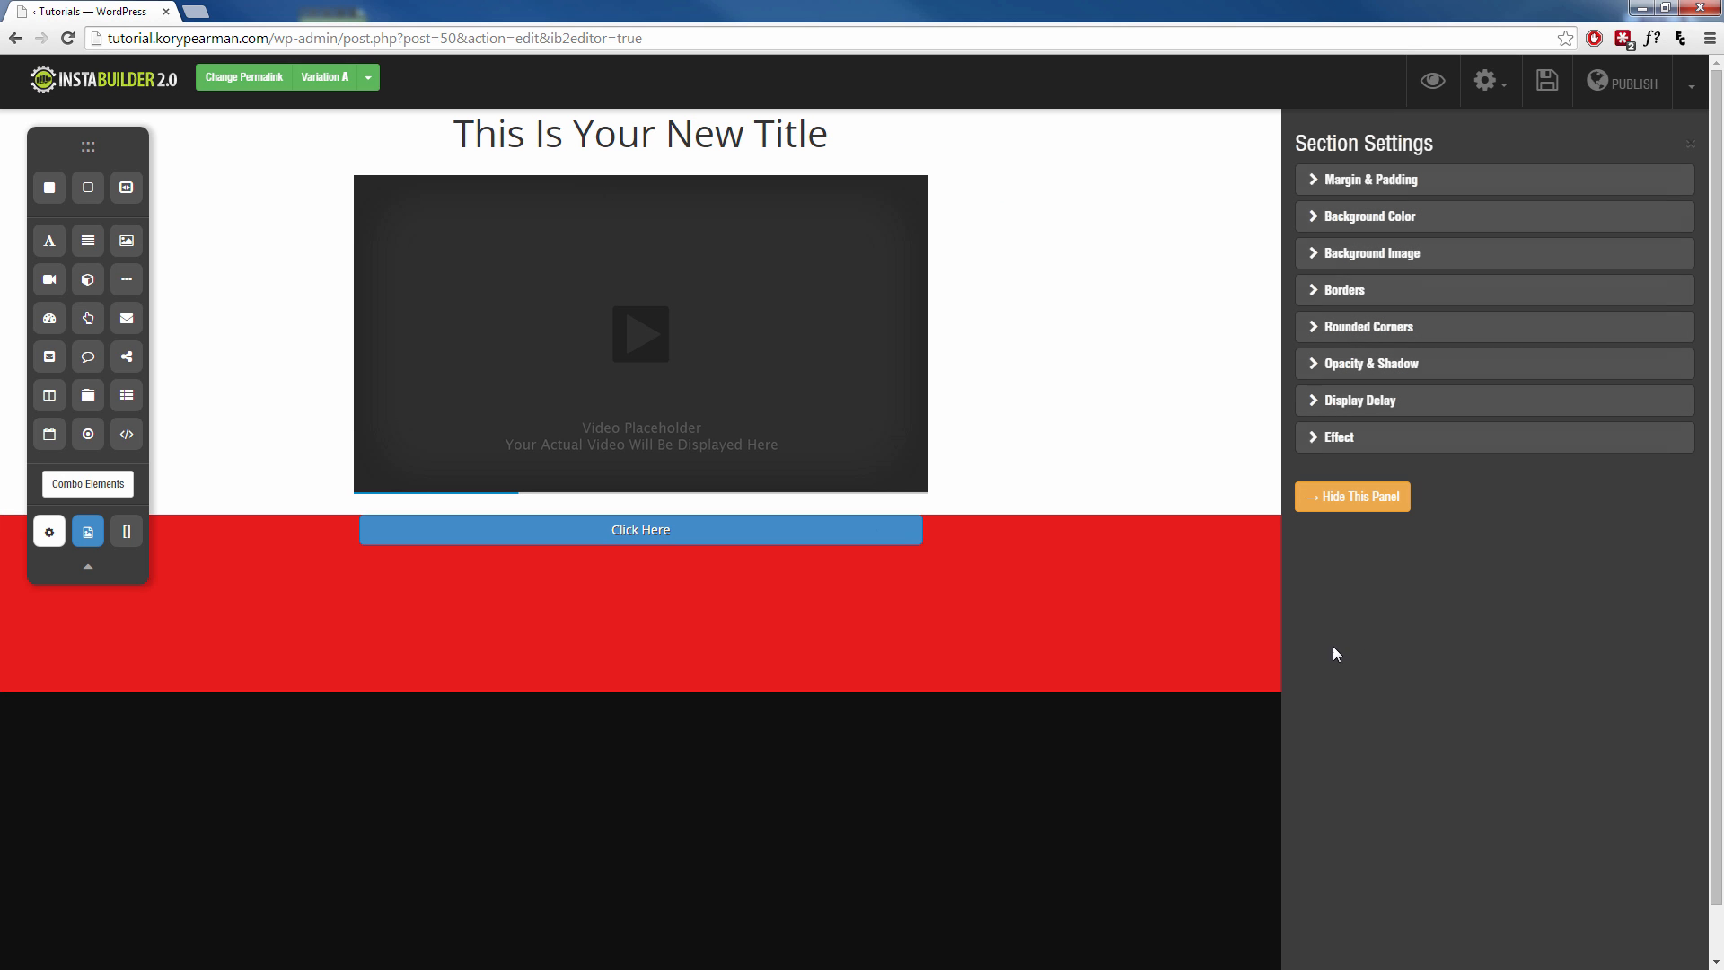
mouse_move(1390, 190)
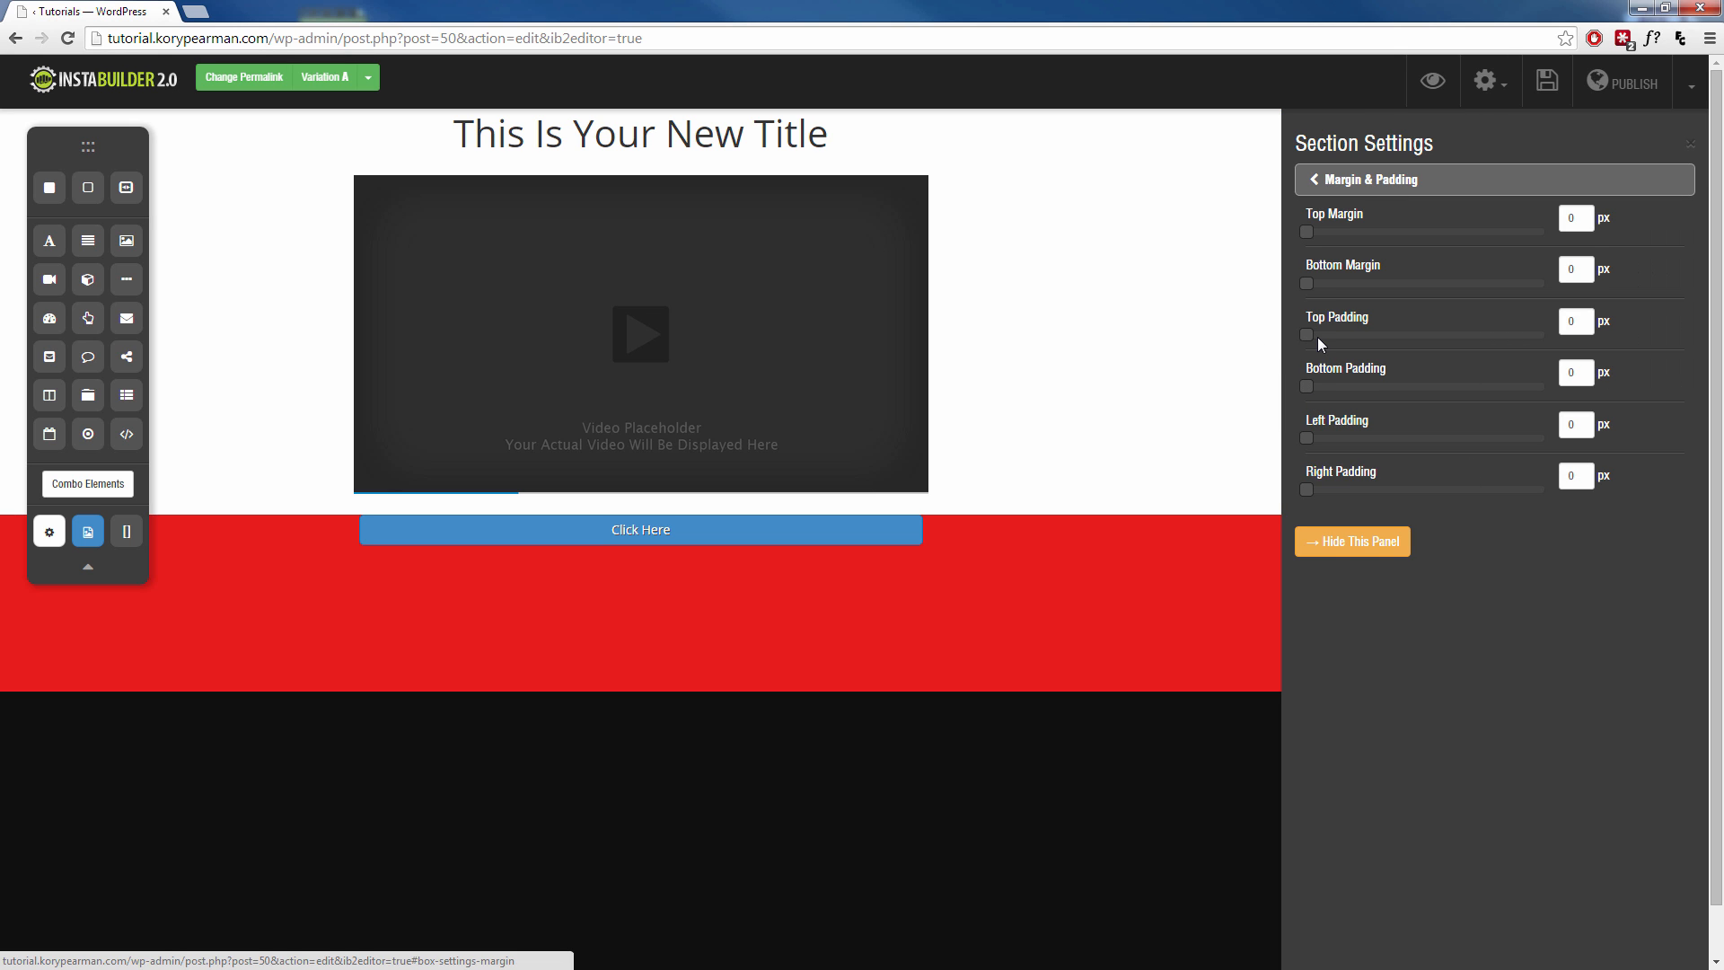
Set the red section's top padding to about 39px and hide the panel
left_click_drag(1305, 336, 1314, 336)
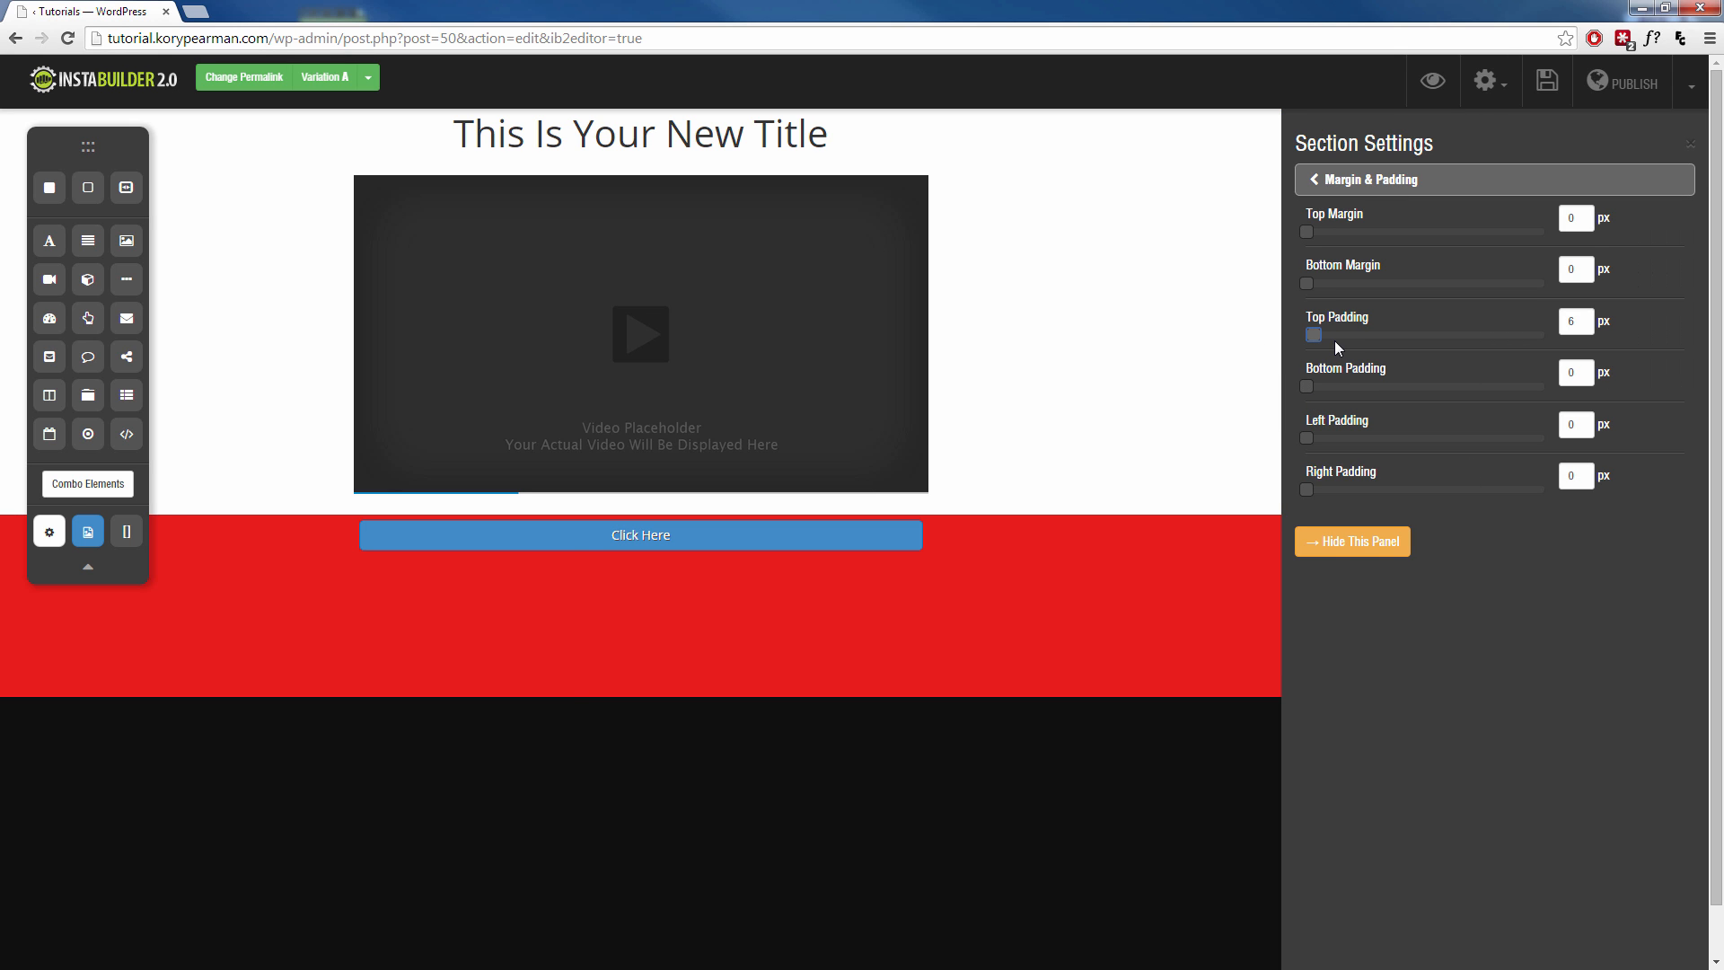
left_click_drag(1311, 335, 1340, 335)
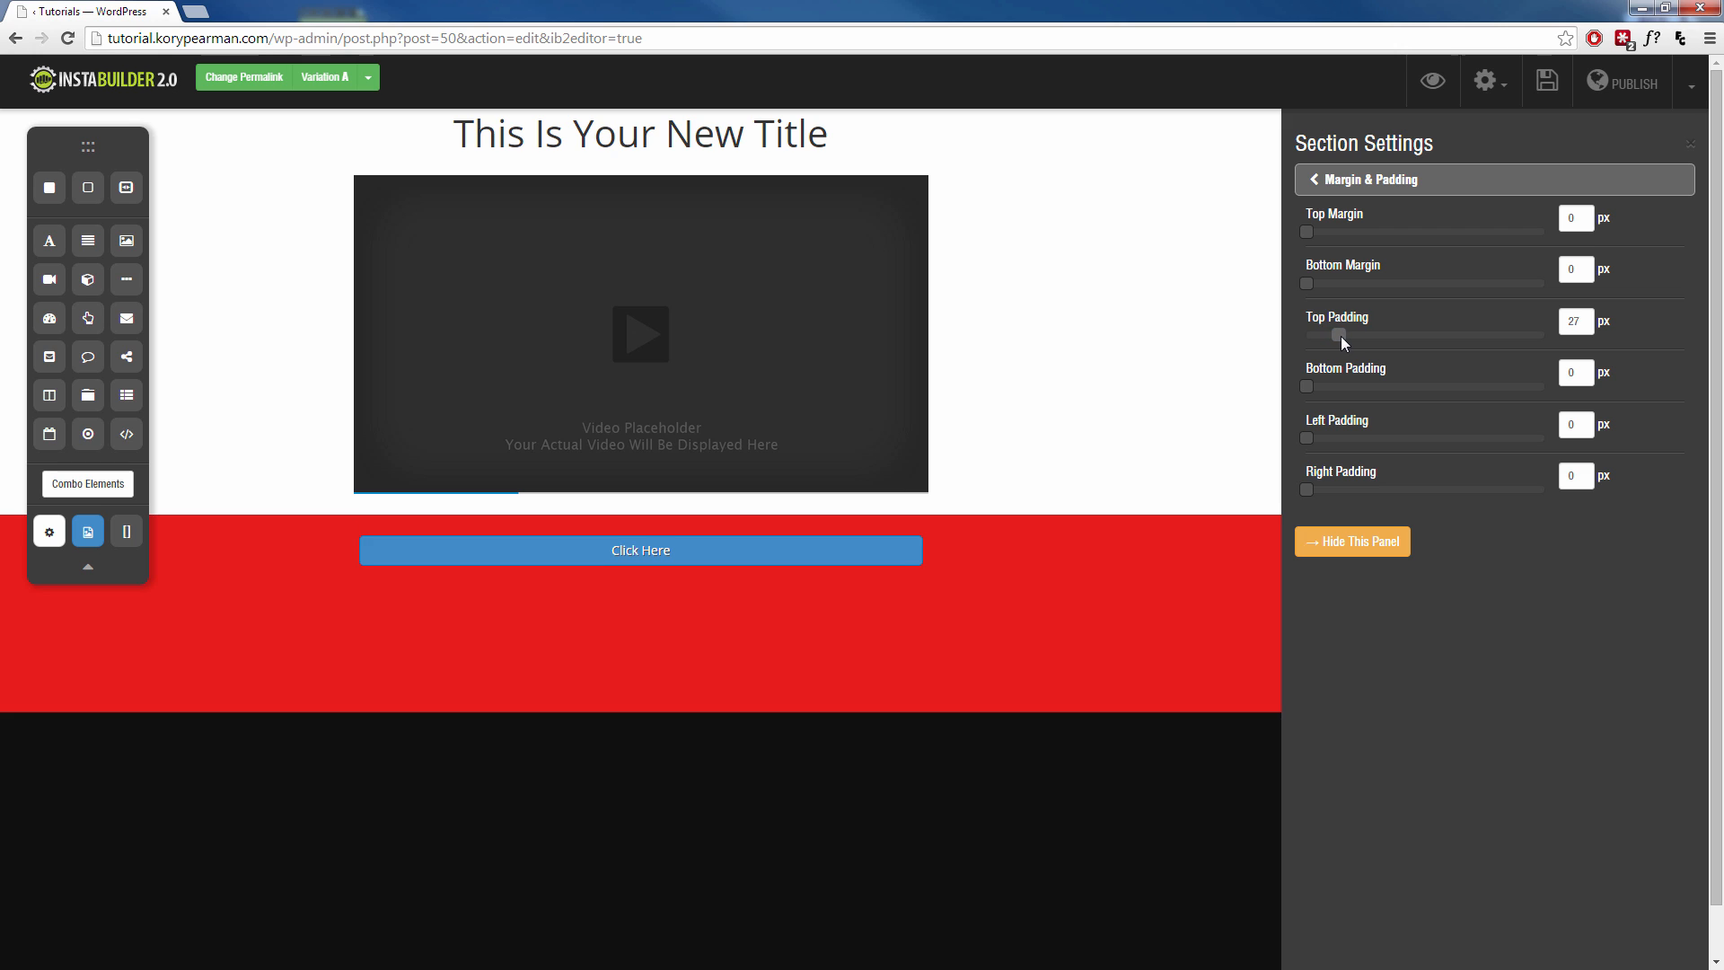
left_click_drag(1340, 336, 1352, 335)
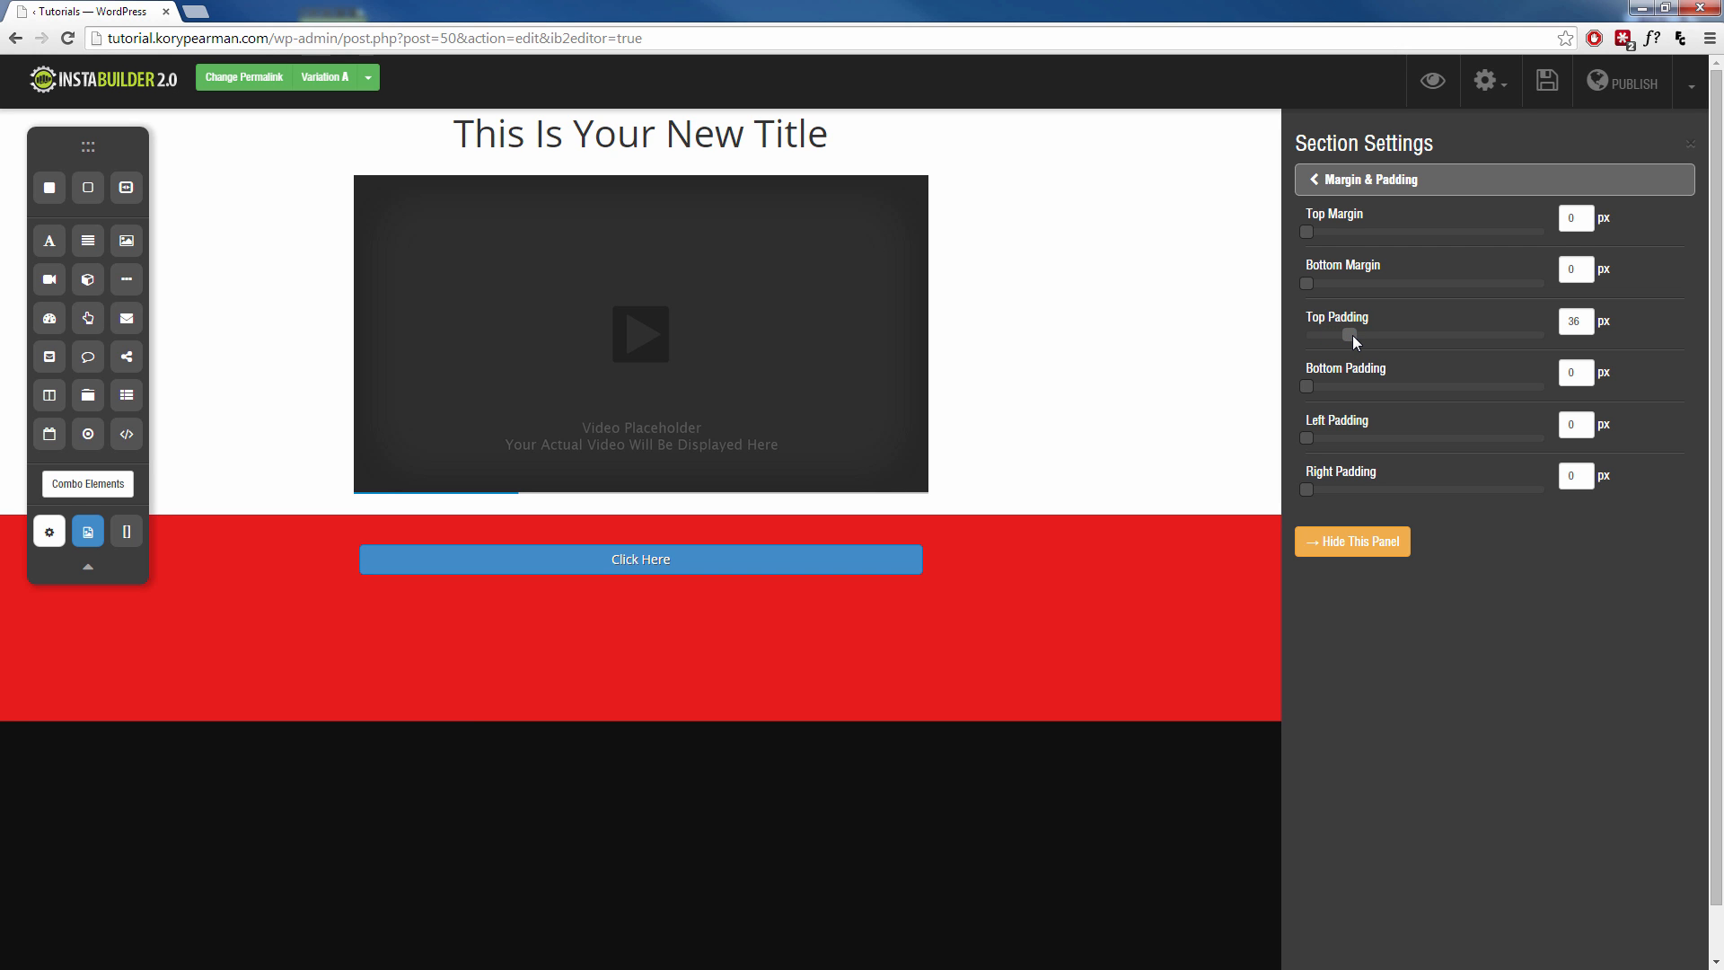
left_click_drag(1352, 334, 1345, 334)
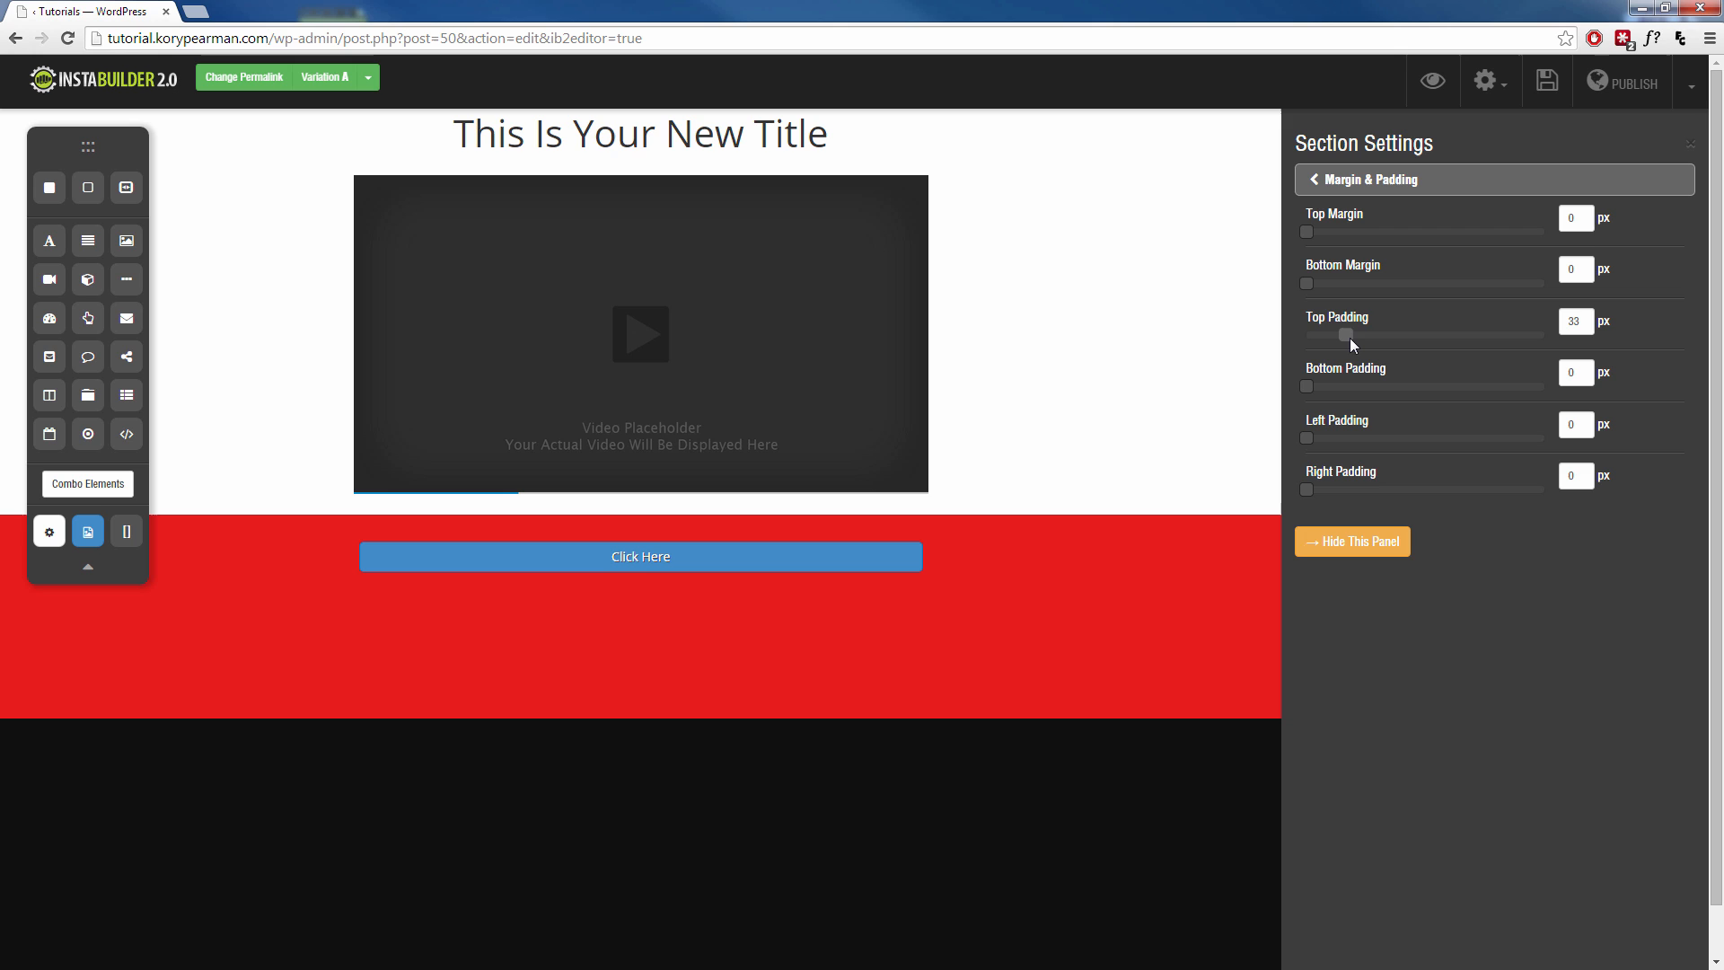
left_click_drag(1337, 336, 1352, 336)
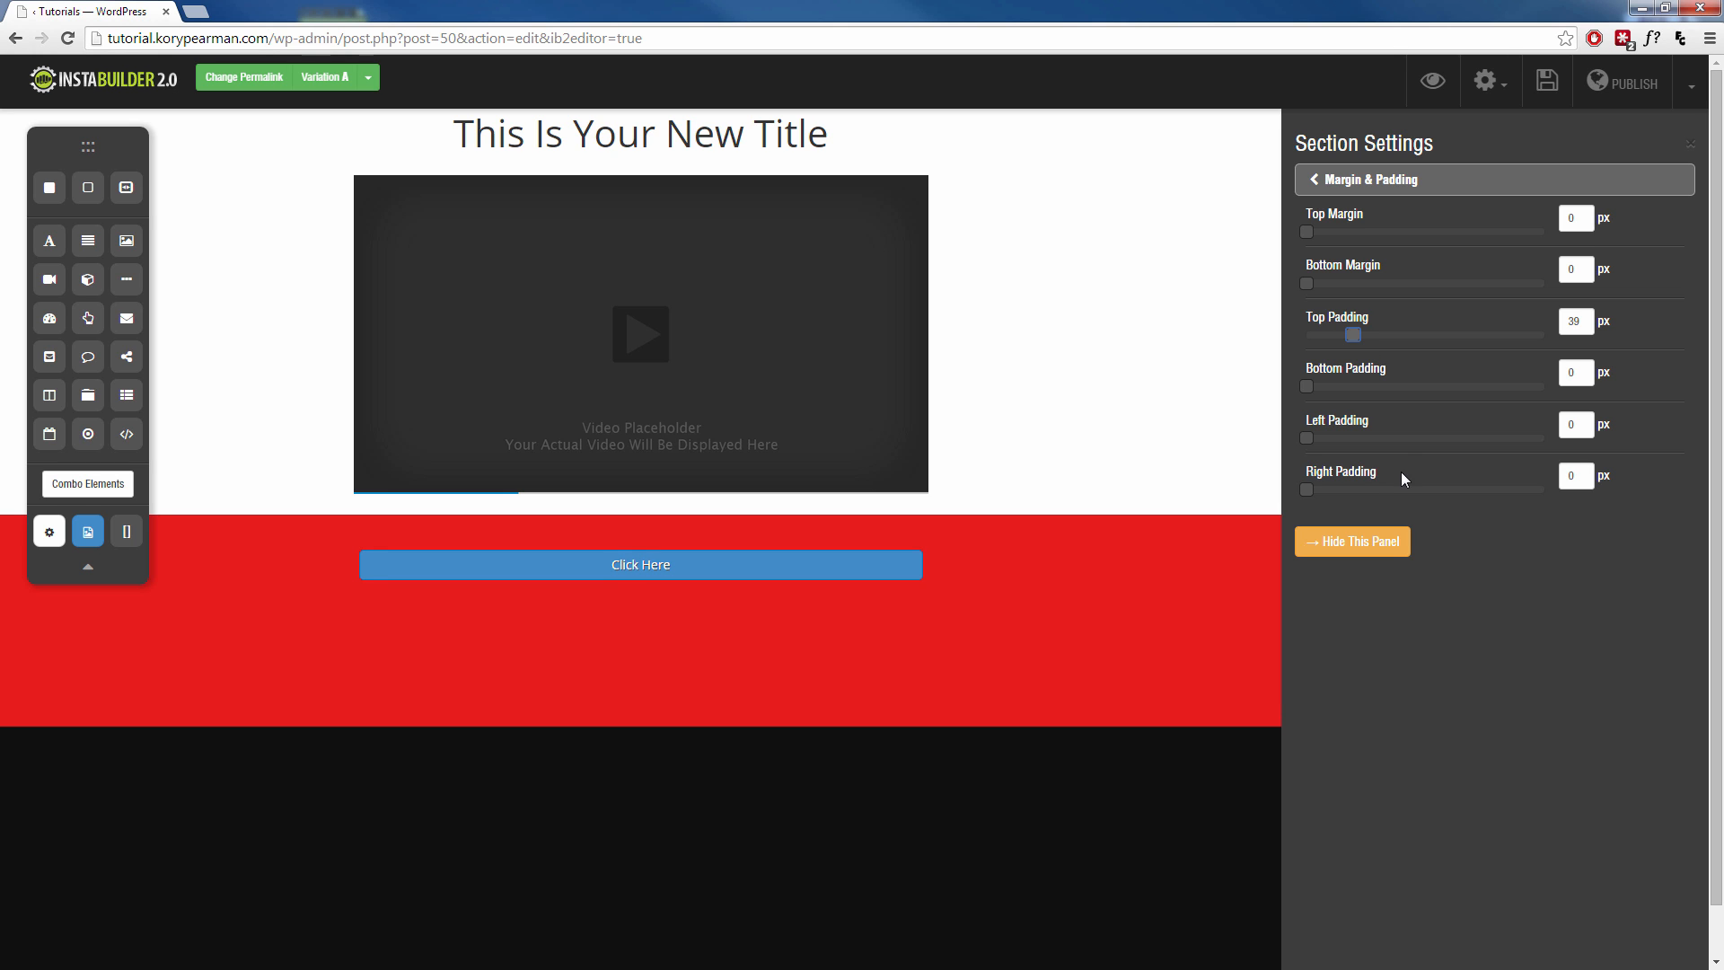
left_click(1353, 542)
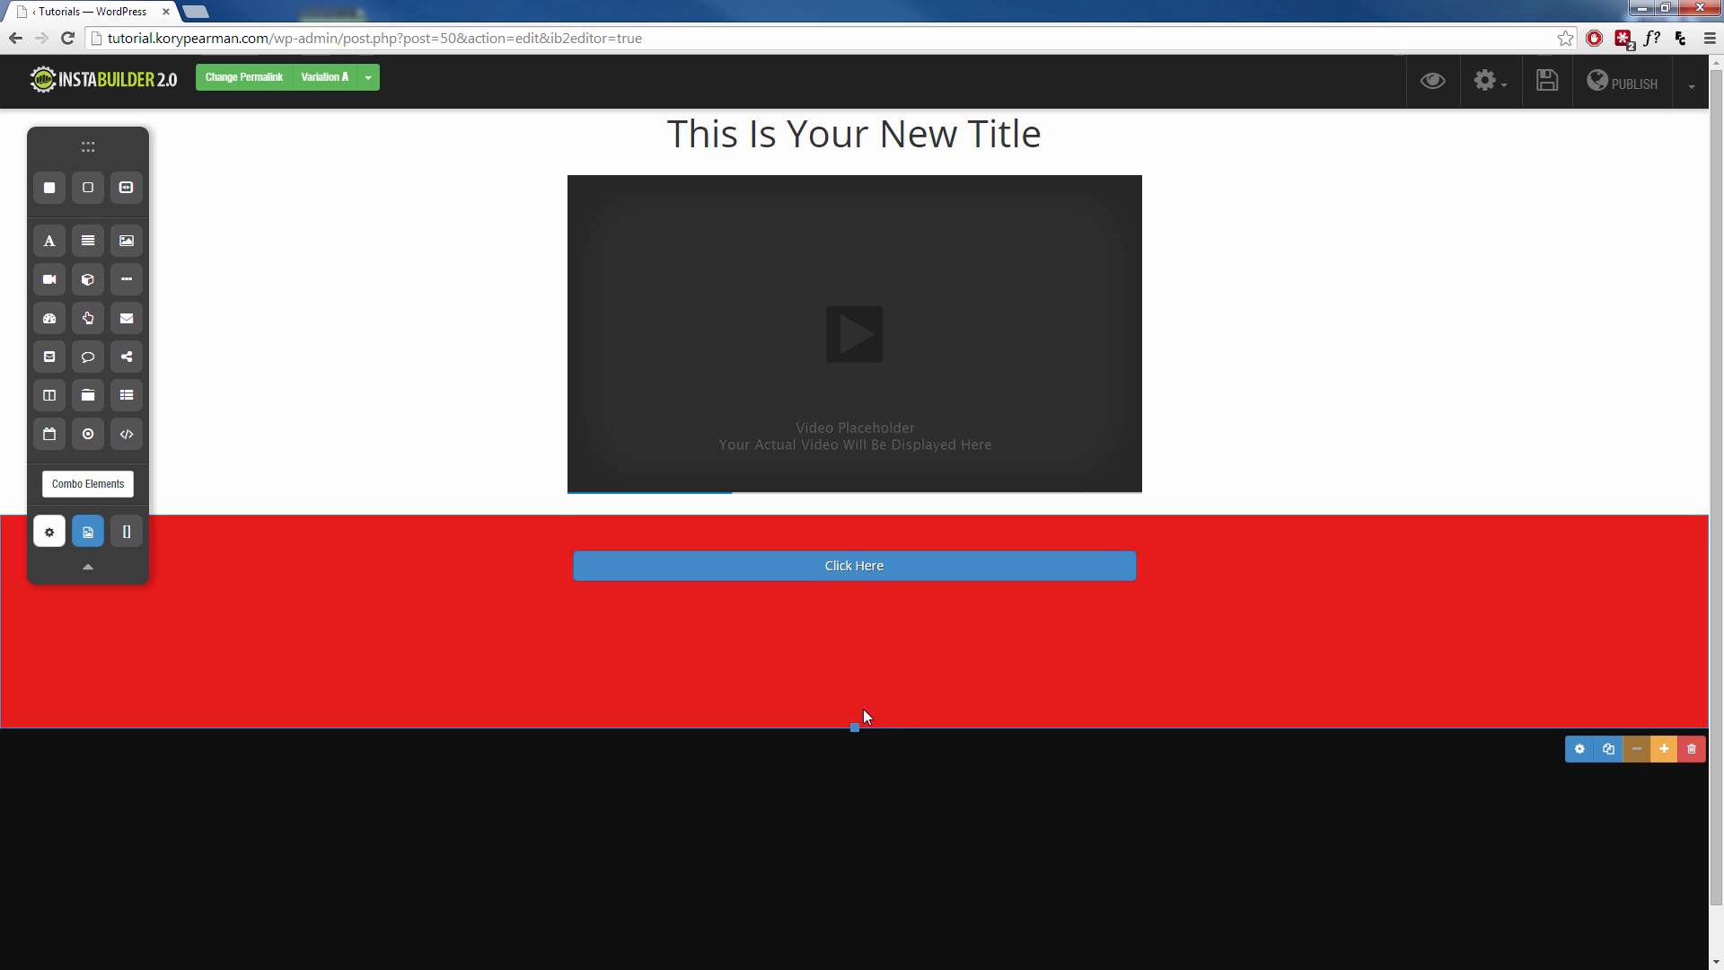
Drag the red band's bottom edge up to shorten it
left_click_drag(855, 728, 854, 679)
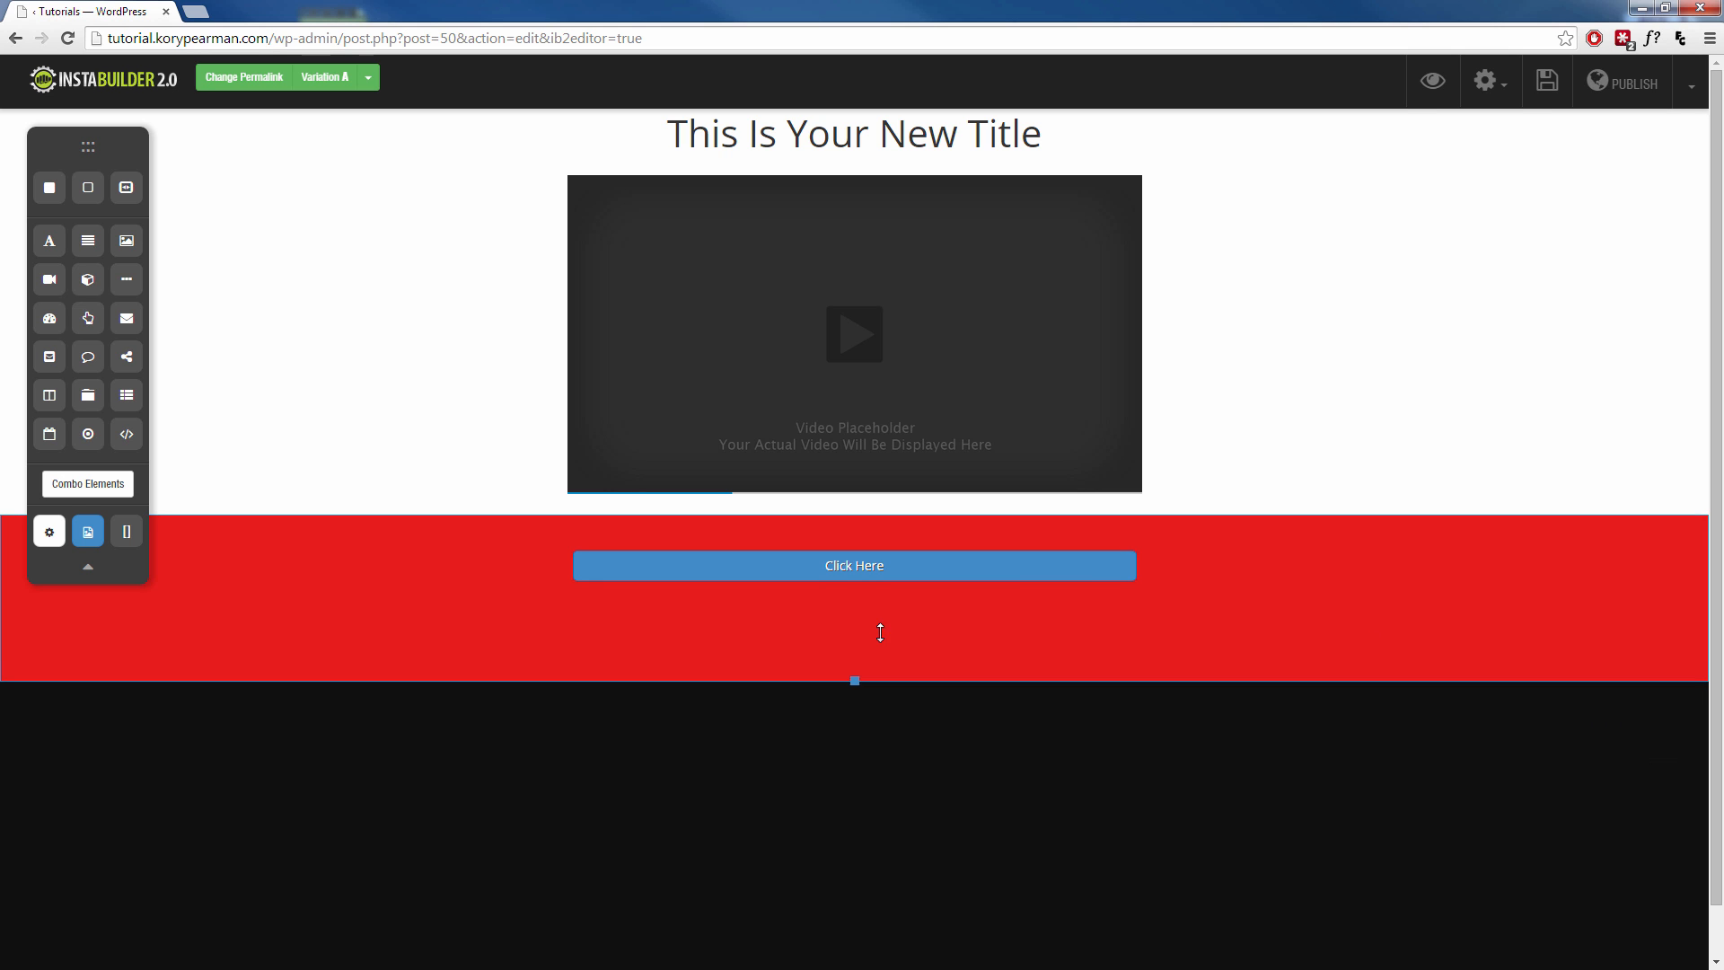
left_click_drag(855, 680, 855, 621)
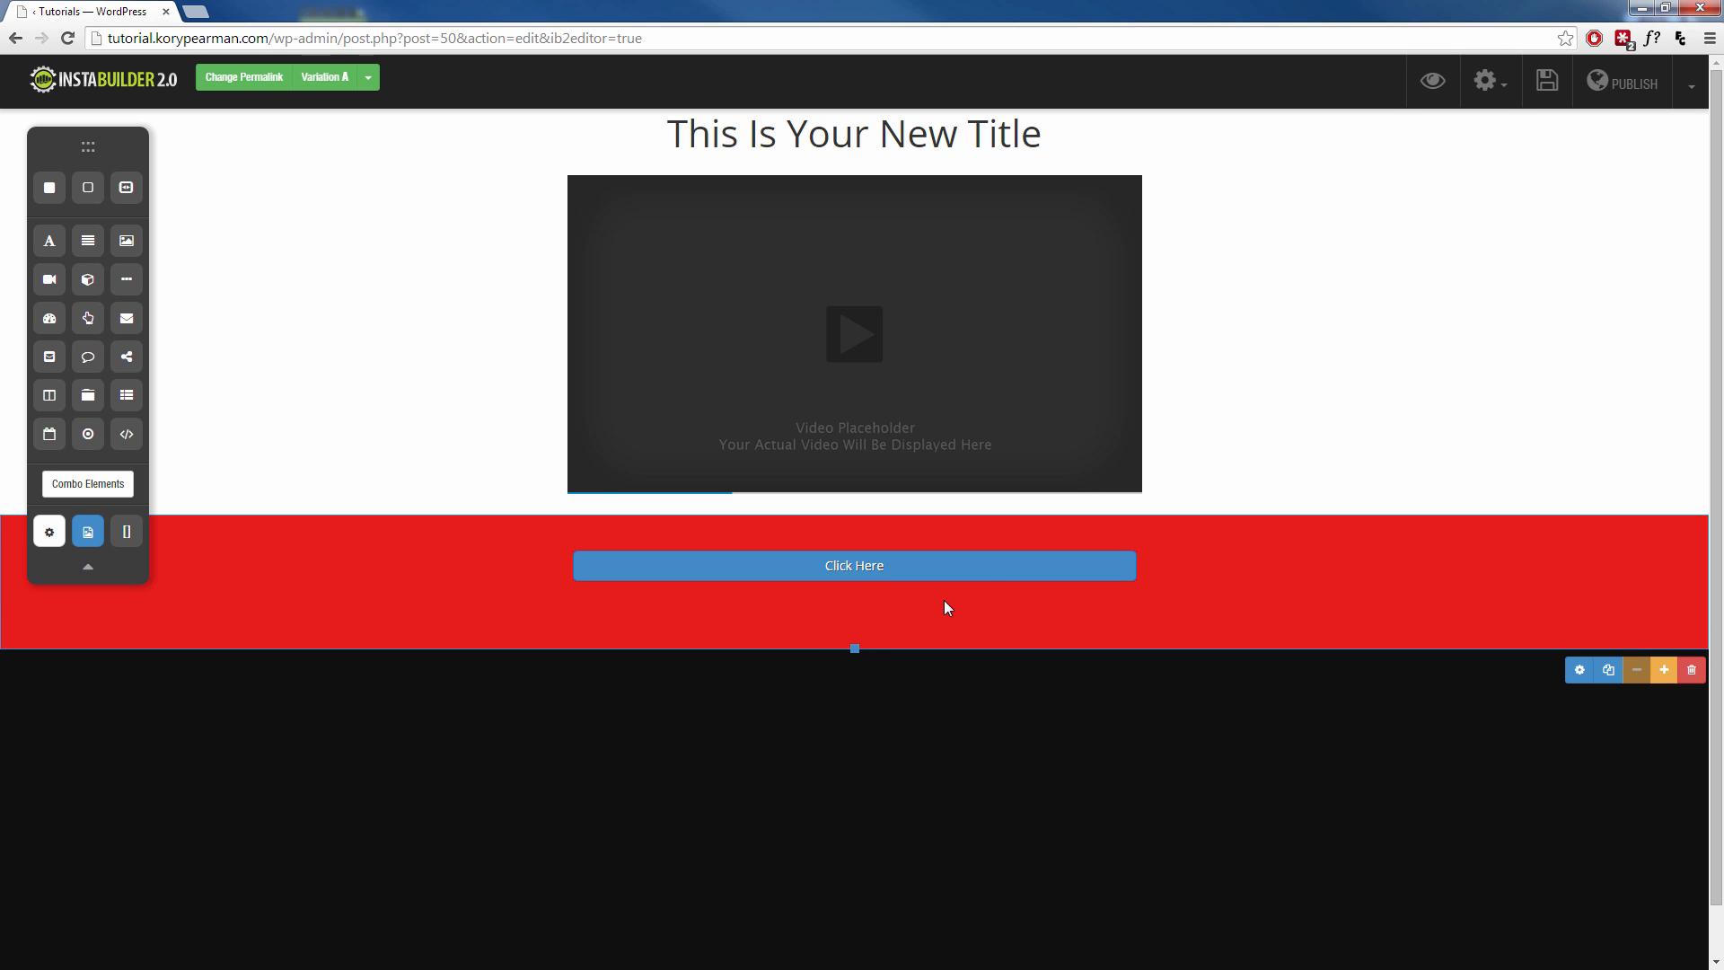
Add a white section below the red band with a centred title and a three-column row beneath it
left_click(855, 564)
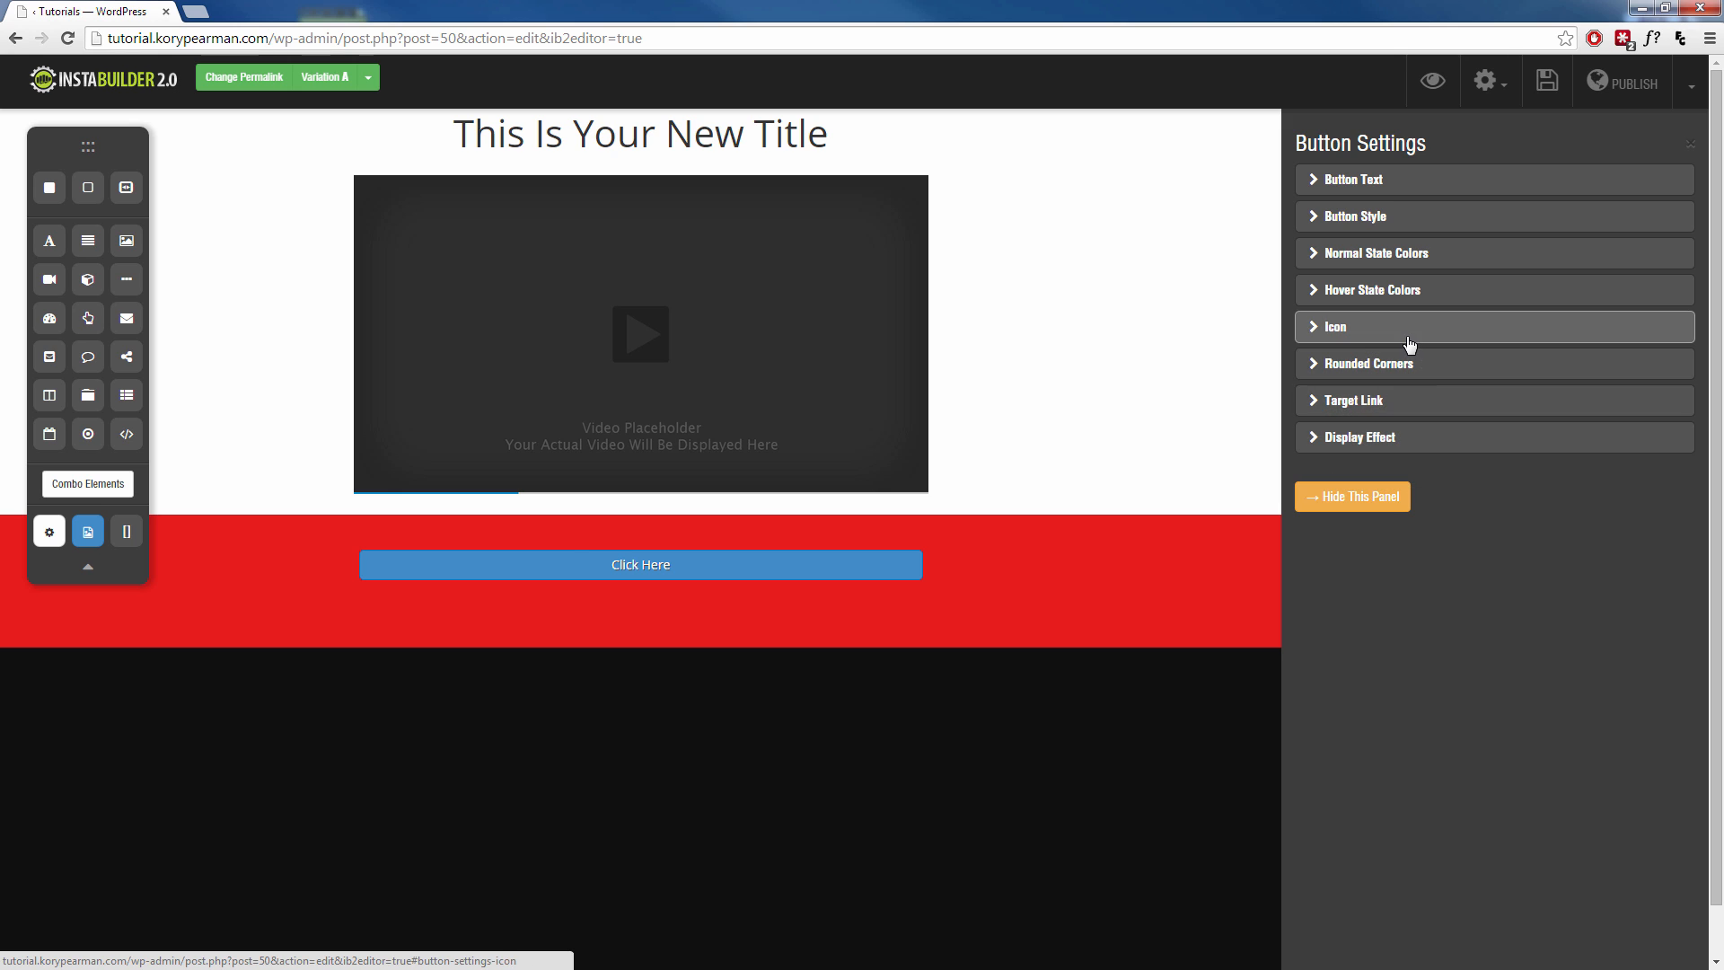
left_click(1352, 496)
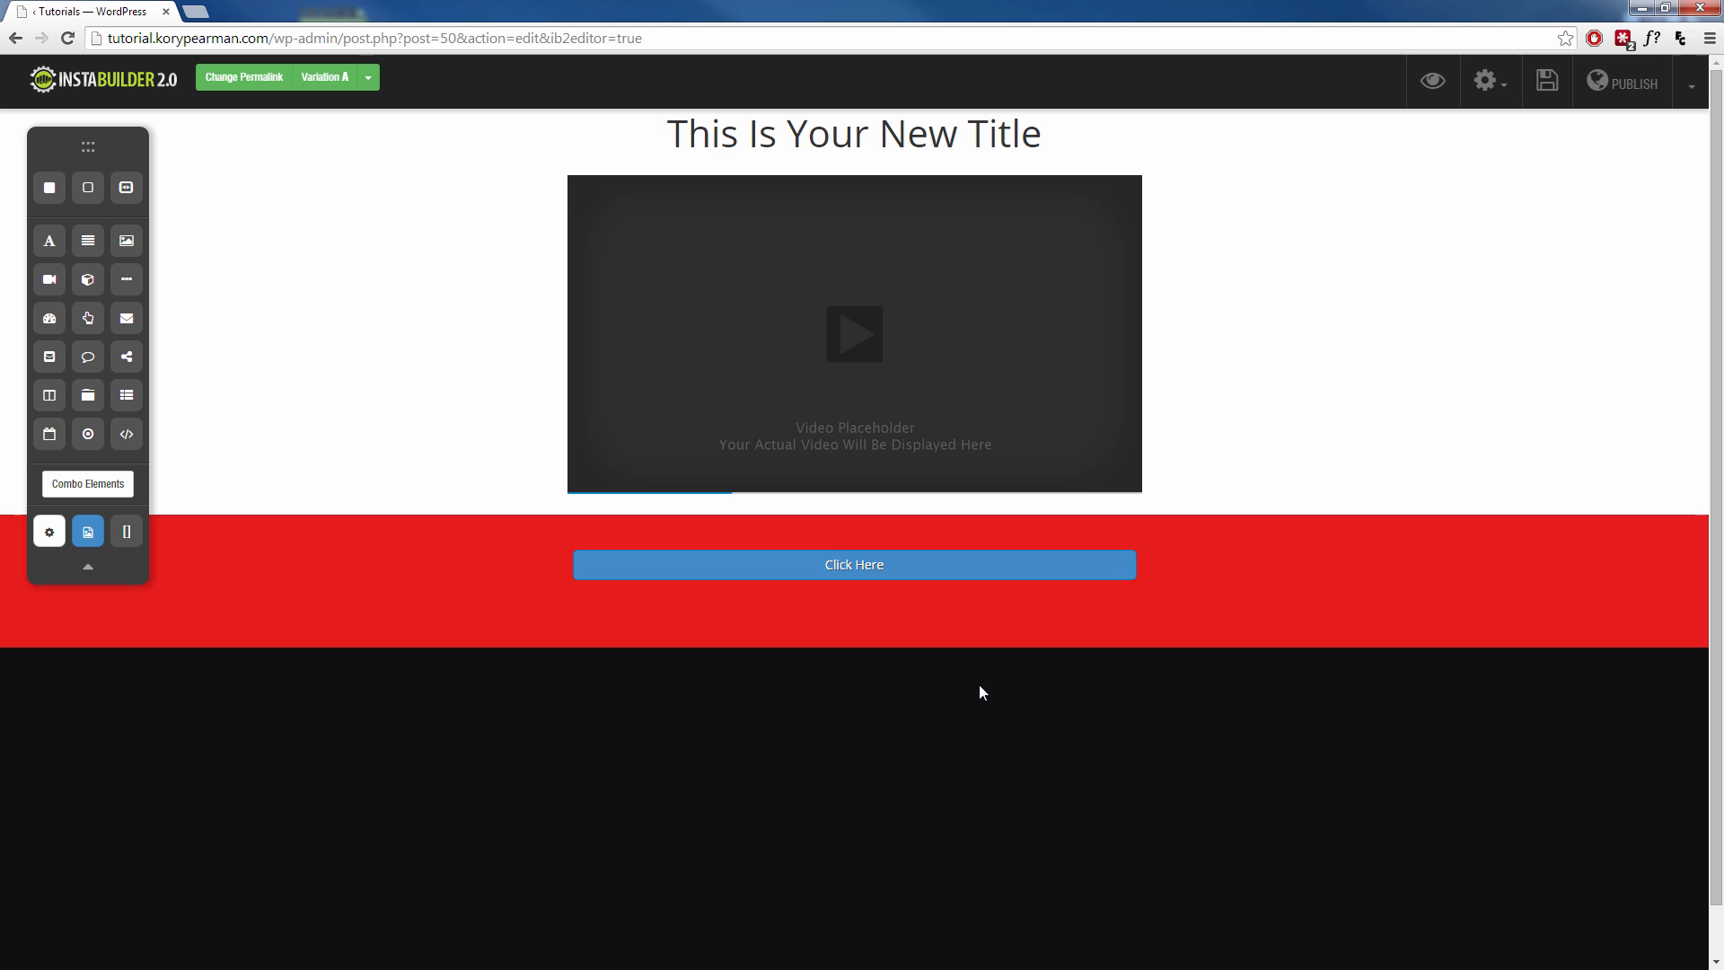
left_click(855, 564)
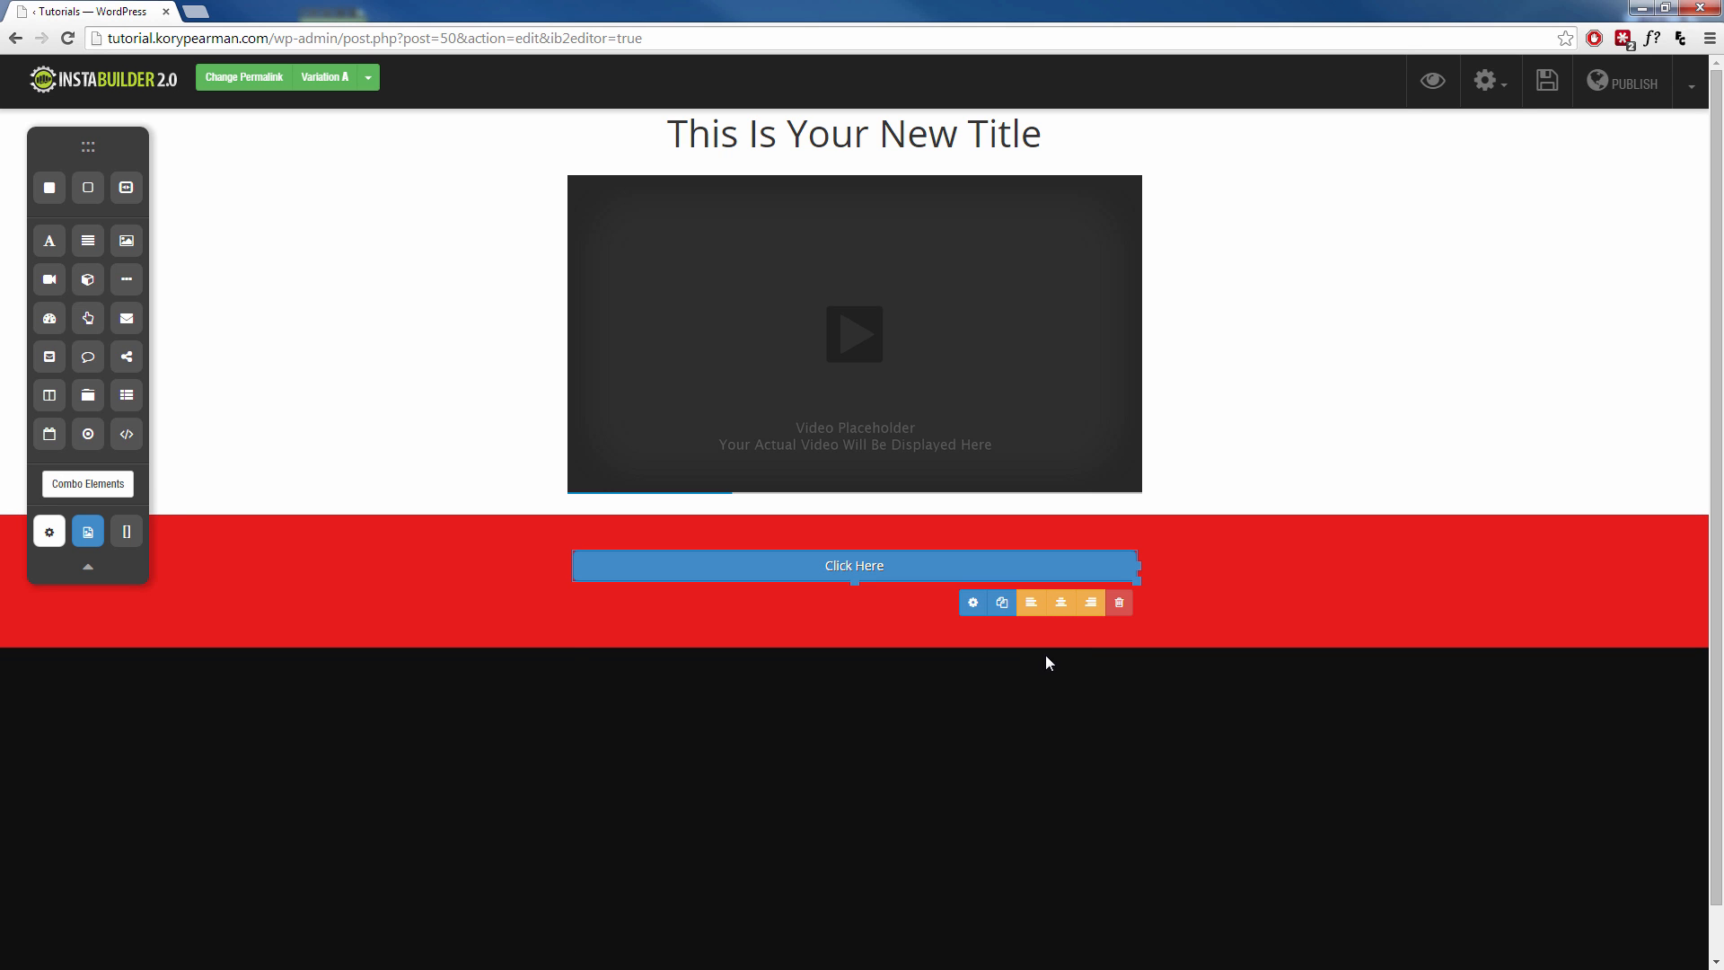
mouse_move(181, 255)
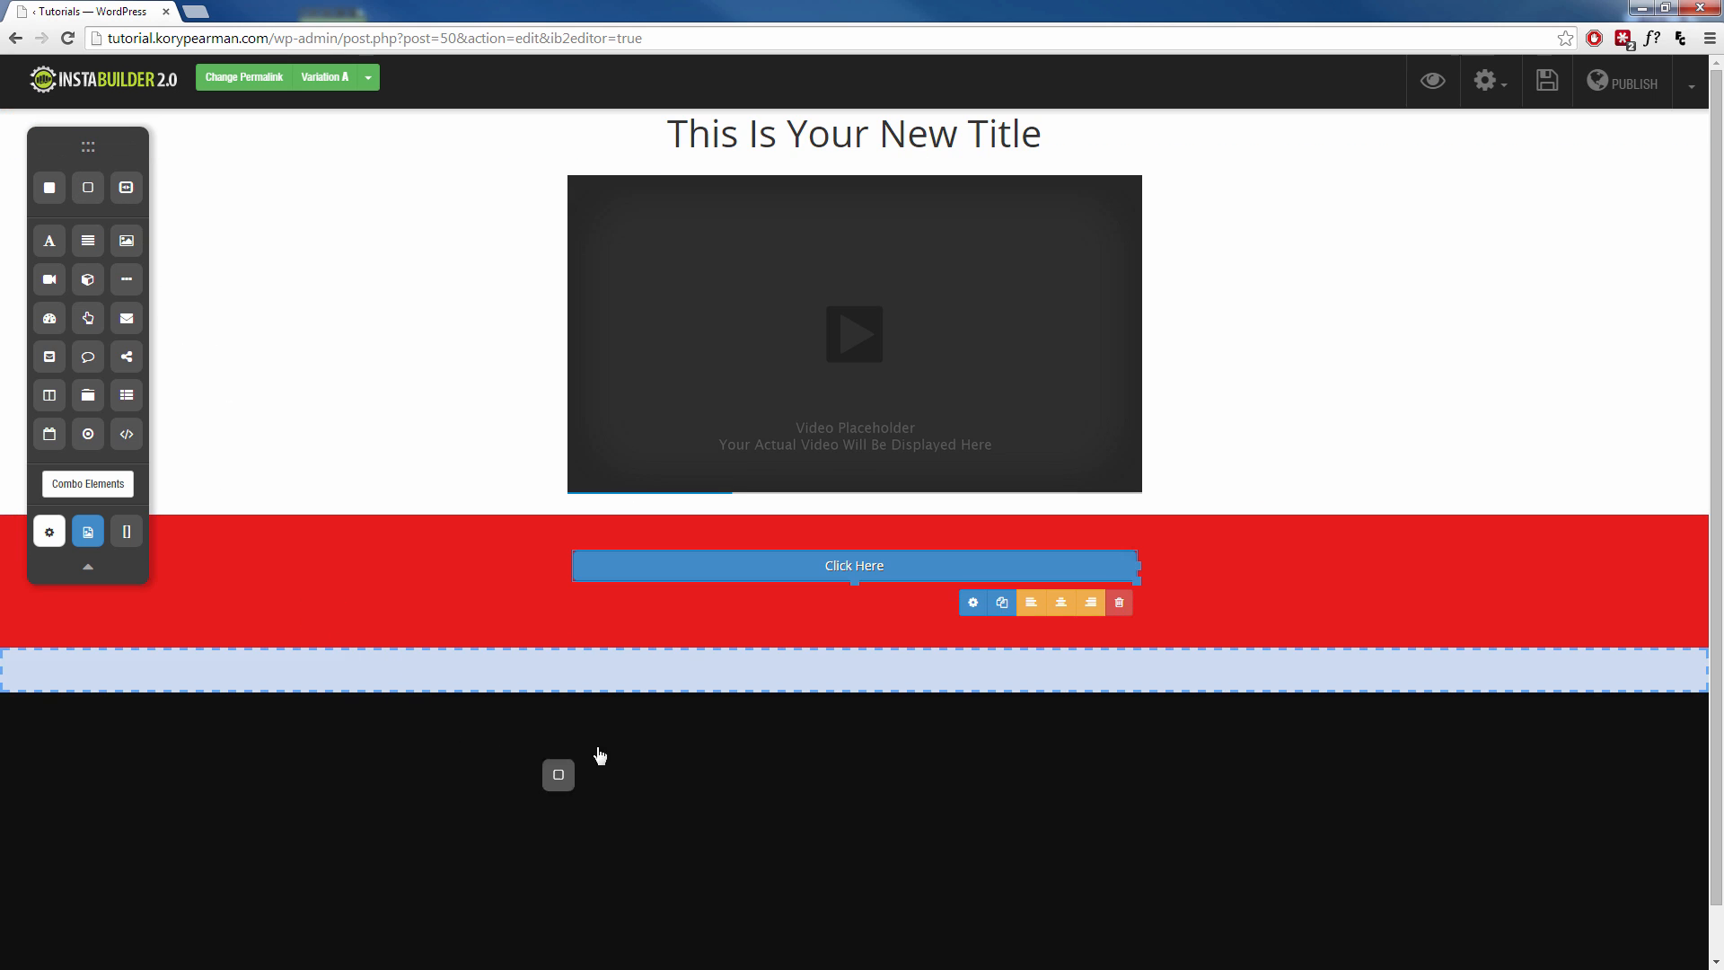
mouse_move(50, 356)
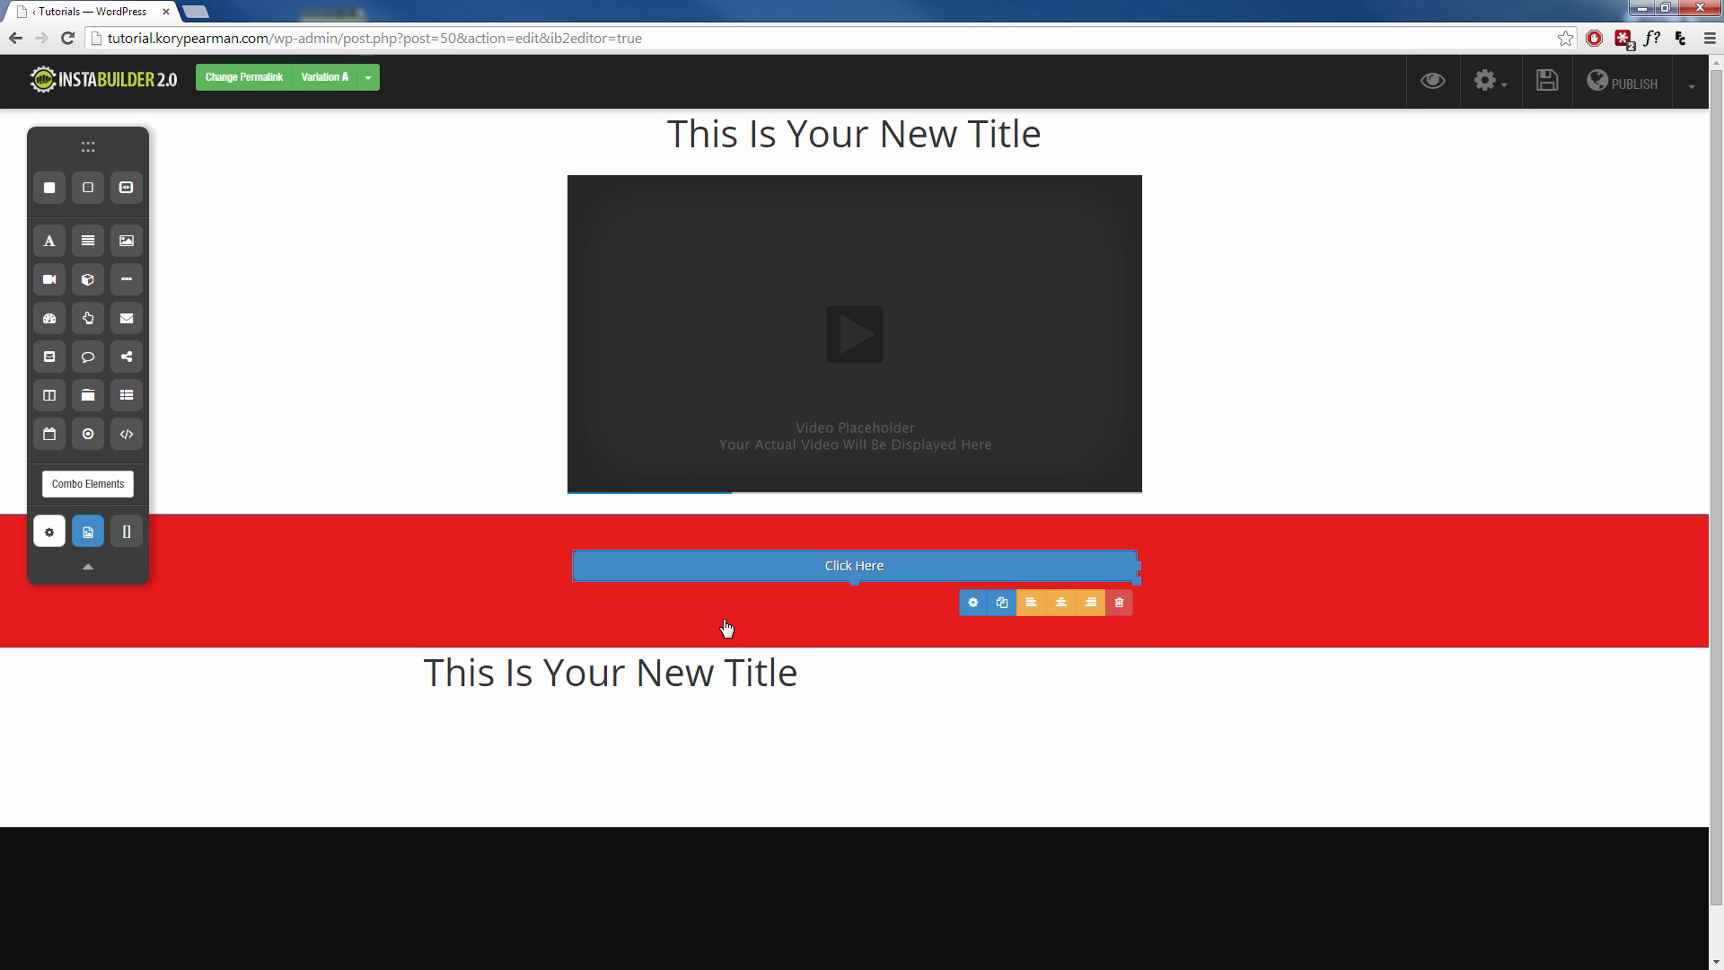
scroll("down", 3)
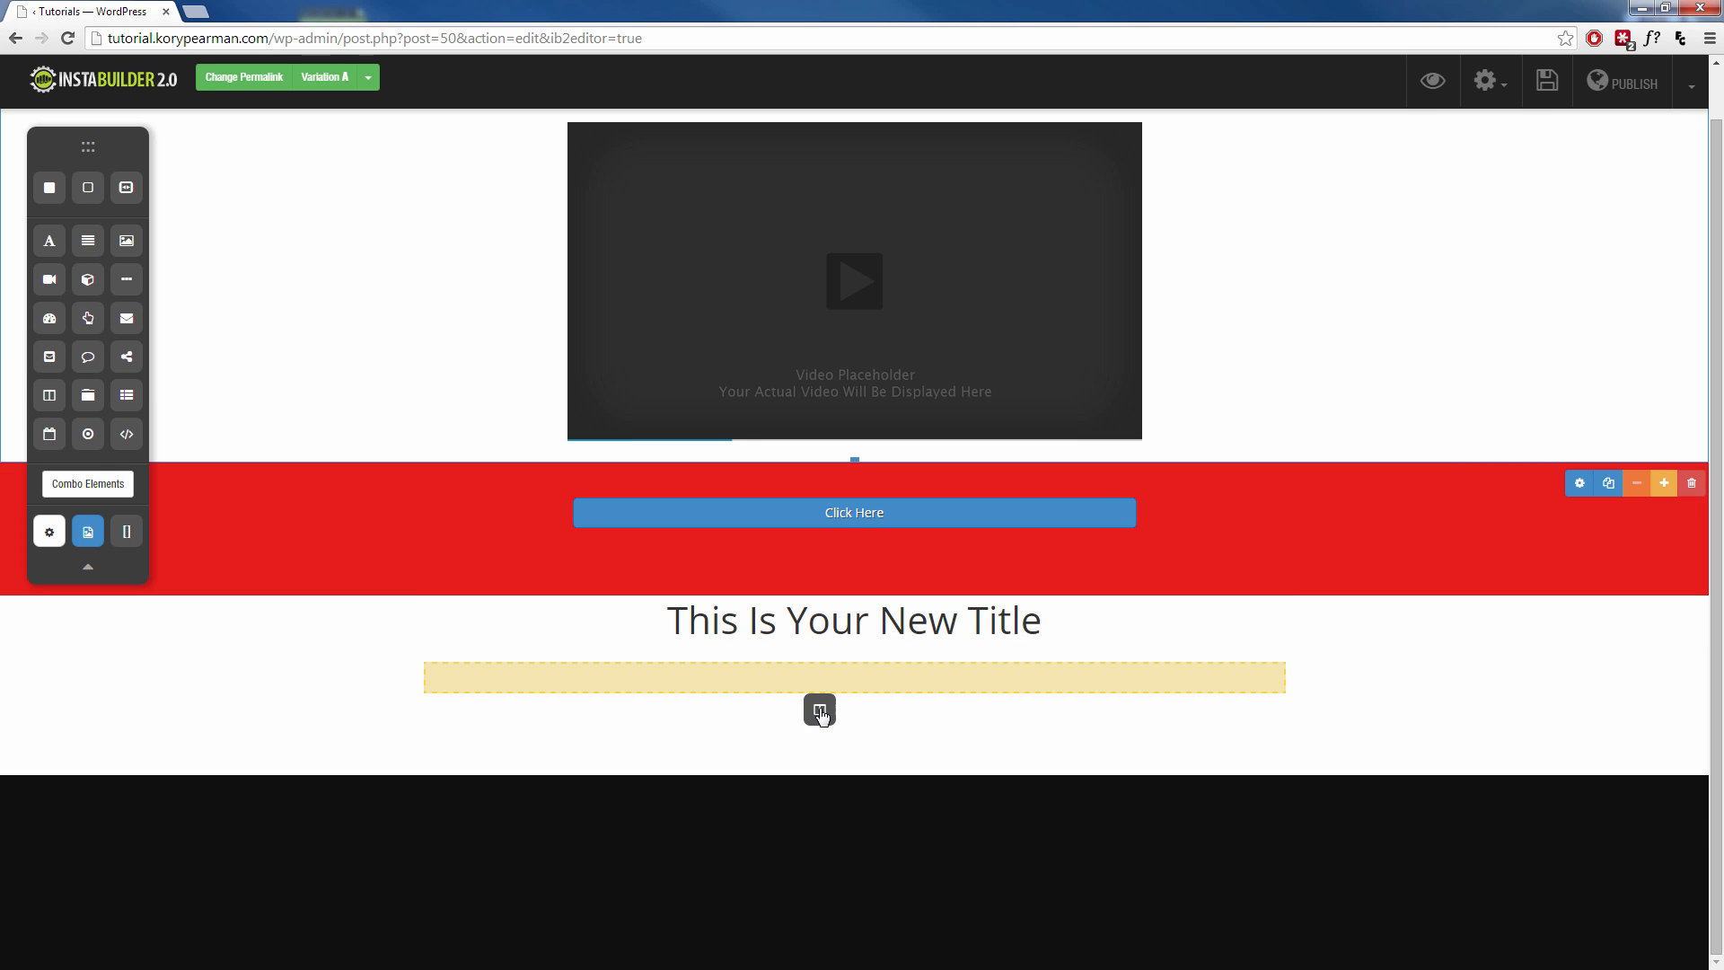
left_click(818, 709)
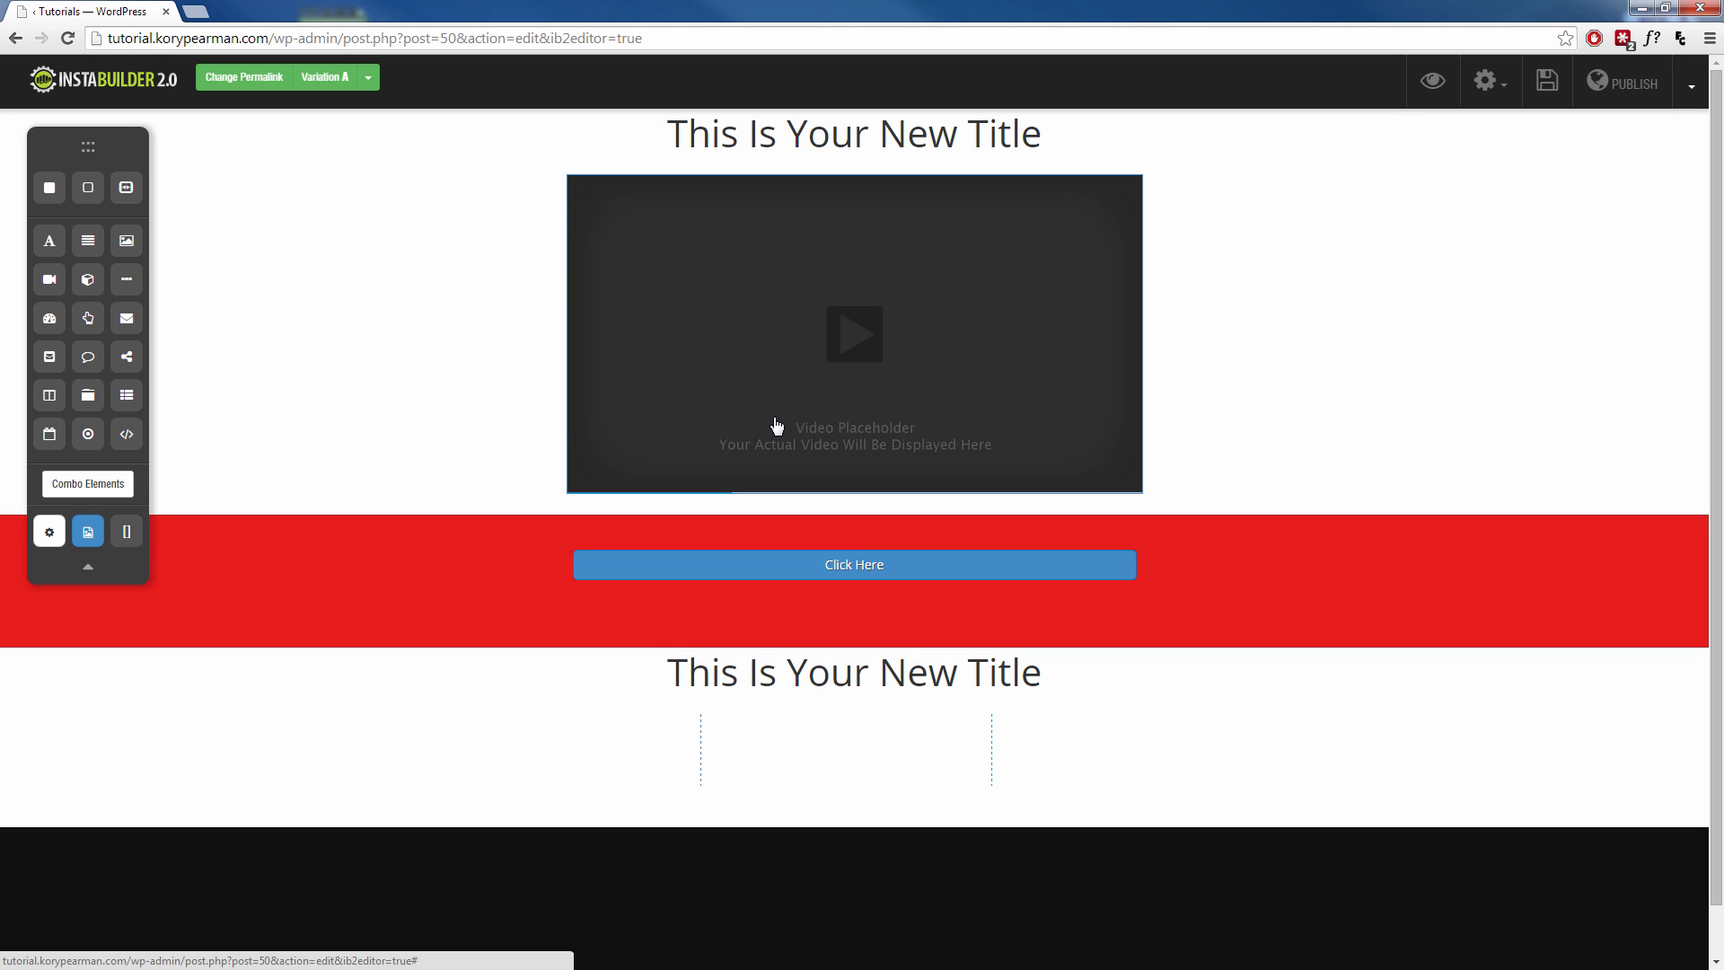
mouse_move(1526, 342)
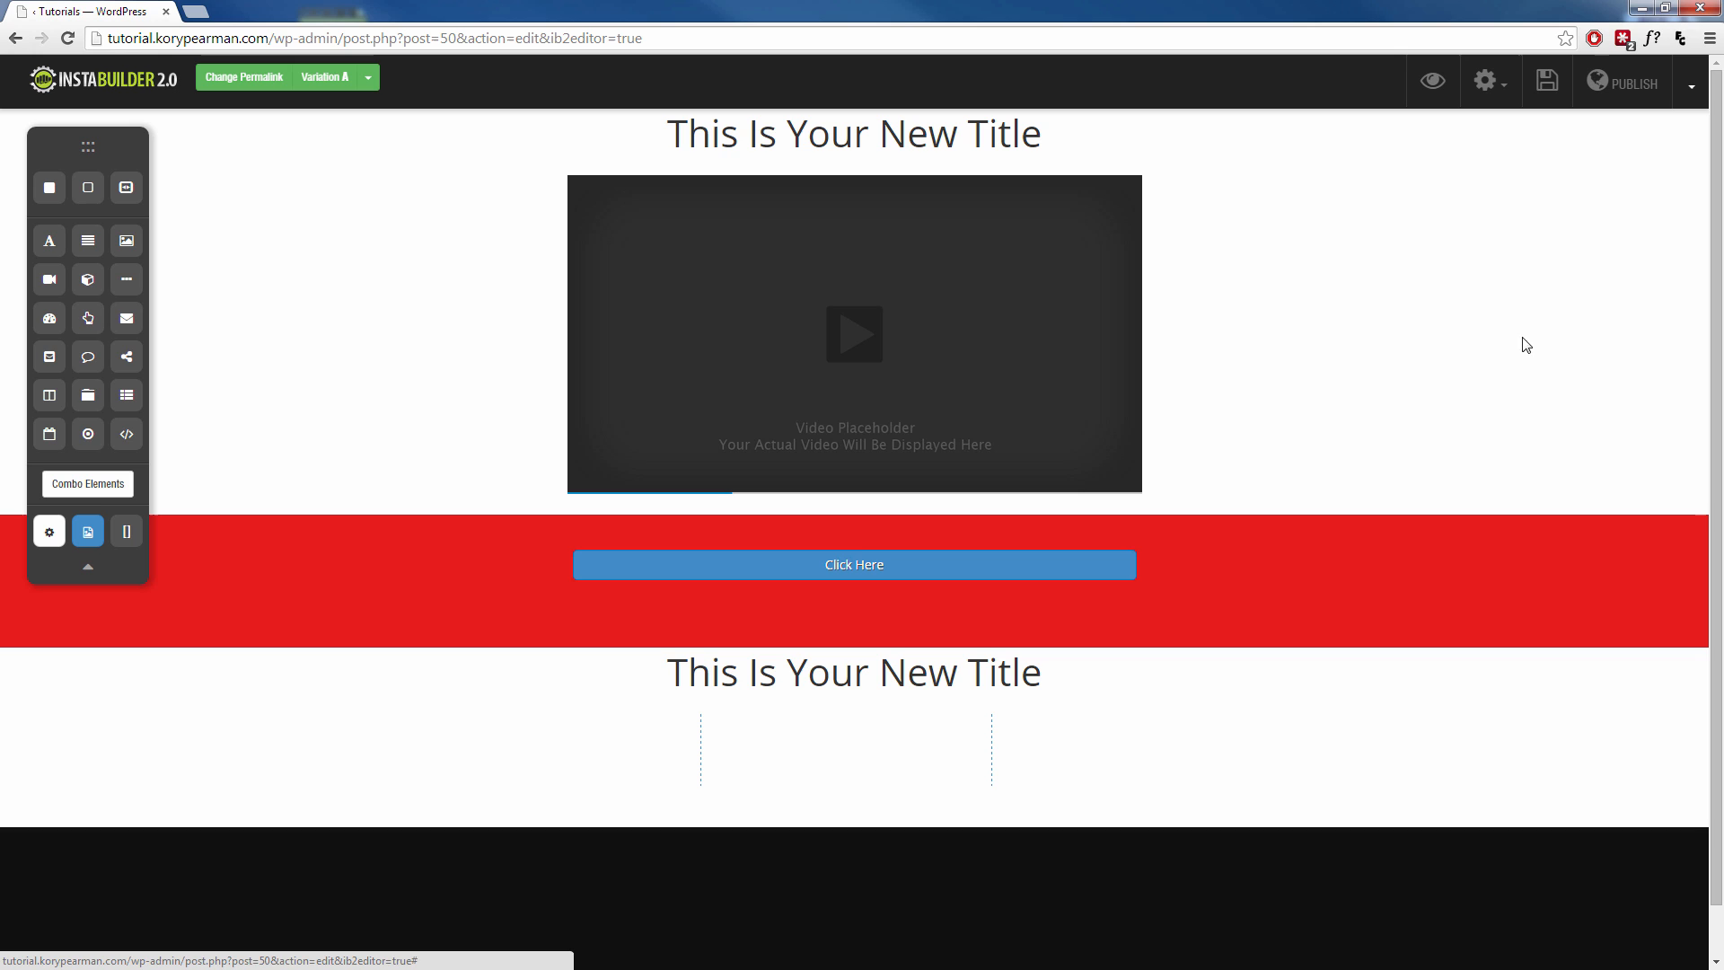
mouse_move(1692, 89)
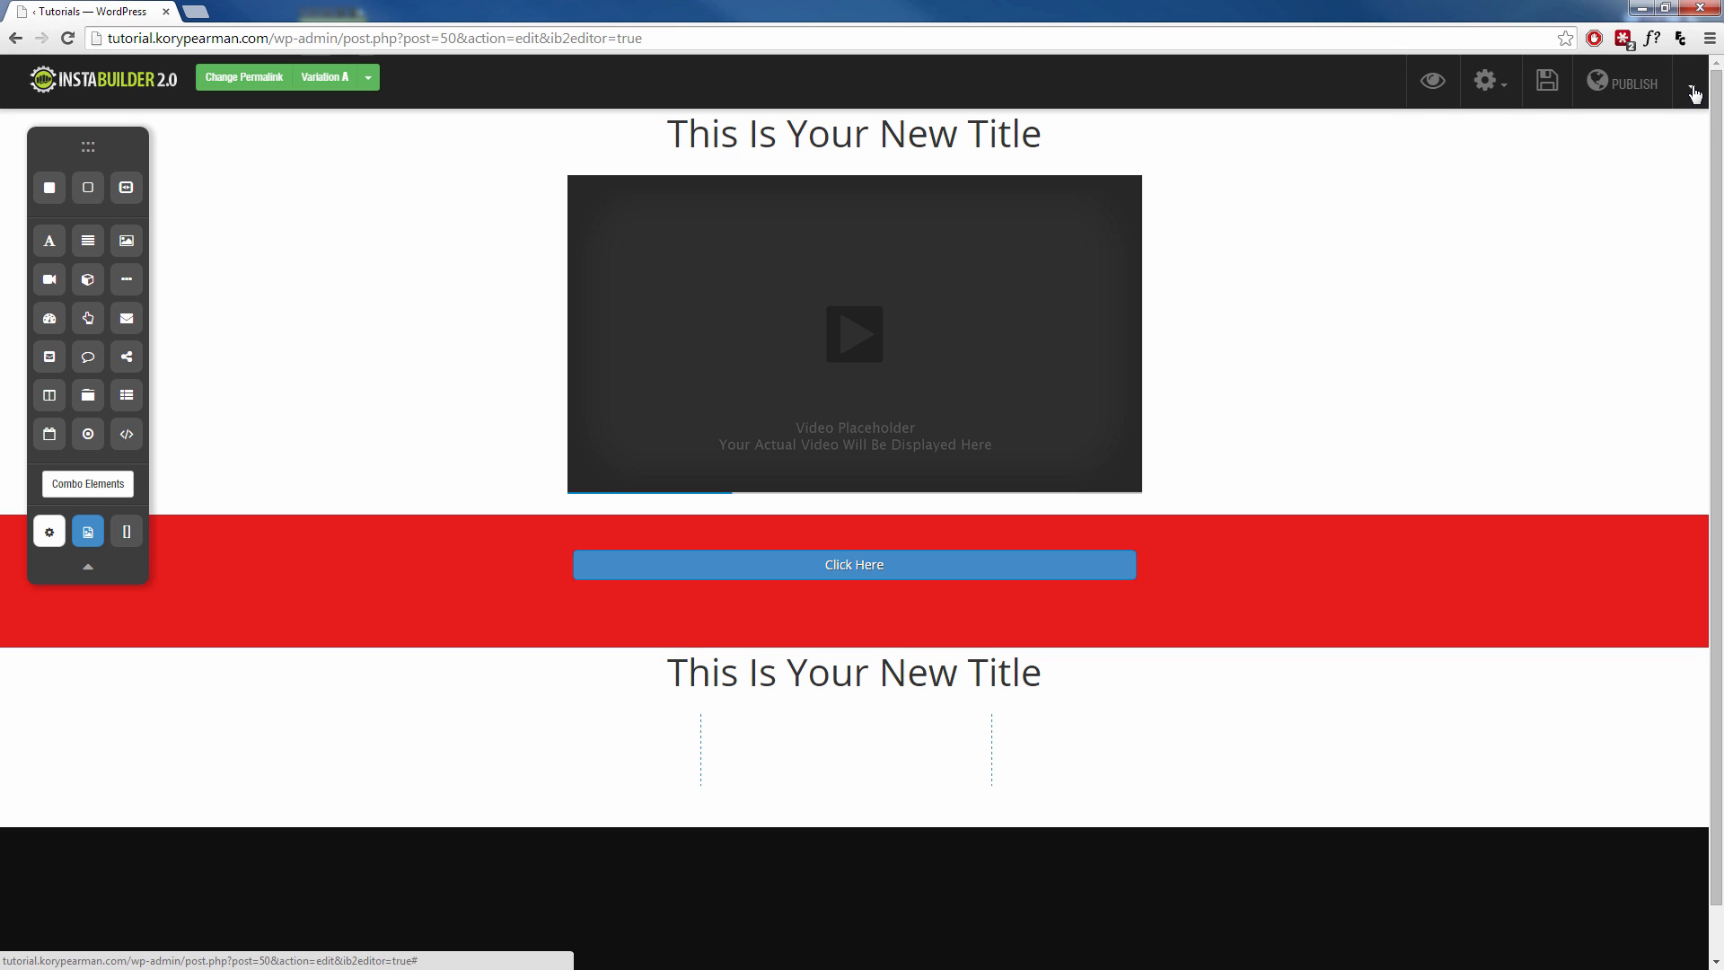
left_click(1691, 83)
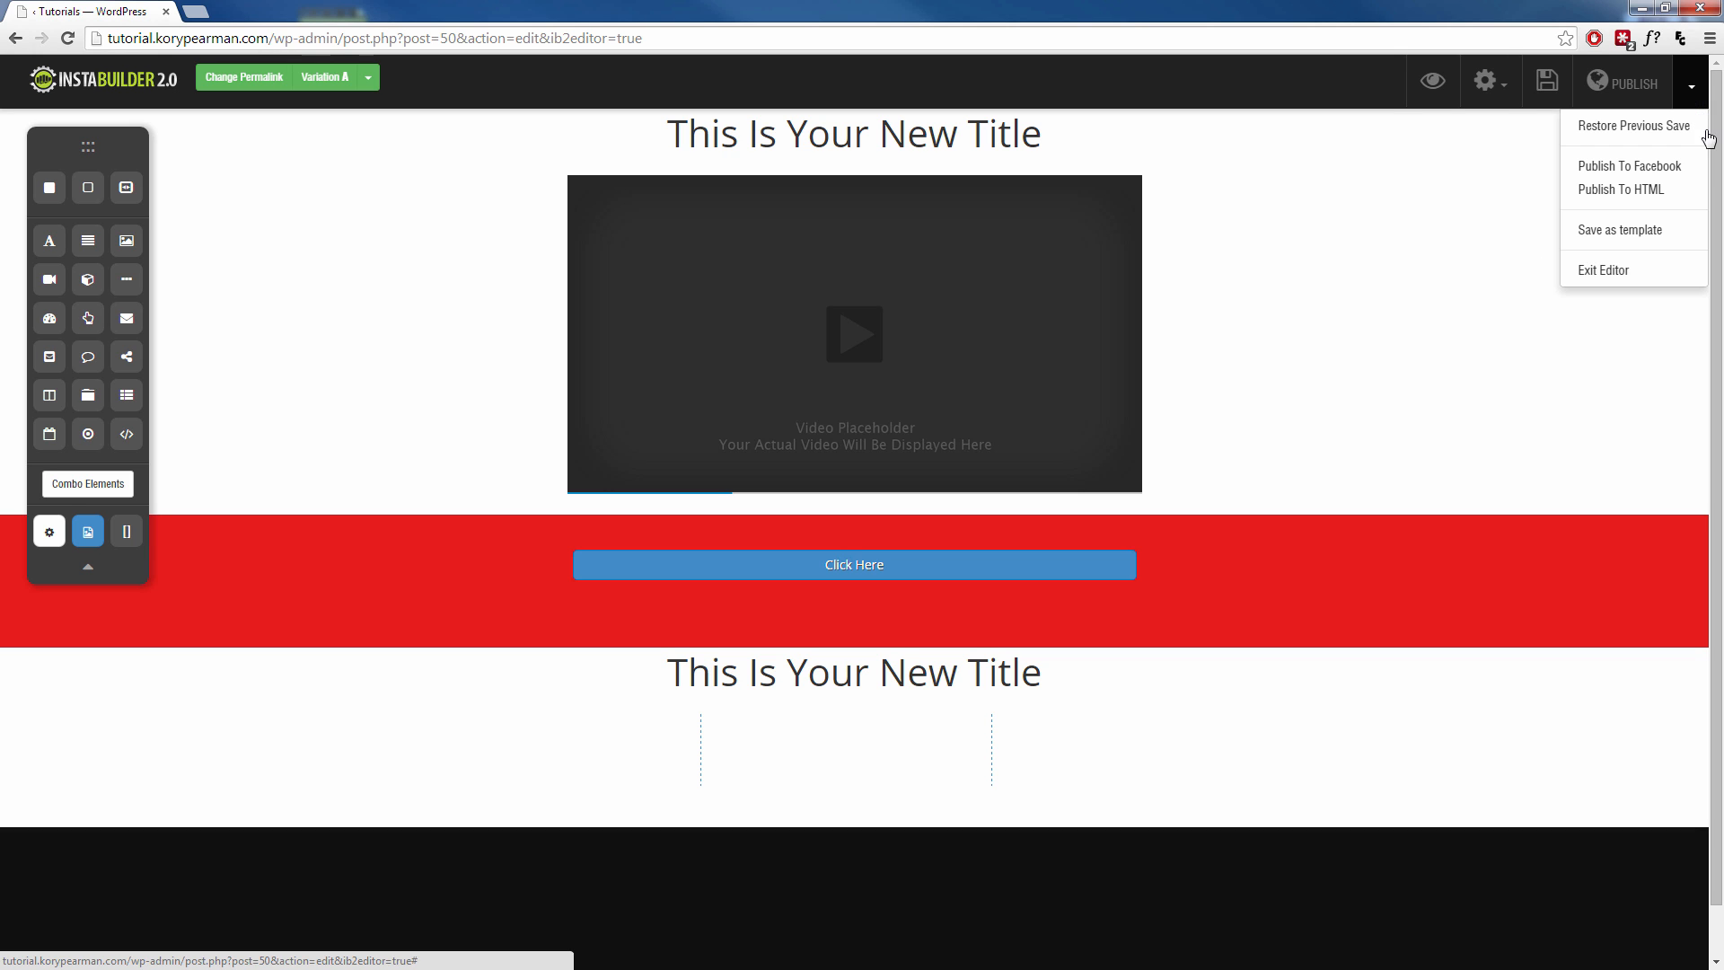
mouse_move(1542, 260)
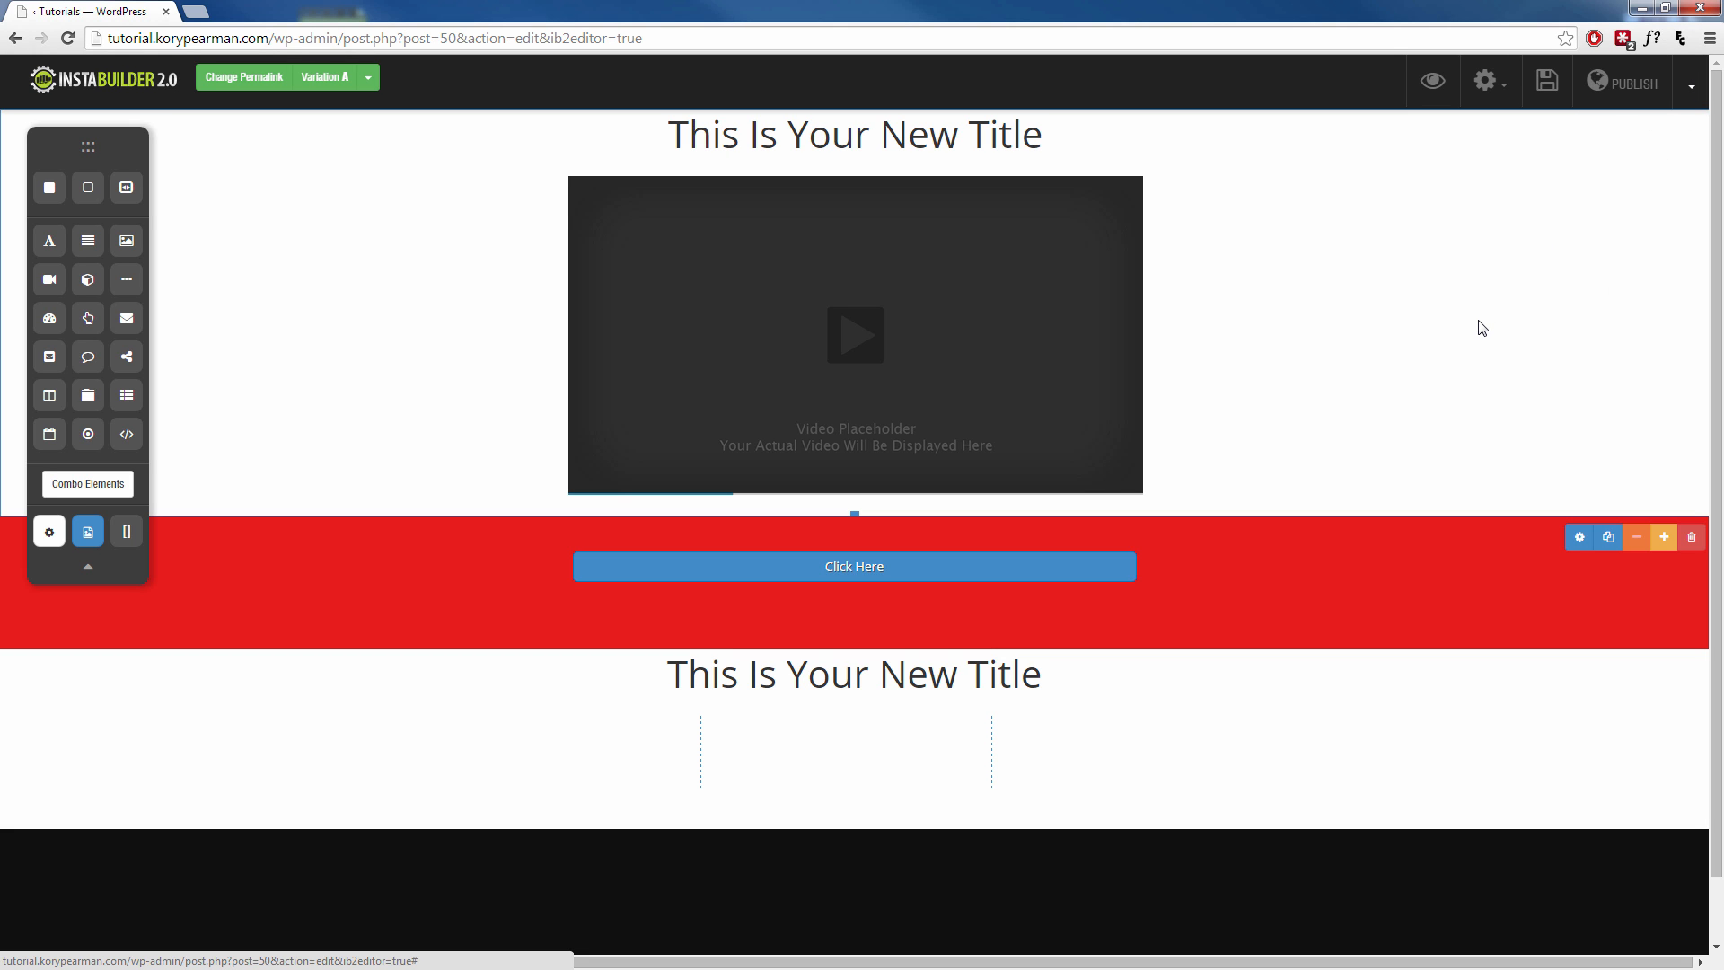
mouse_move(1465, 367)
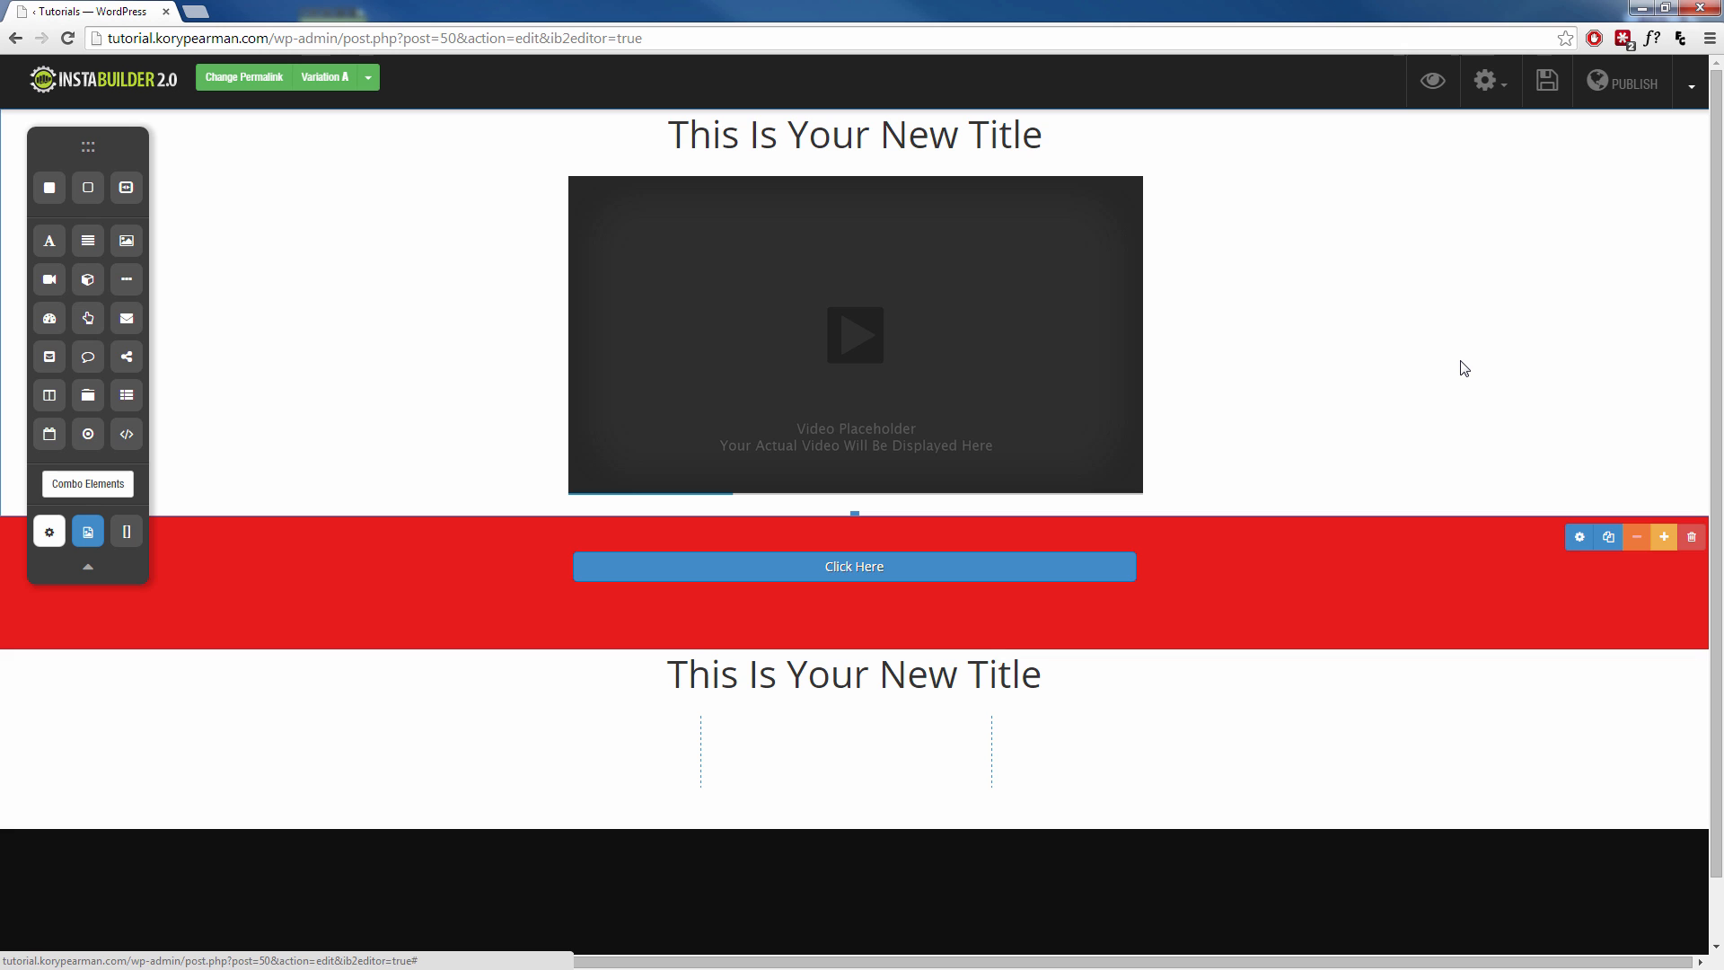